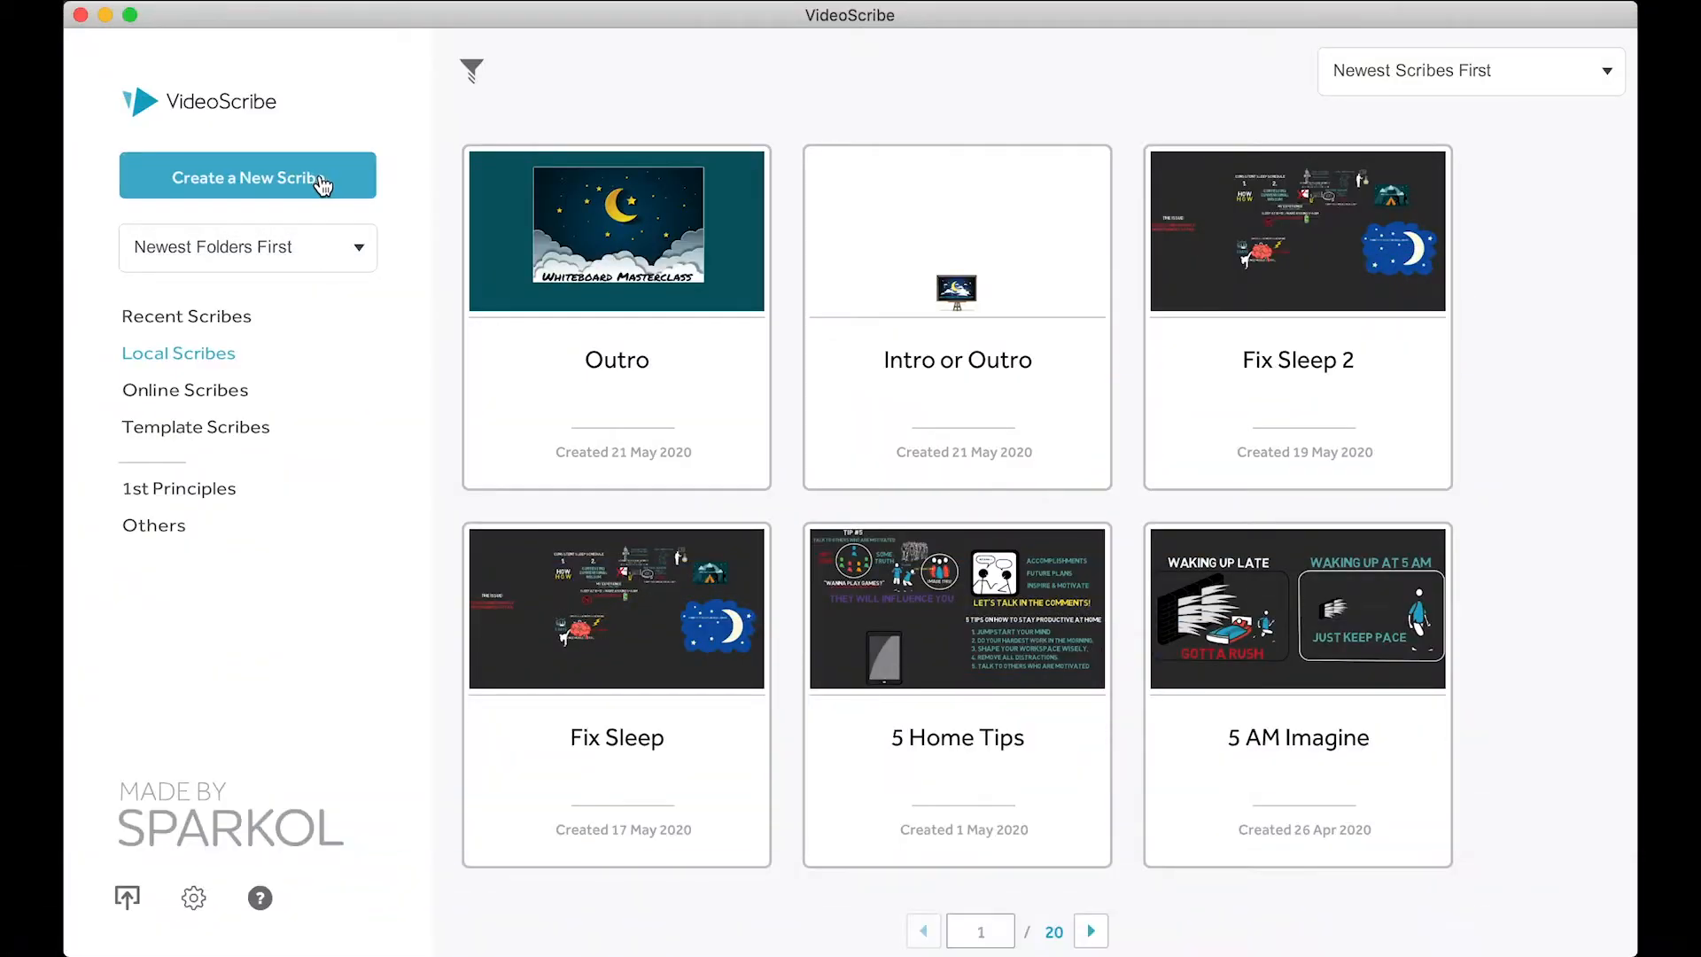
mouse_move(347, 184)
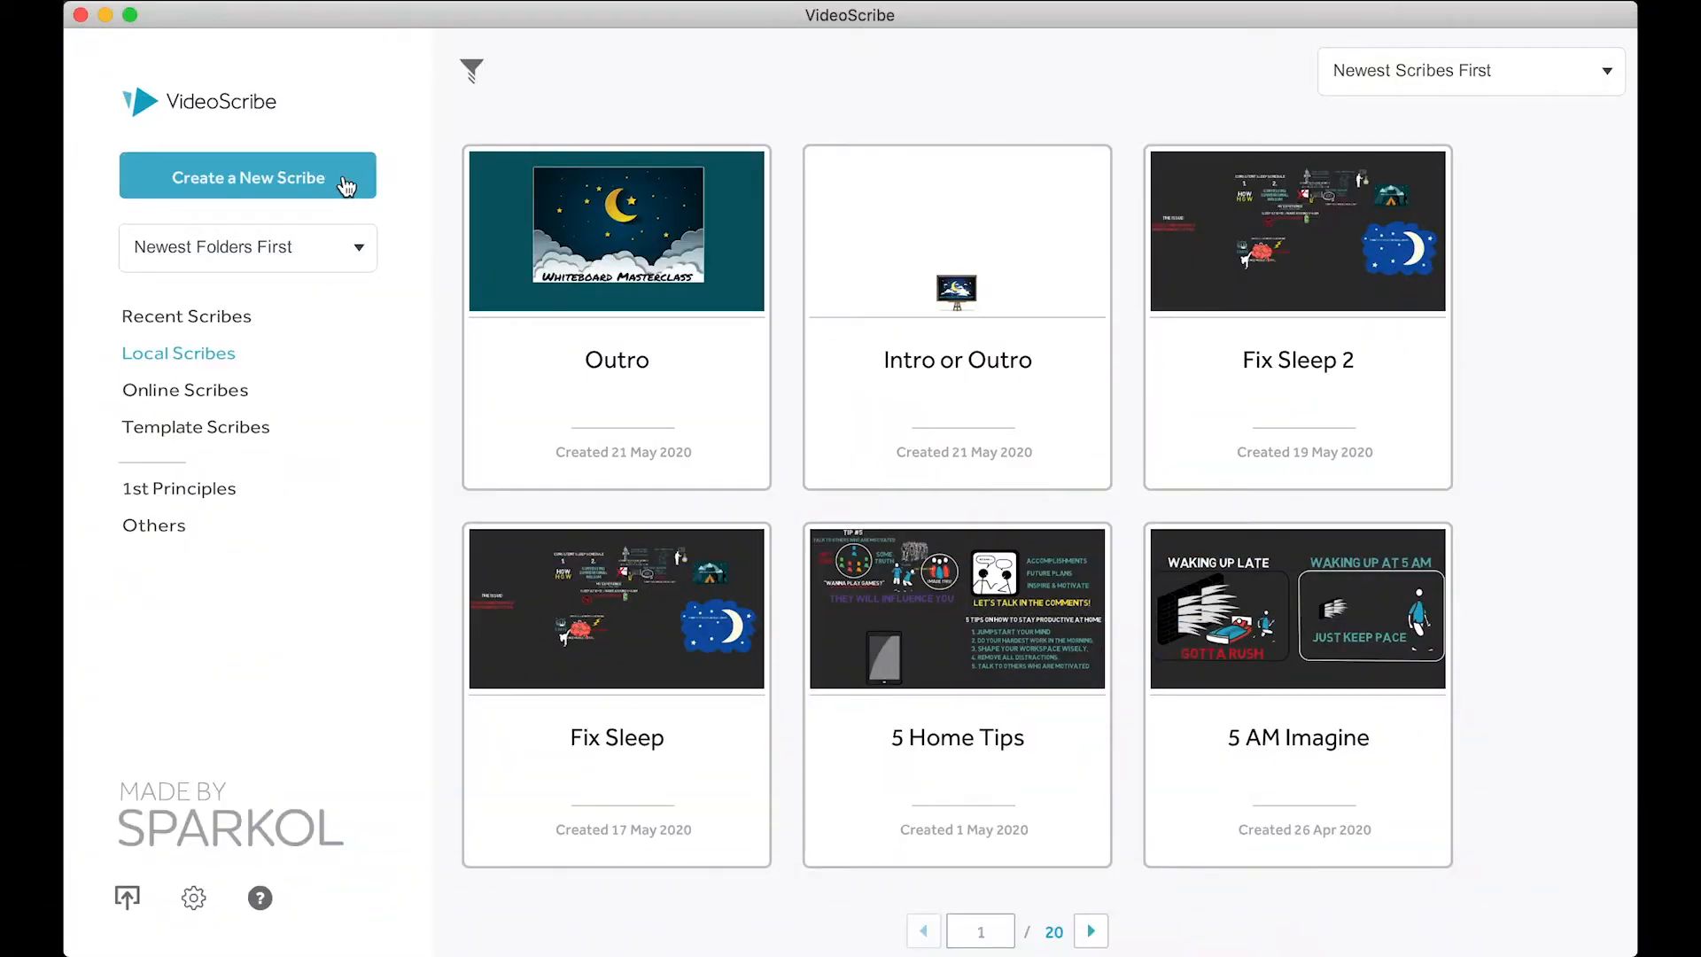
Step: Start a new blank scribe from the VideoScribe start screen
click(246, 177)
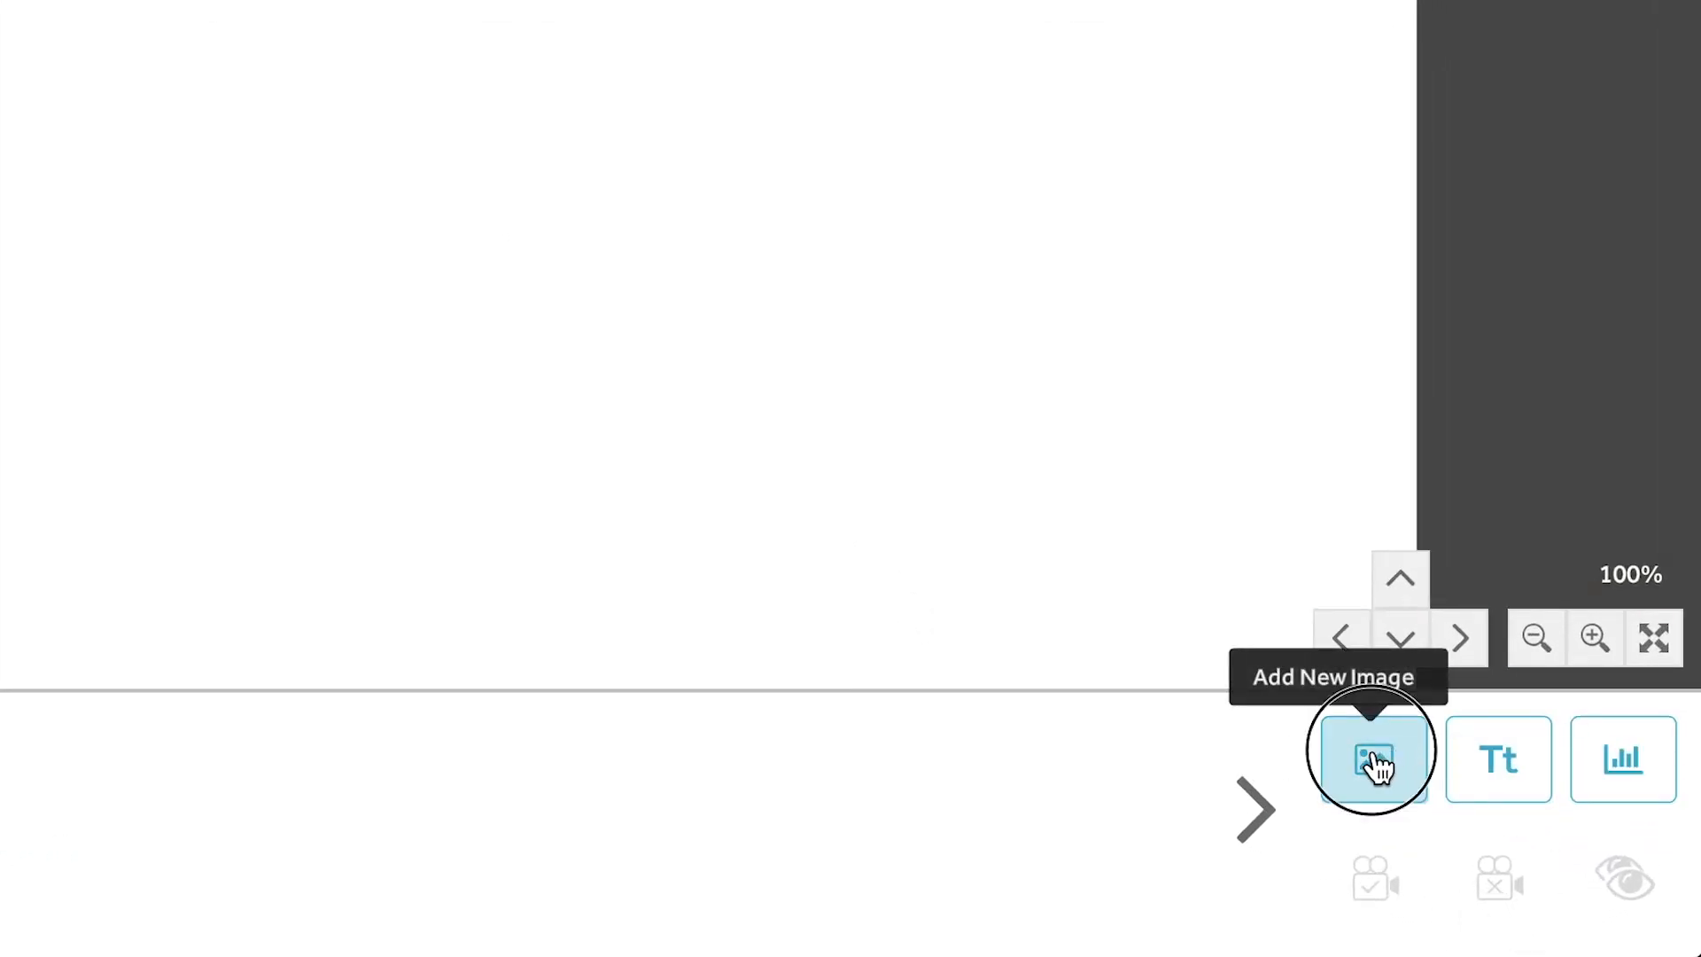
Step: Search Concepts and Metaphors for 'baseball' and insert the brown glove picture
click(1372, 757)
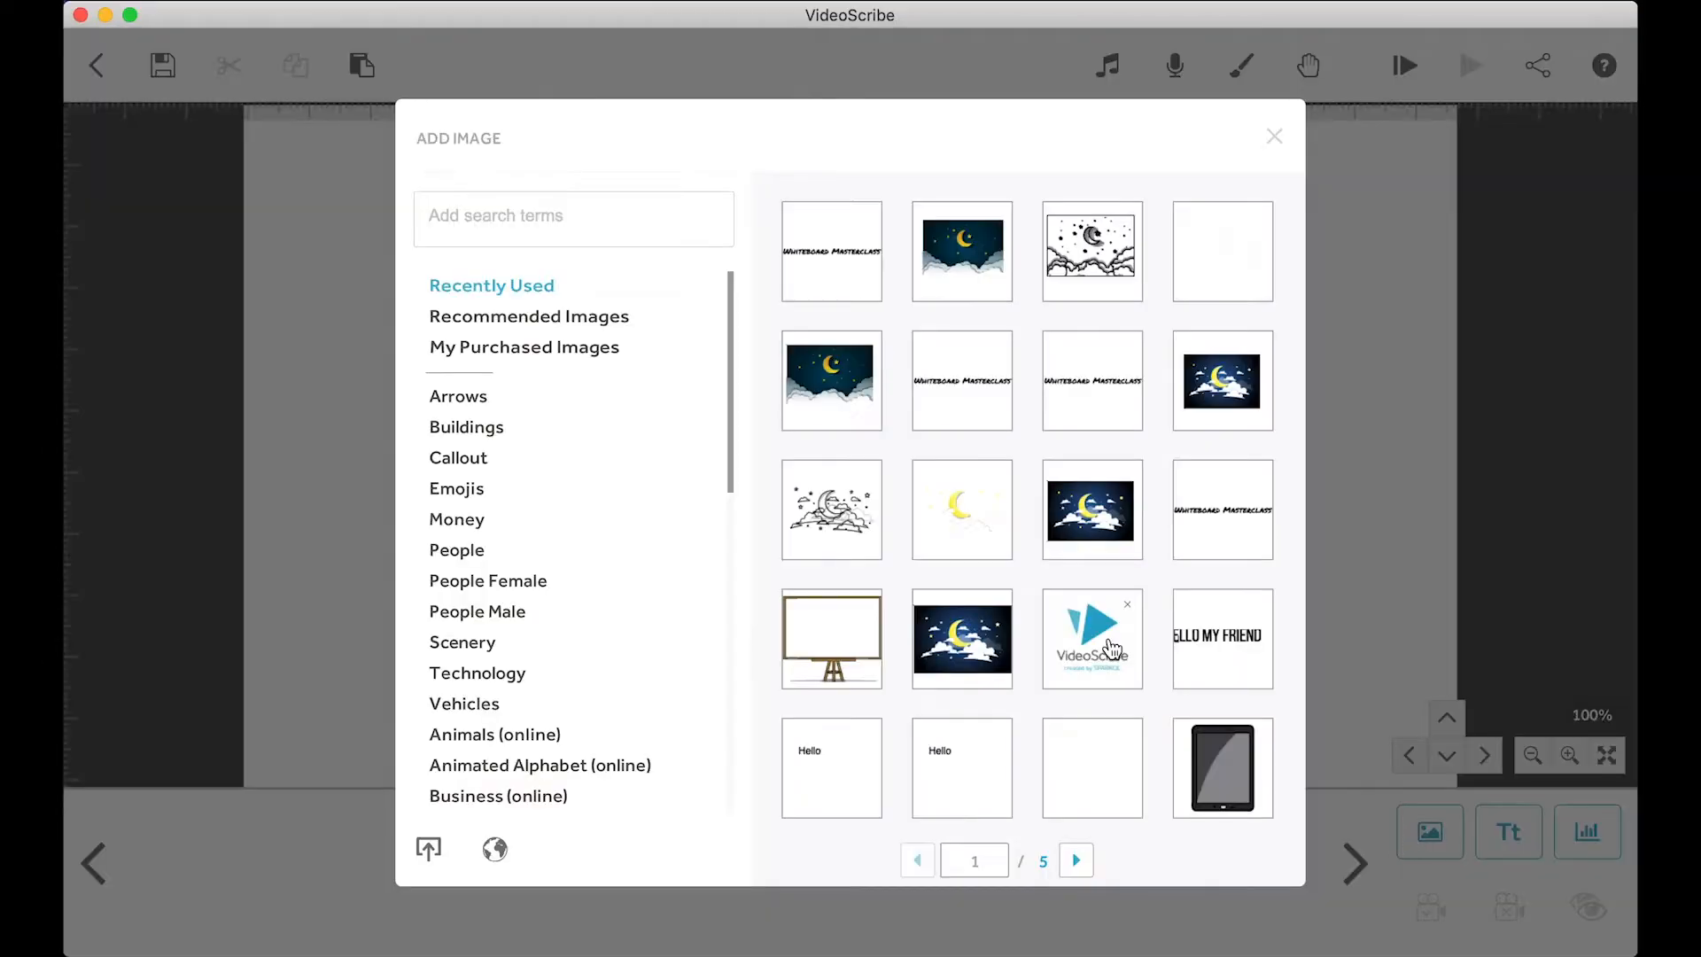
scroll(down, 3)
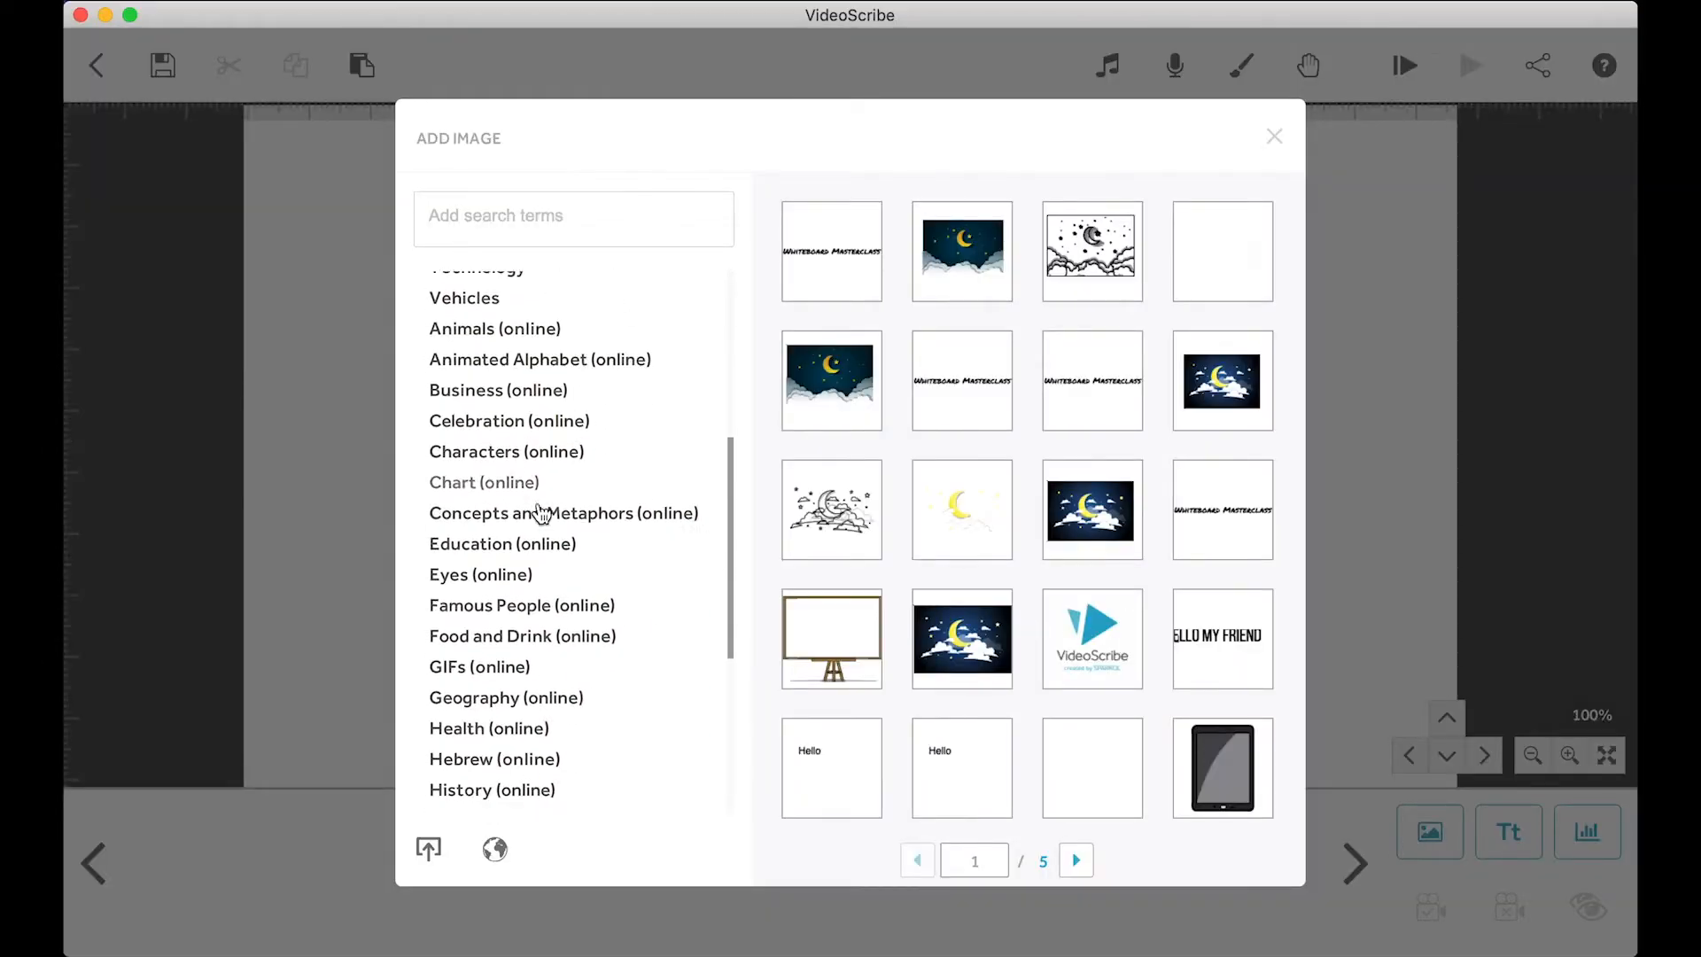
click(564, 513)
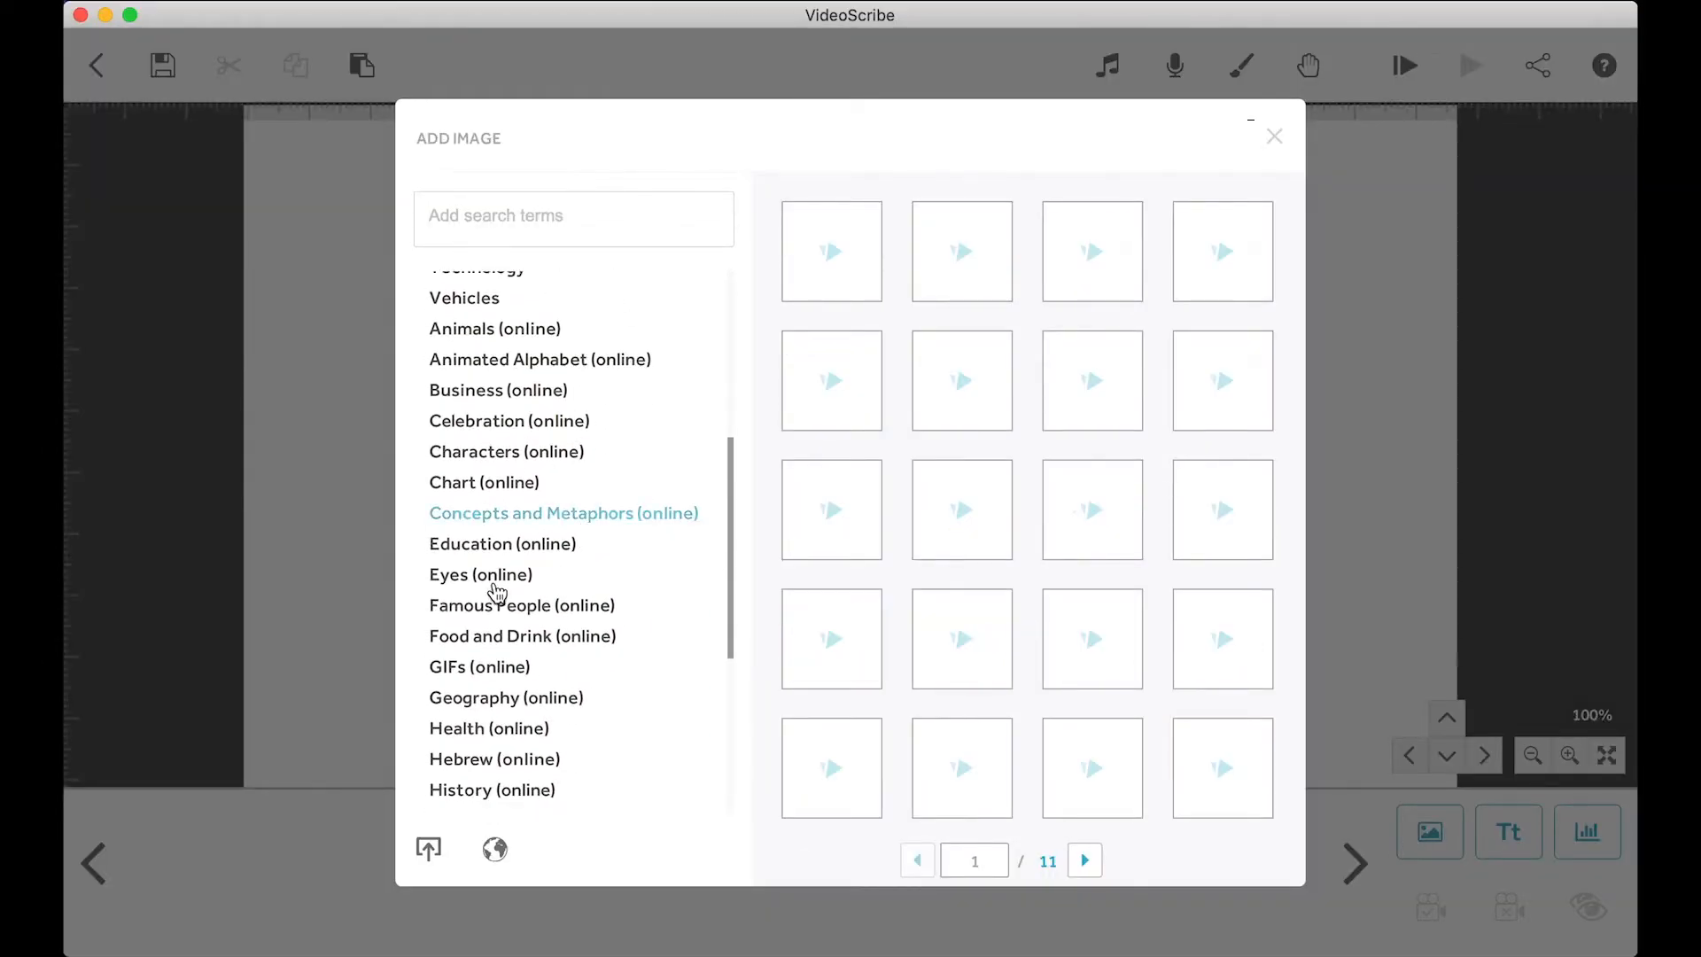
text(baseba)
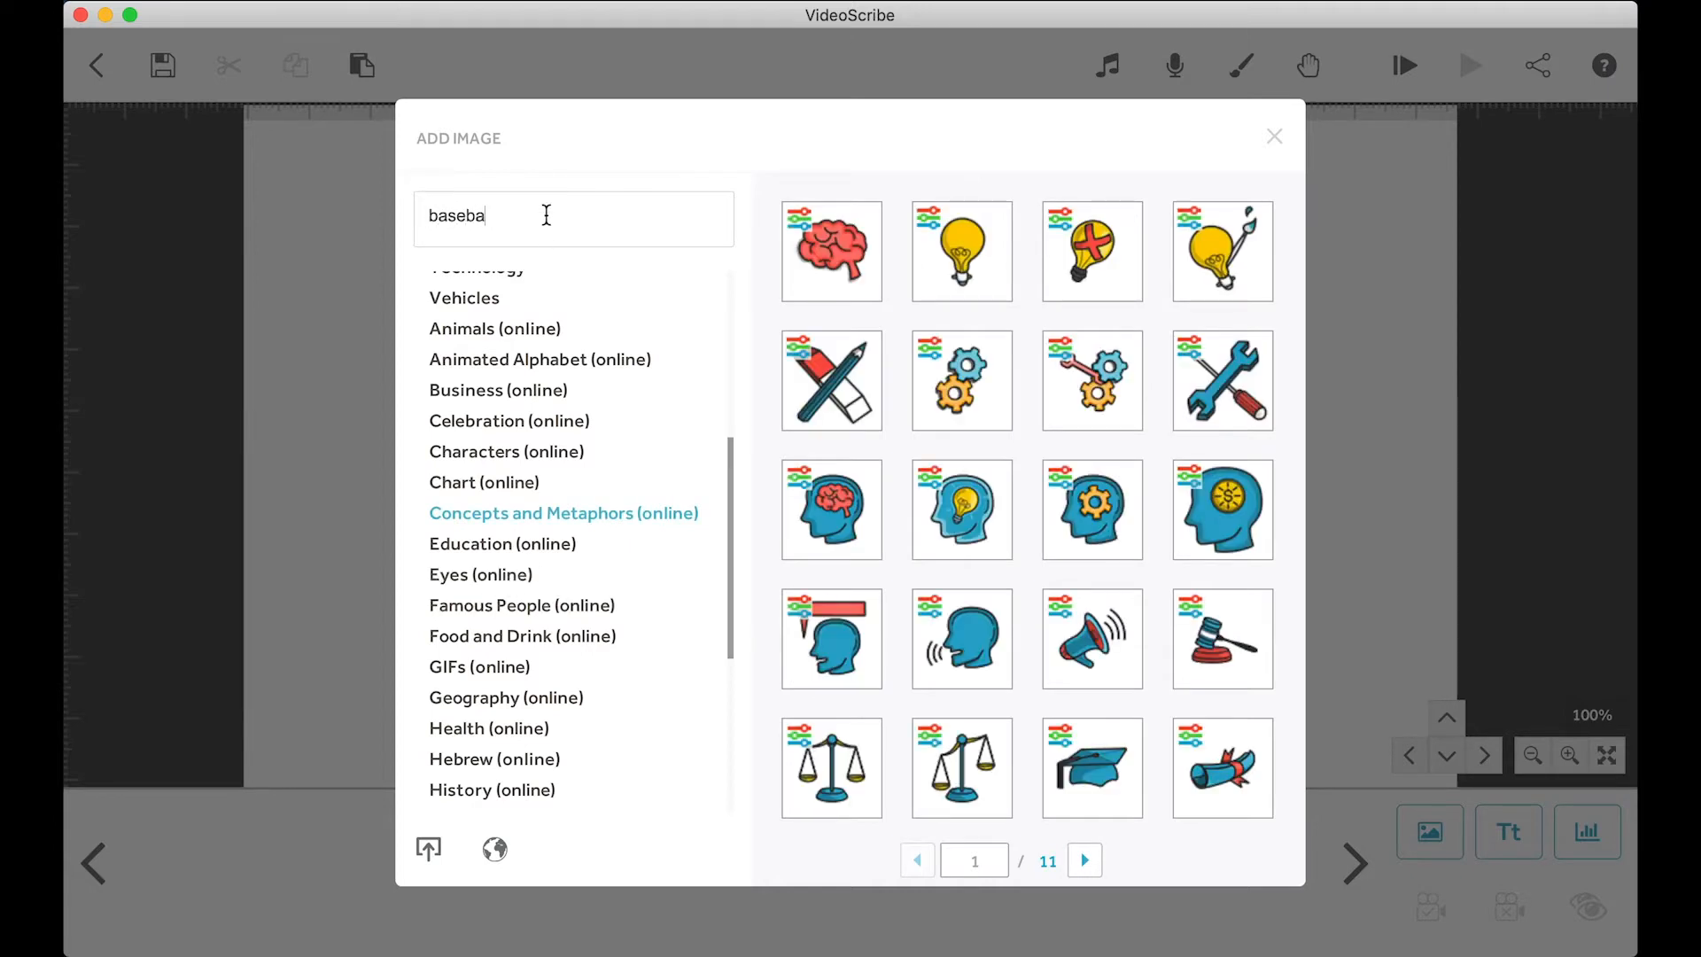
text(ll)
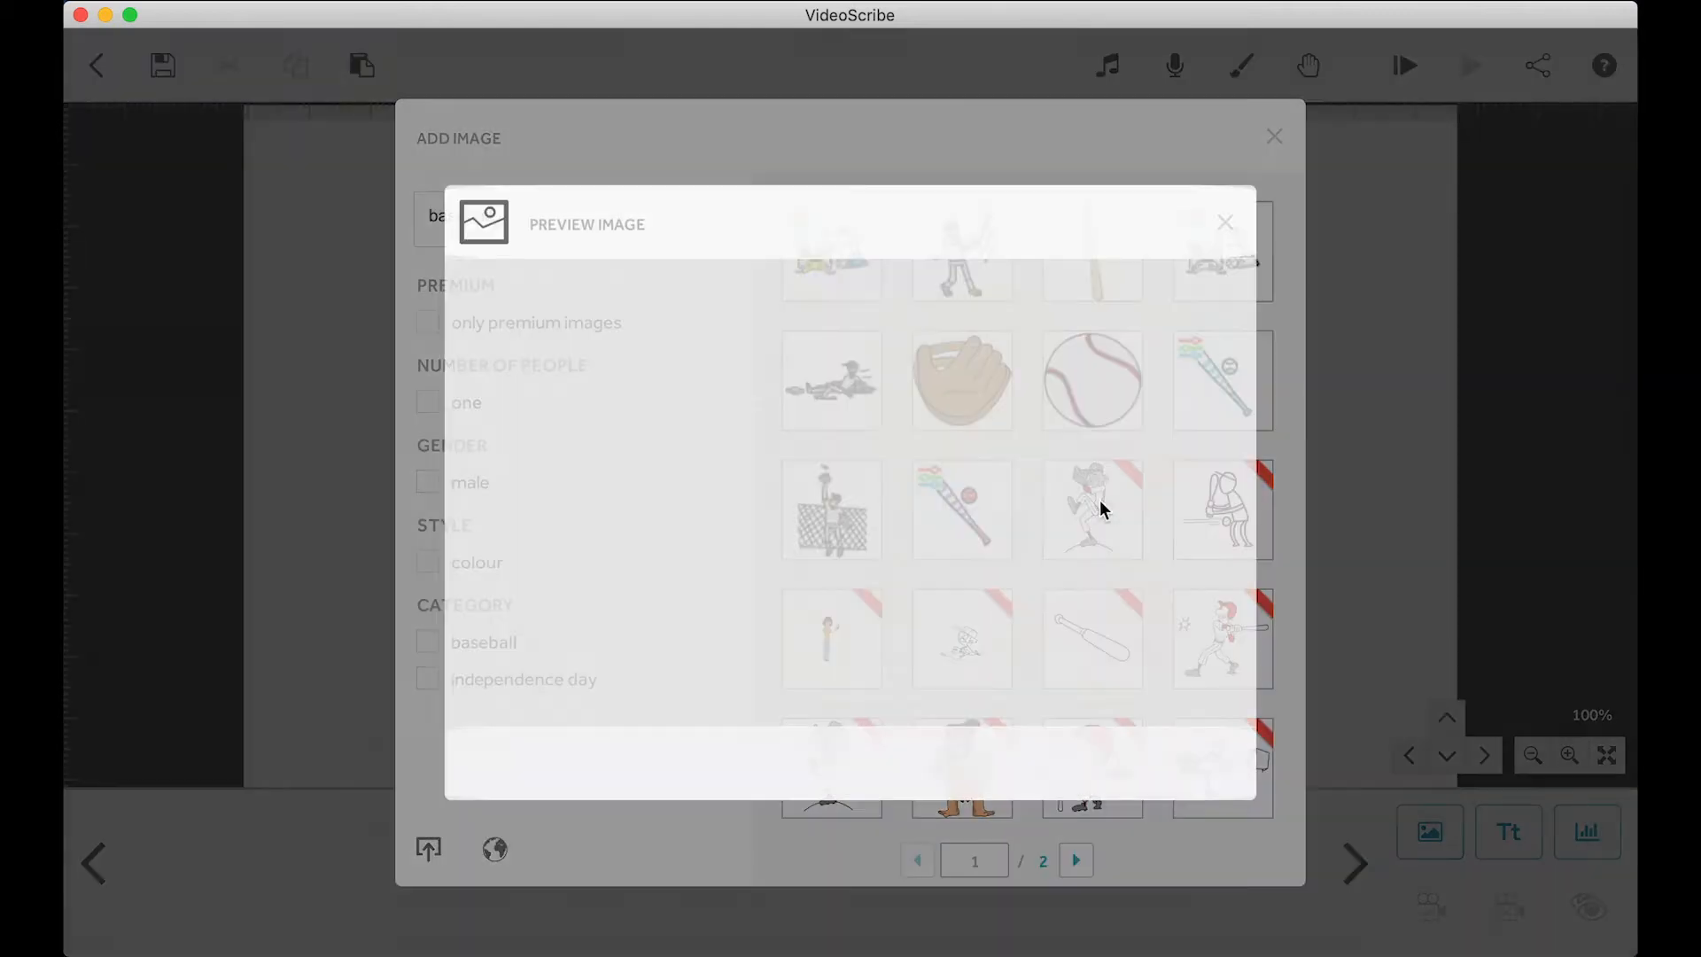
click(1091, 509)
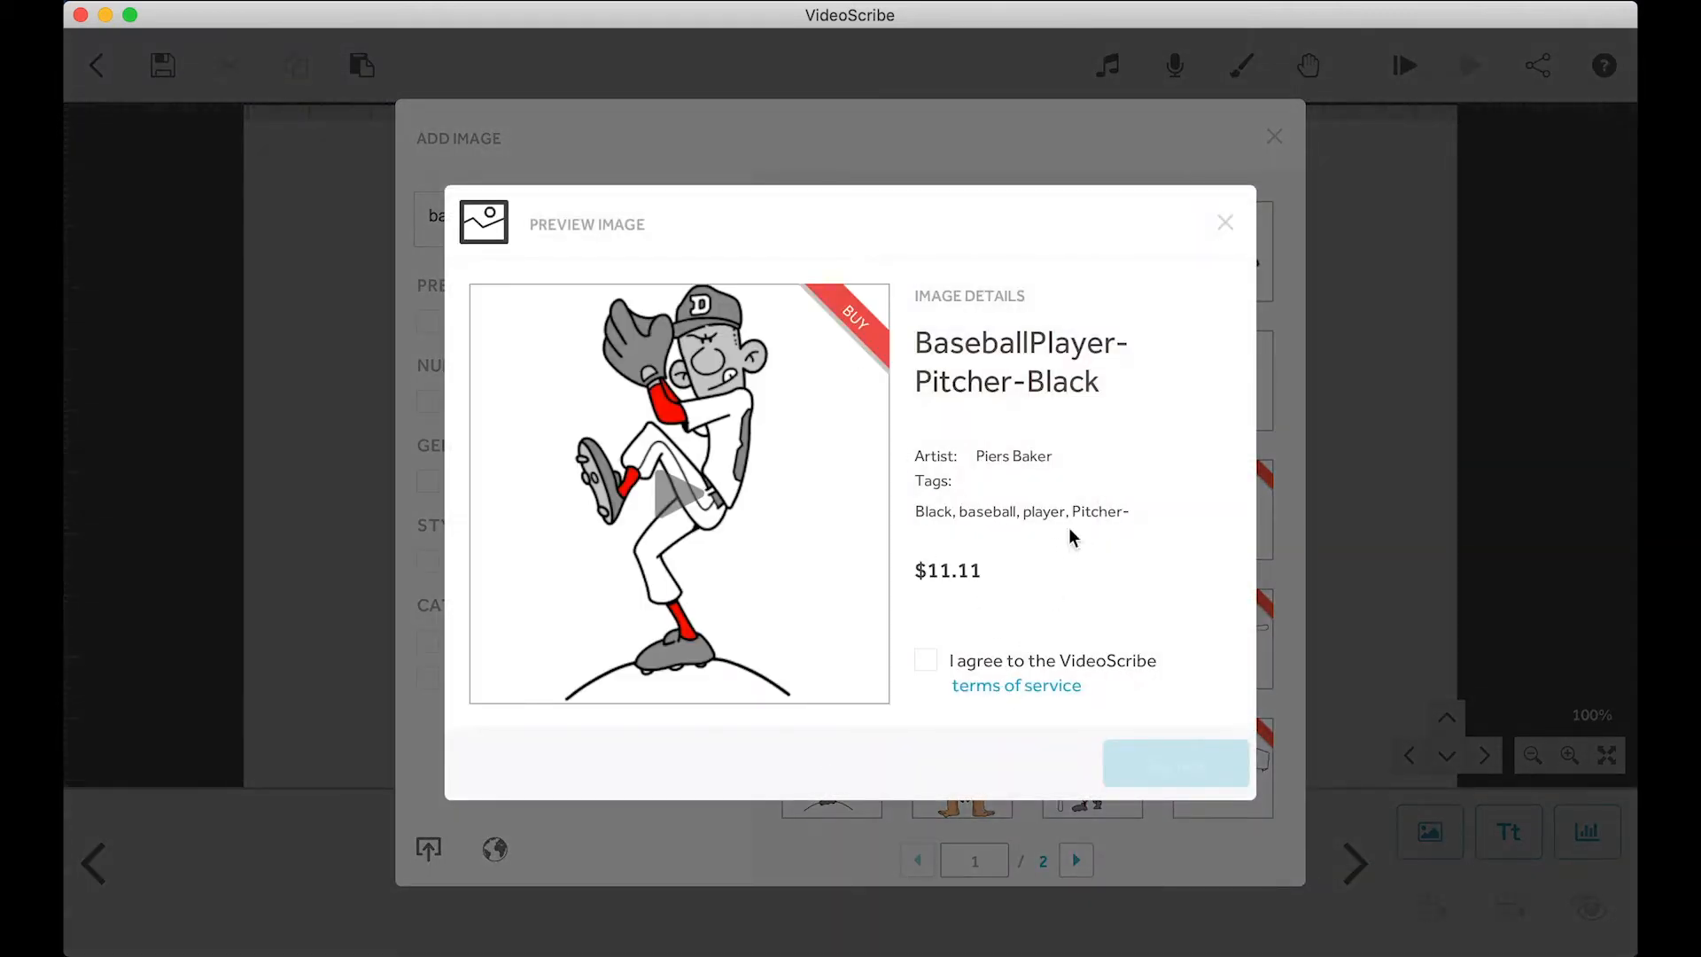
click(1224, 222)
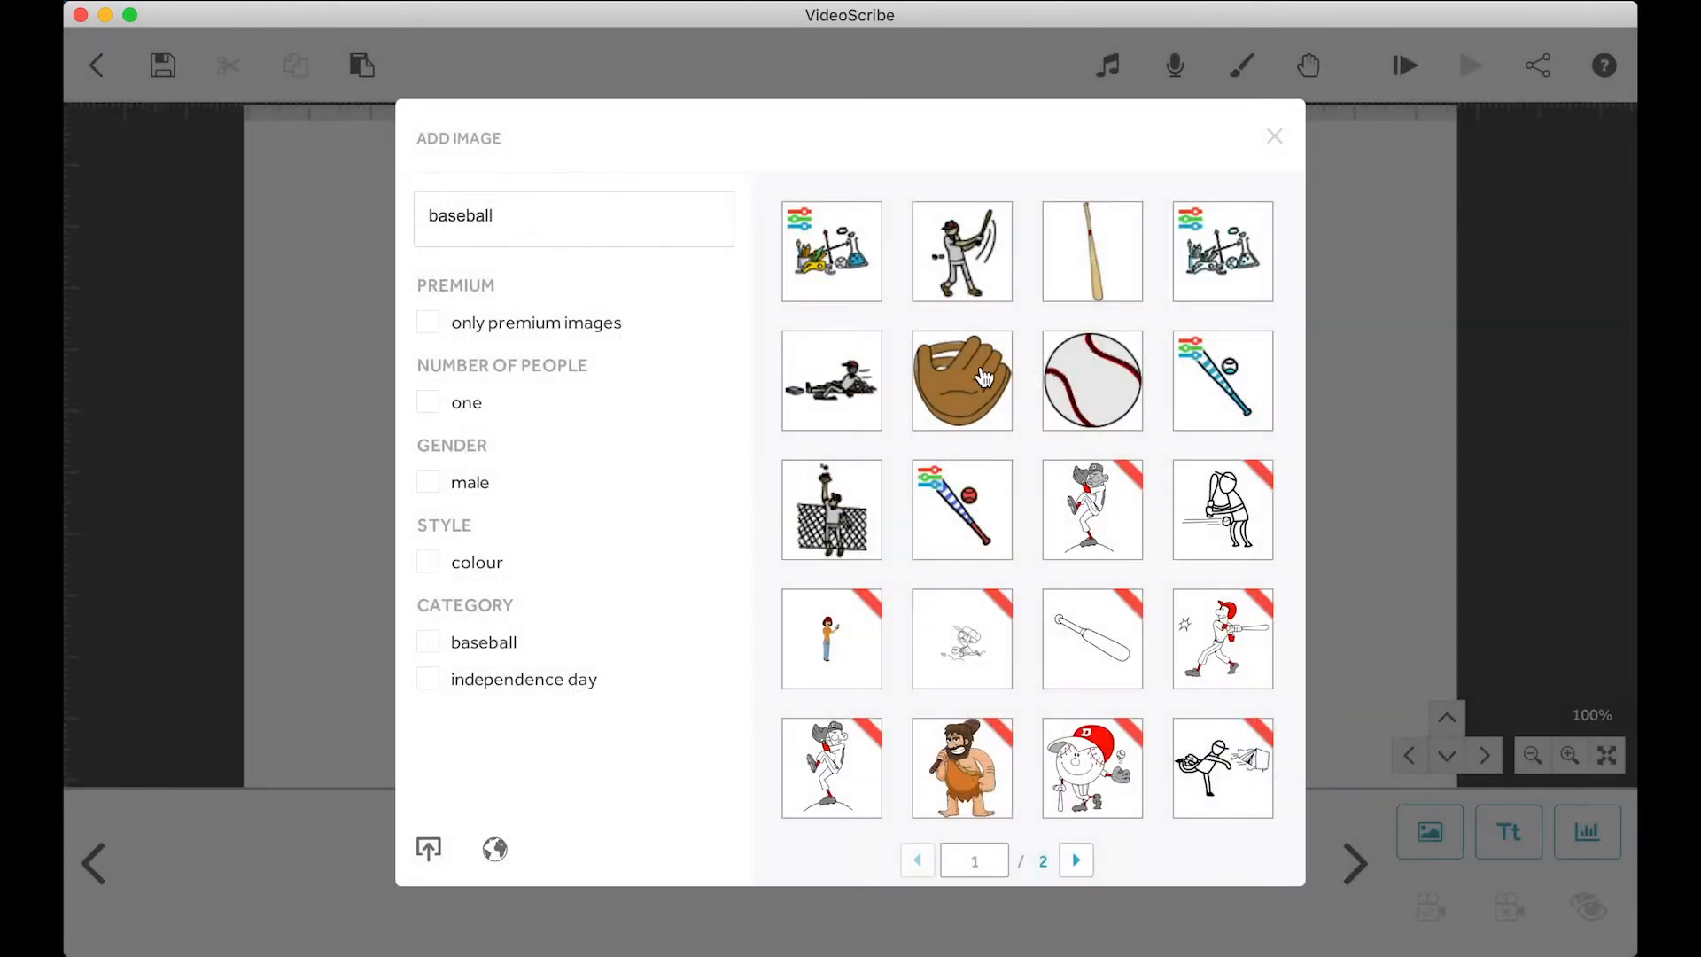
click(831, 510)
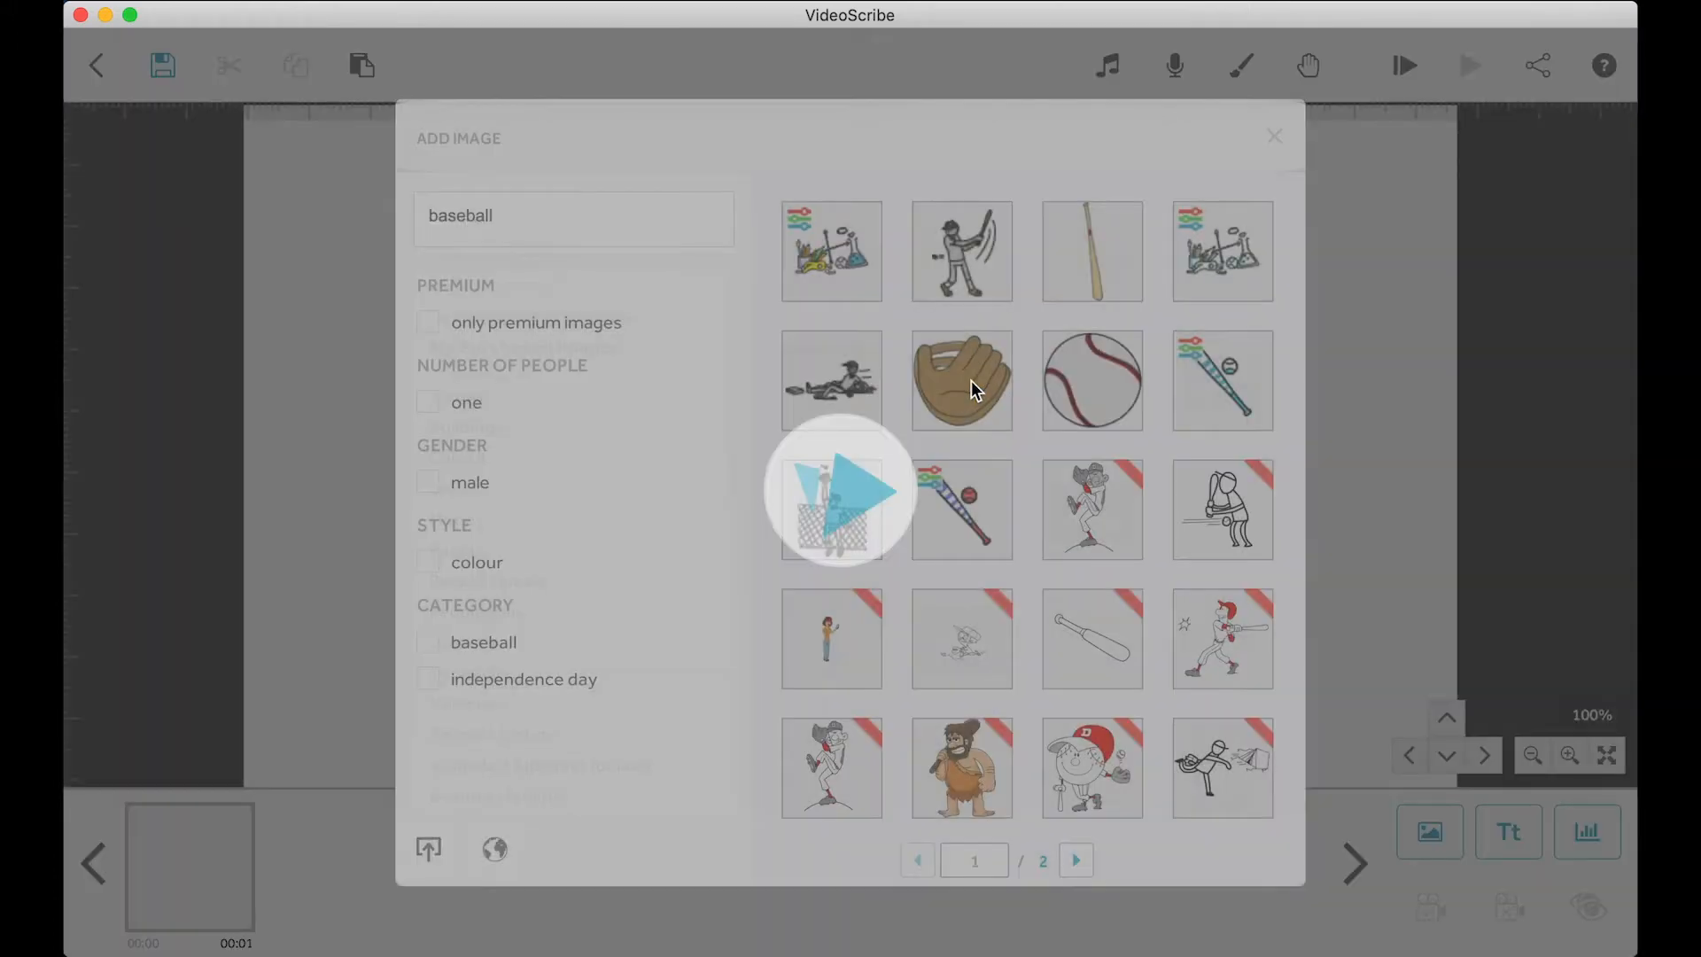
Step: Shrink the glove slightly with a corner handle and collapse its timing panel
click(959, 380)
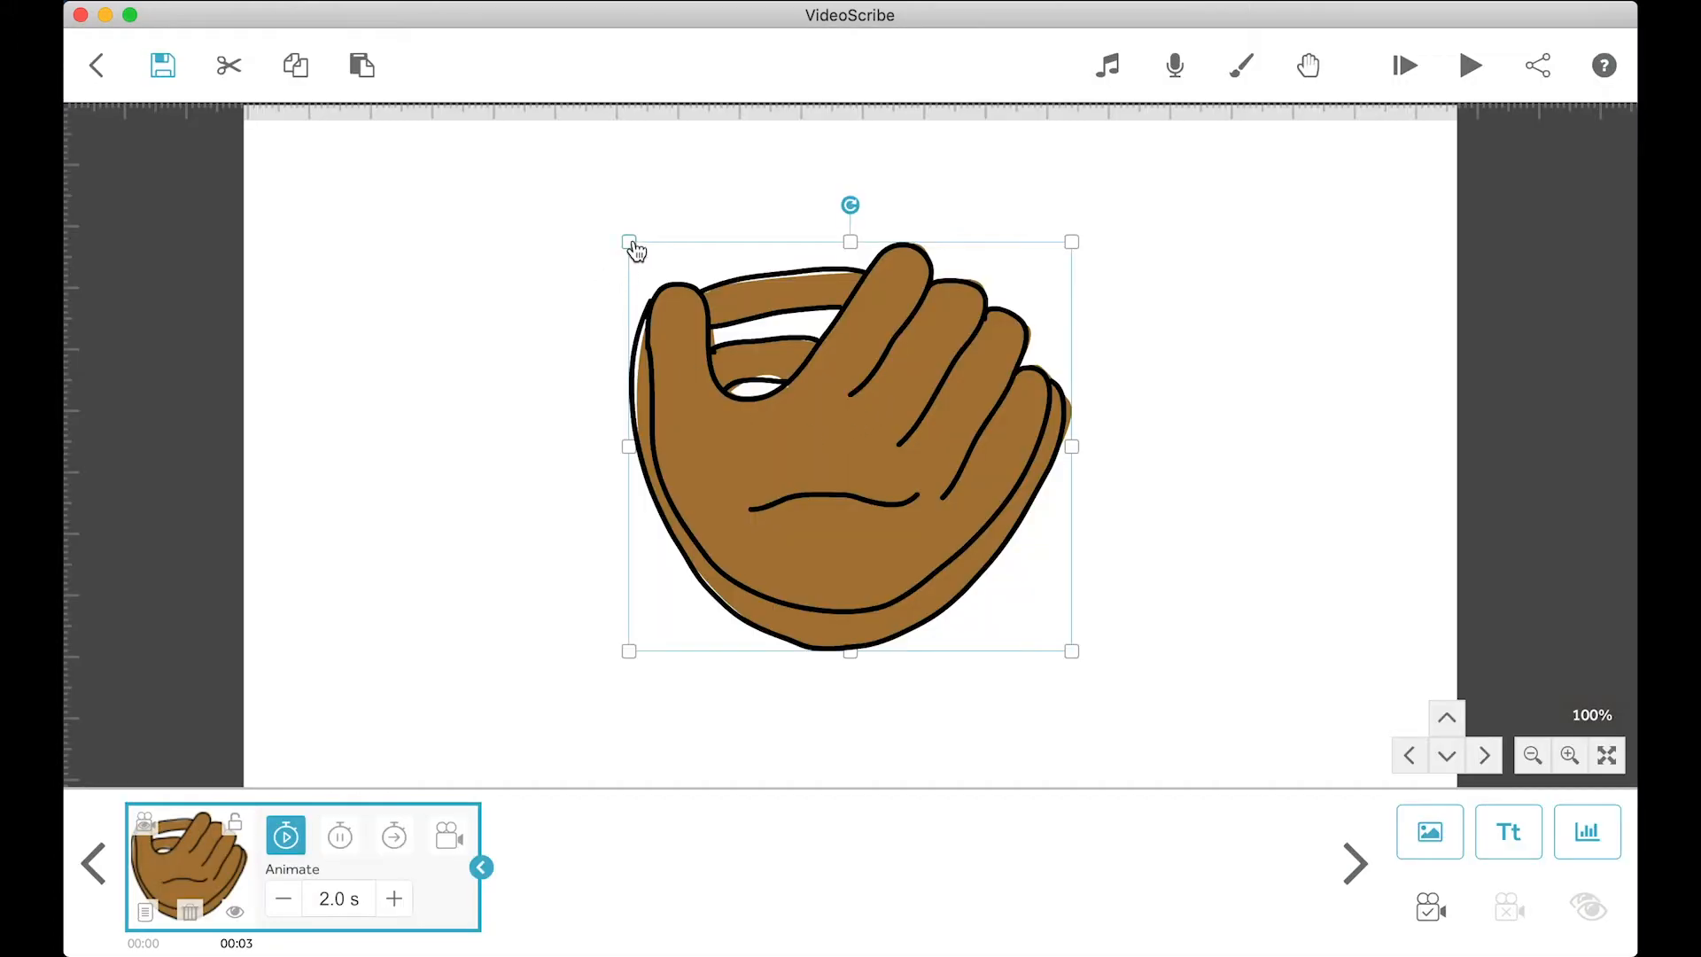
drag(629, 242, 689, 298)
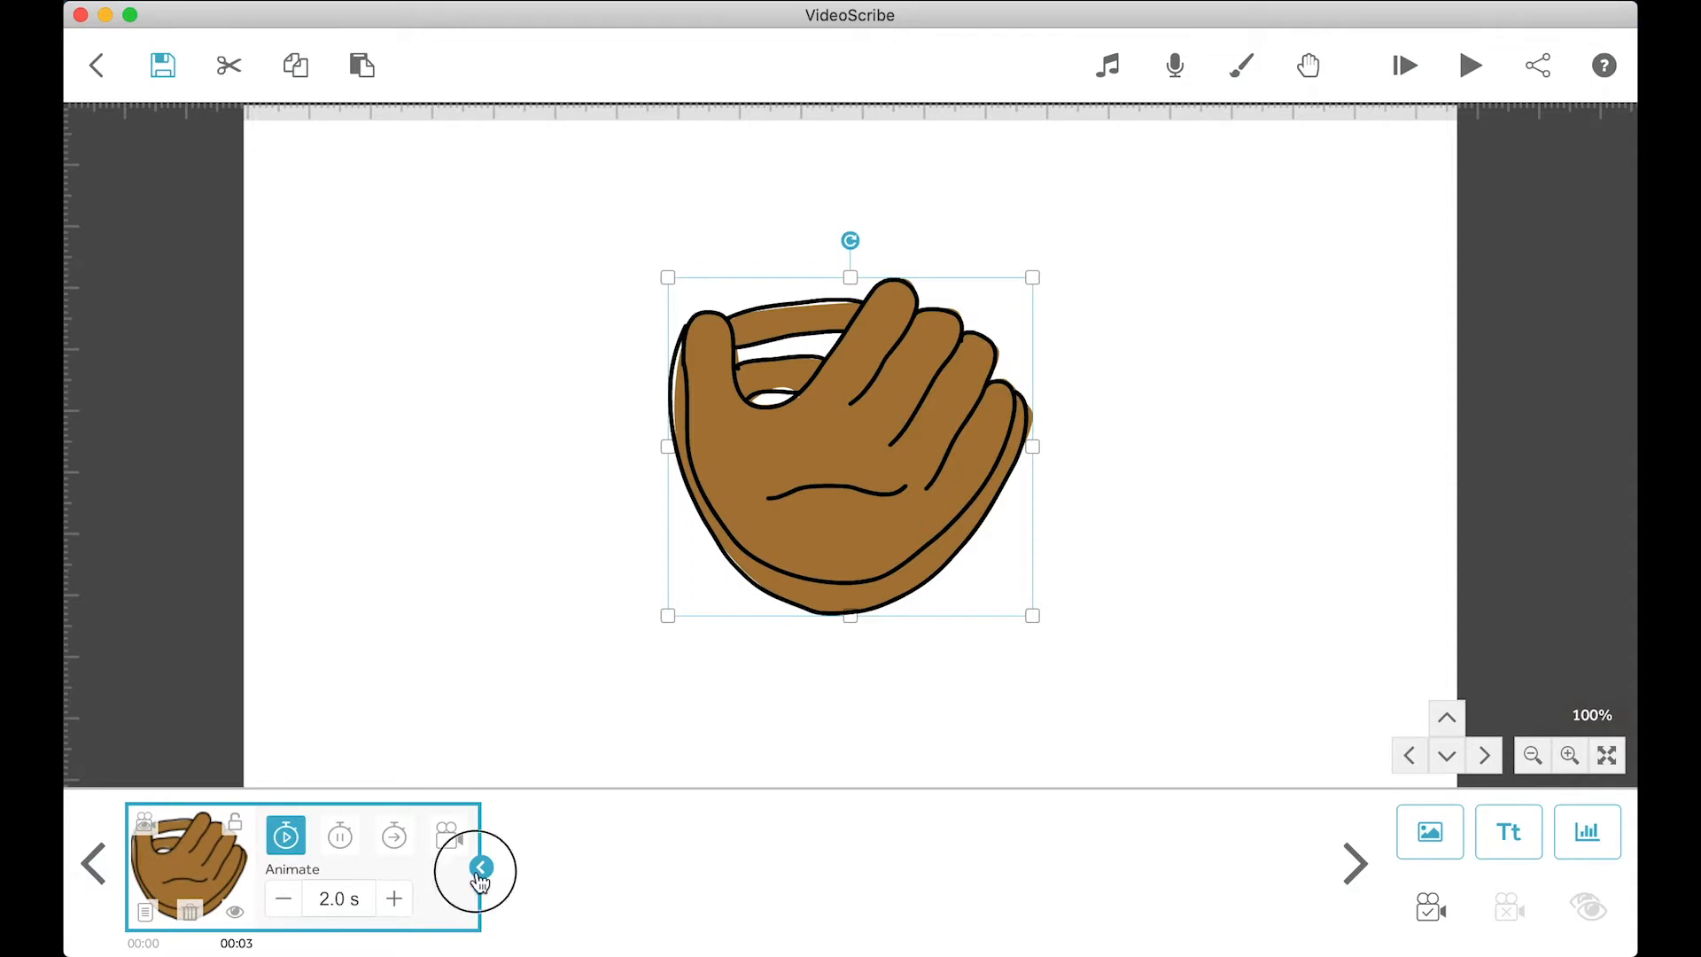
click(479, 869)
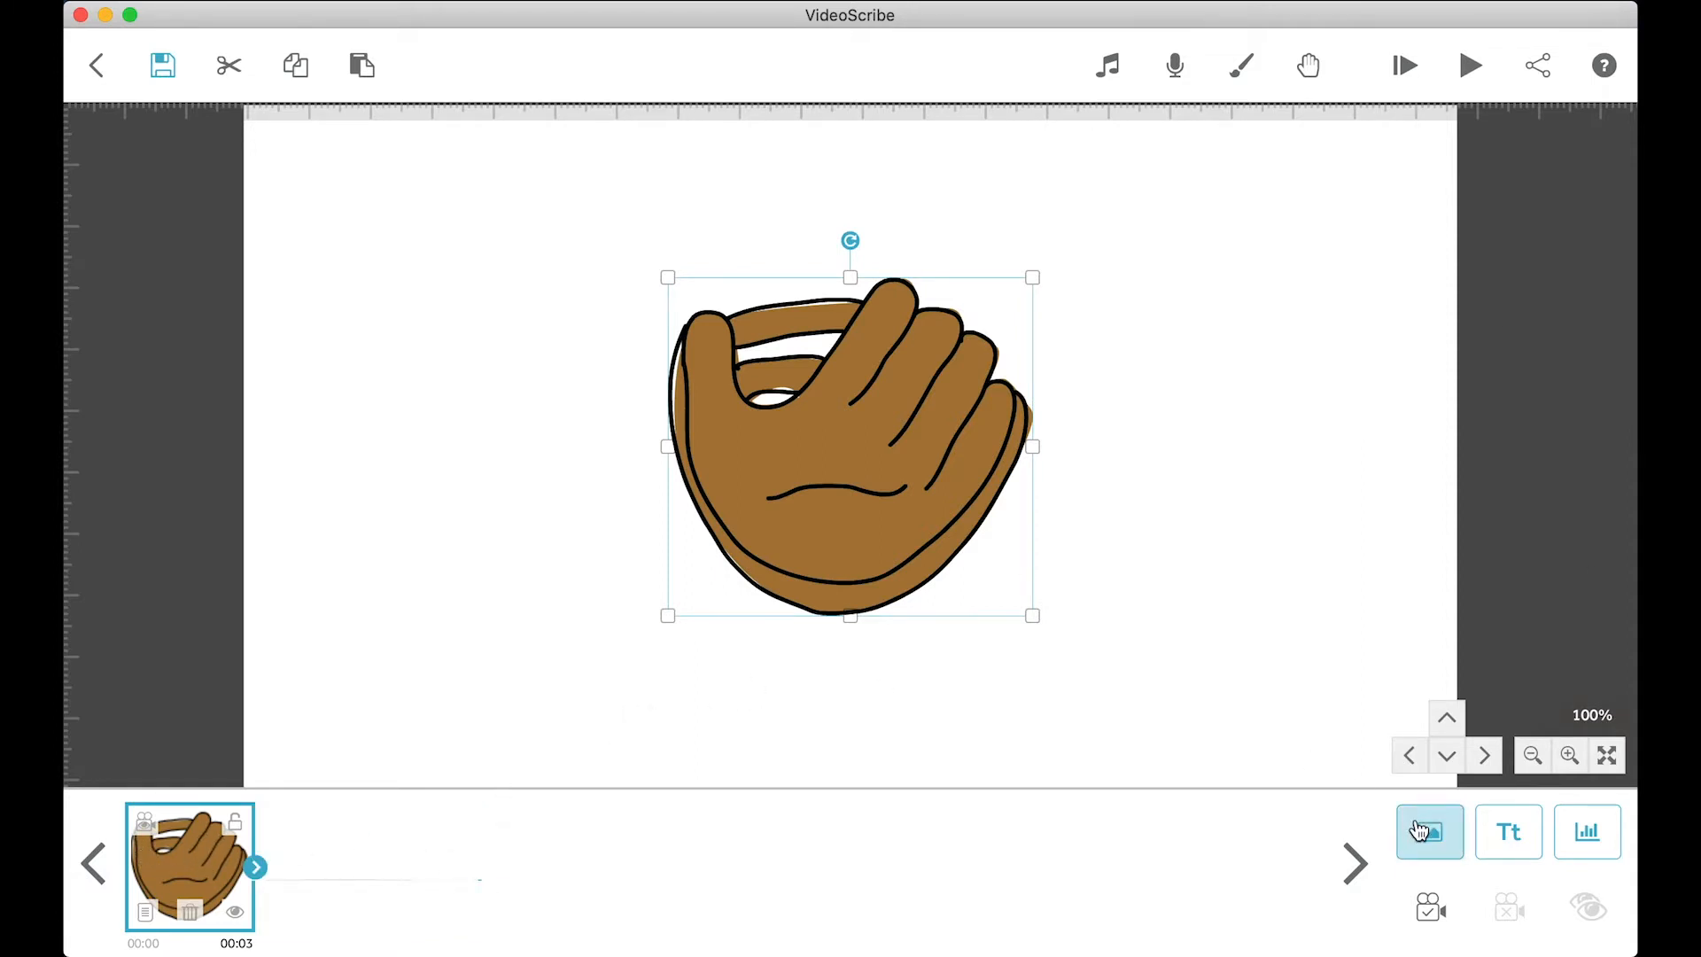
Step: Add a text element reading 'Hello World!' above the glove
click(1507, 830)
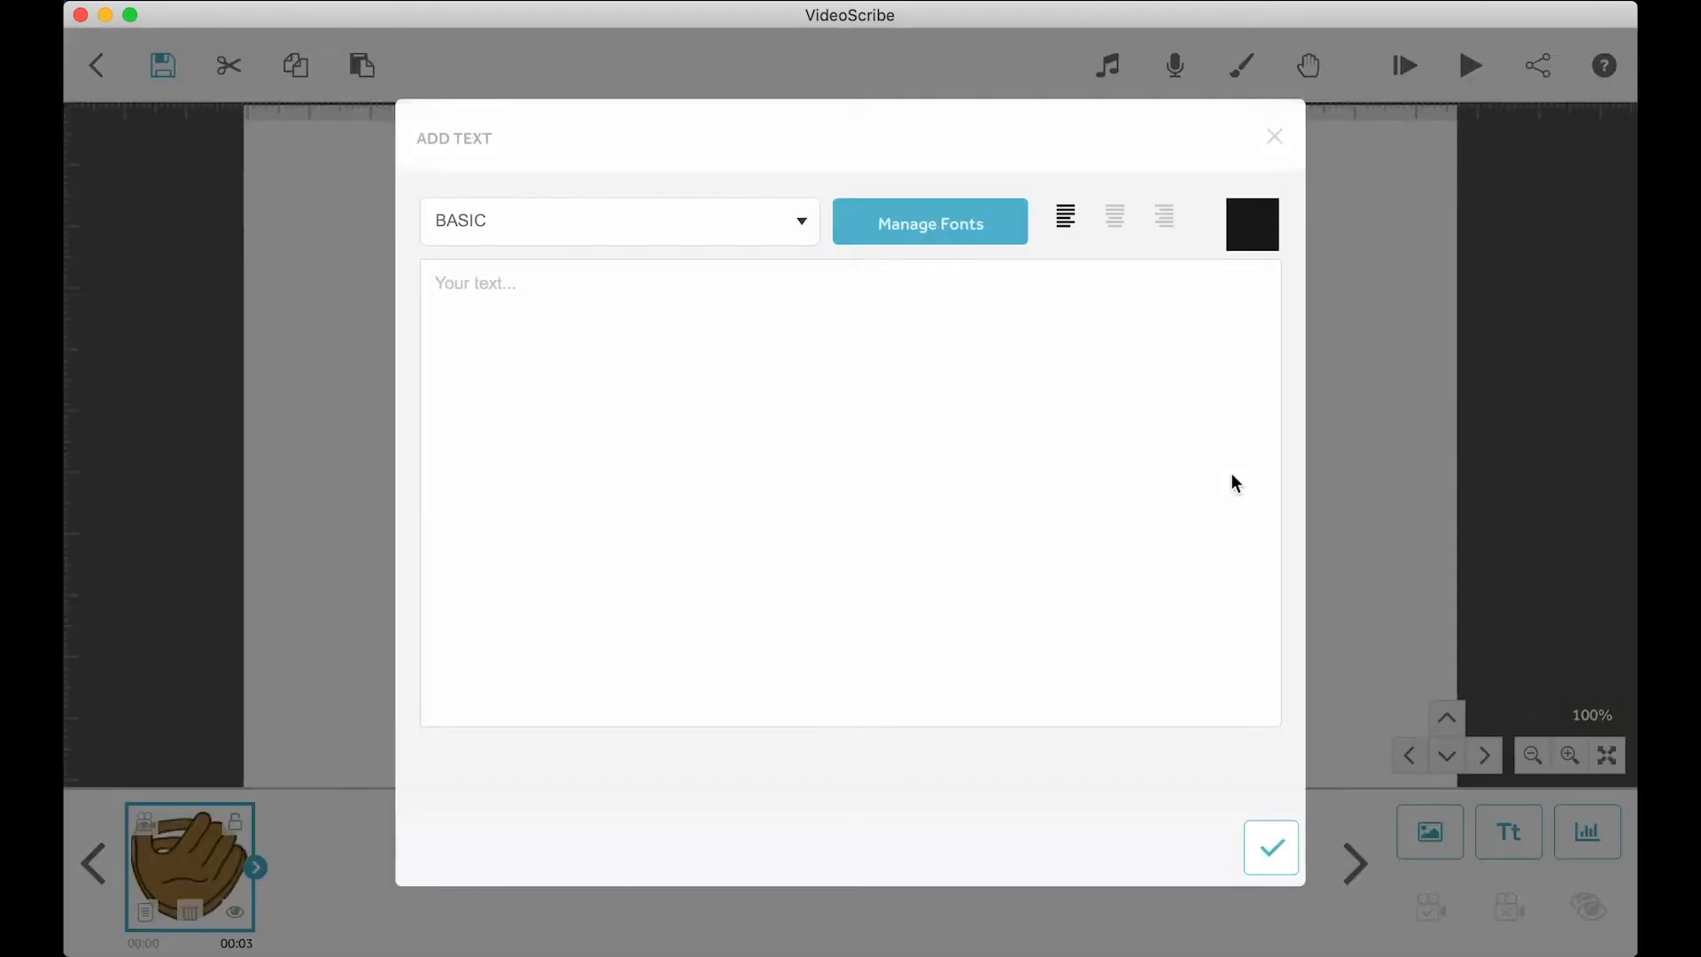
click(720, 298)
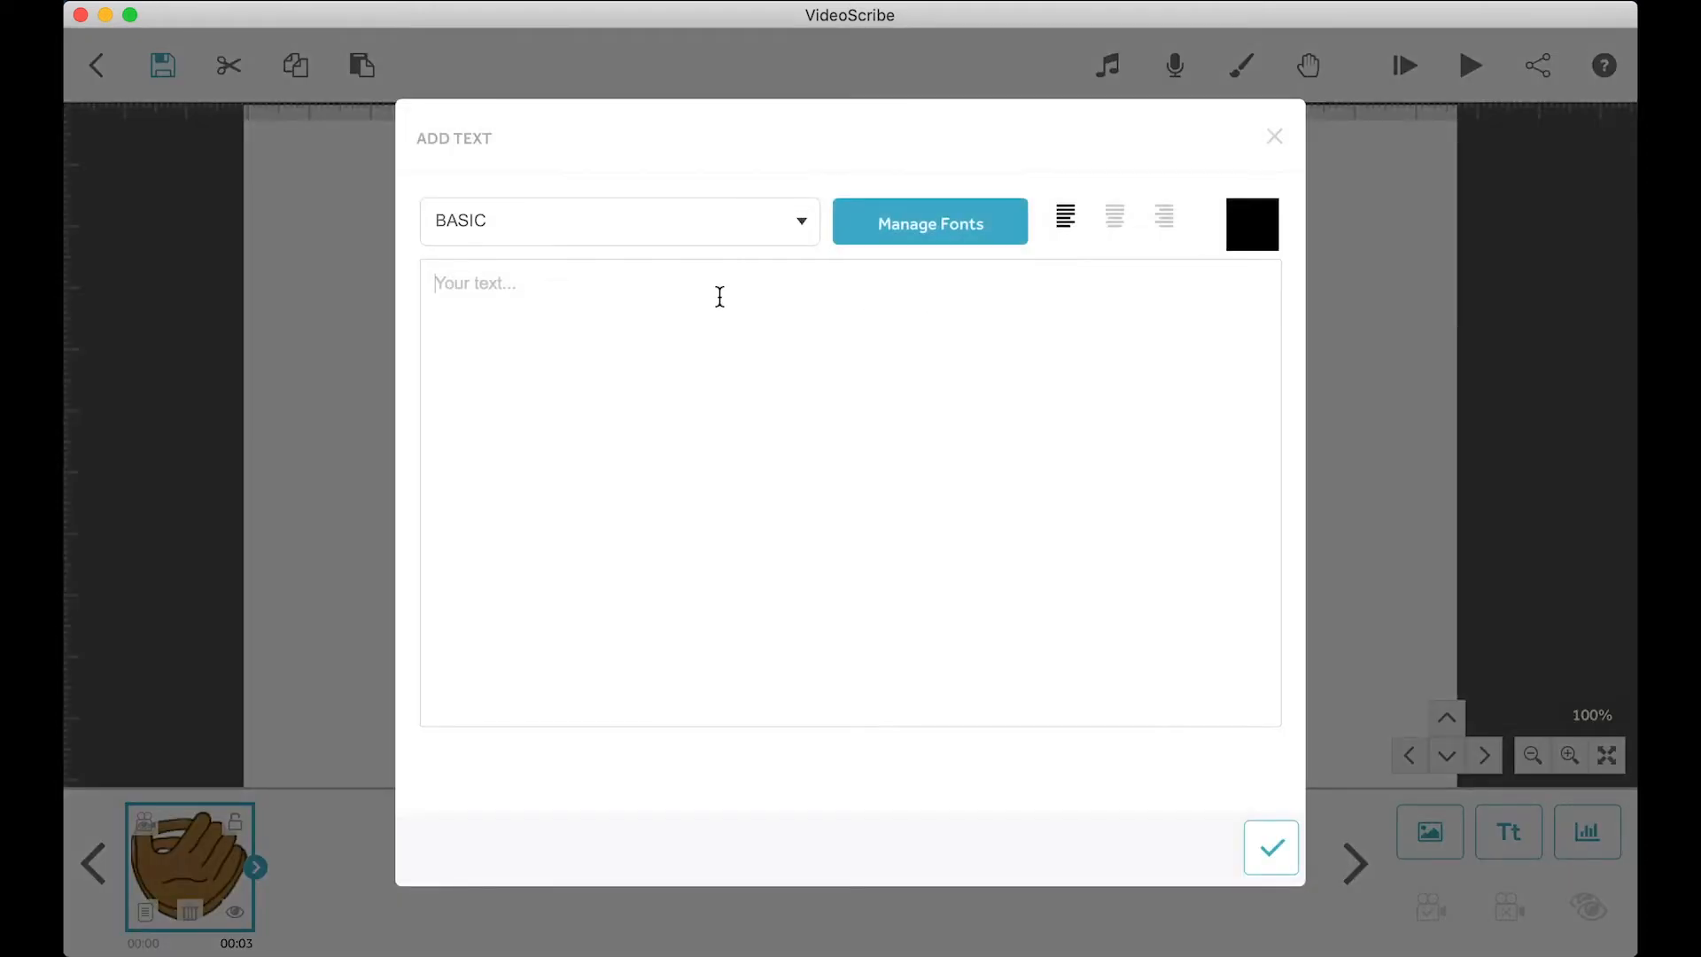
text(Hello W)
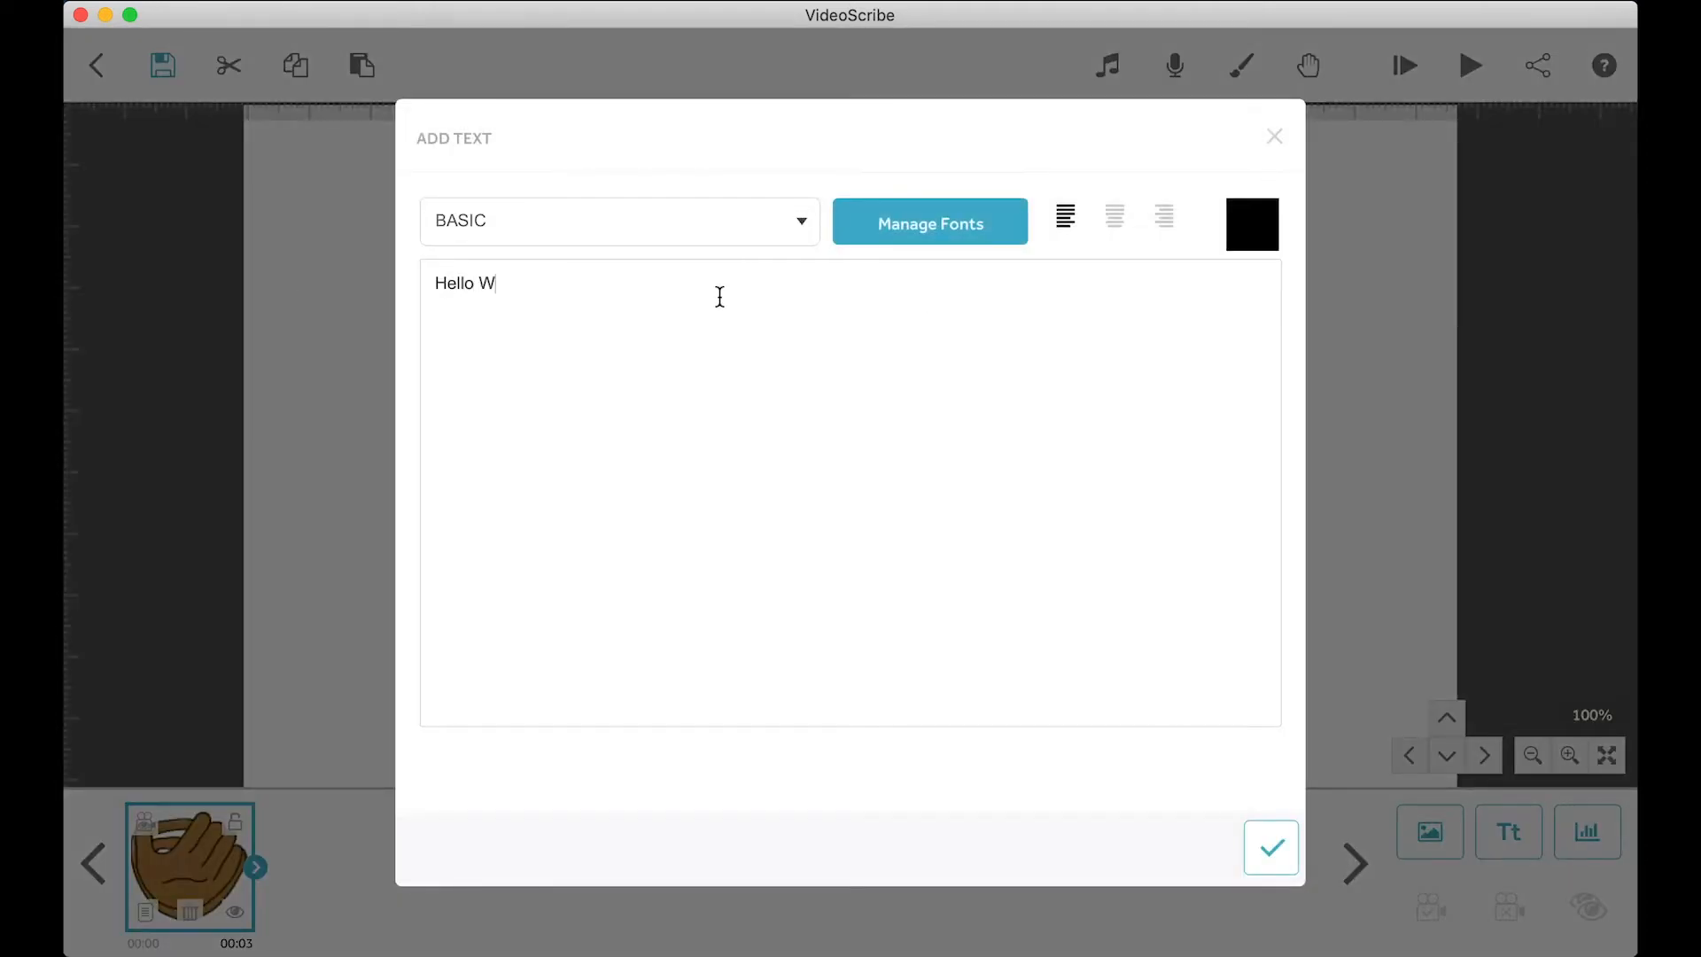
text(orld!)
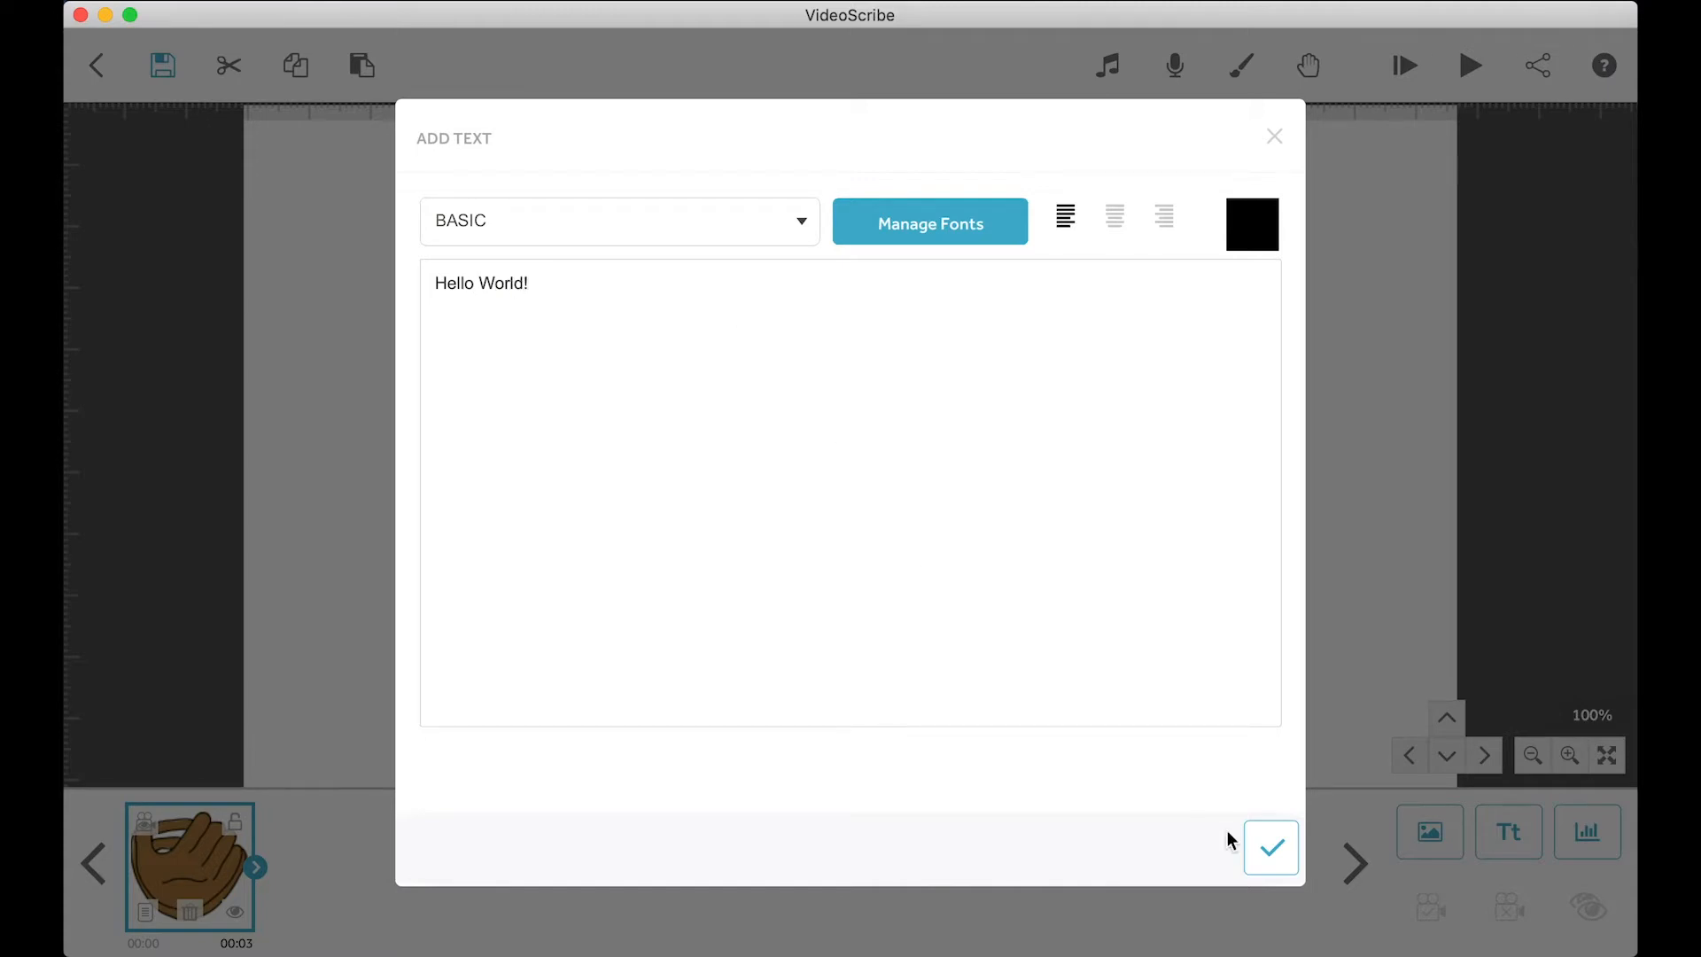
click(1270, 847)
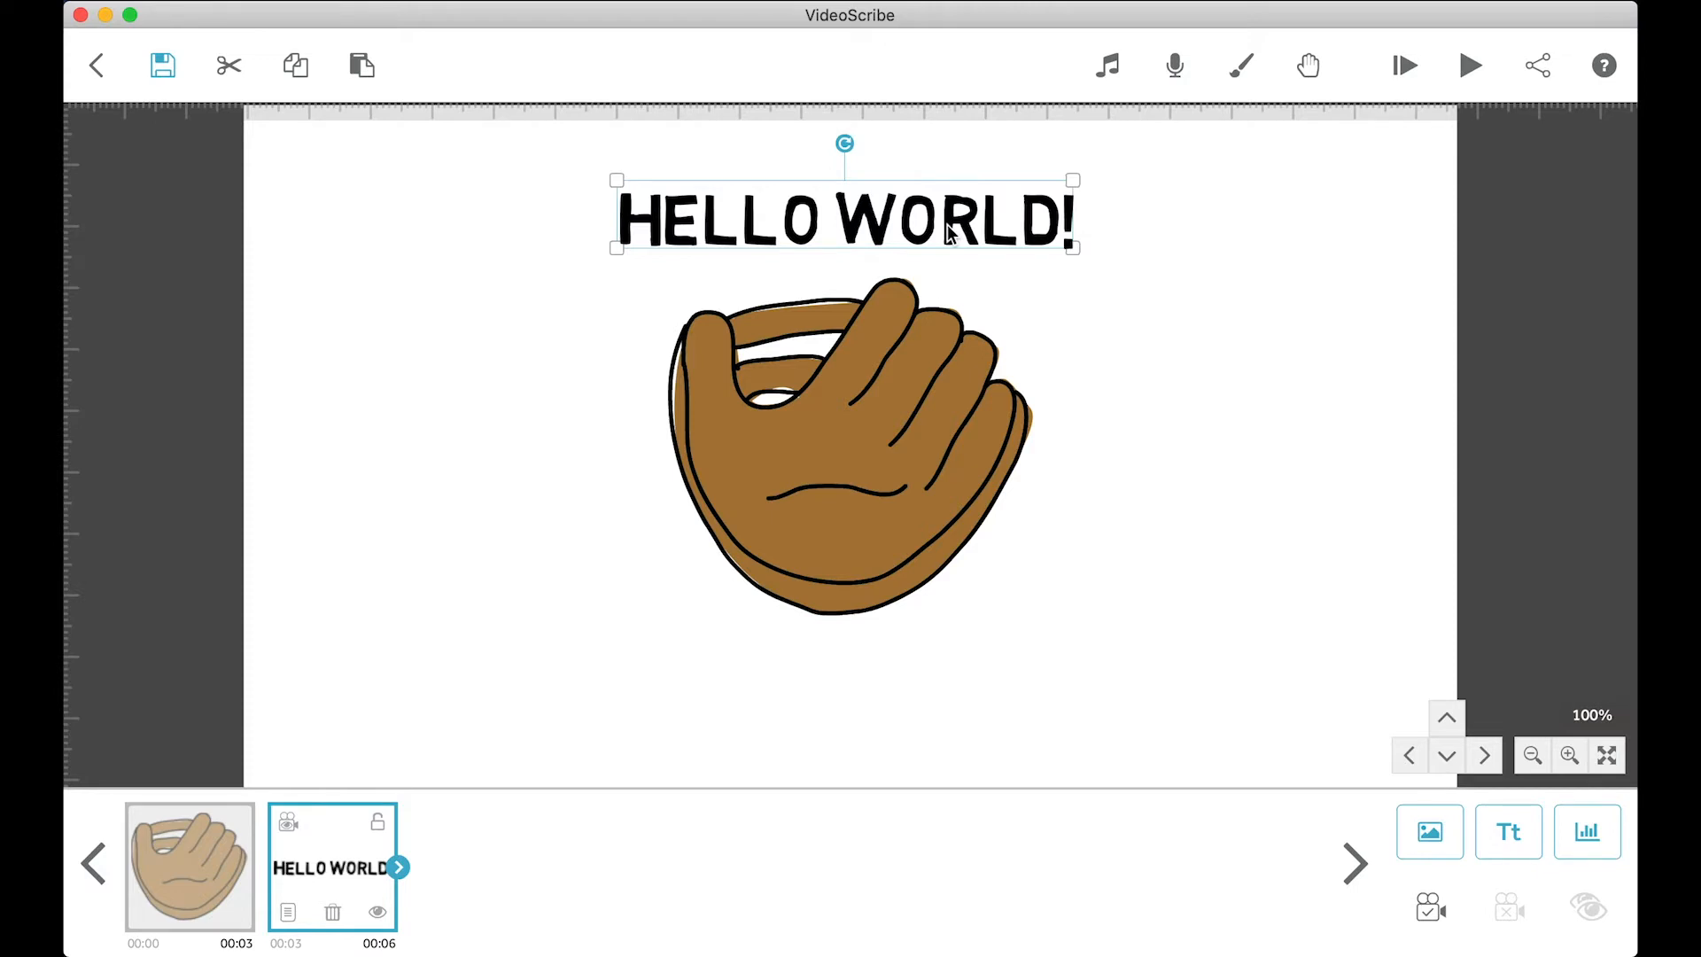
Step: Create a coloured Bar chart labelled June, July, August with values 5, 10, 15
click(1585, 831)
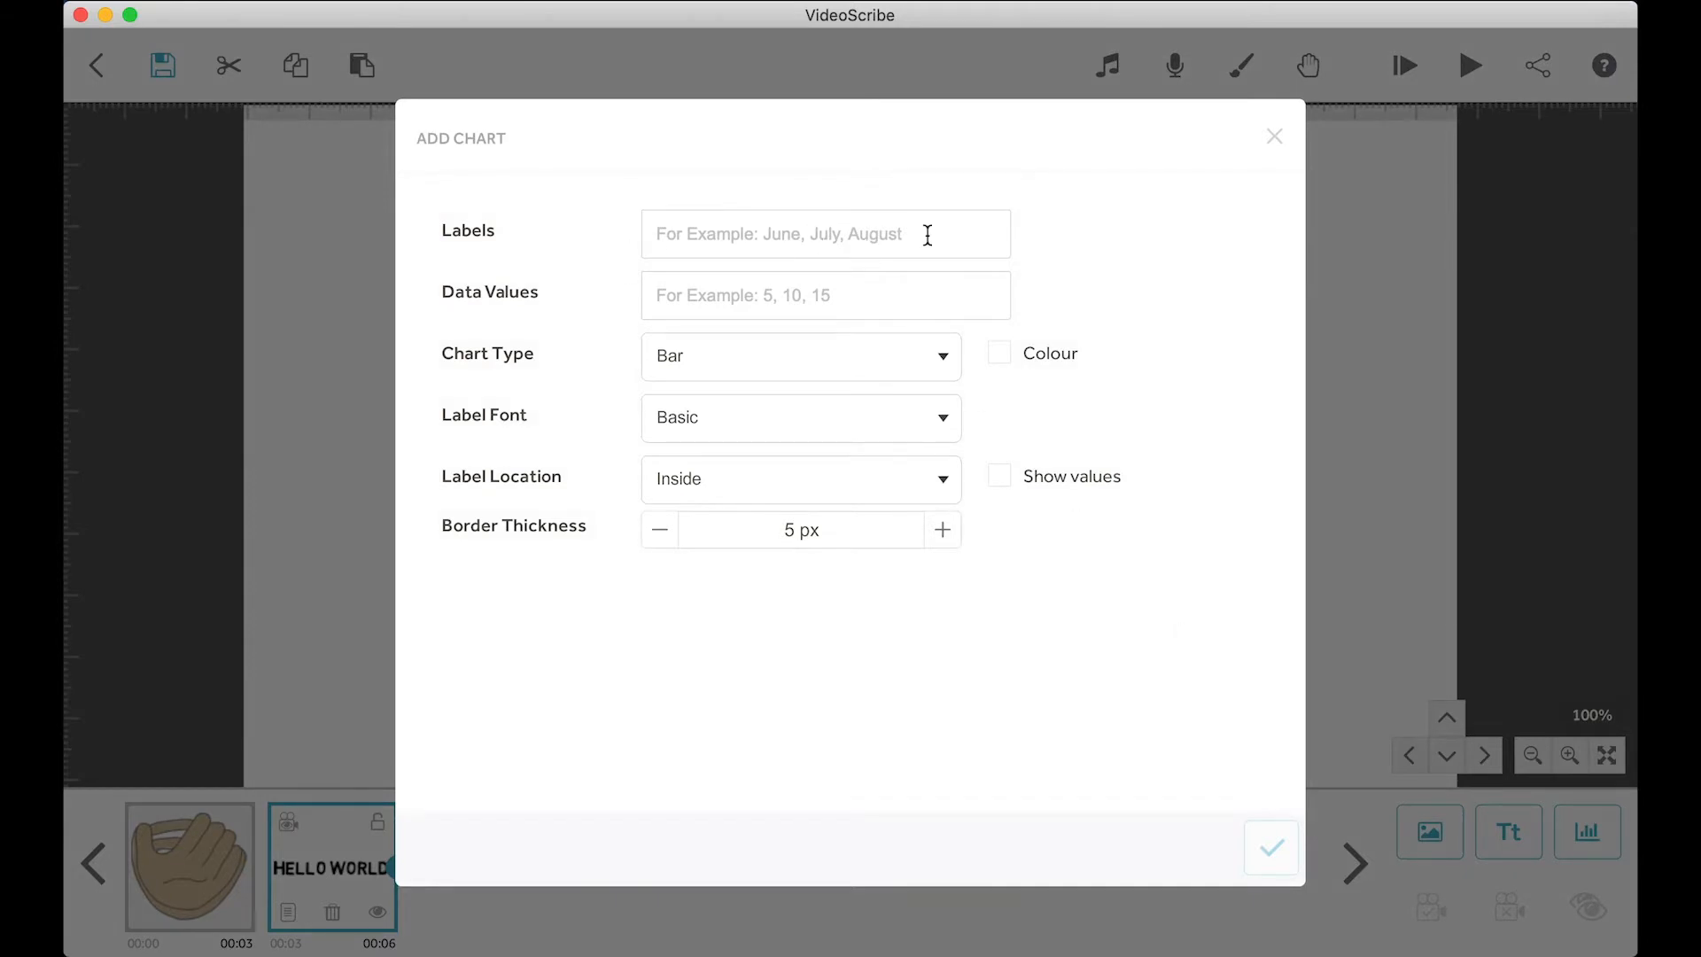
text(June, July, August)
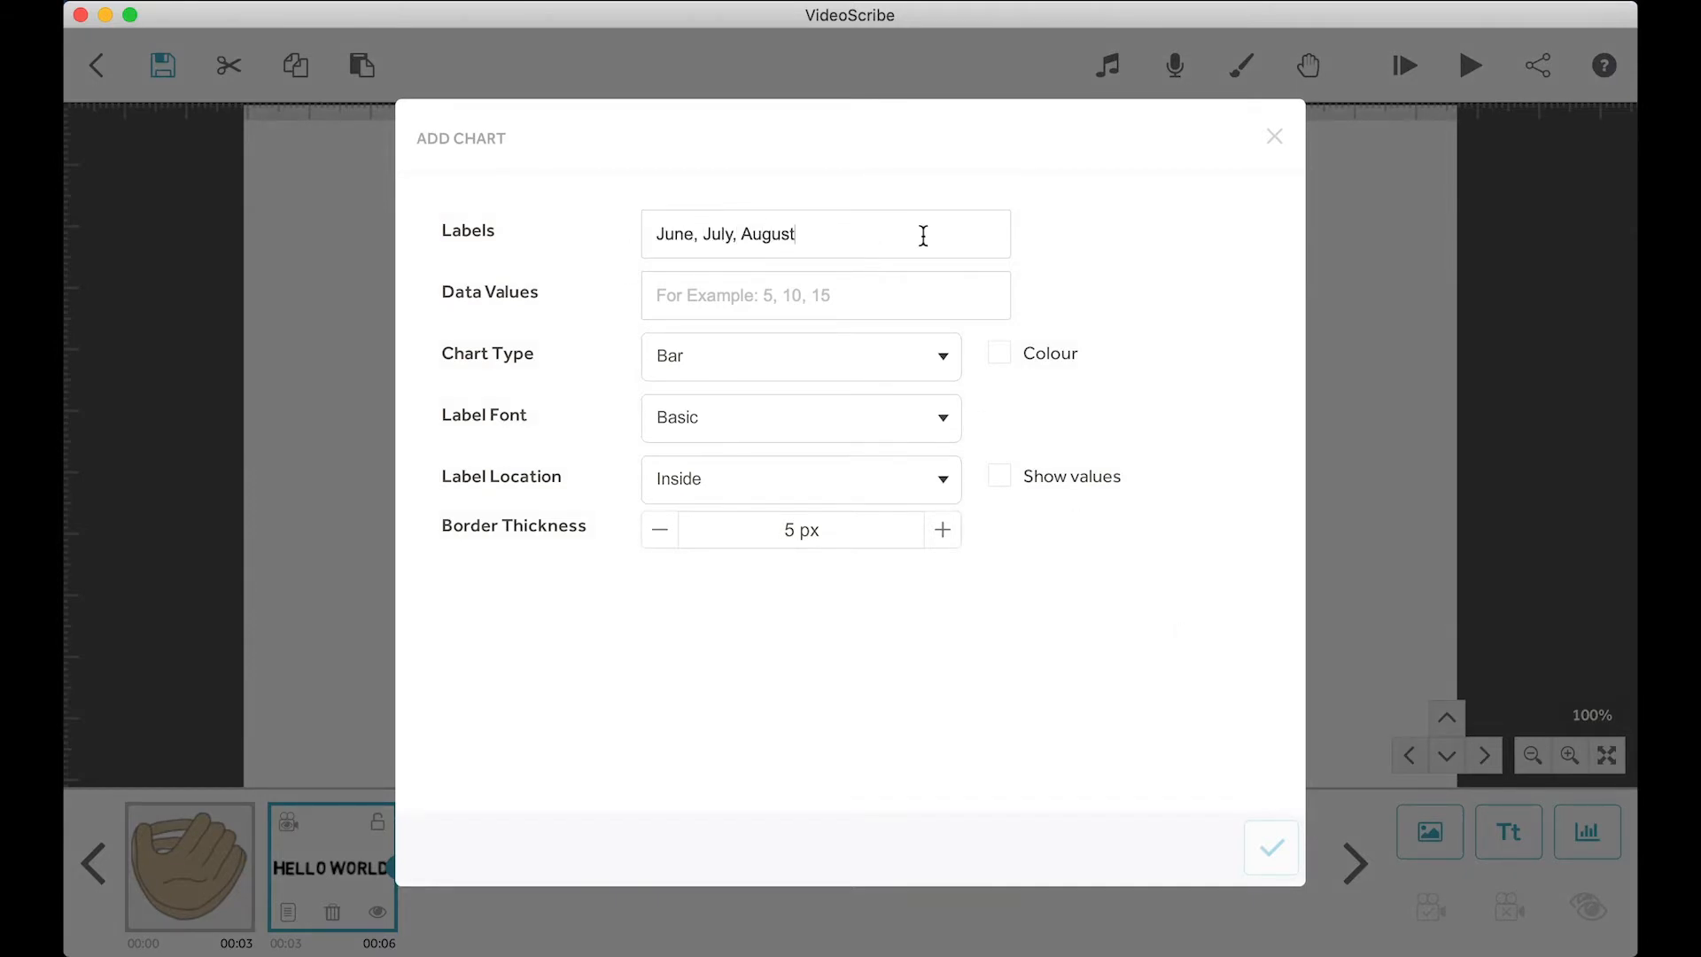
text(5,10,15)
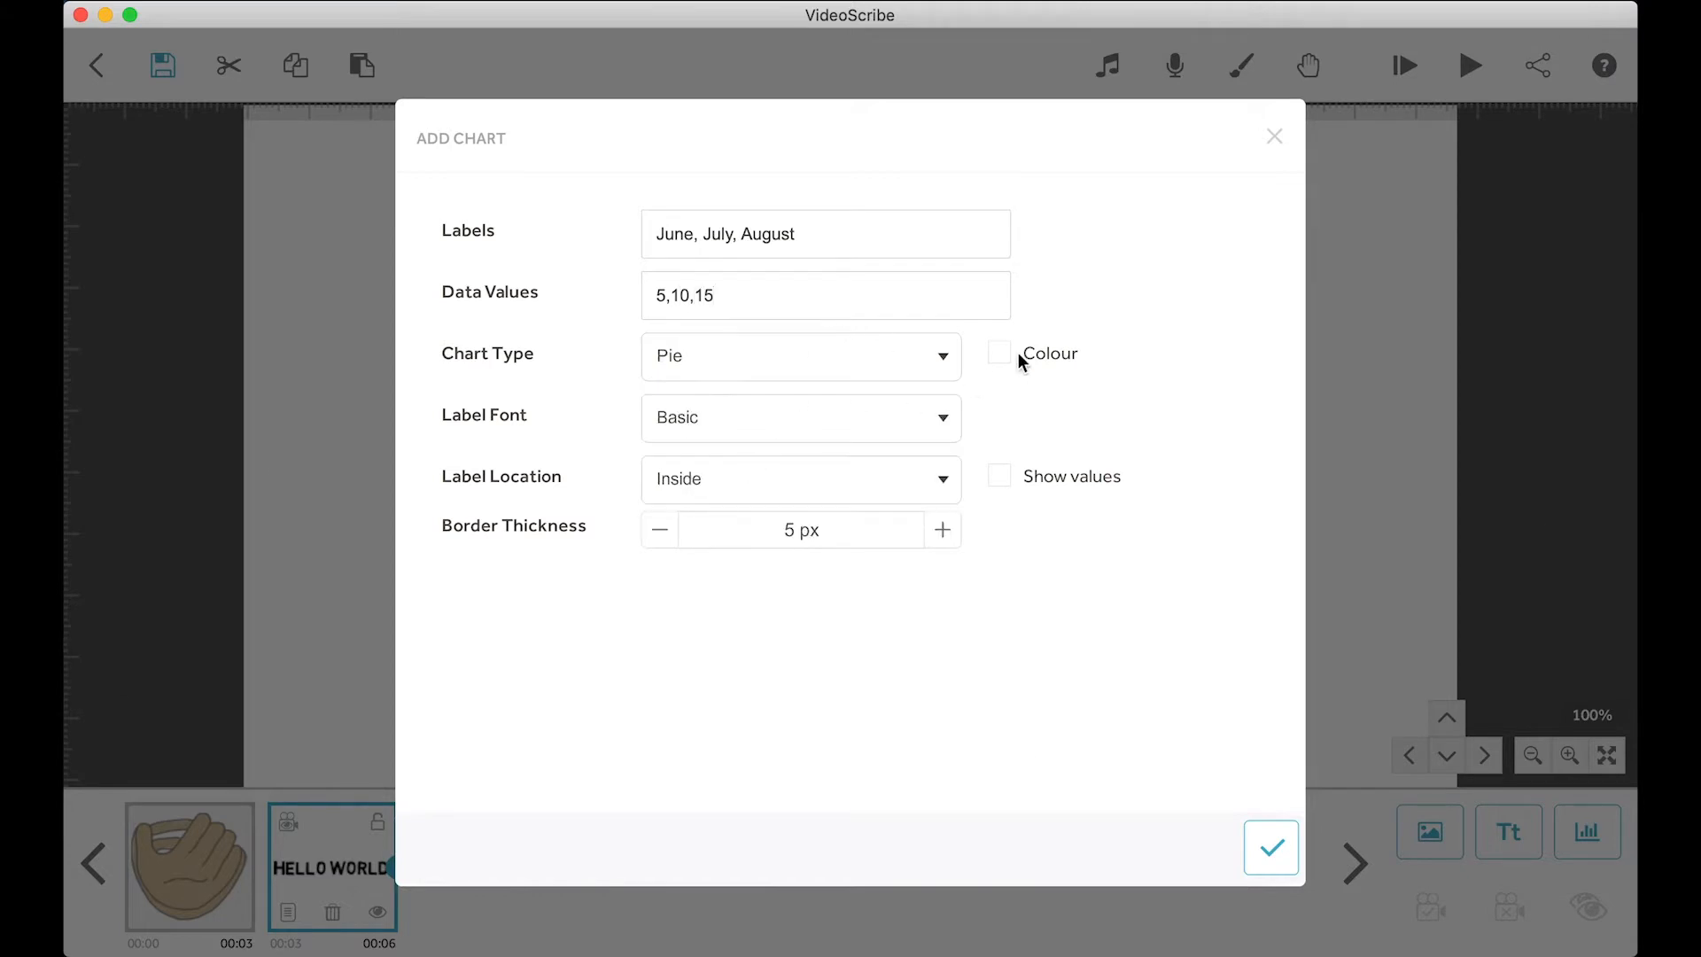
click(999, 353)
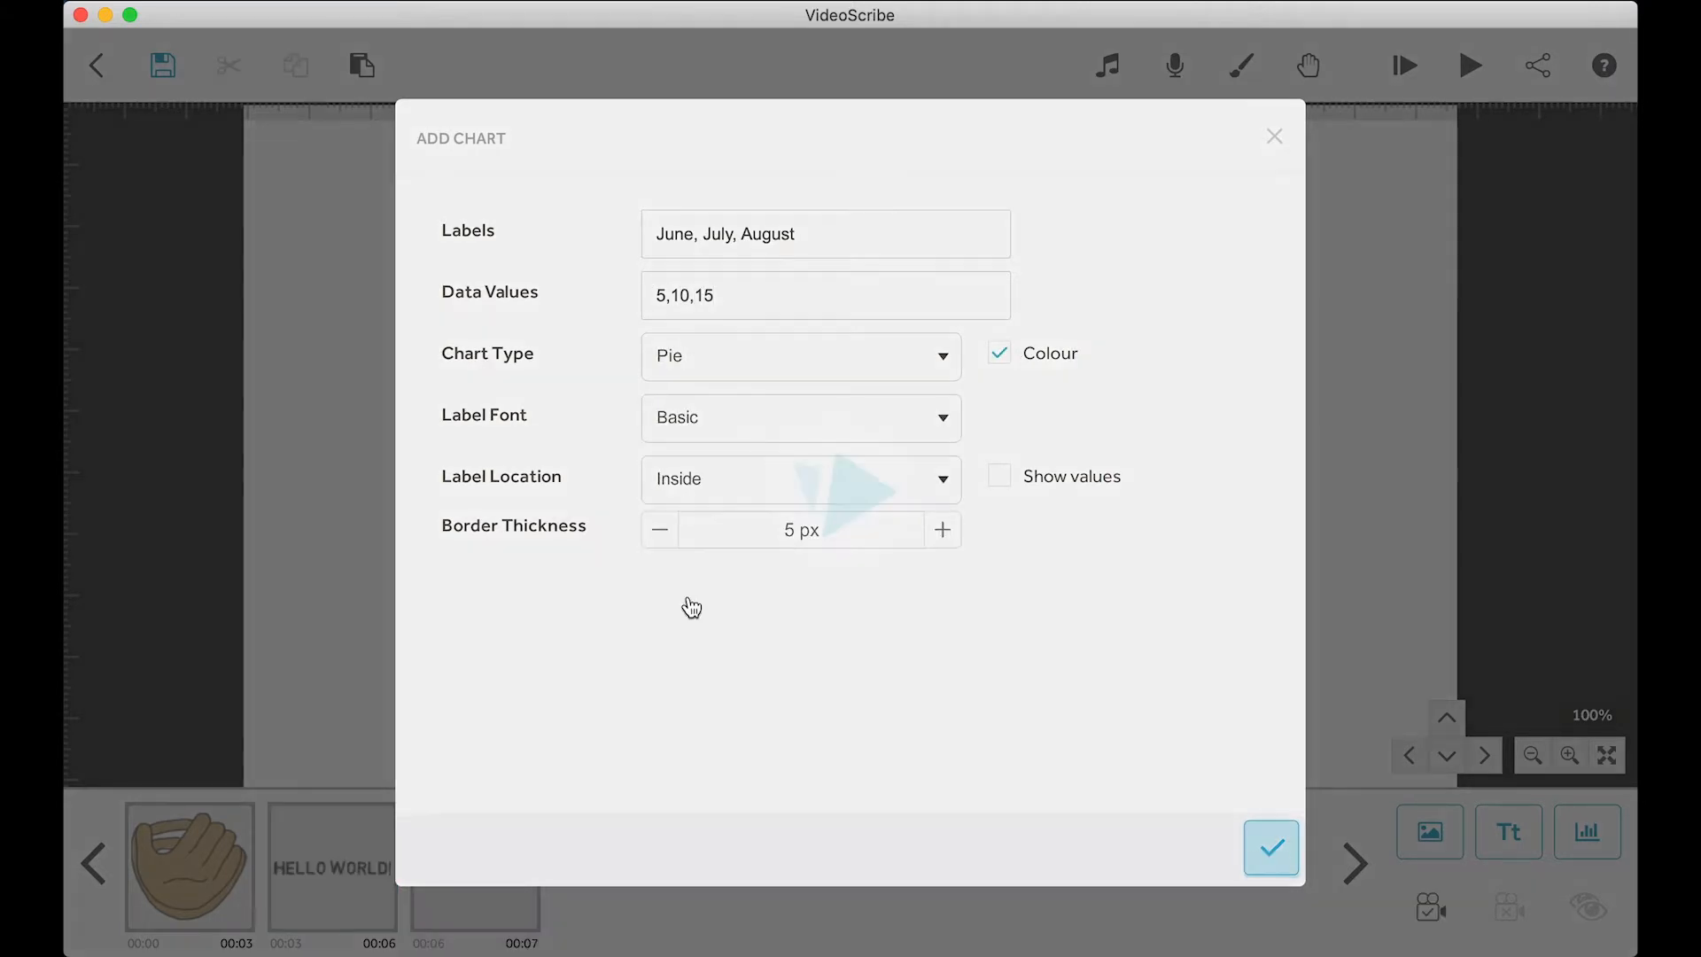
click(1269, 847)
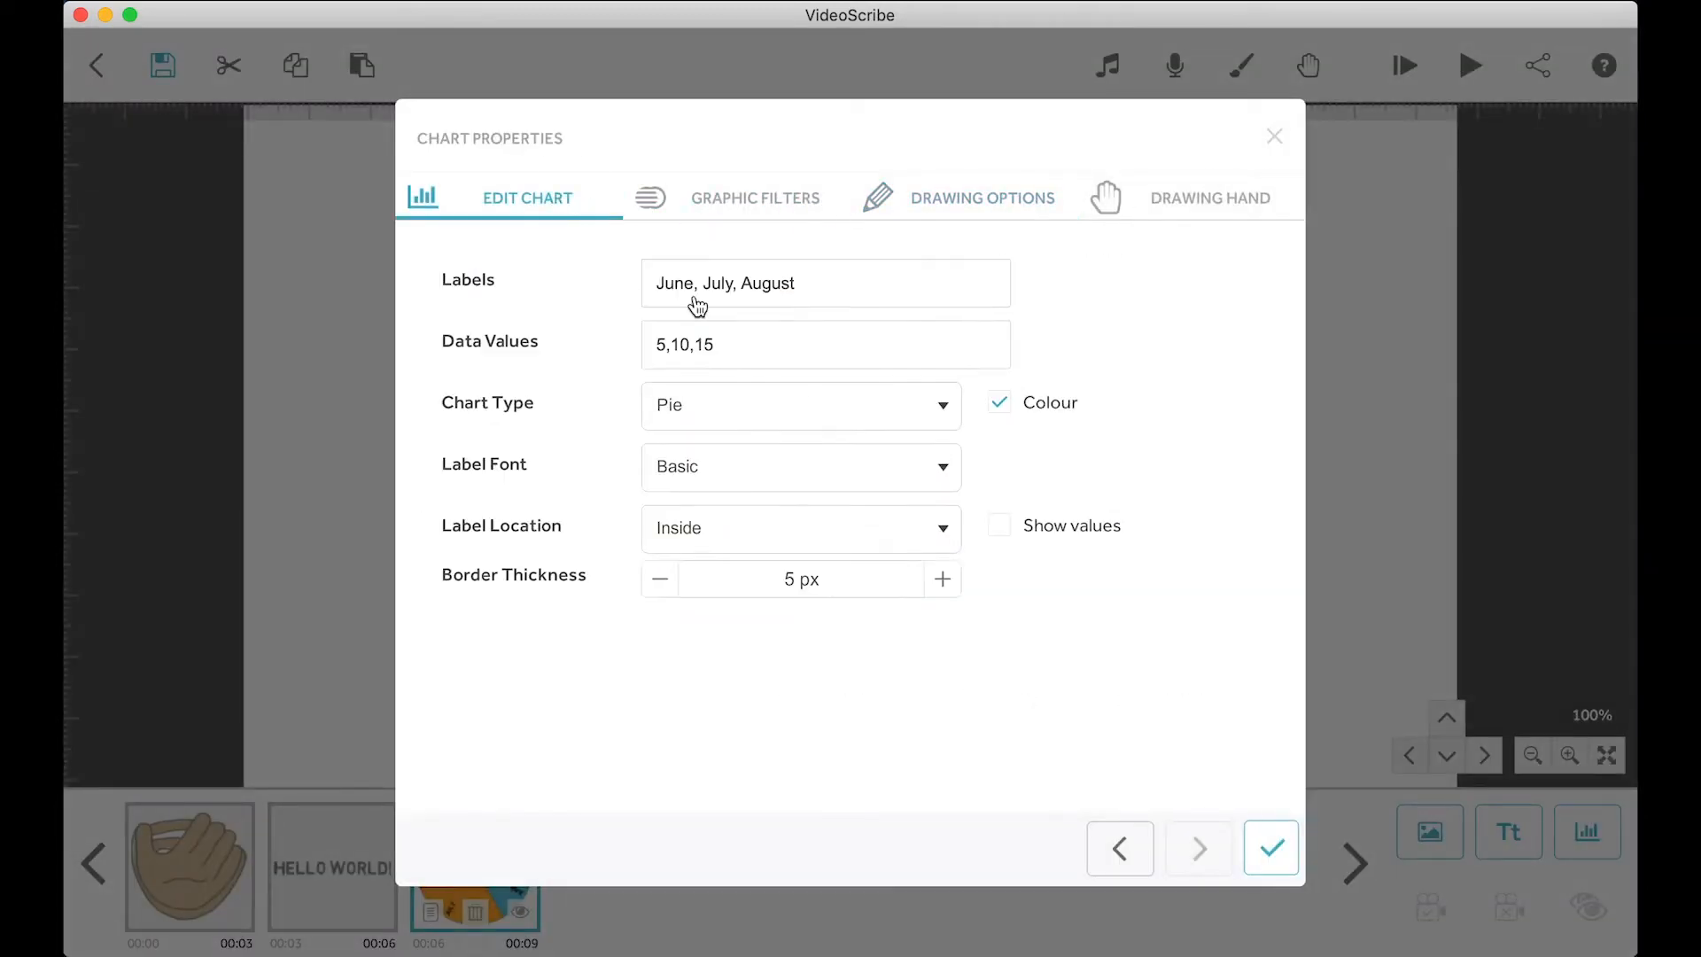
click(801, 405)
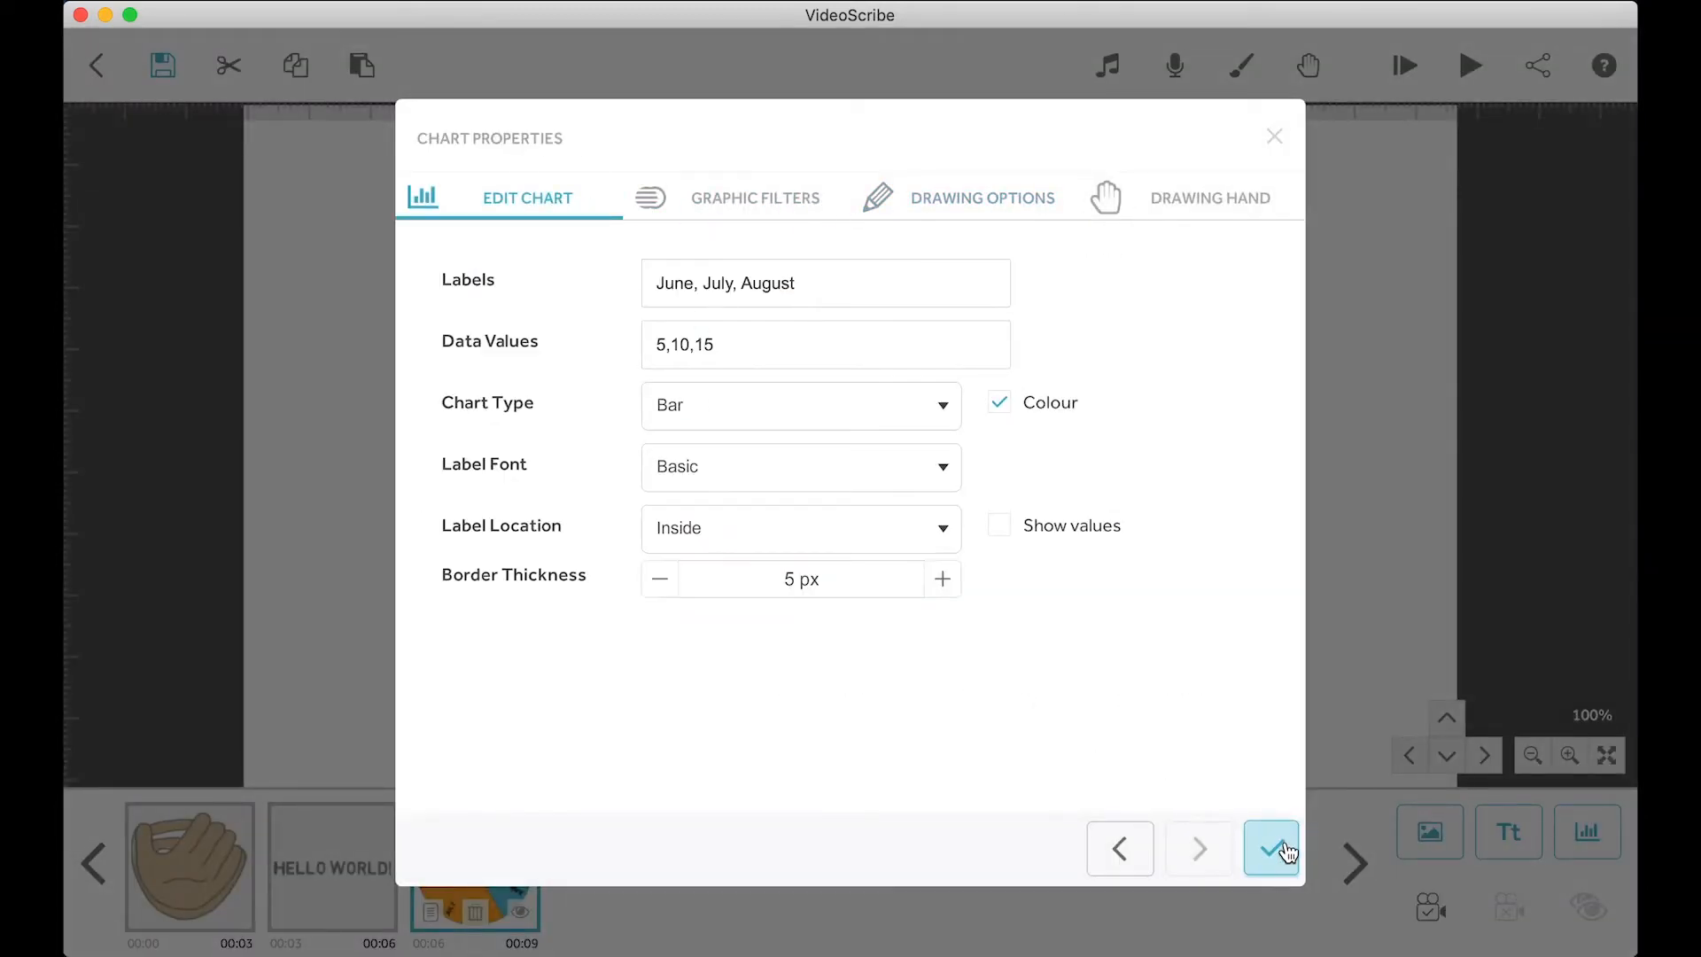
click(1271, 848)
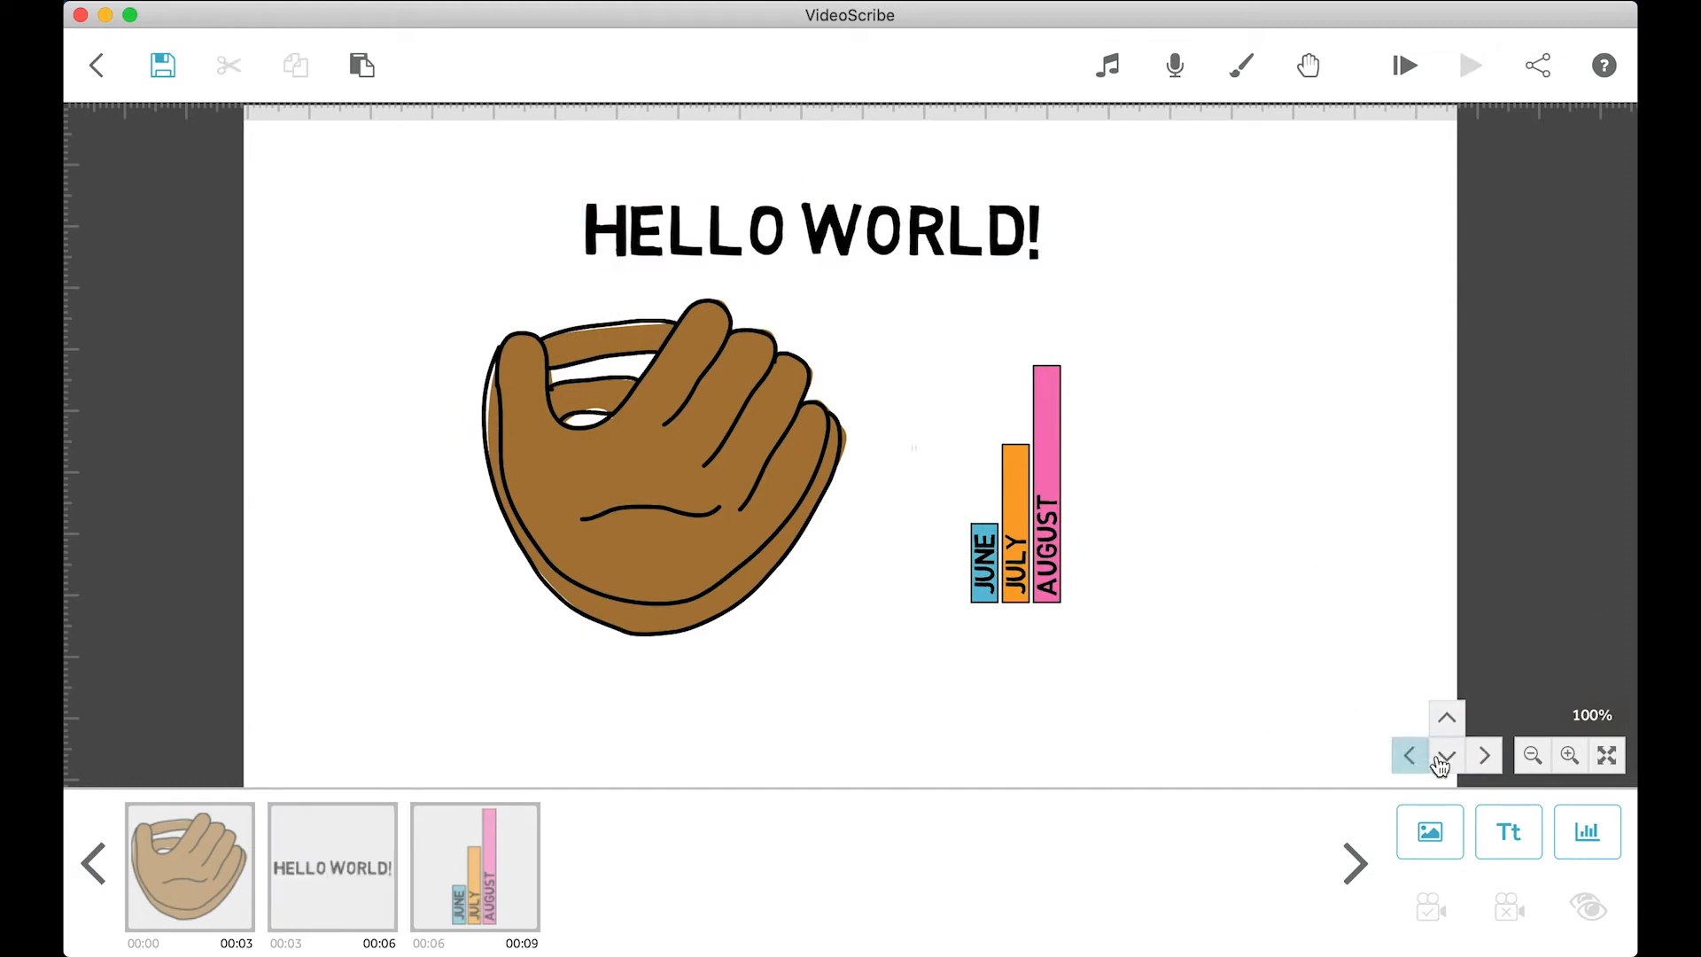
click(1410, 755)
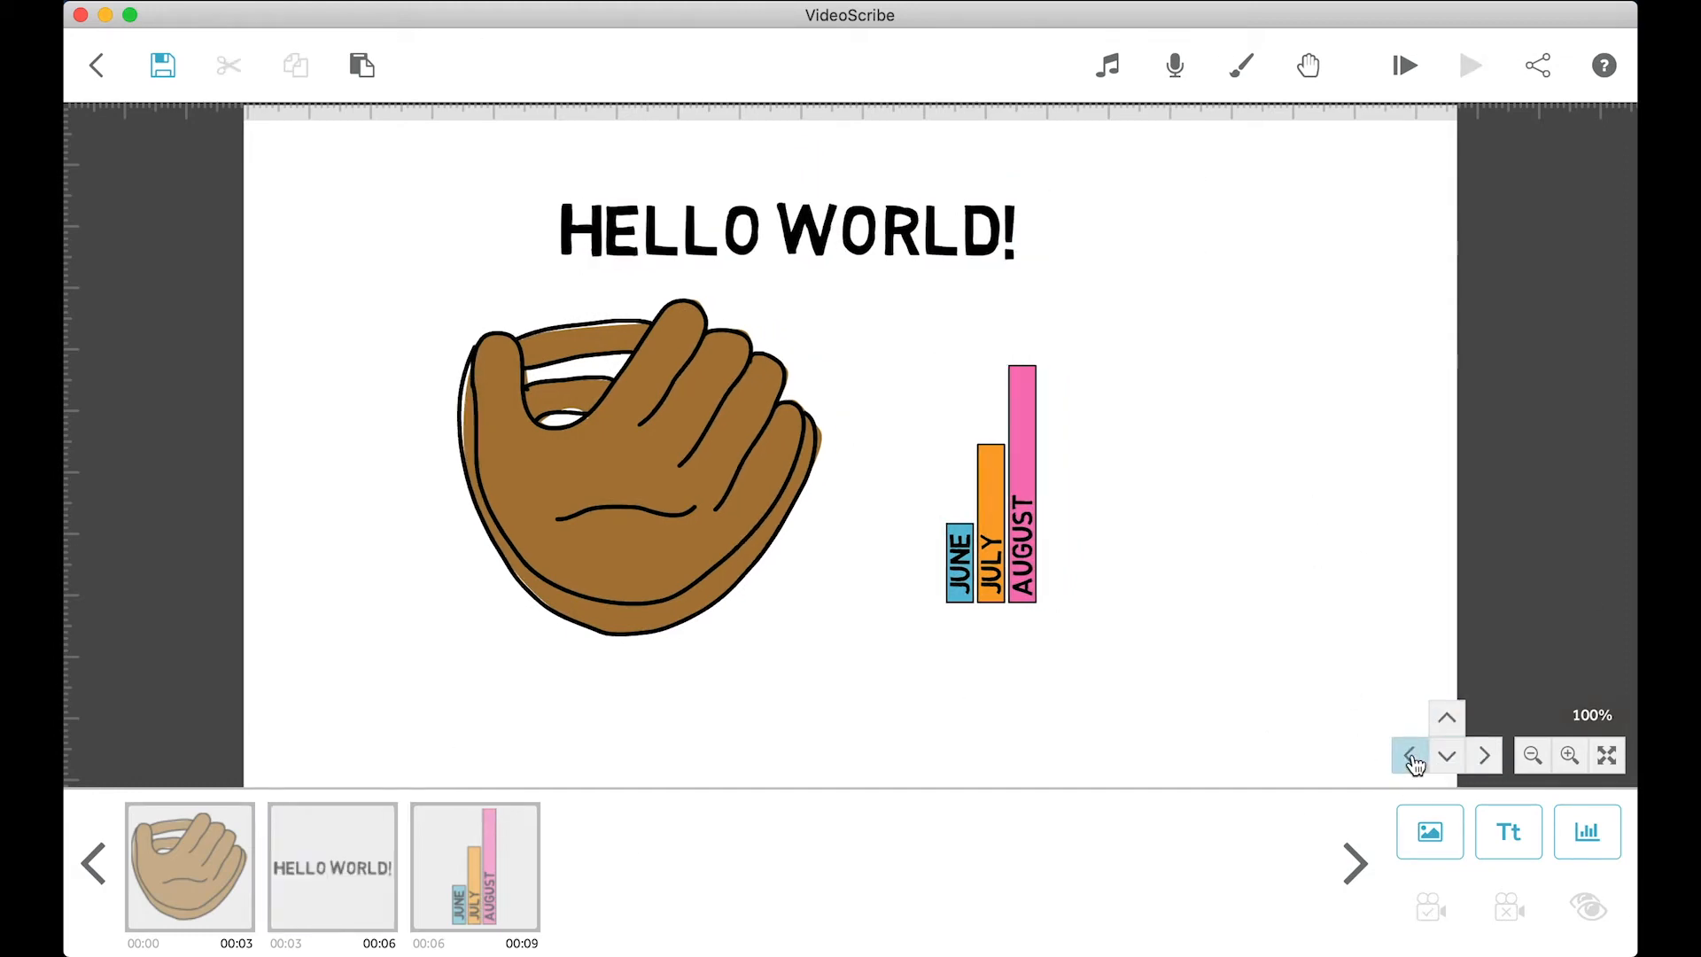
click(1483, 754)
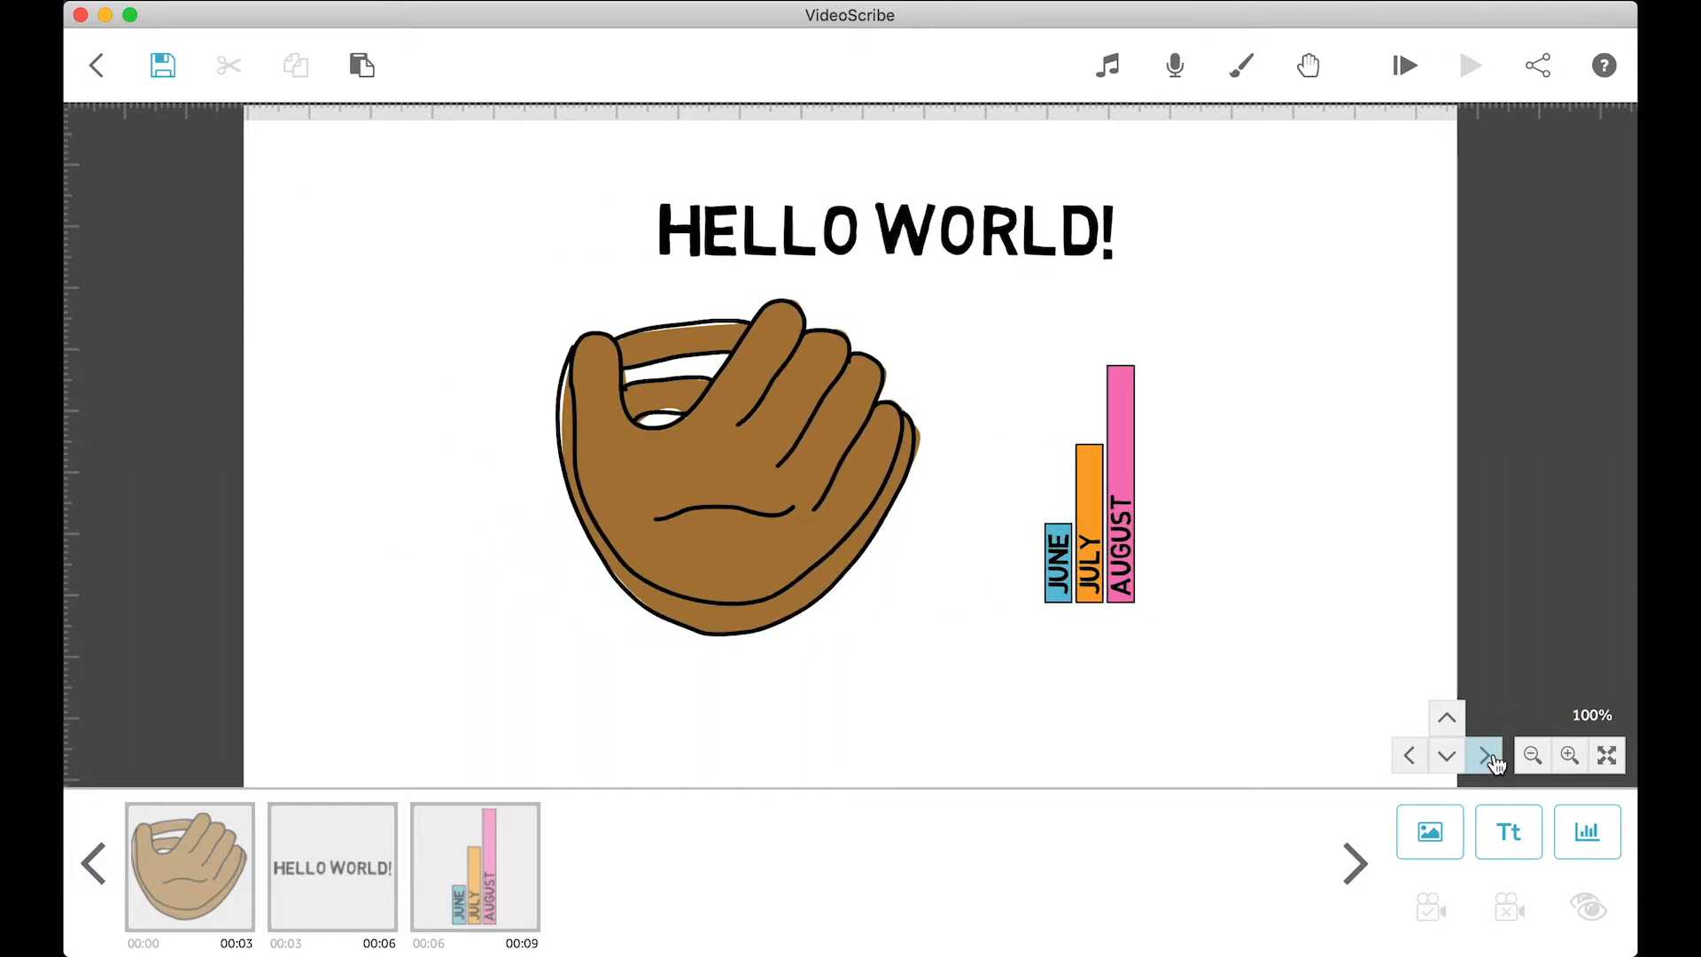
click(1409, 754)
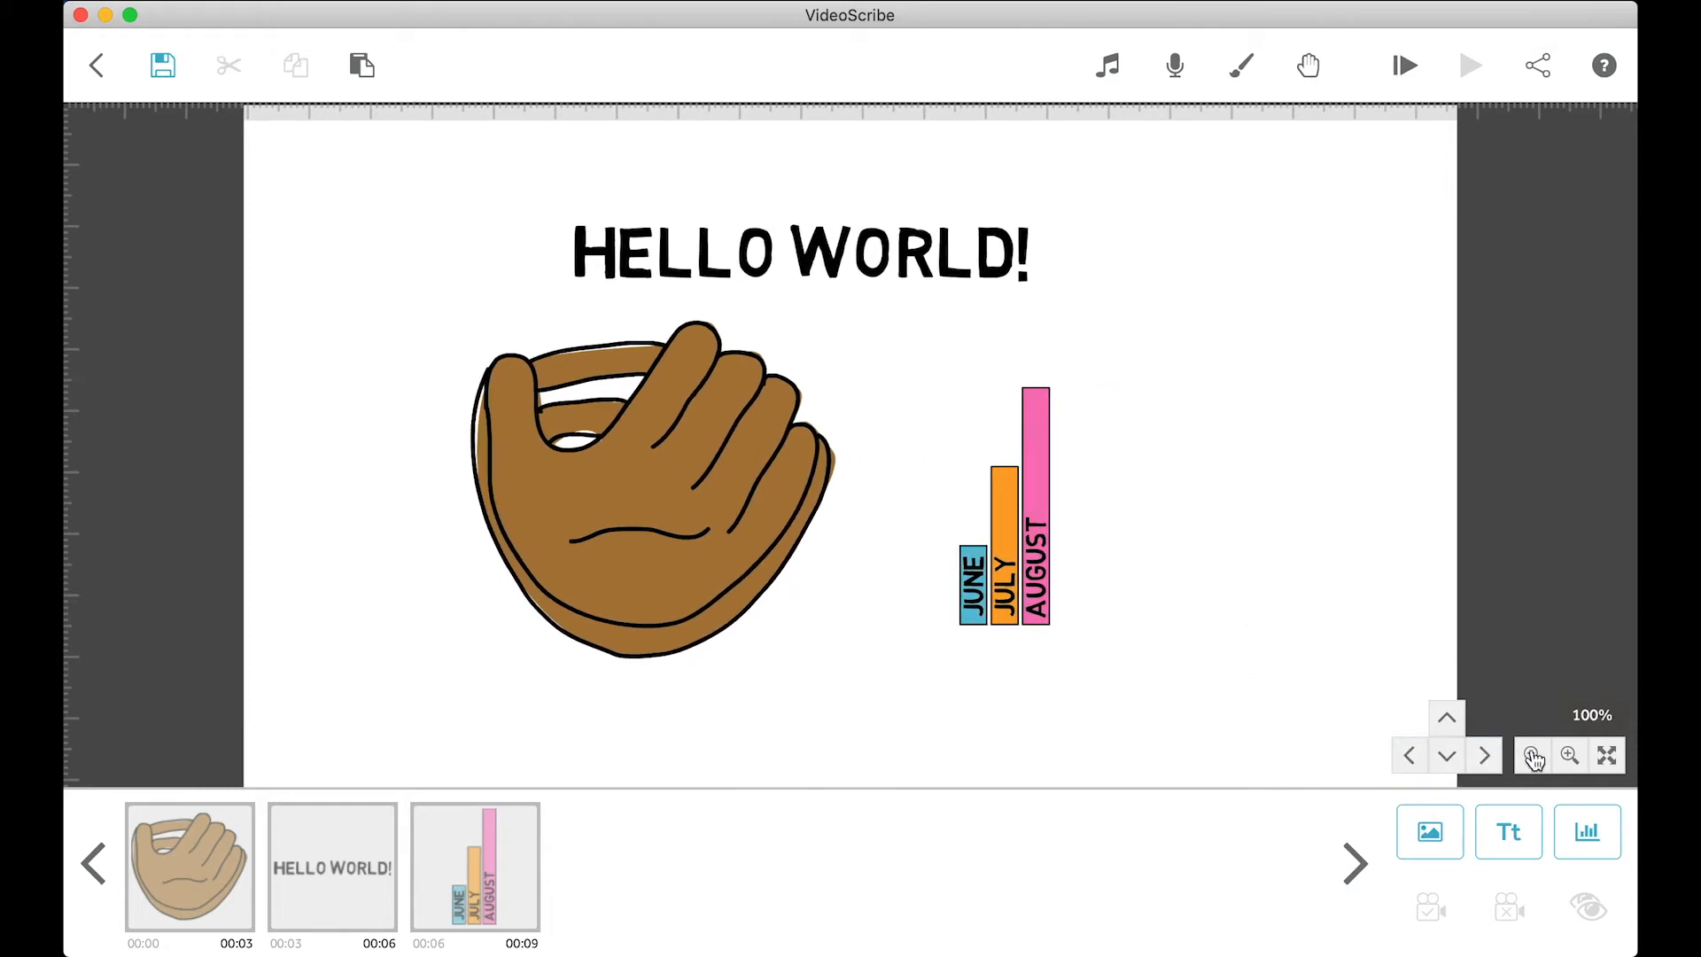
Step: Zoom the canvas in and out several times, ending around 133%
click(1569, 755)
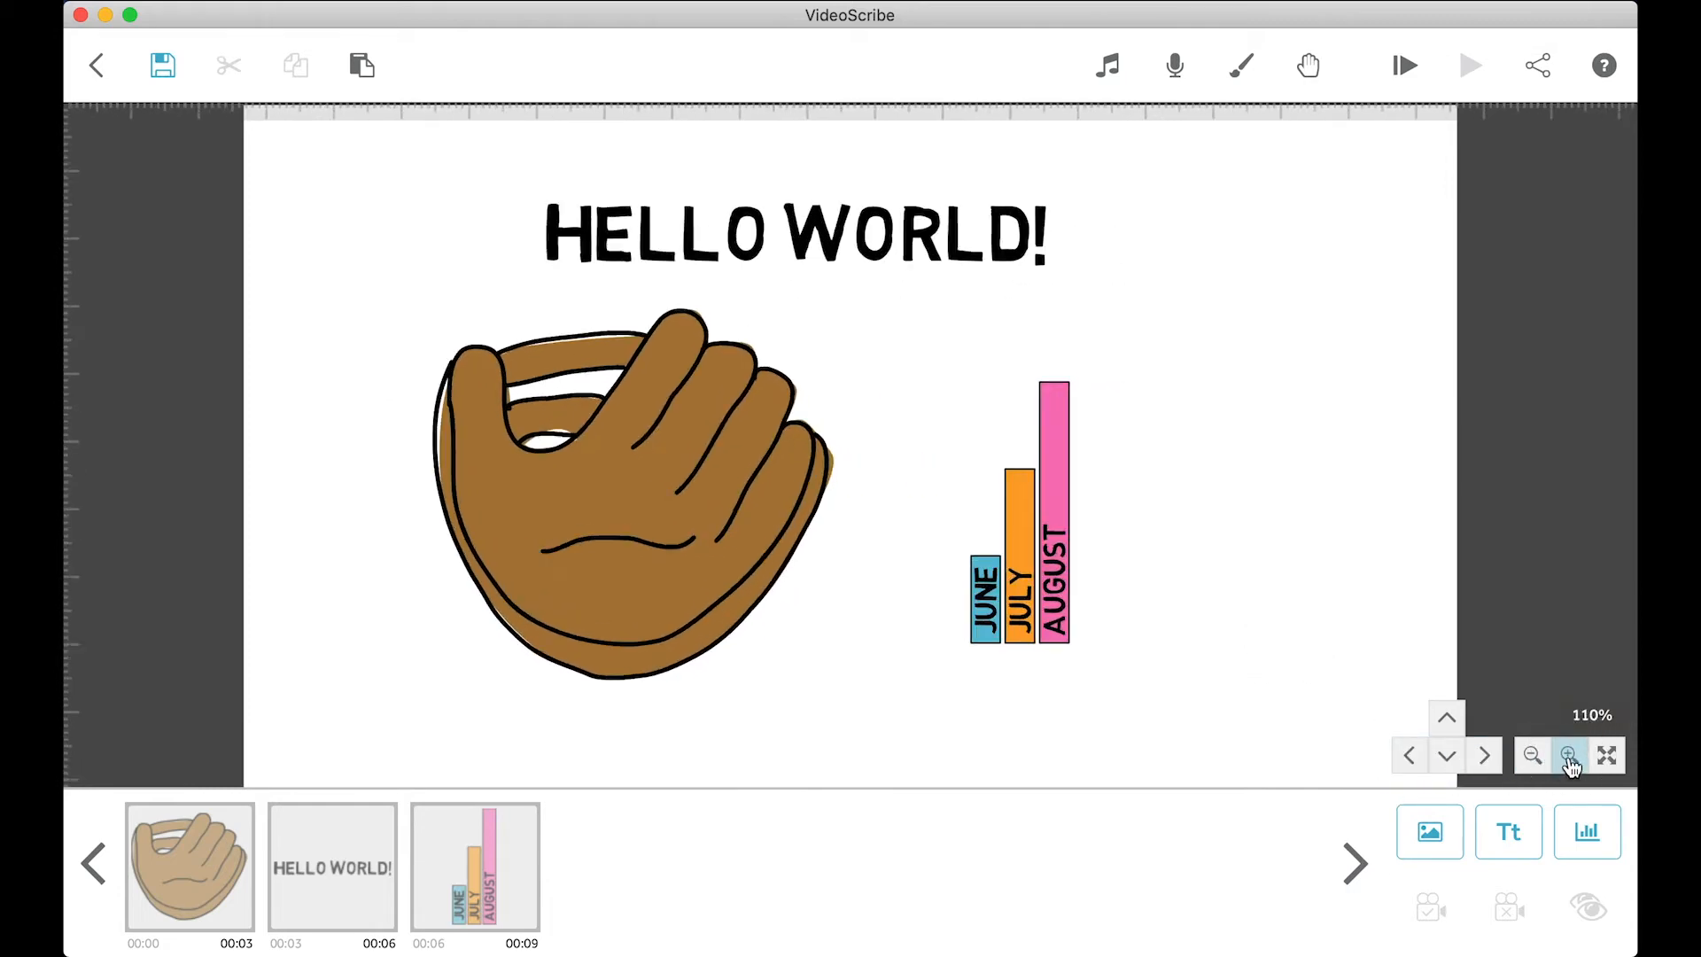
click(1531, 755)
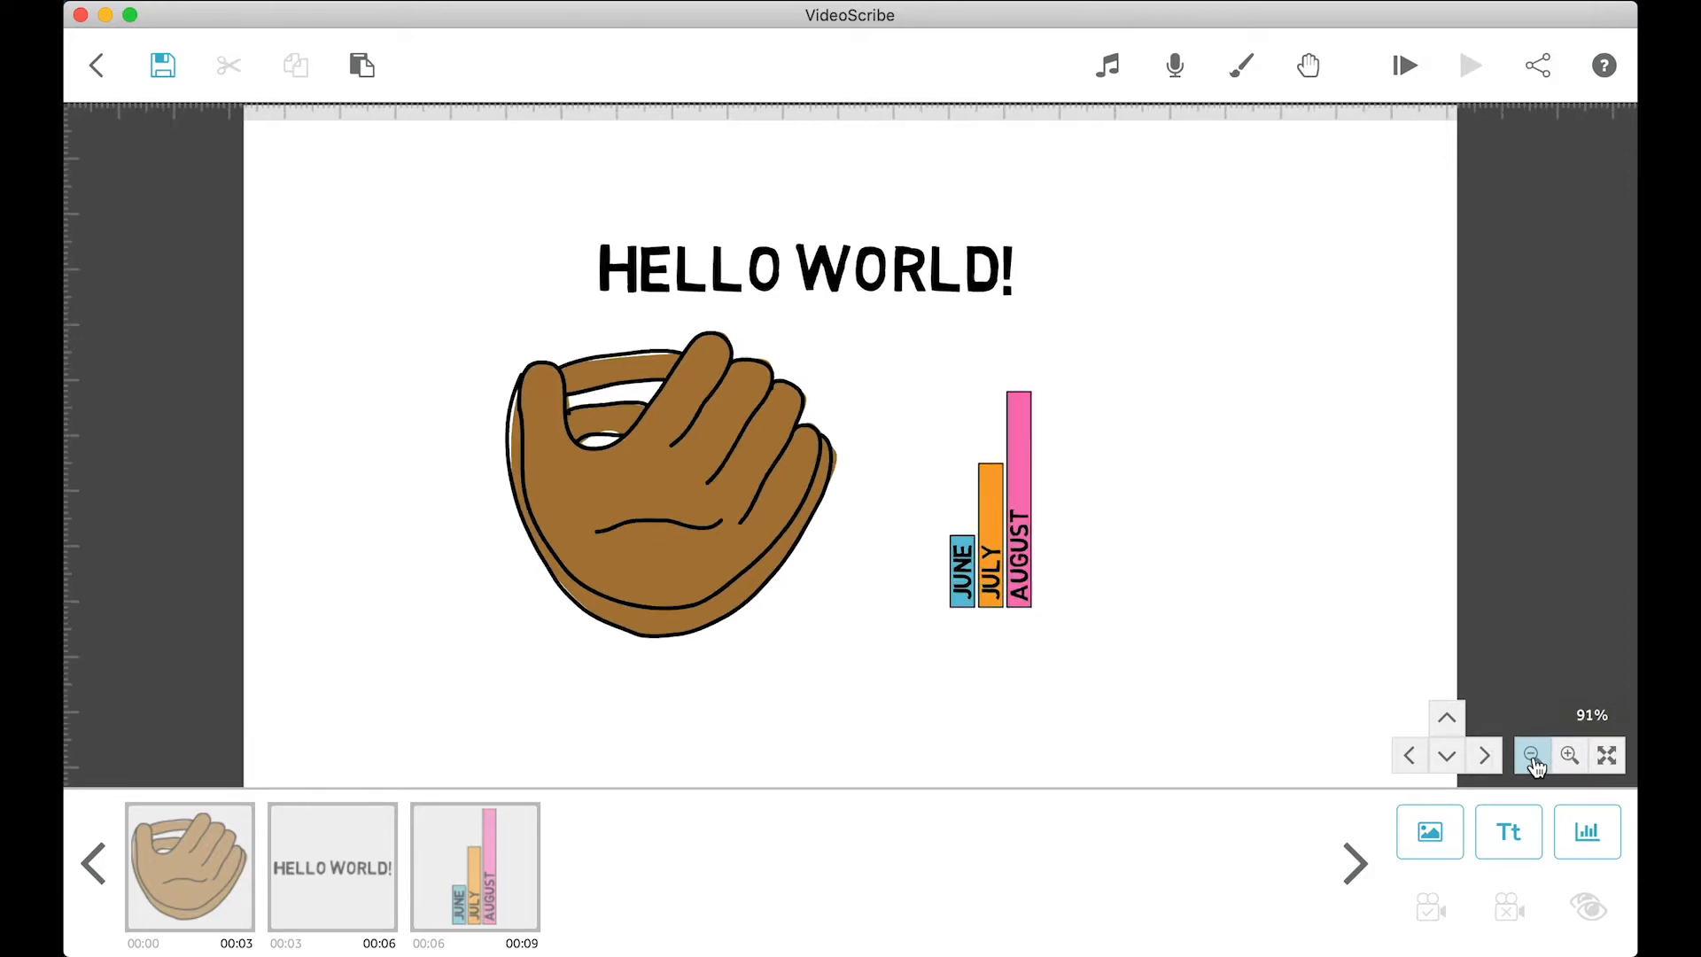
click(1567, 754)
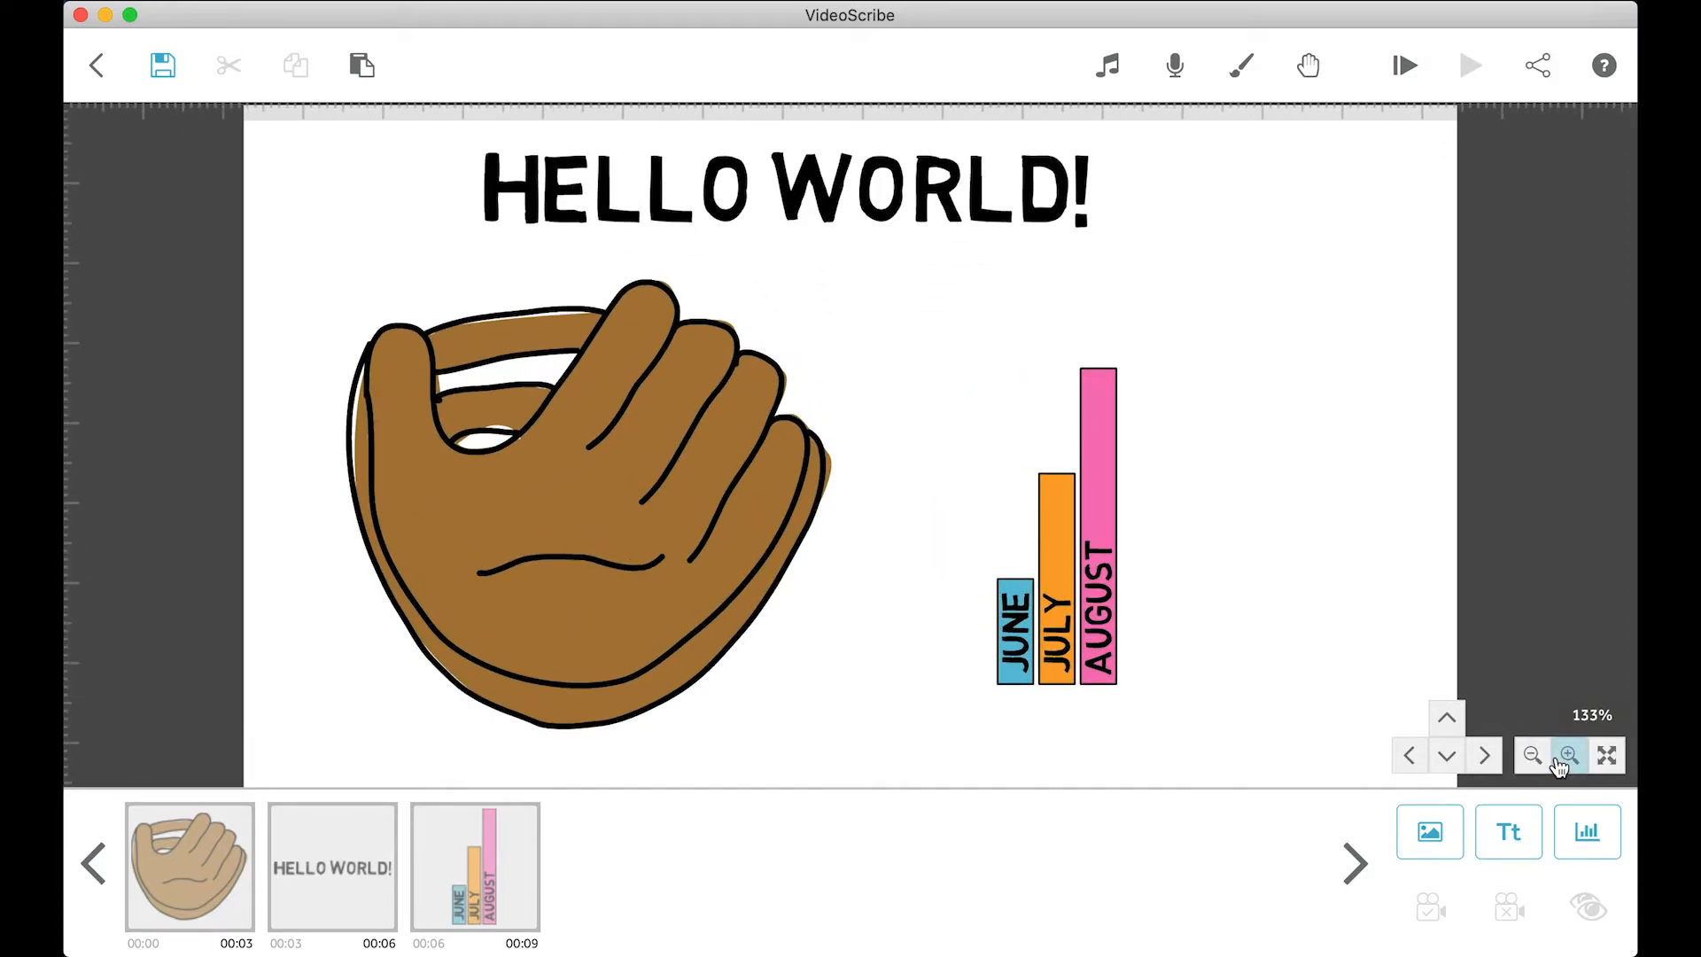
click(1569, 755)
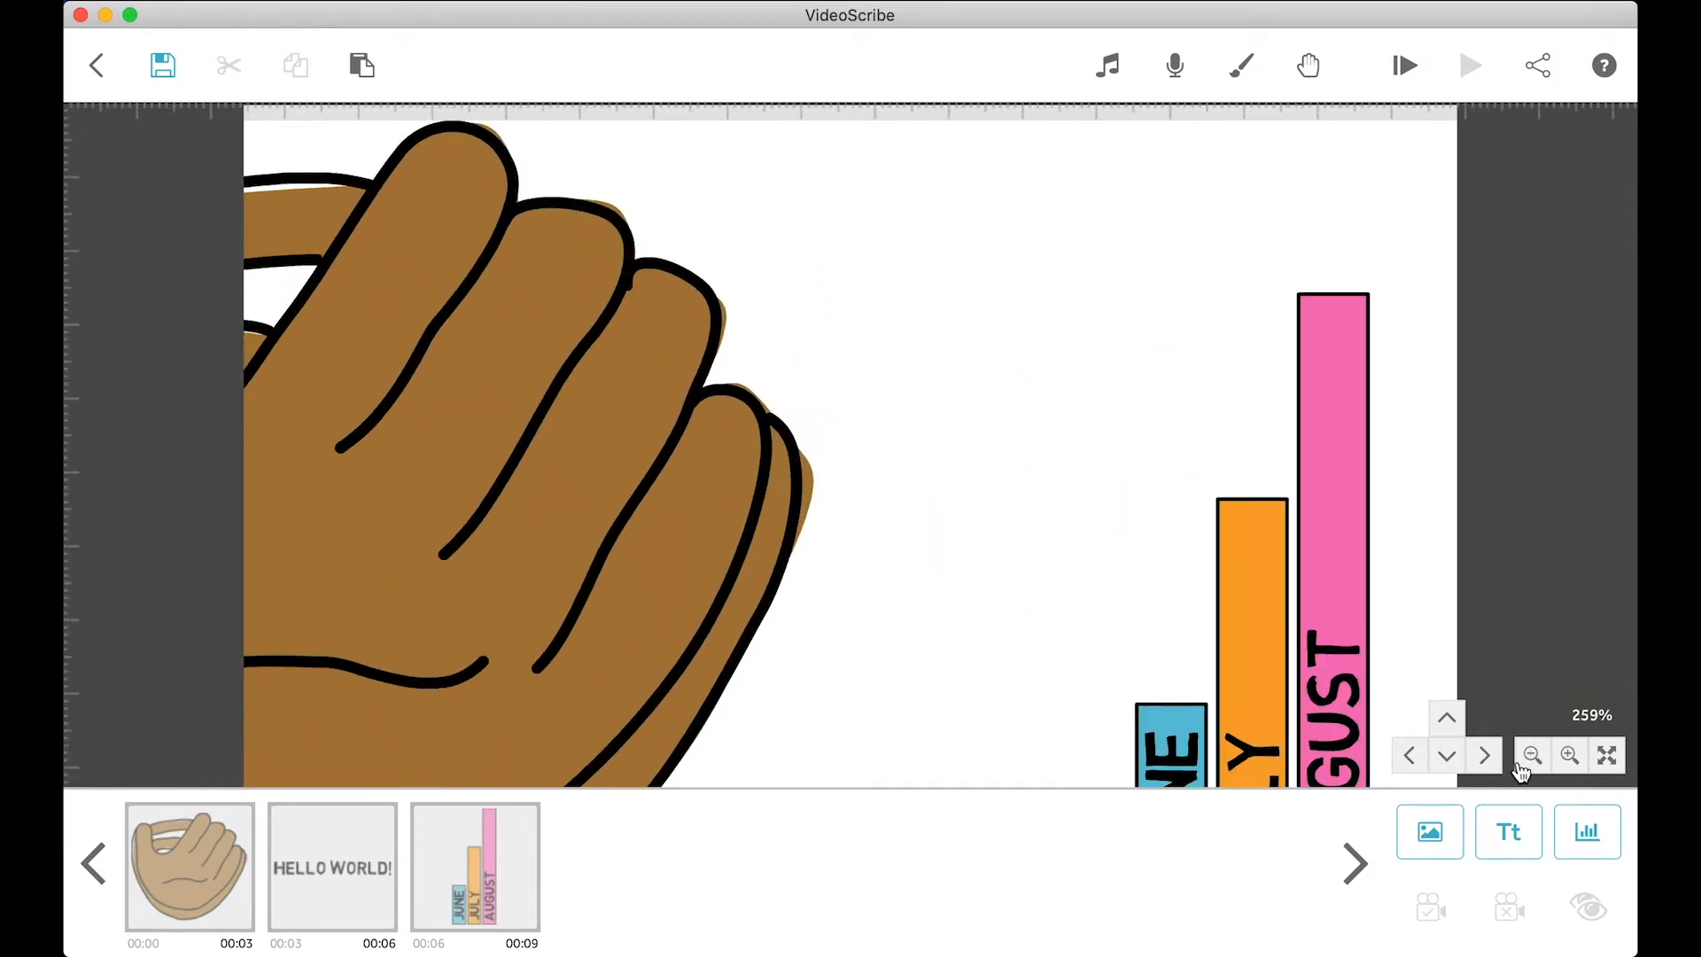
click(1531, 755)
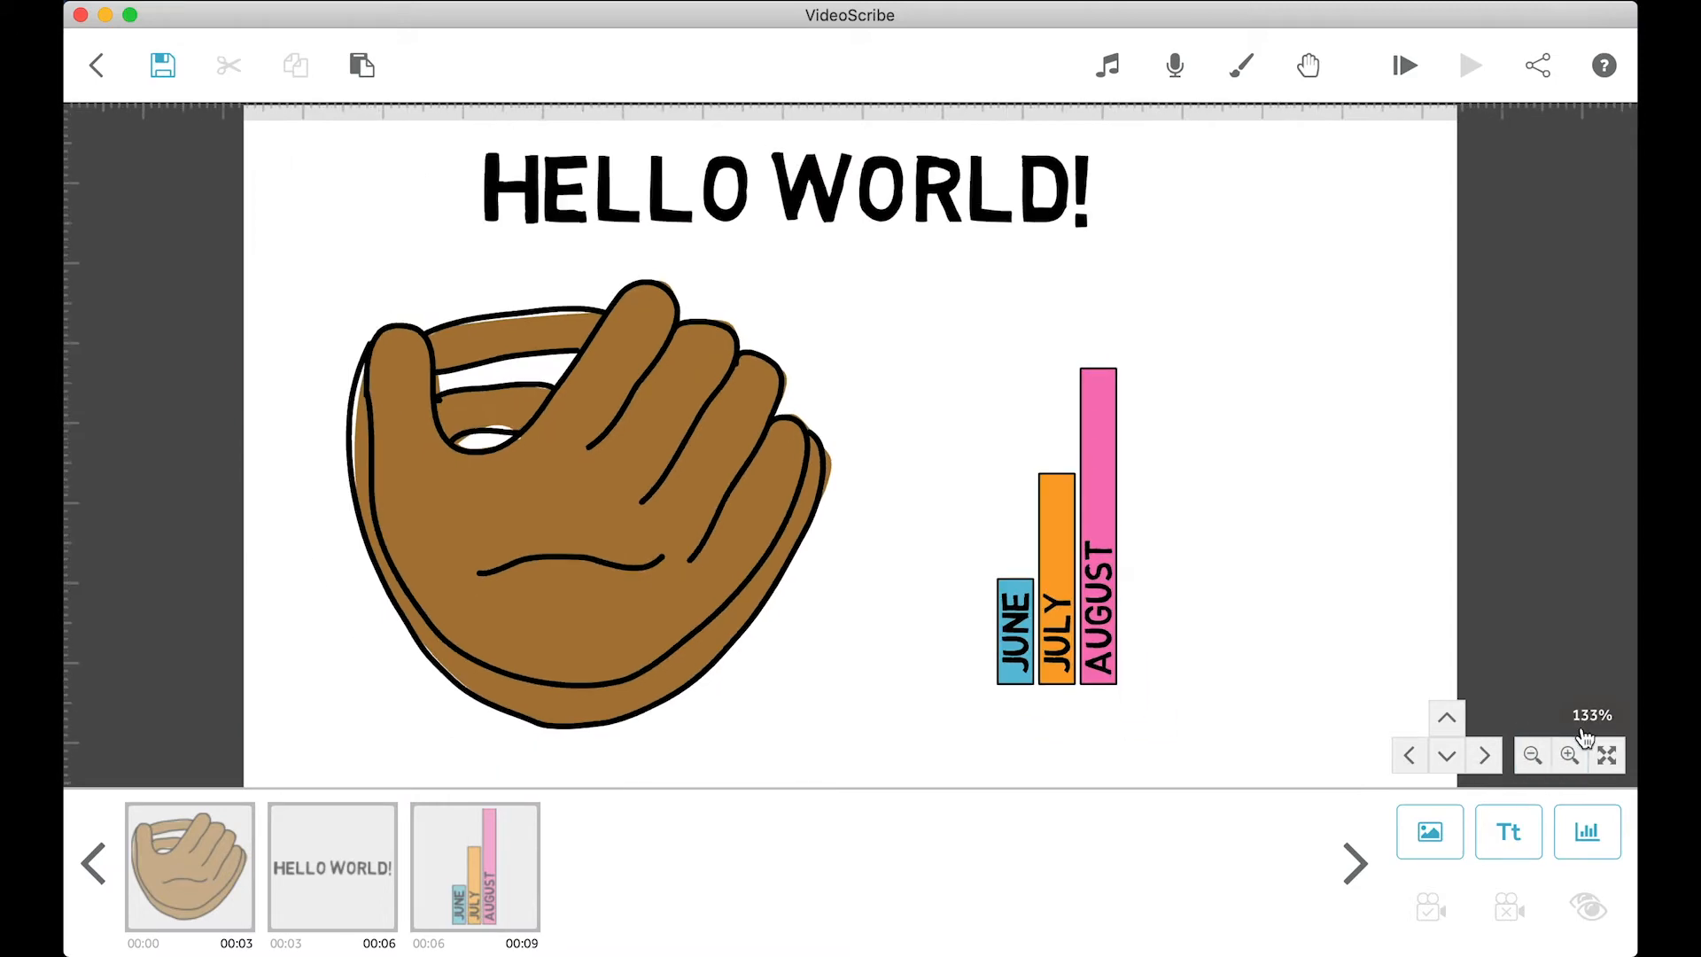
Step: Set the canvas zoom to exactly 100%, then 50%, then zoom back in
click(1590, 715)
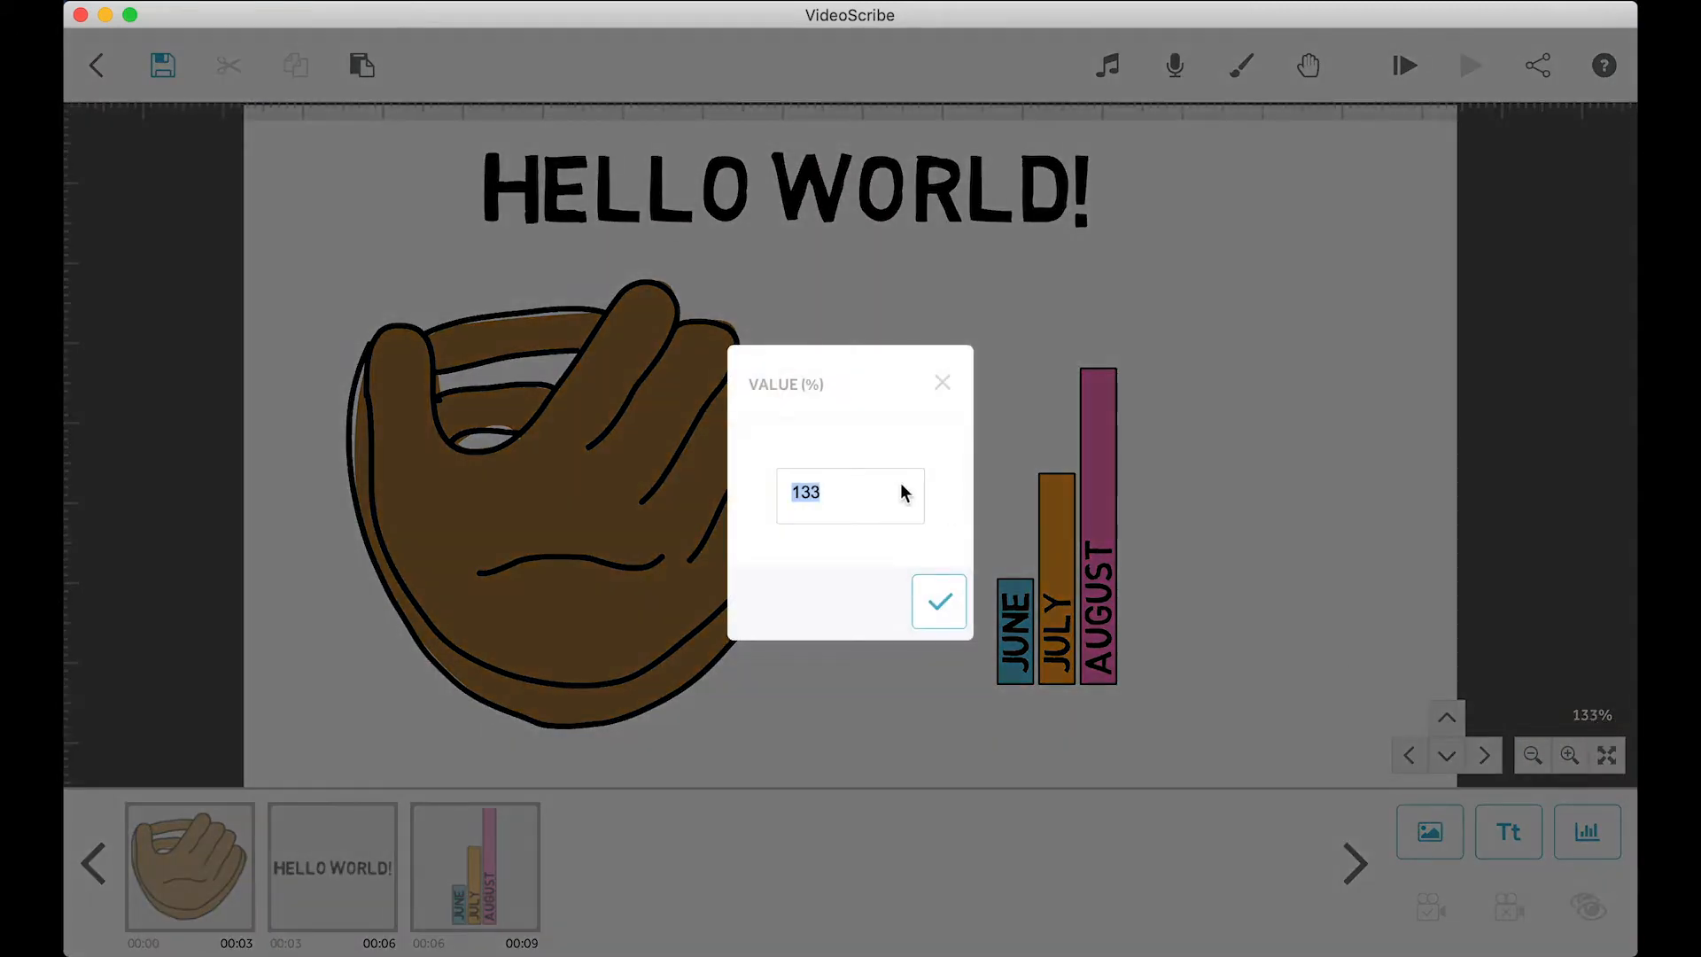
text(100)
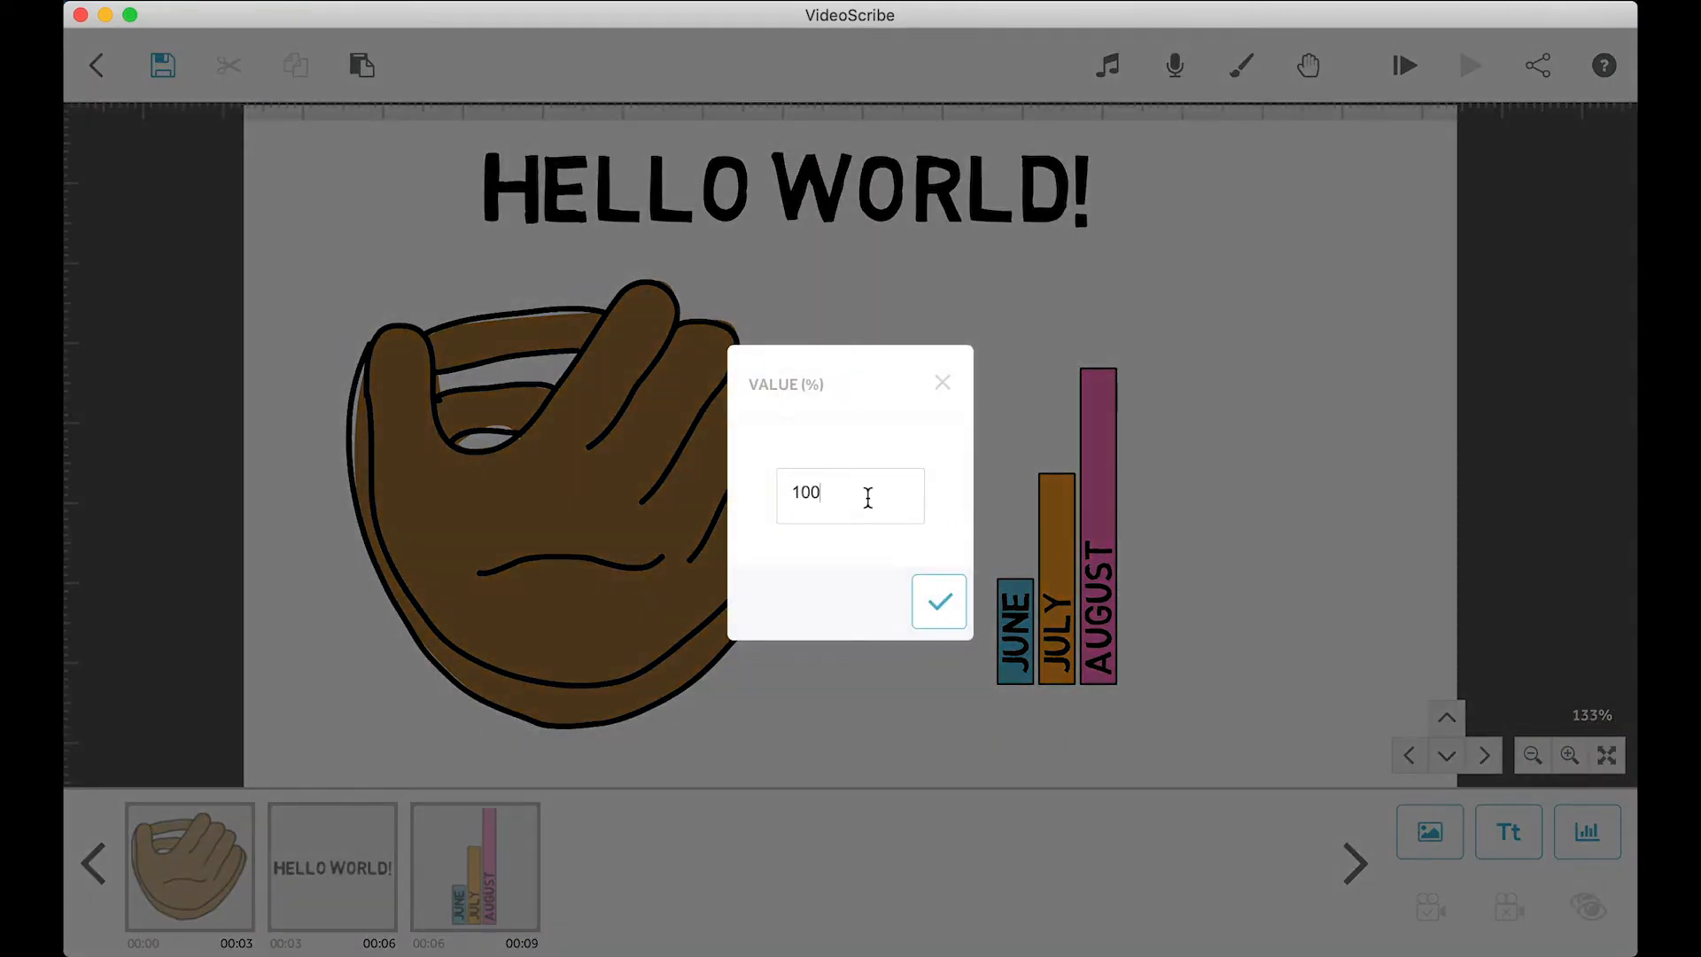
click(937, 602)
text(50)
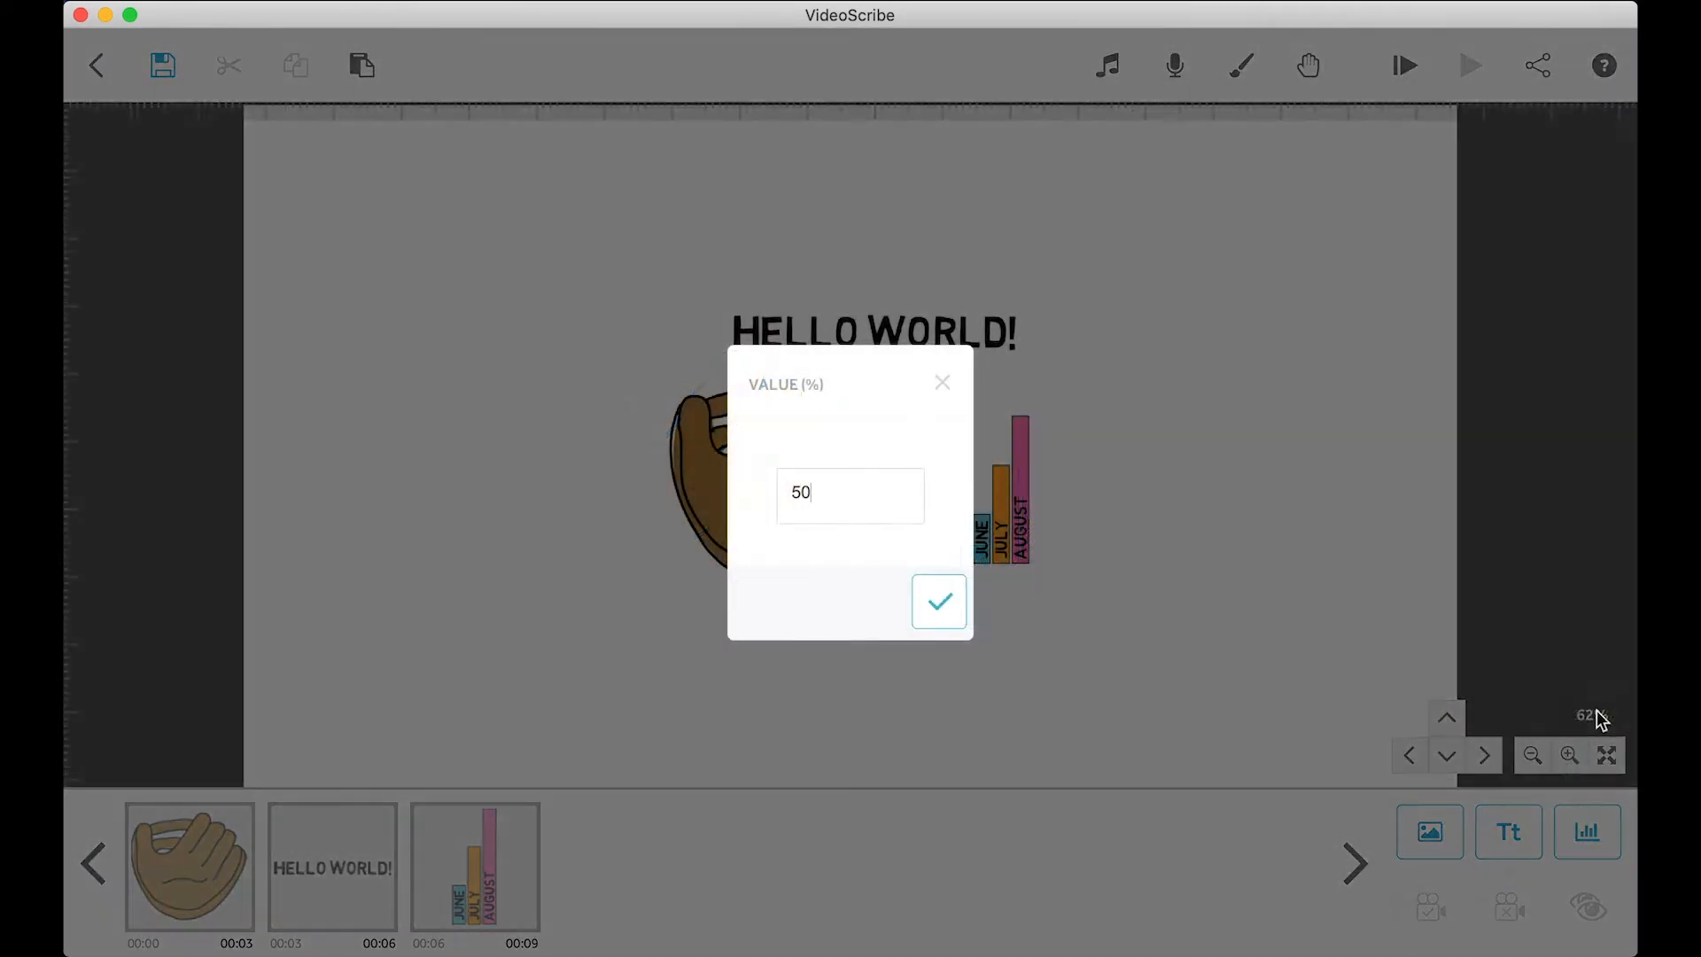
click(937, 600)
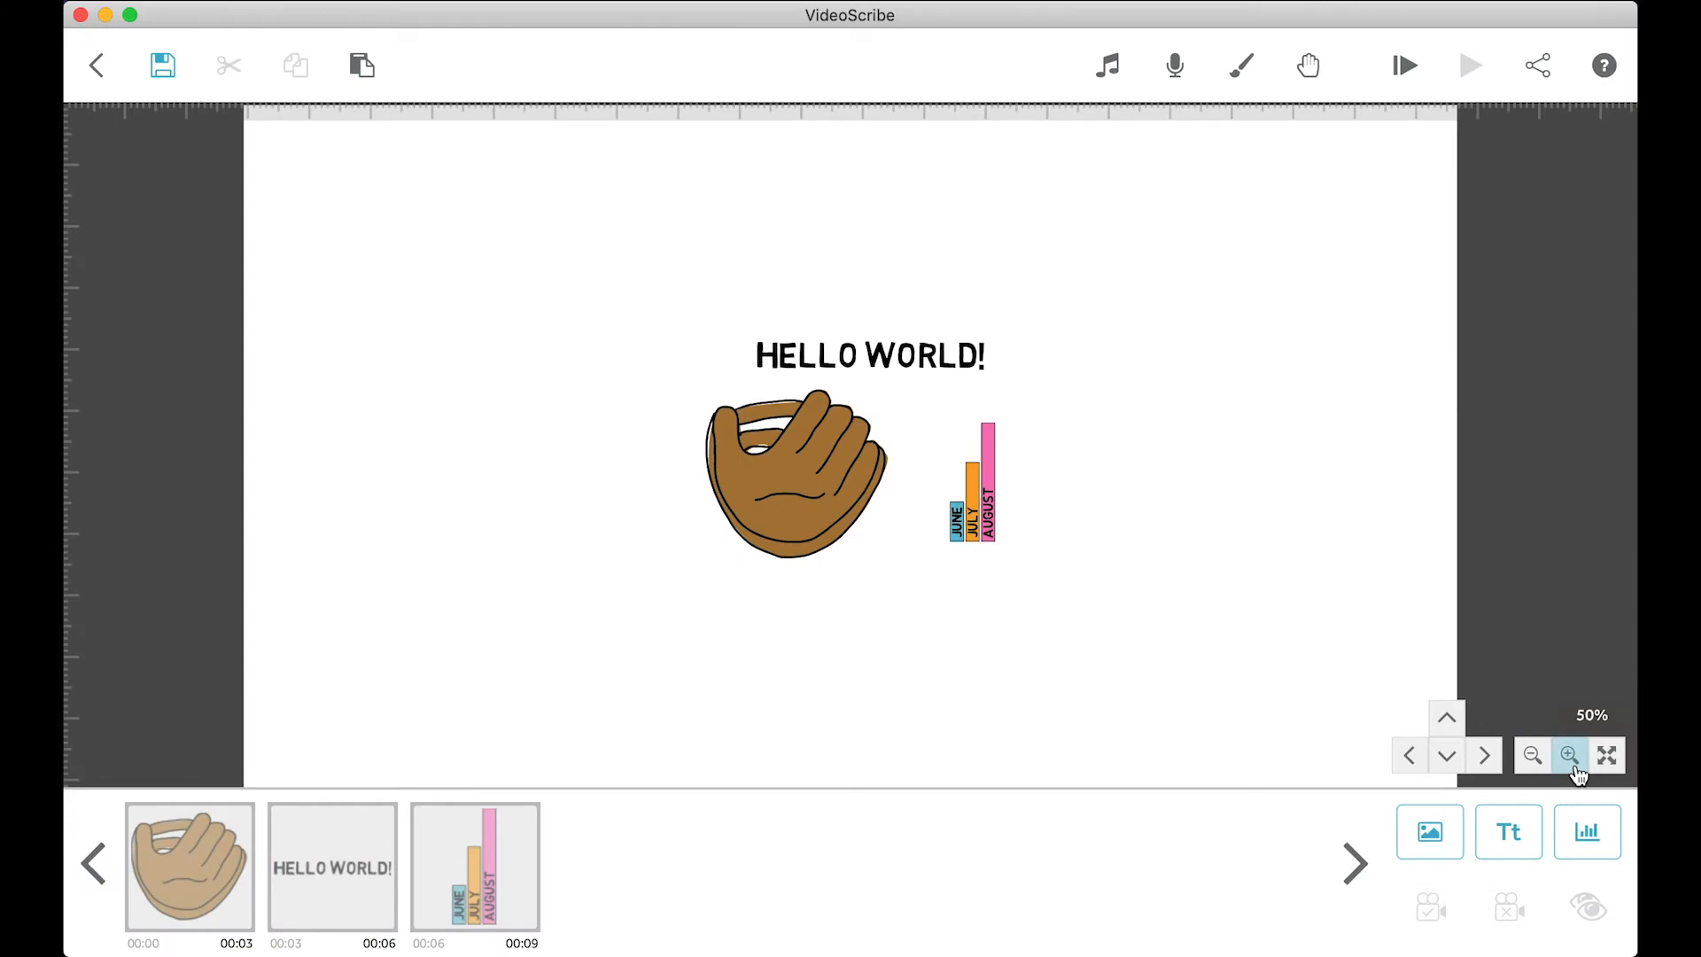
click(1569, 755)
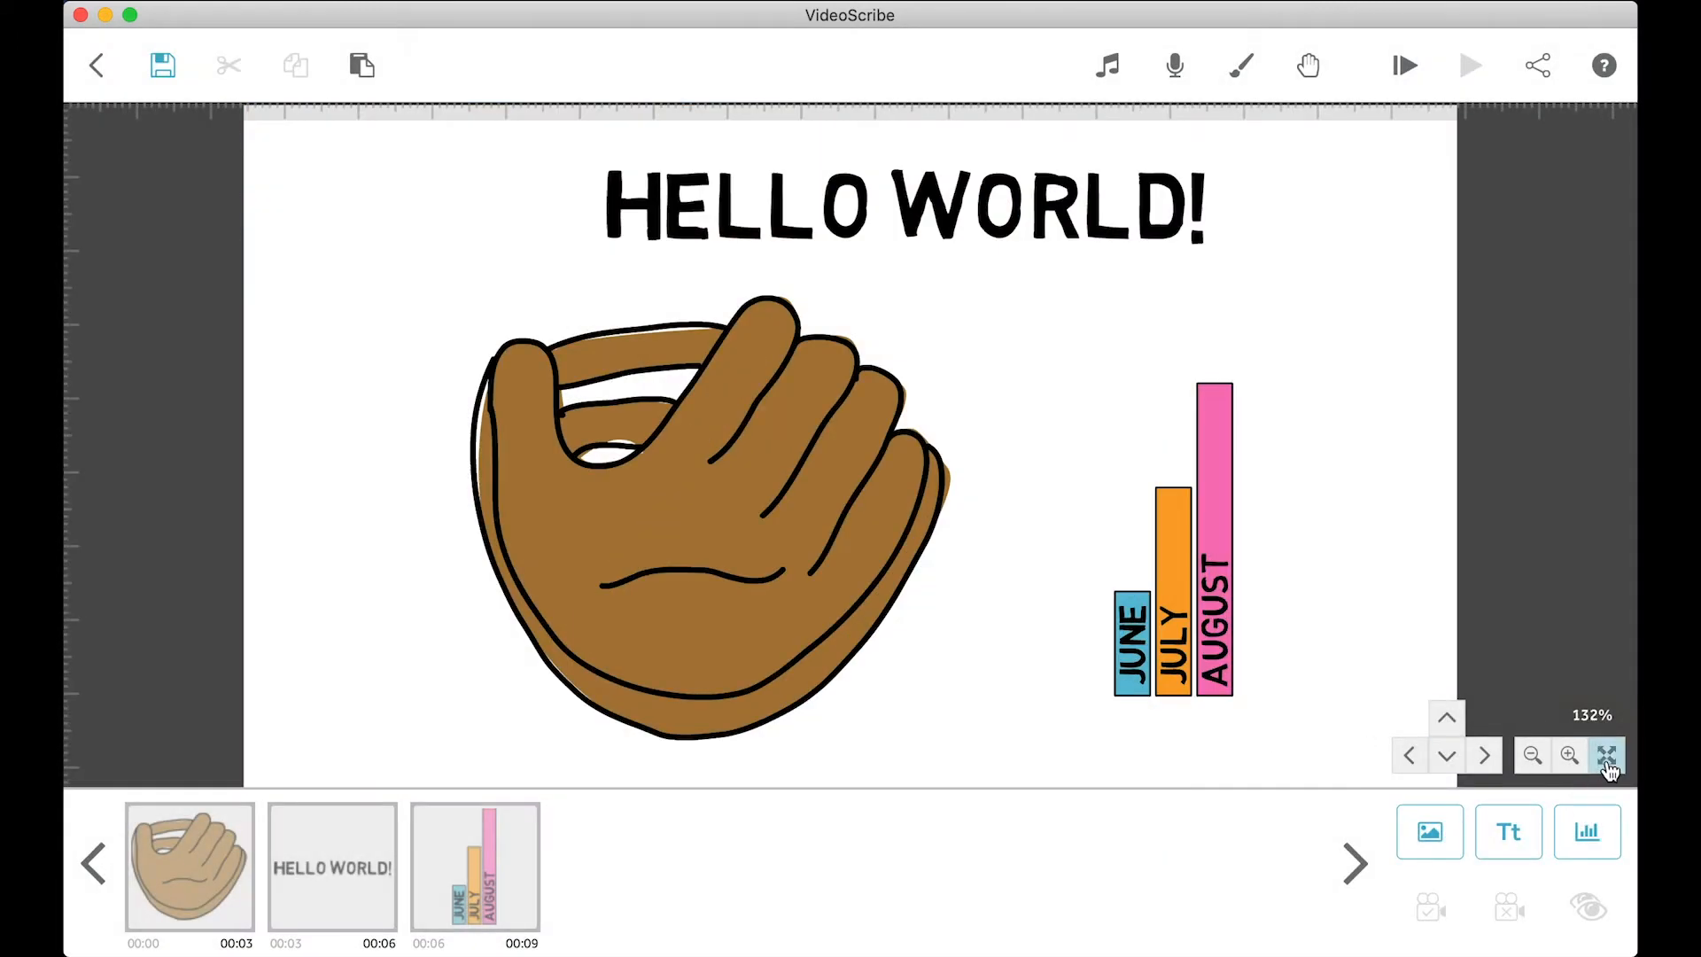
Step: Insert the mountain campsite scene with tent and pine trees from the Scenery category
click(1567, 755)
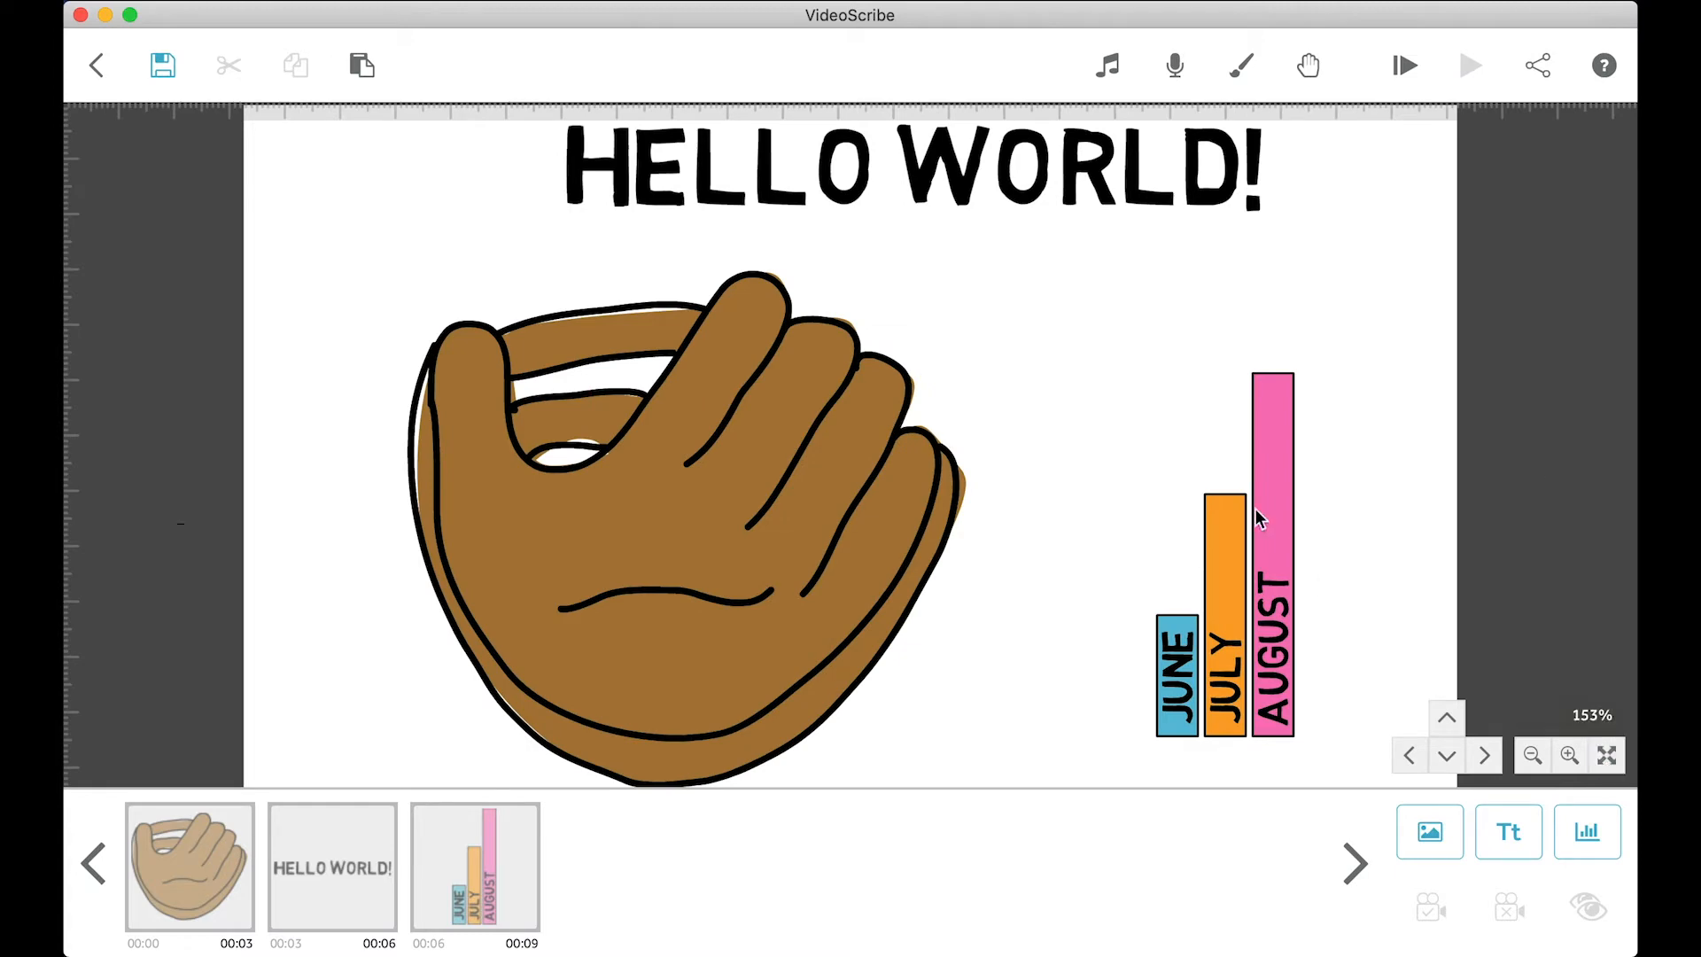
click(1429, 831)
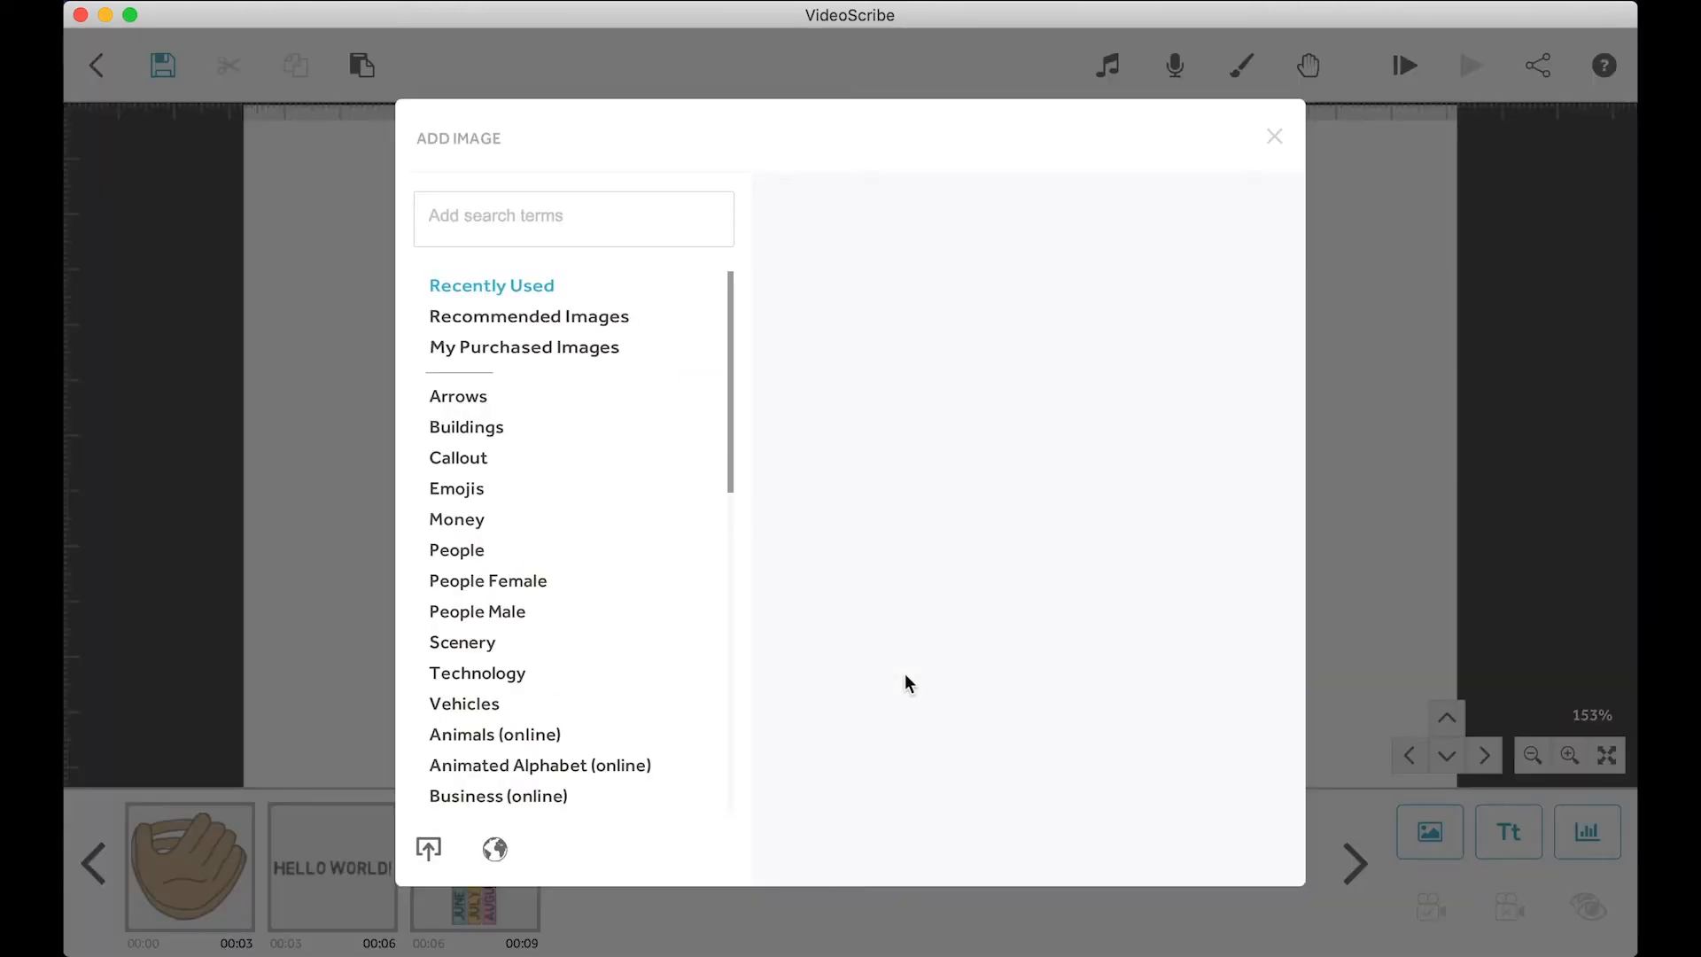
click(460, 641)
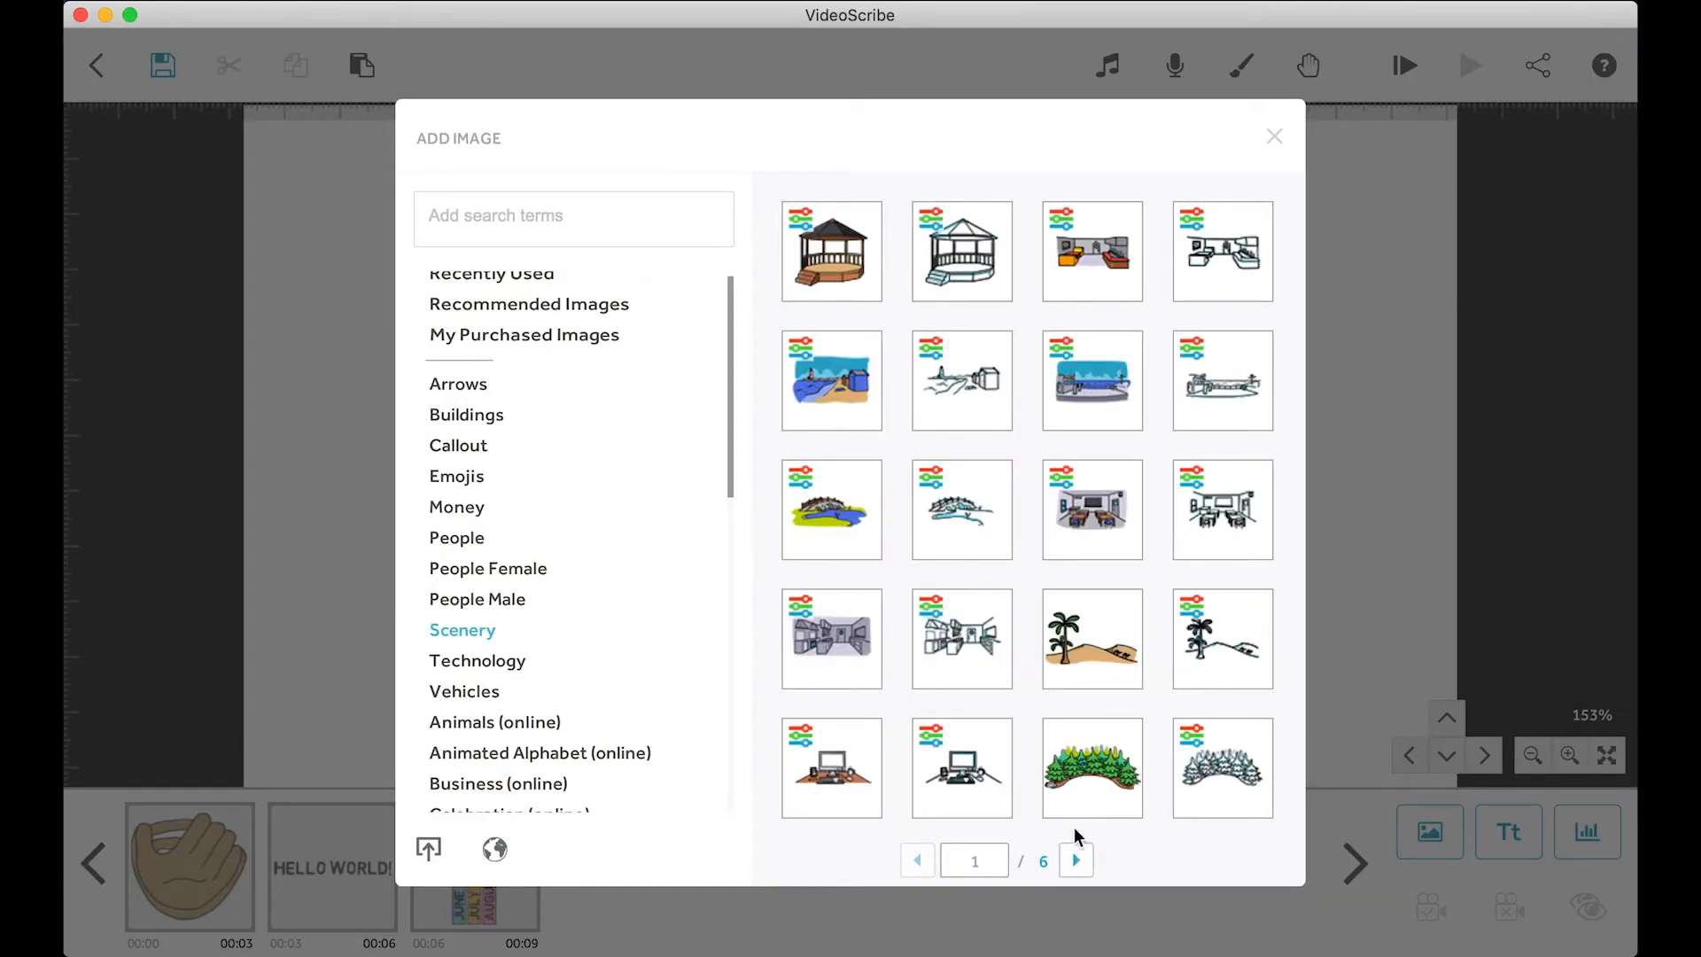
click(1073, 859)
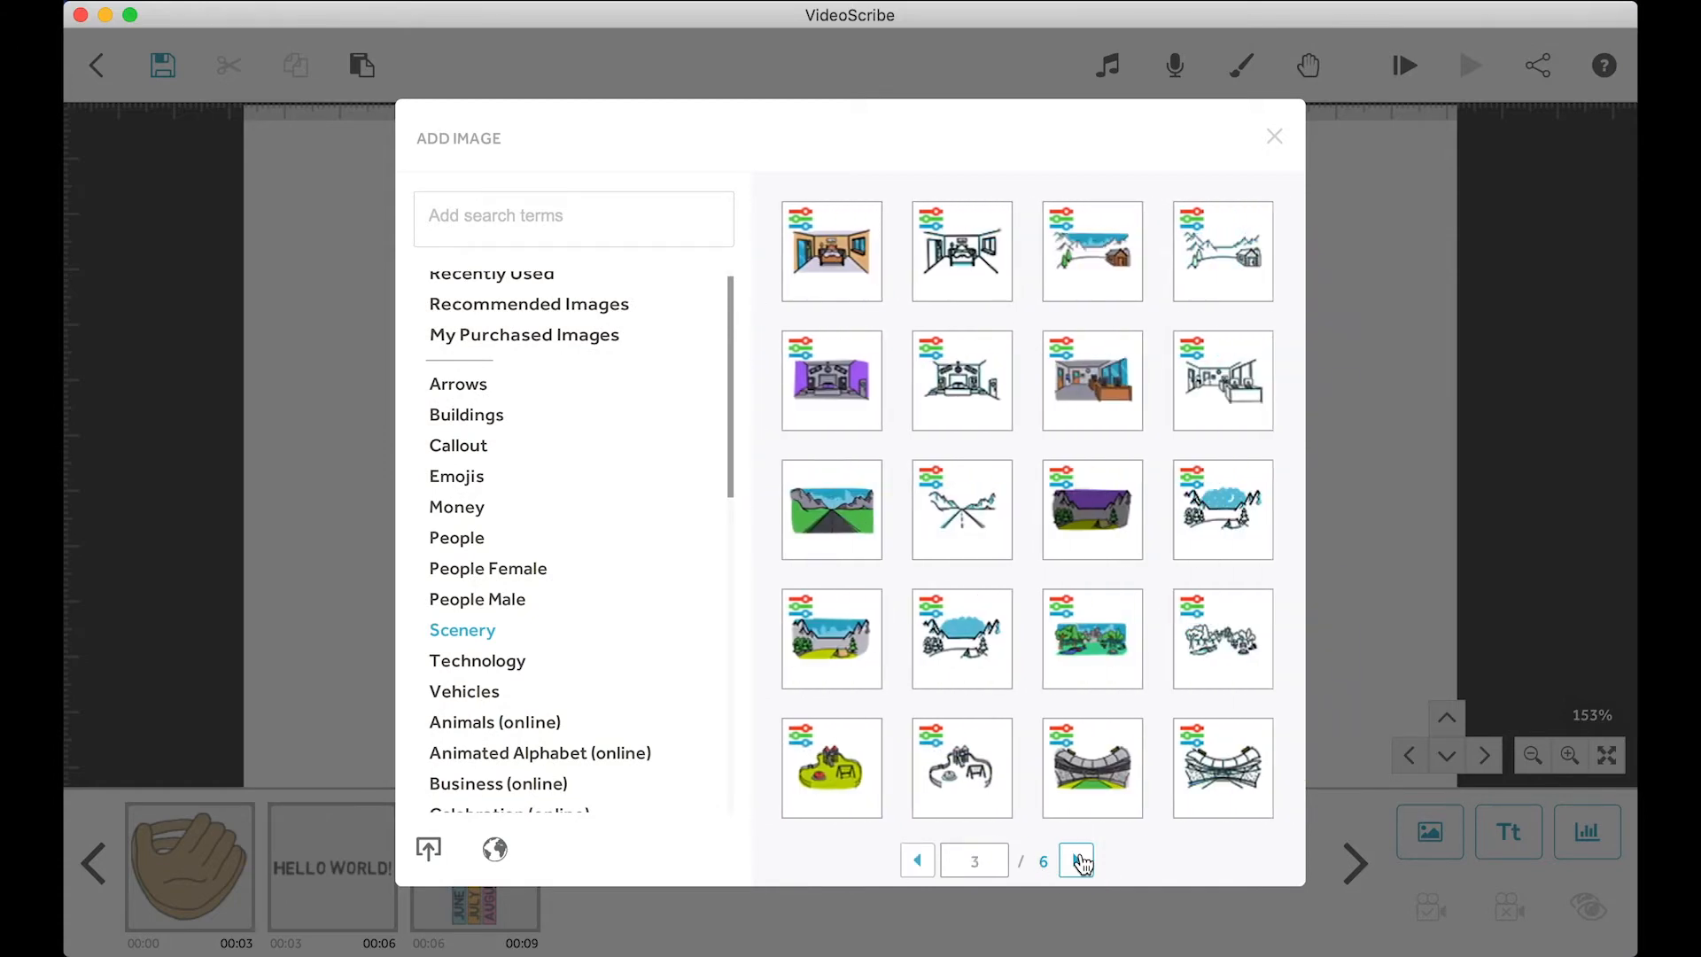
click(1274, 135)
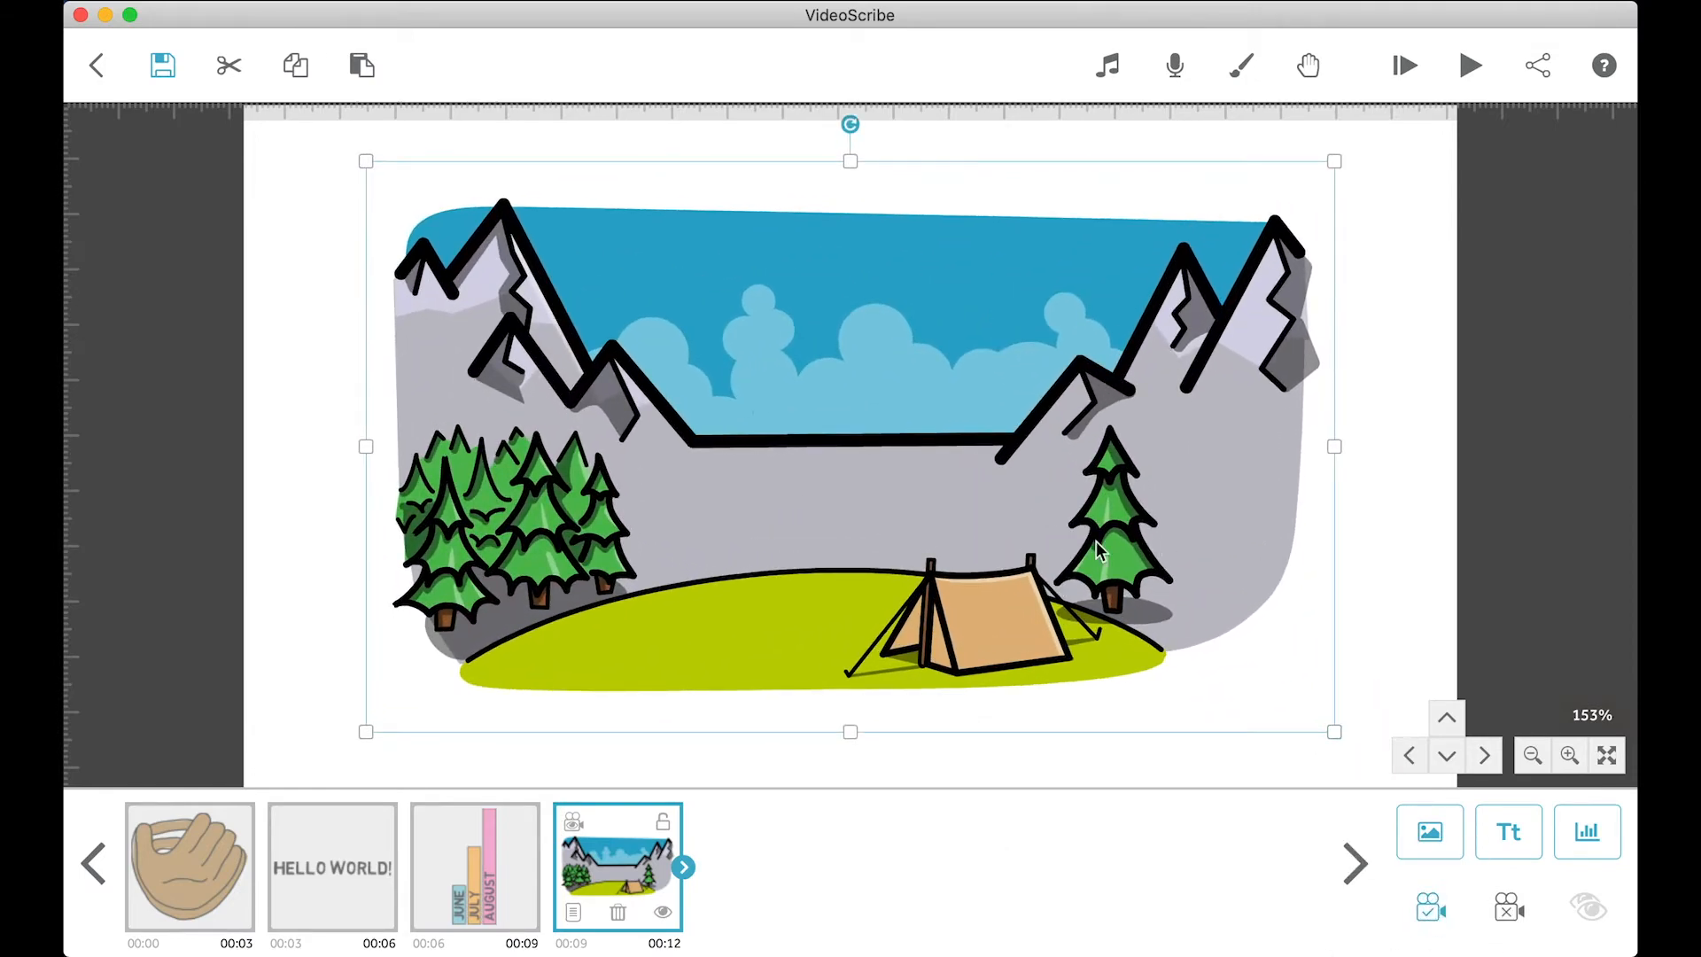
Step: Preview the scribe with Play from here on a timeline element, then stop playback
click(1530, 755)
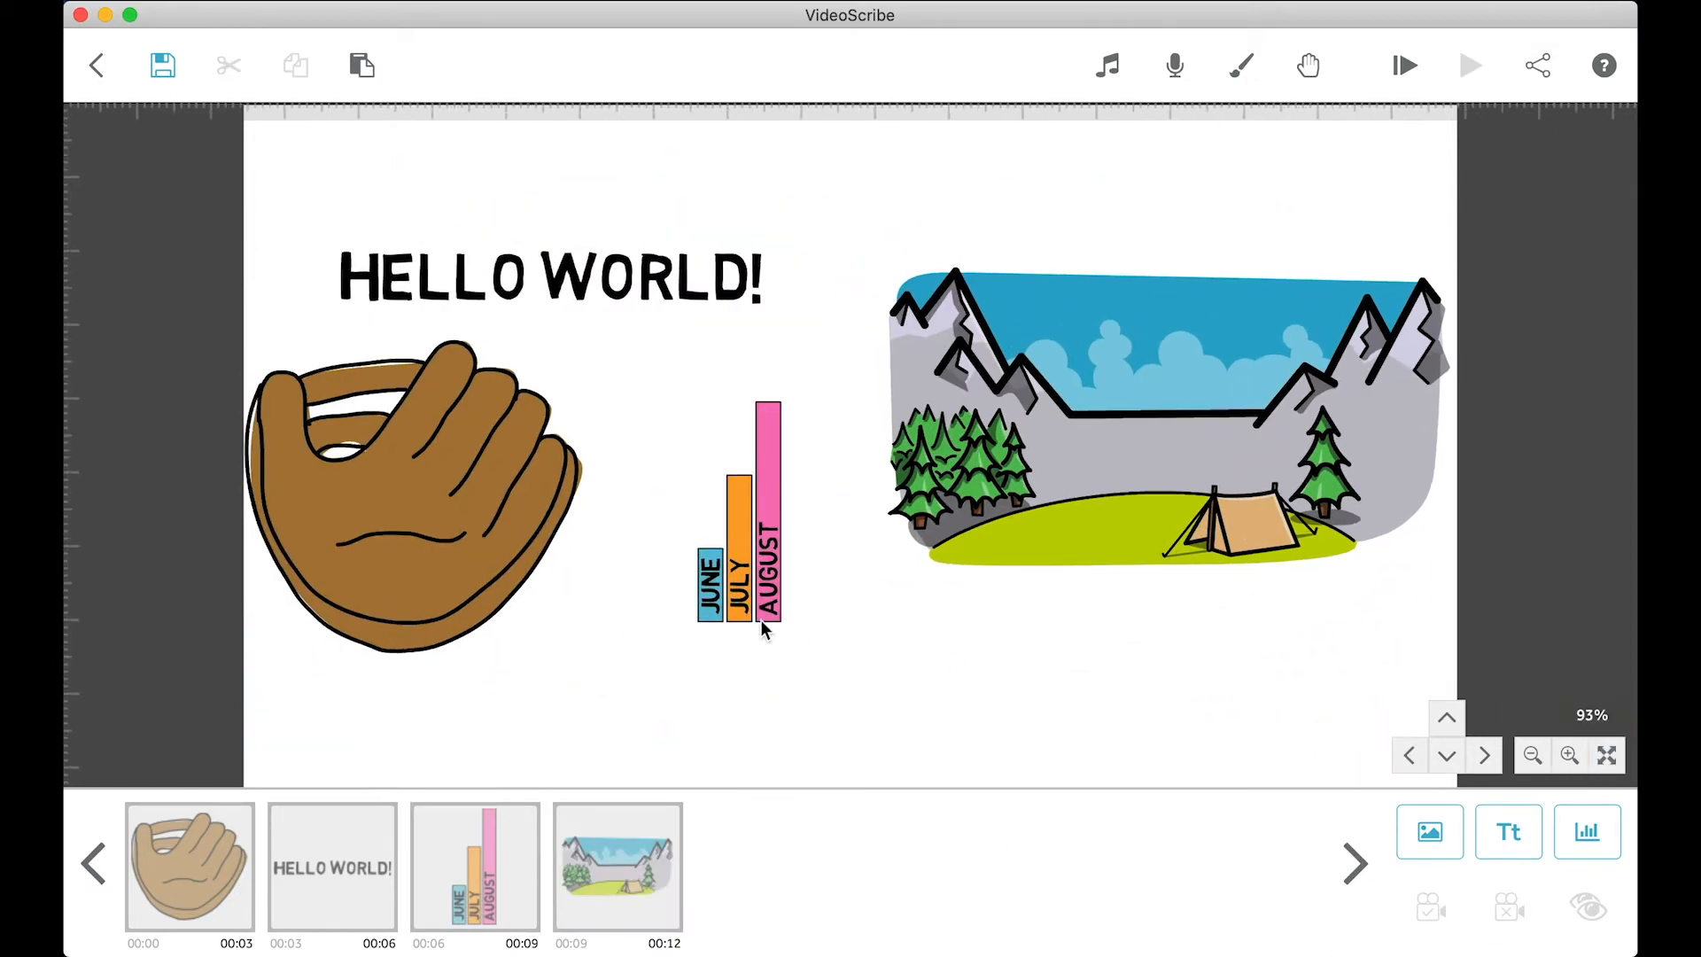
click(1569, 755)
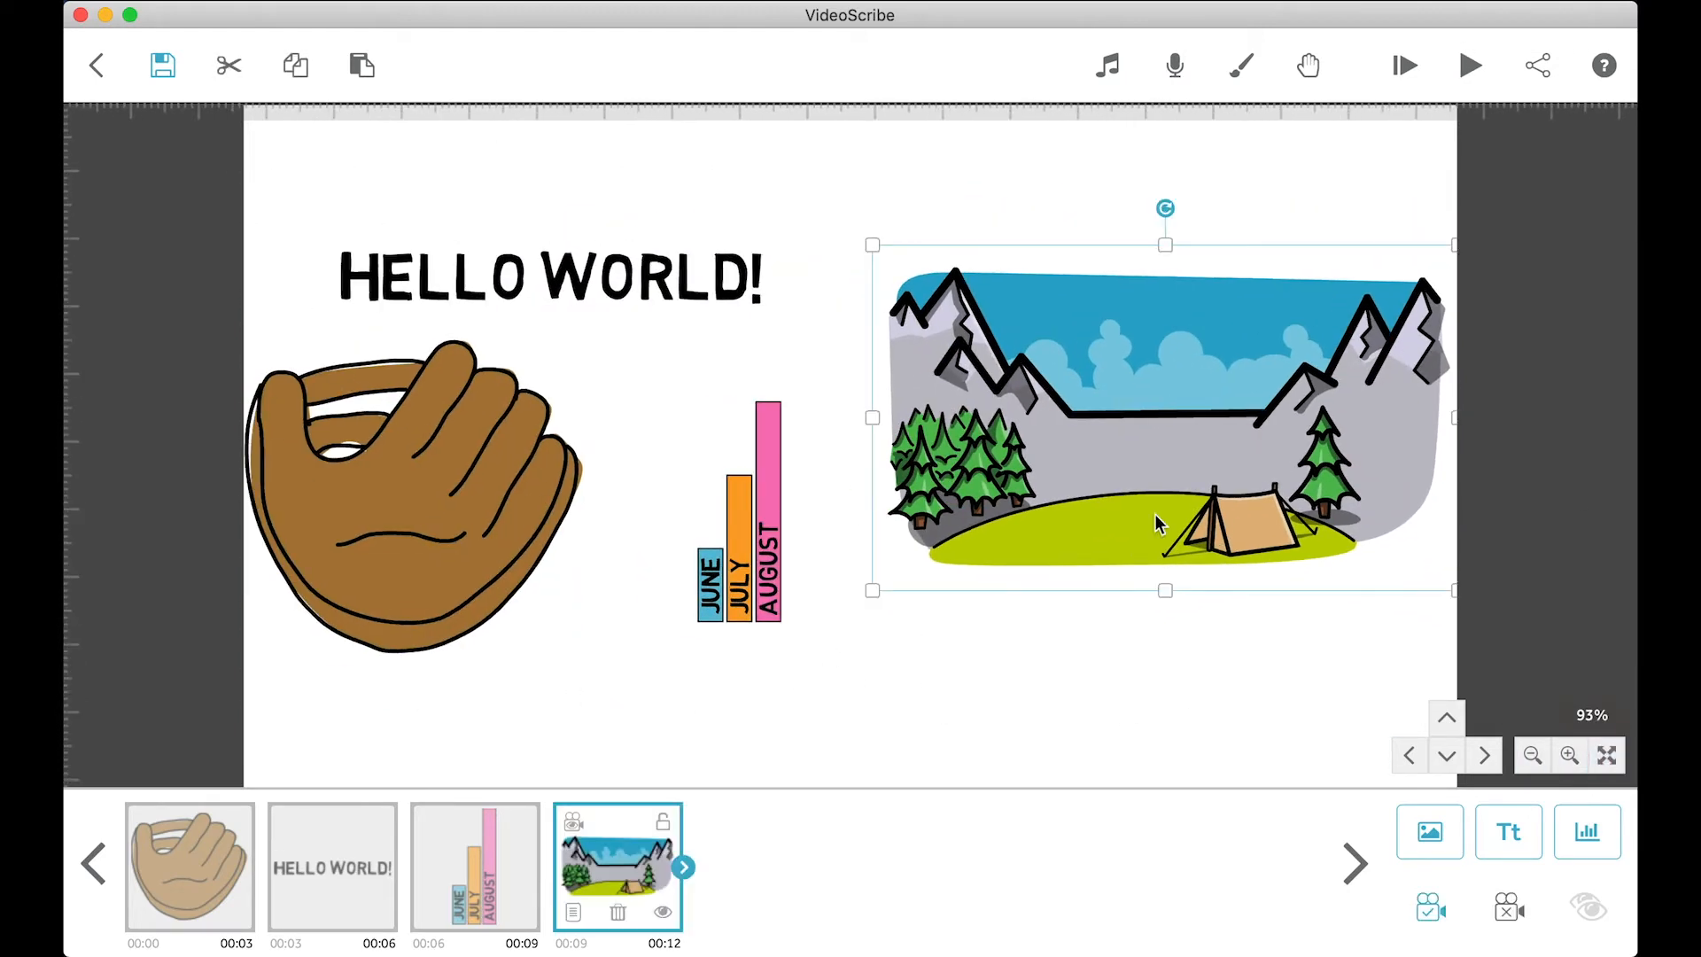
mouse_move(884, 724)
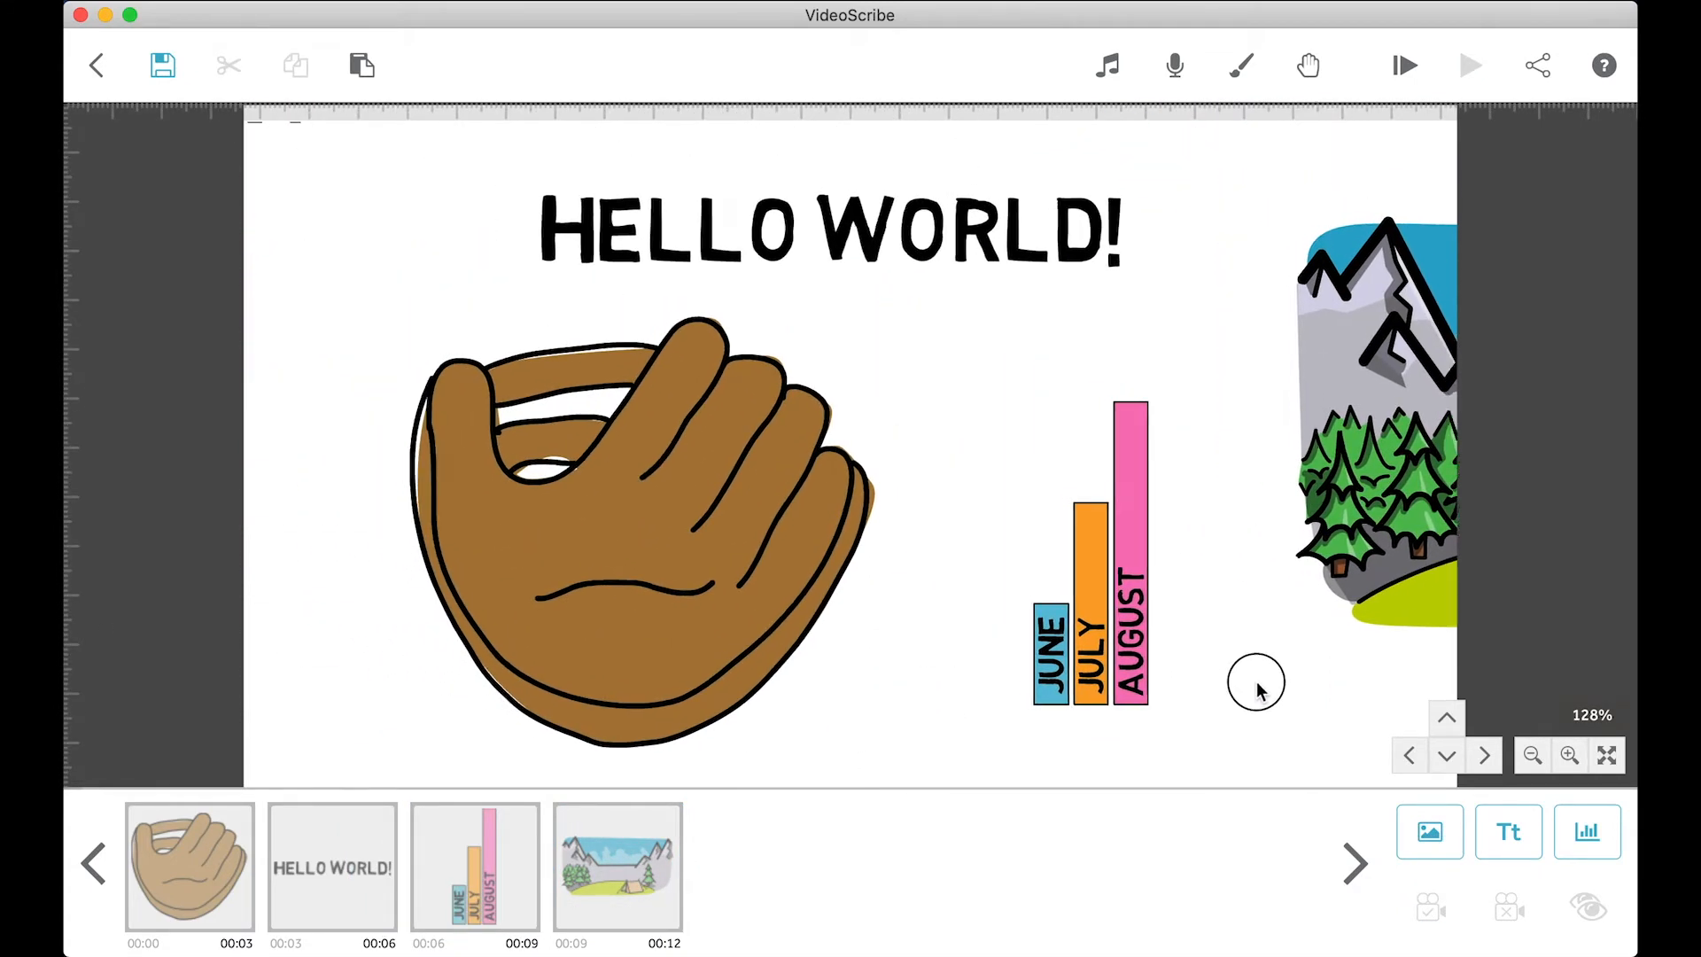
click(1117, 552)
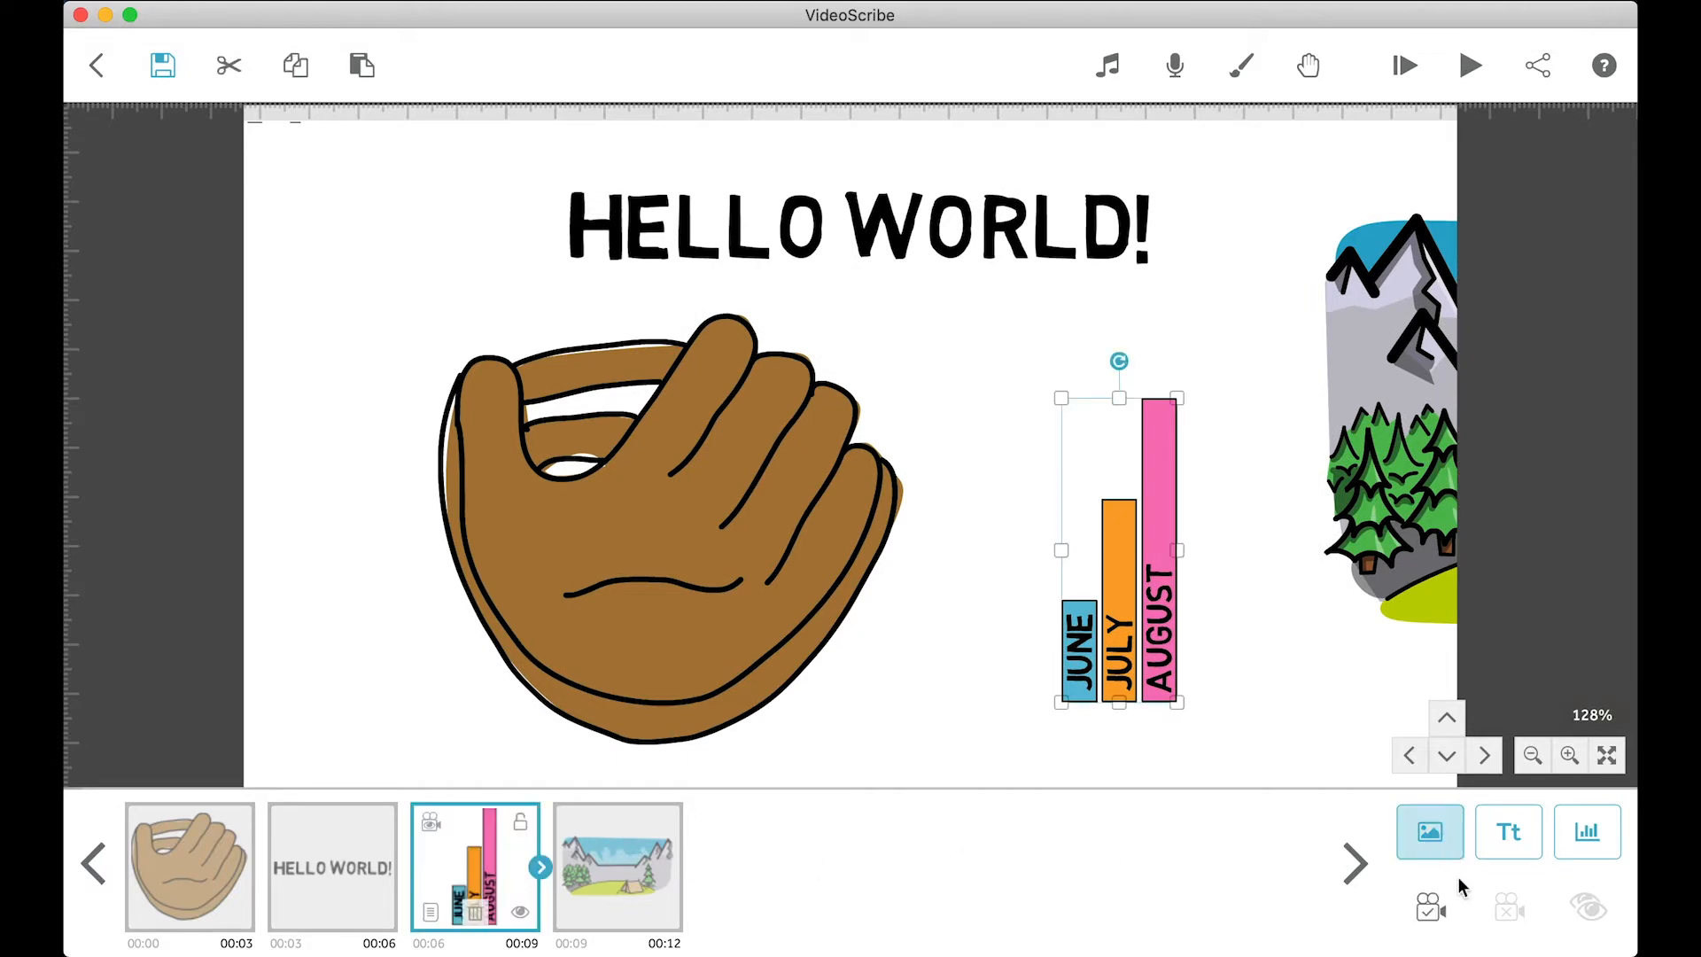
right_click(475, 865)
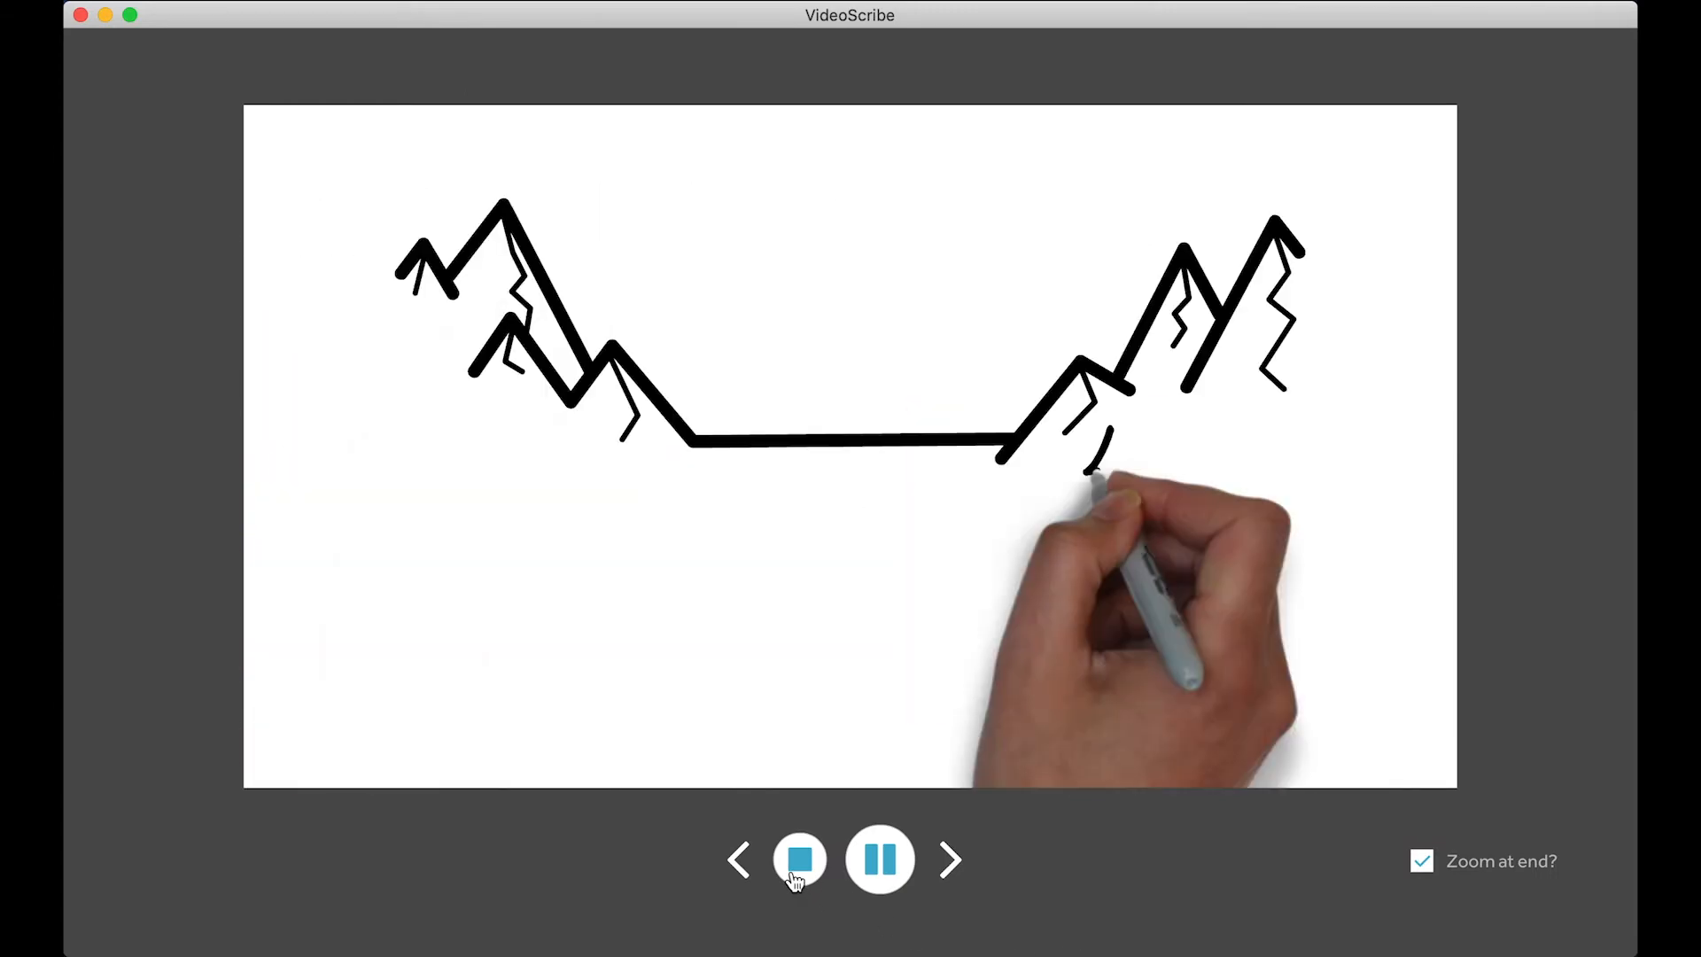
click(801, 859)
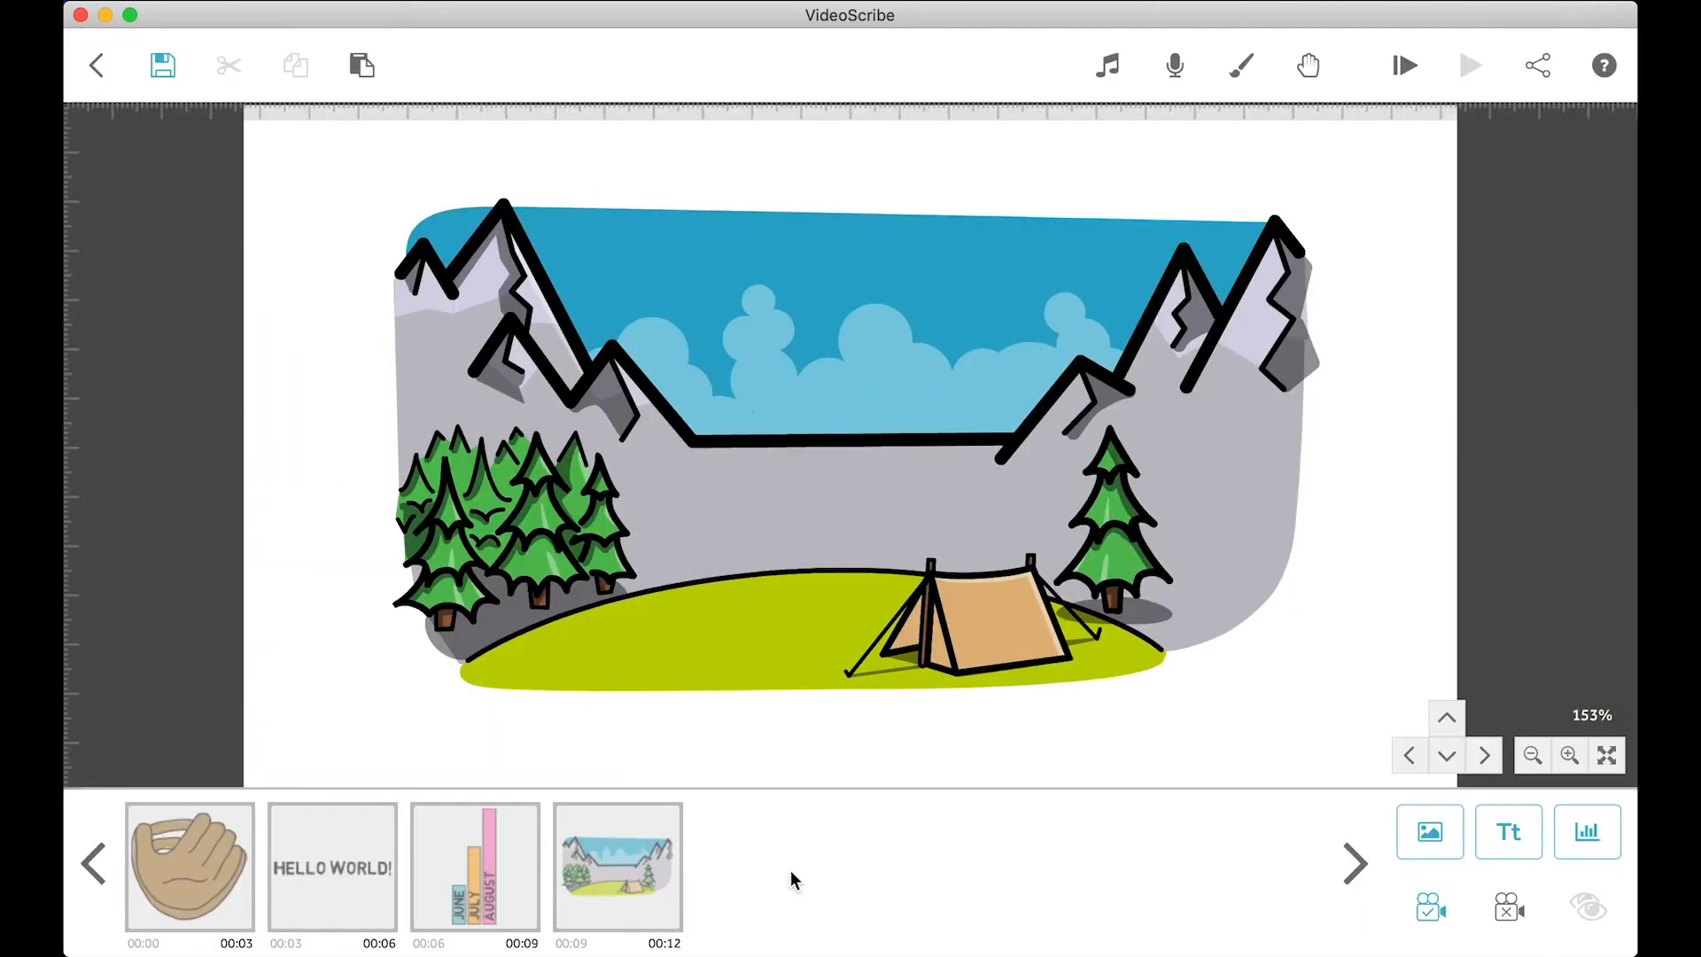
Step: Play a preview starting from the glove element, then stop it
click(332, 868)
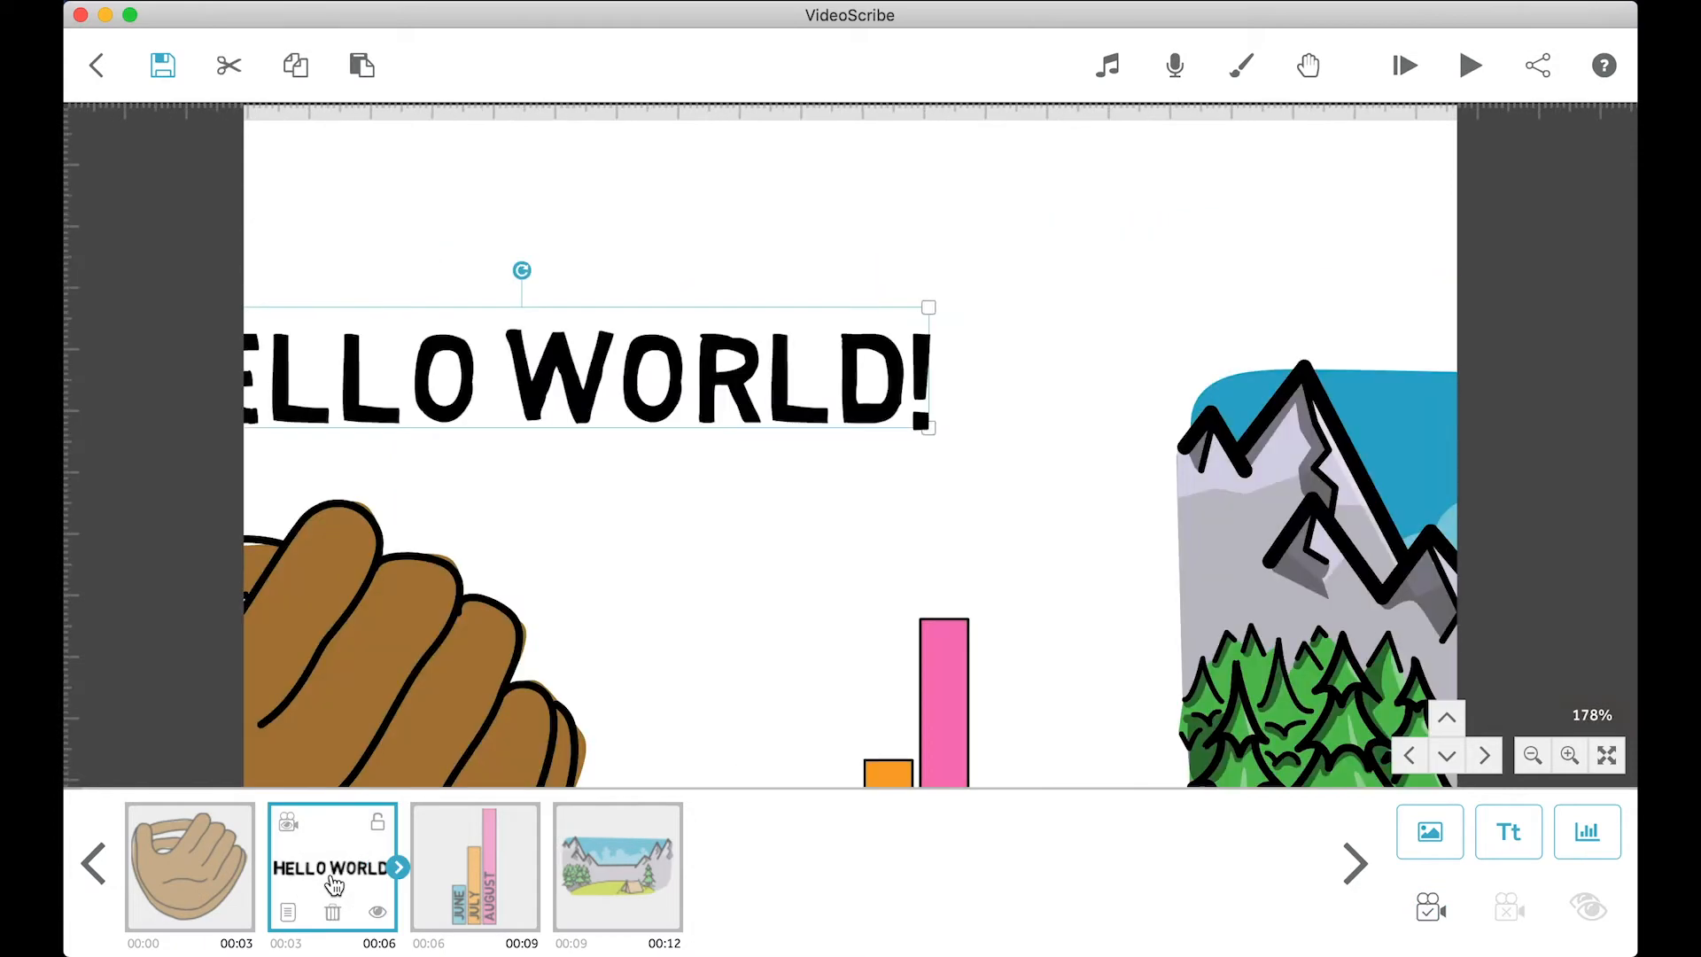
click(189, 866)
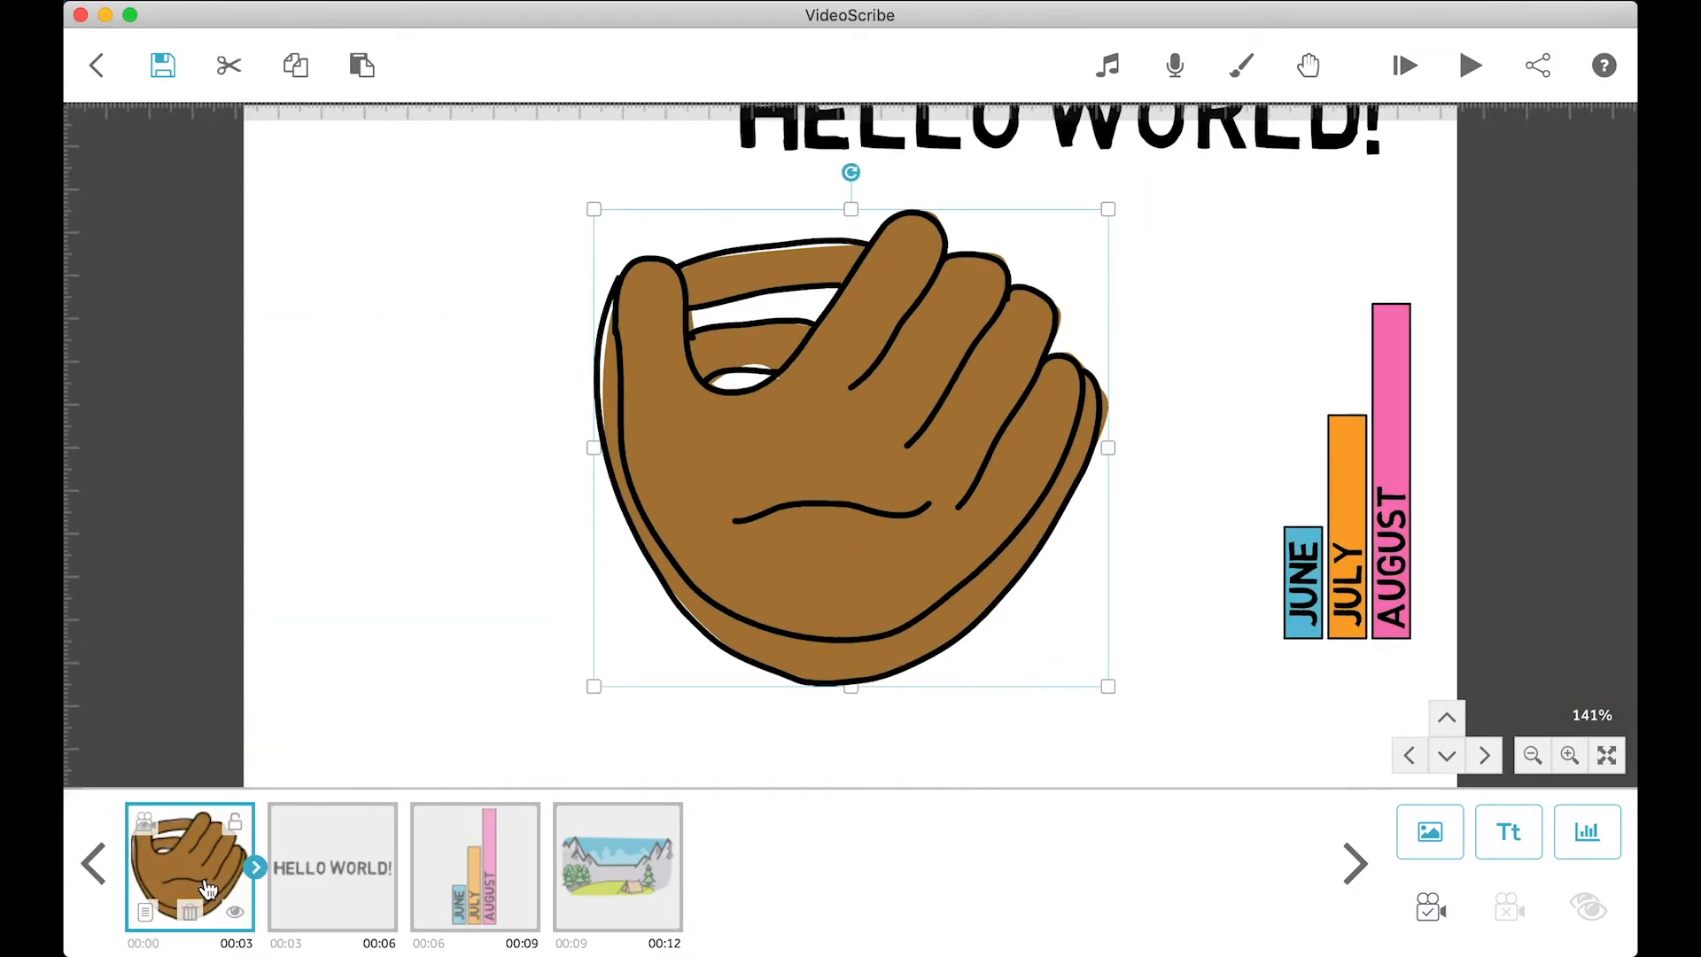
mouse_move(1142, 531)
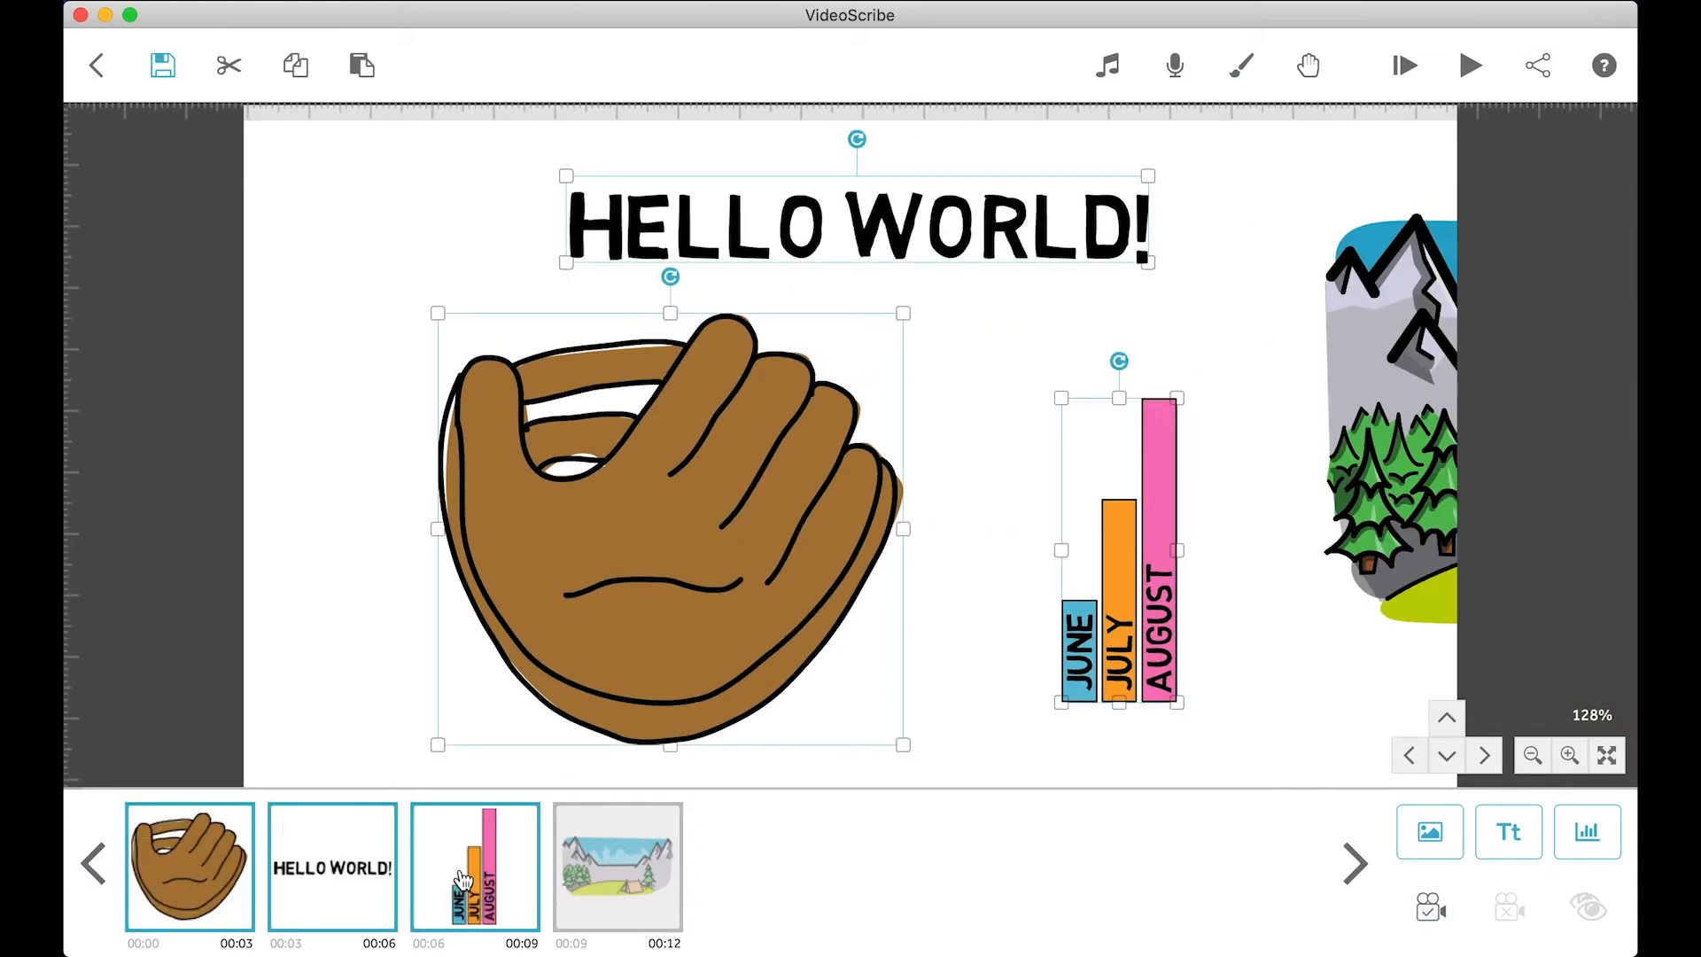
mouse_move(1098, 879)
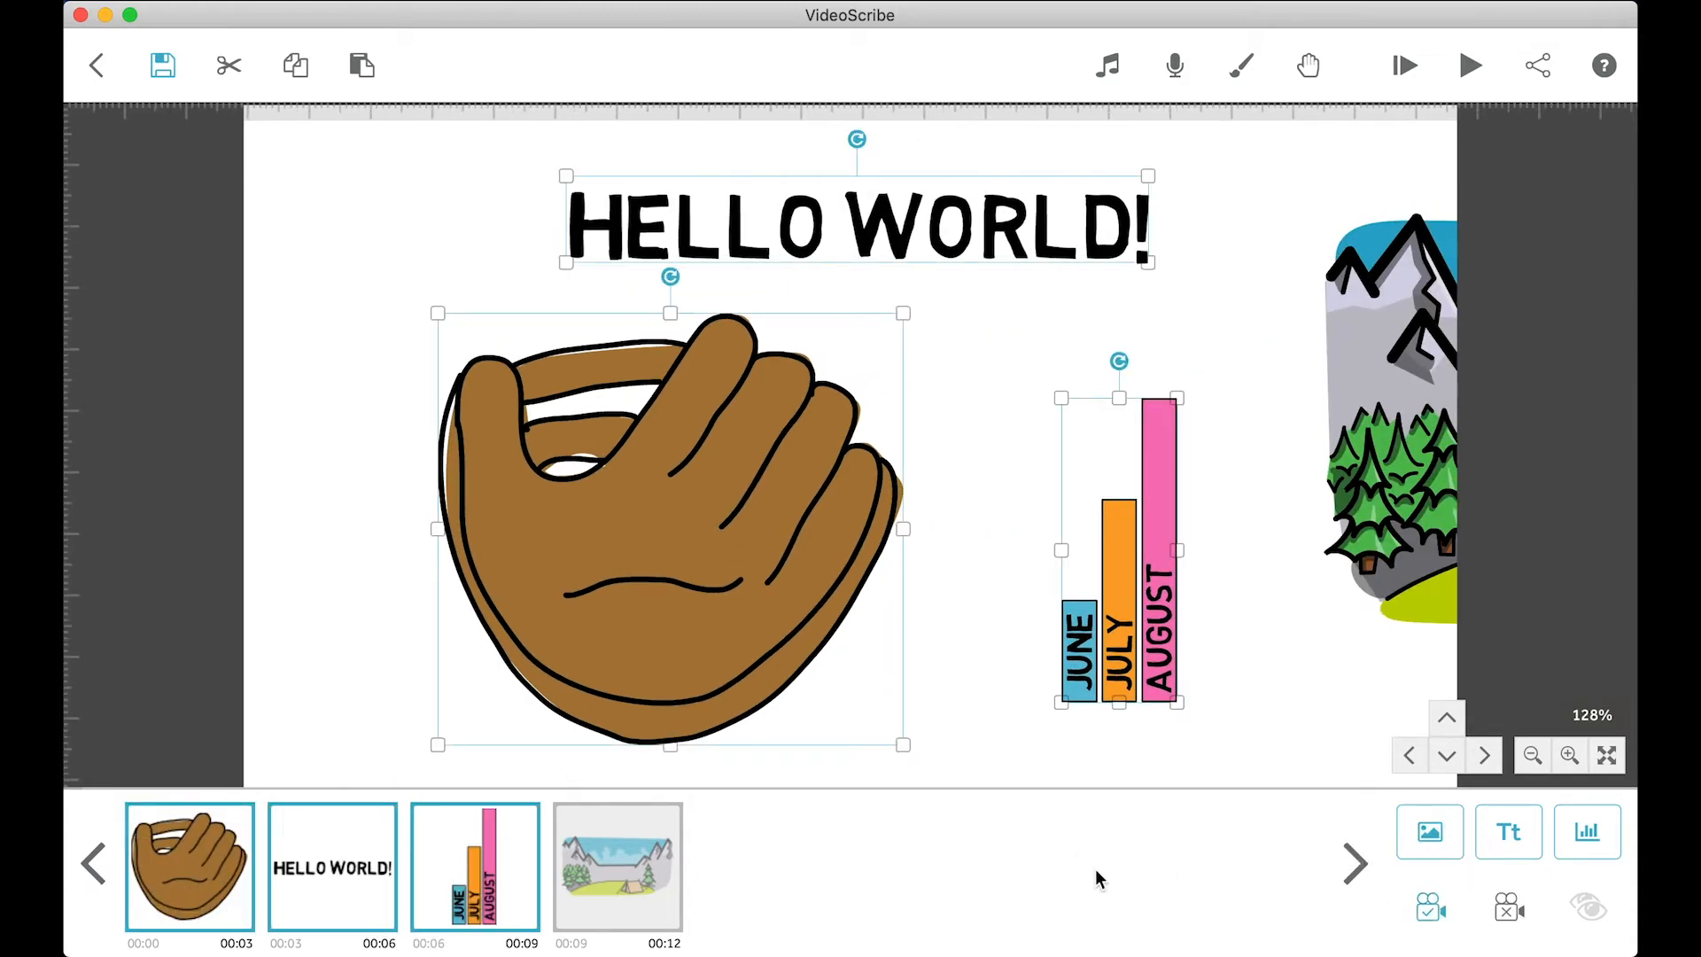
right_click(188, 865)
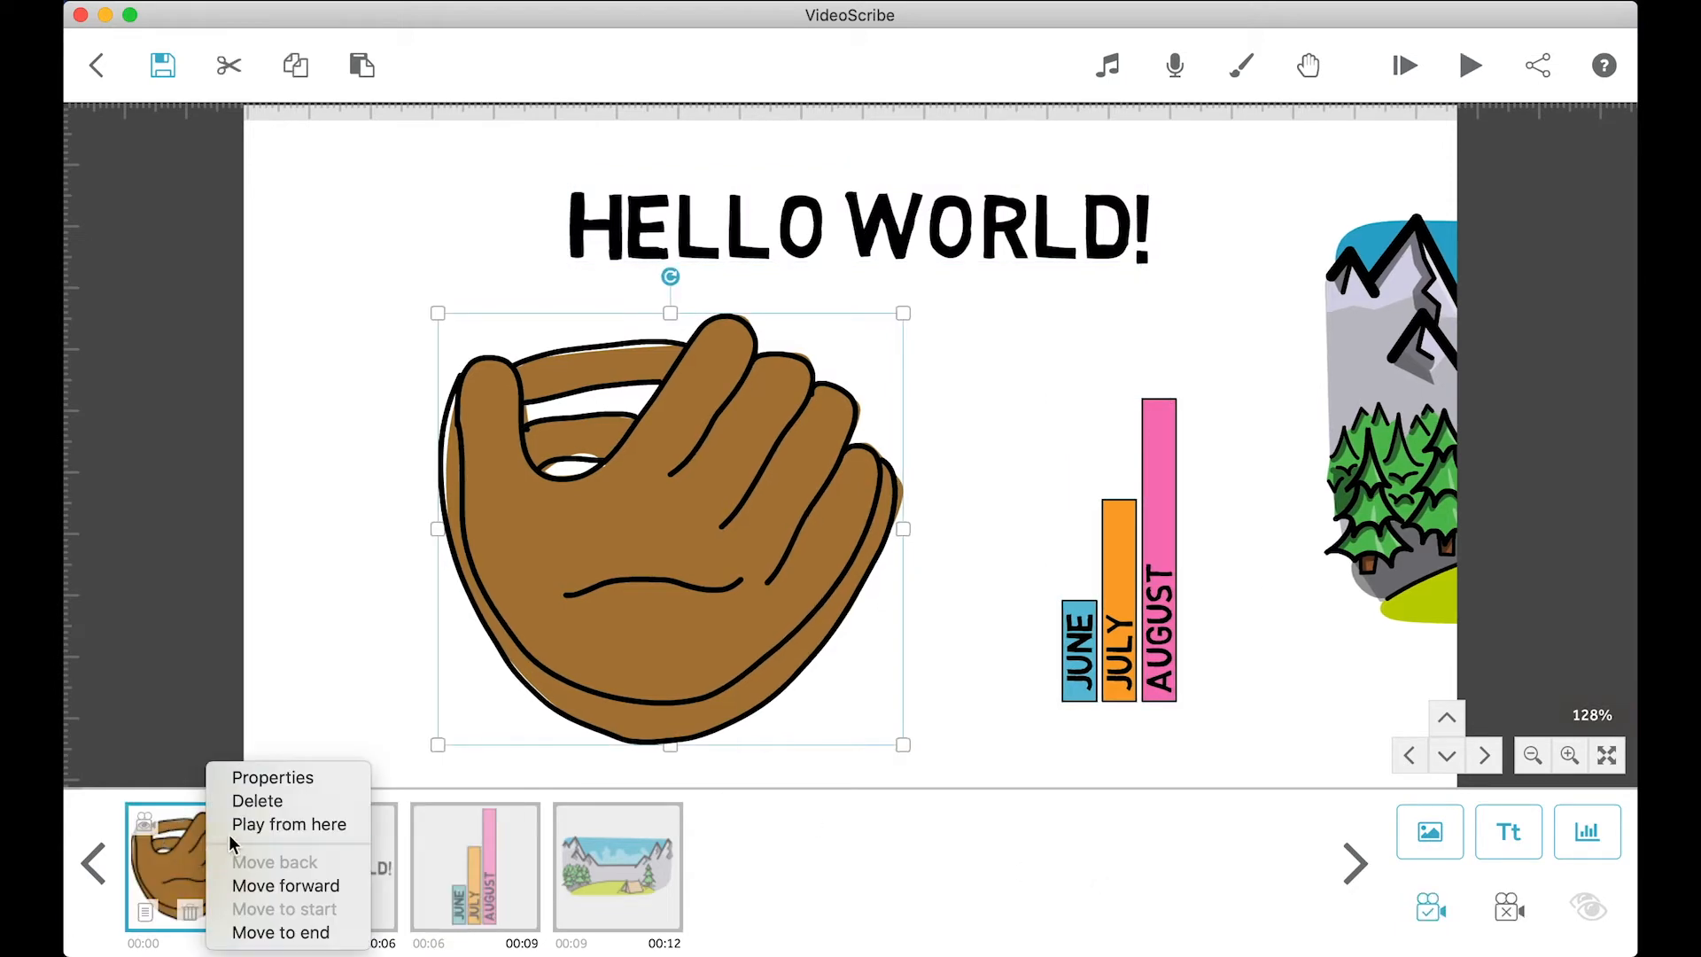
click(290, 823)
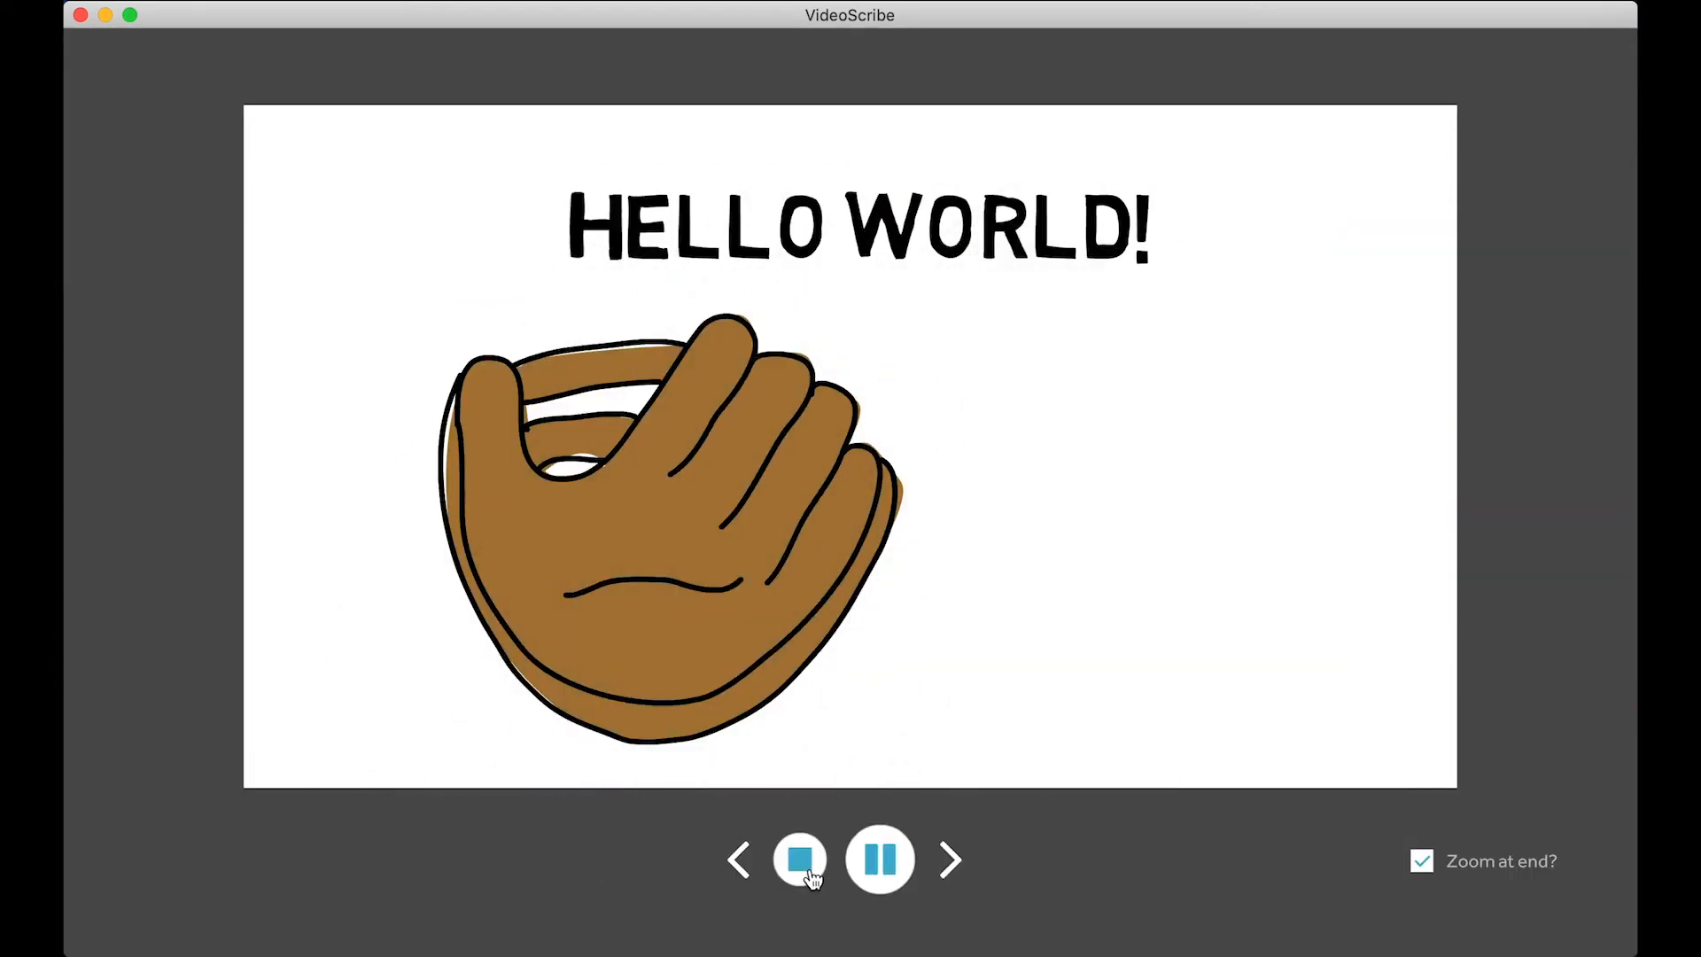
click(799, 859)
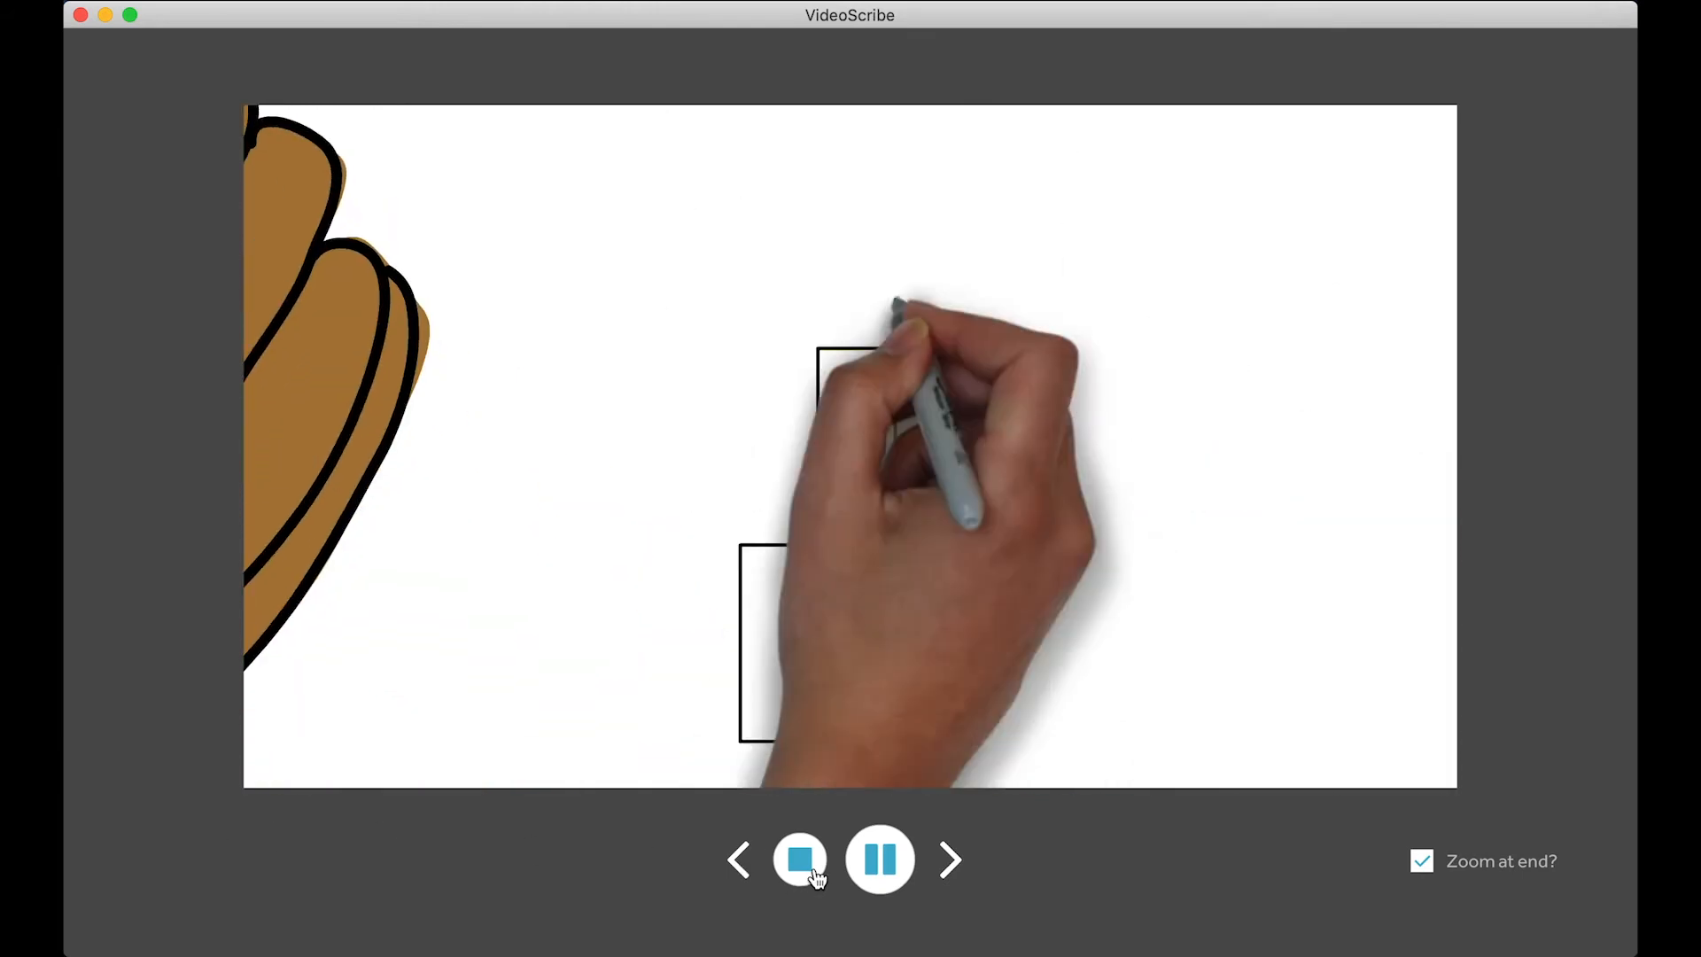
click(801, 859)
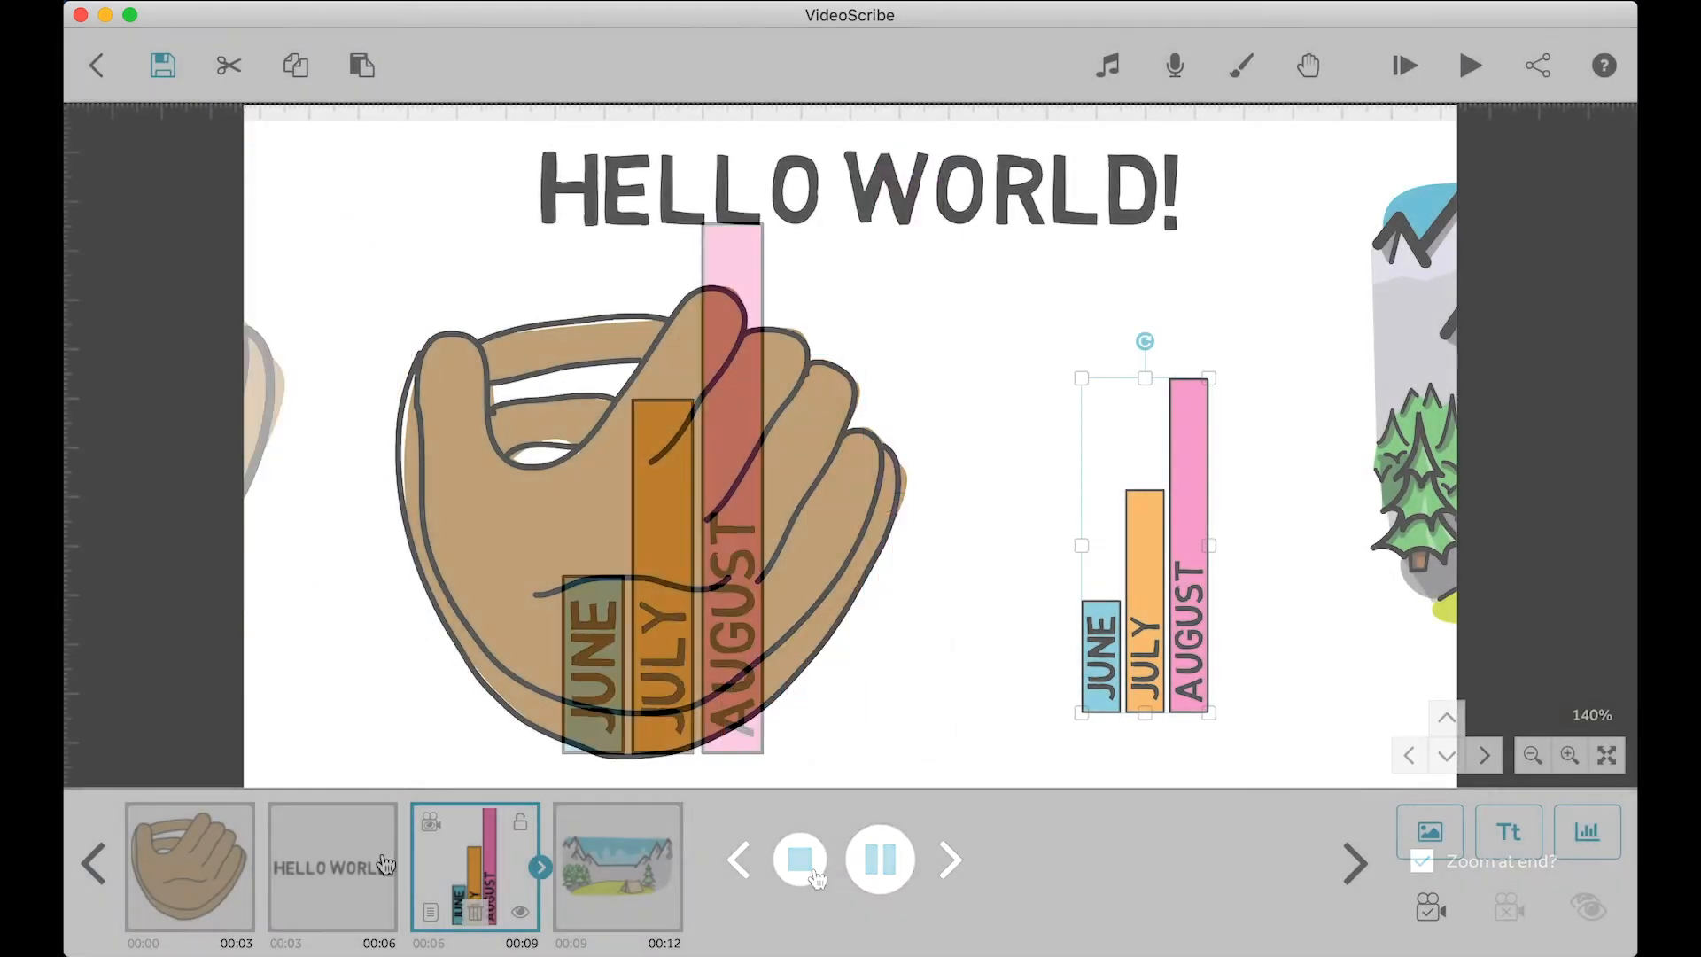
Step: Select the glove and bar chart, clear the selection, then select the campsite
click(801, 860)
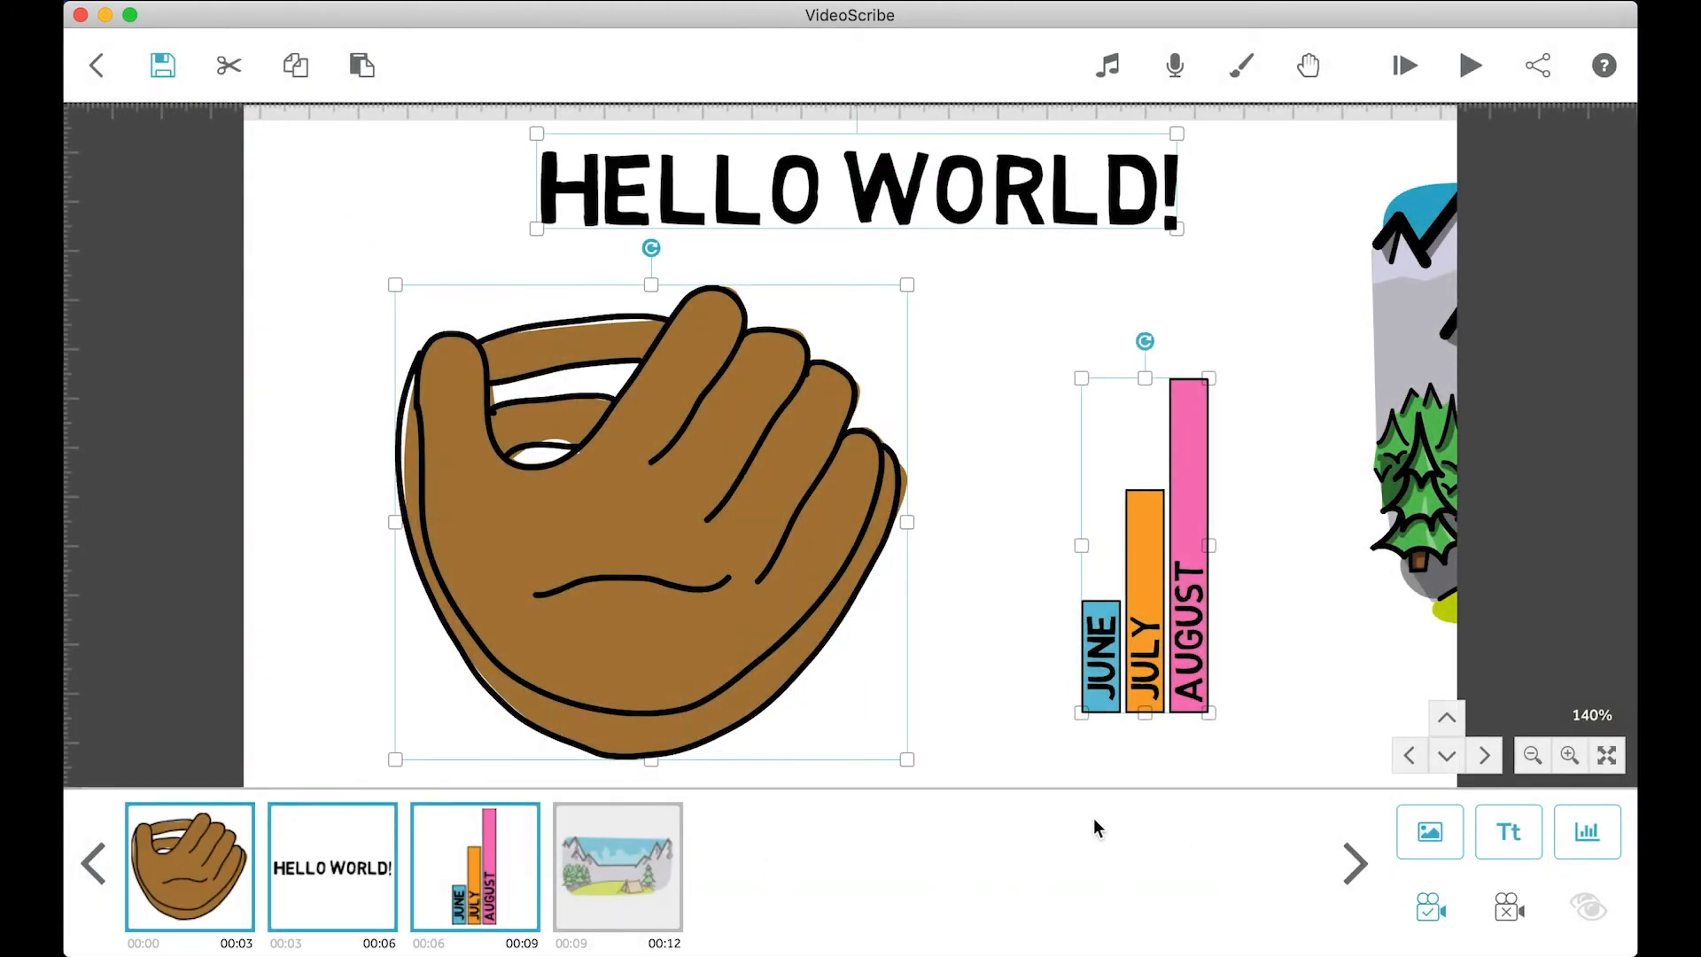
click(1020, 759)
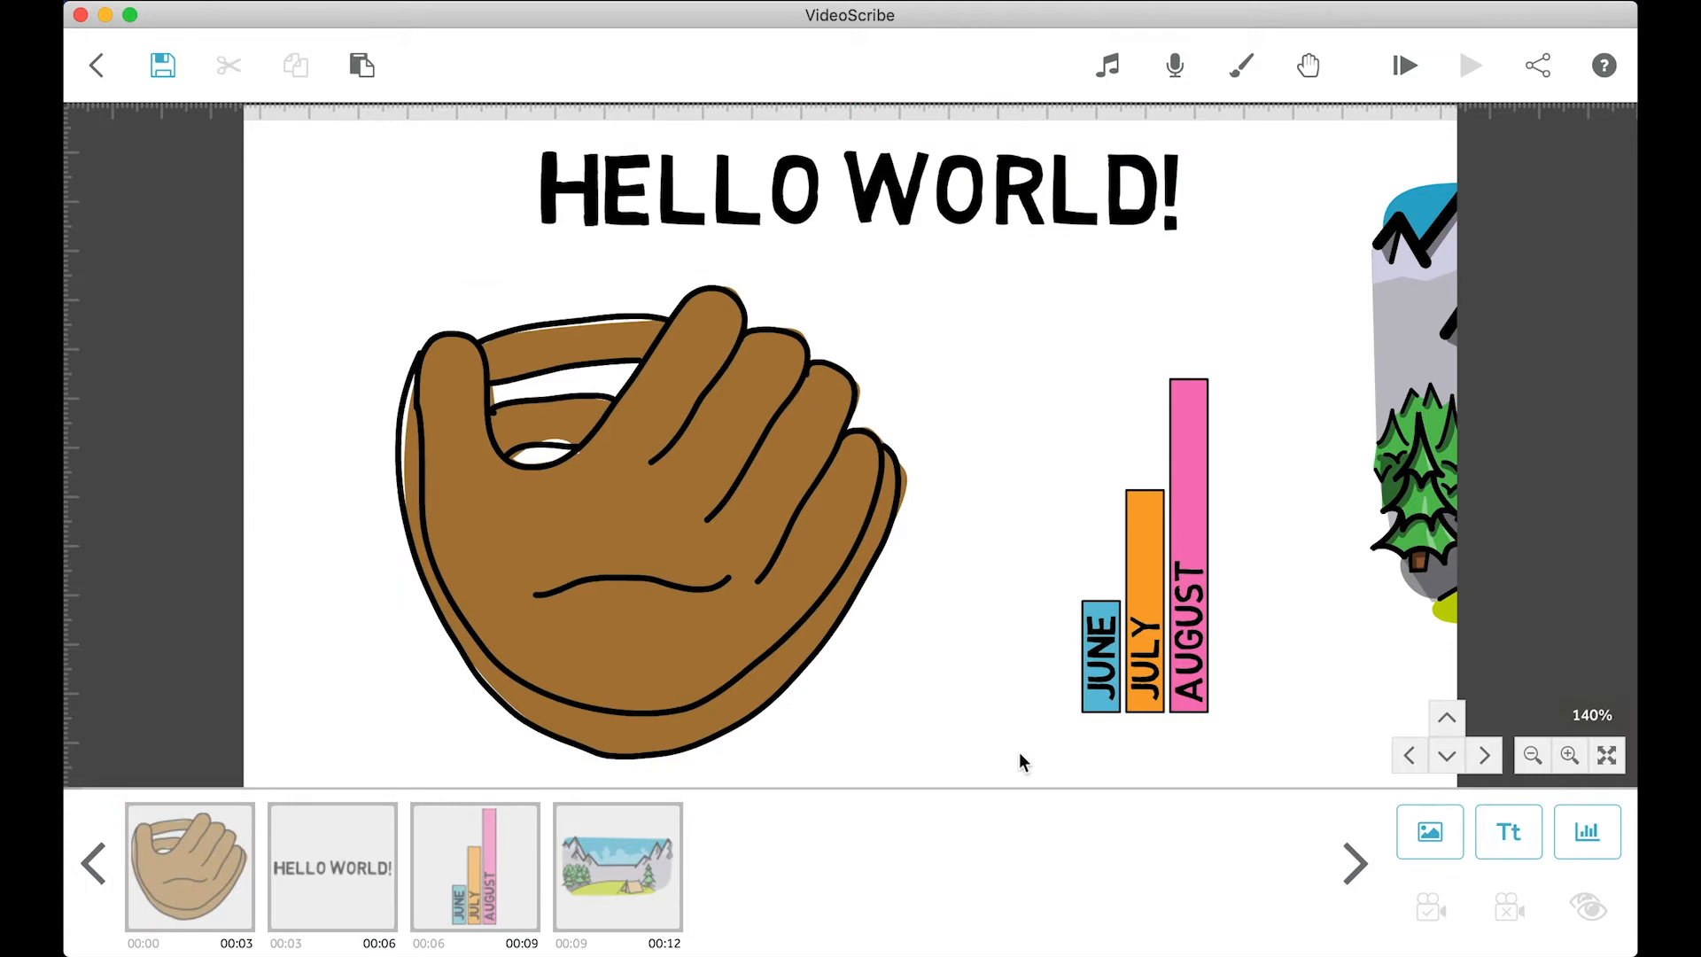
click(617, 866)
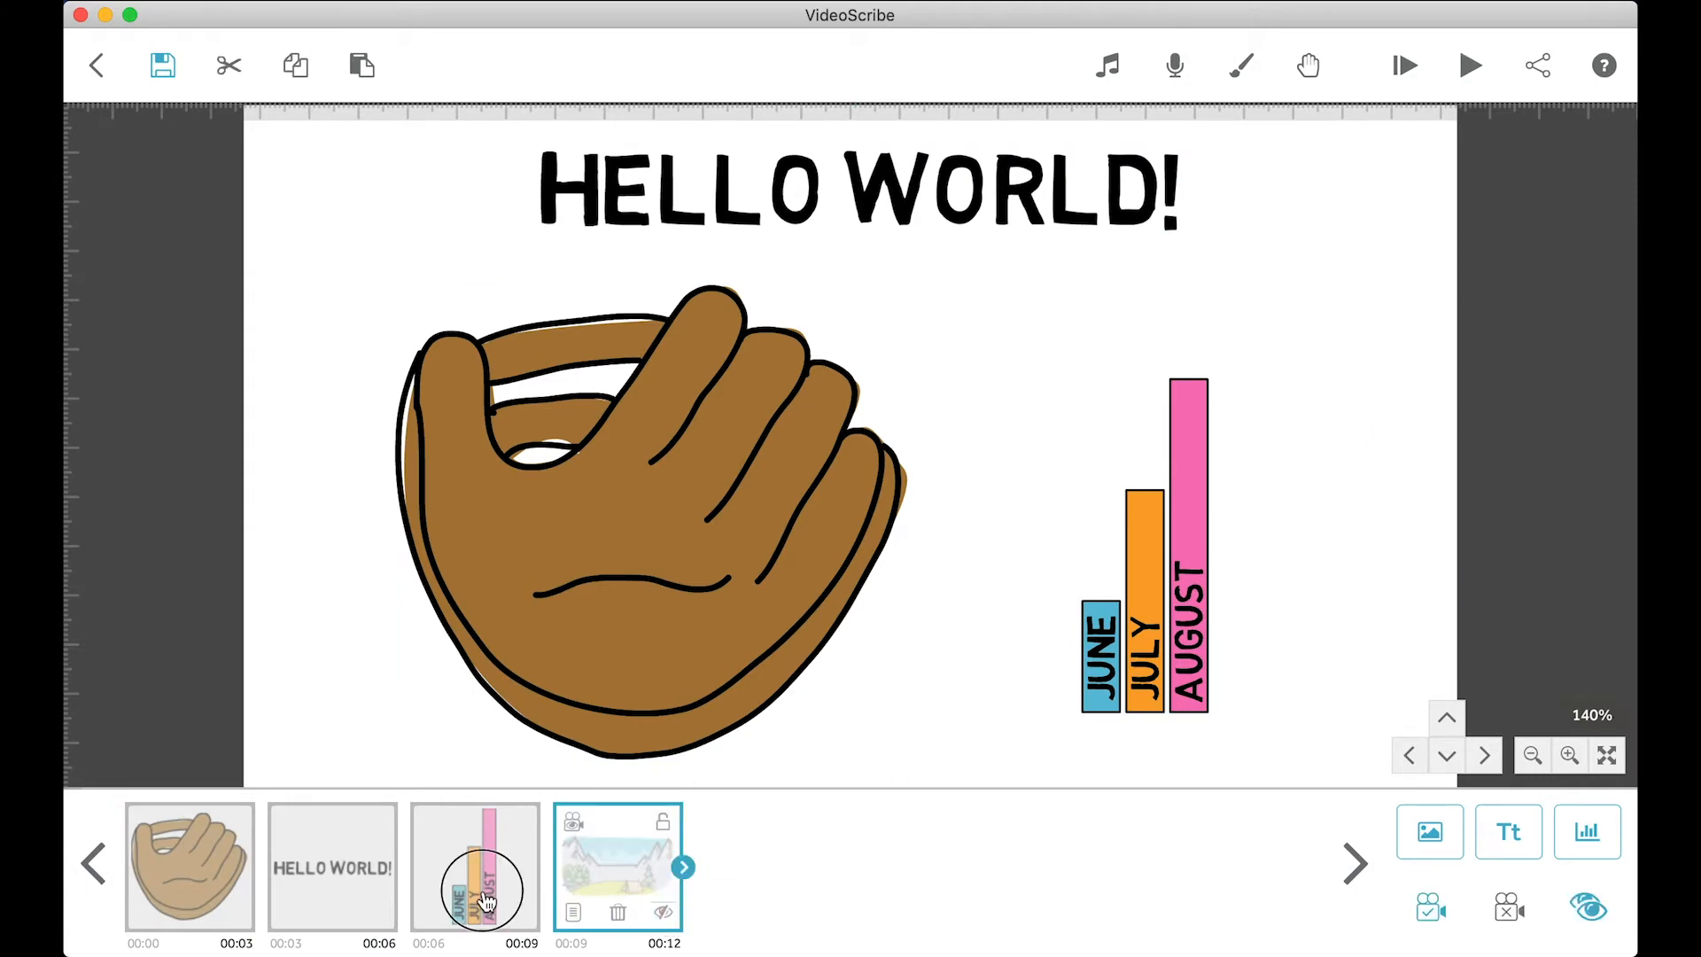
click(330, 865)
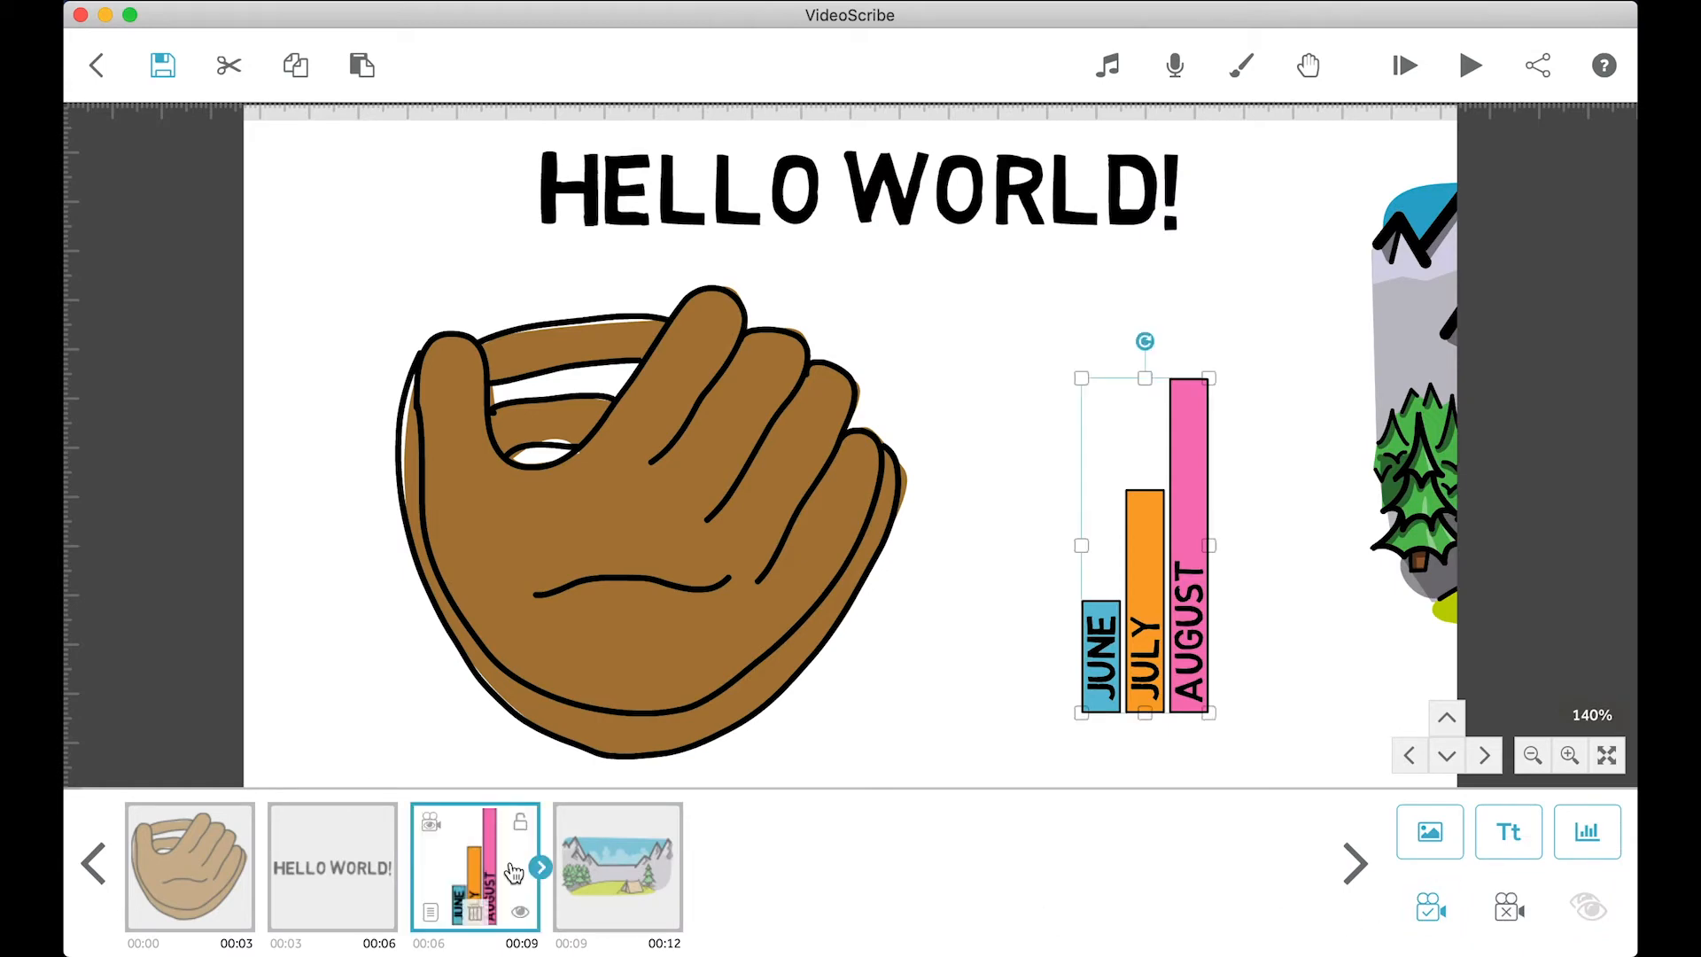
mouse_move(76, 92)
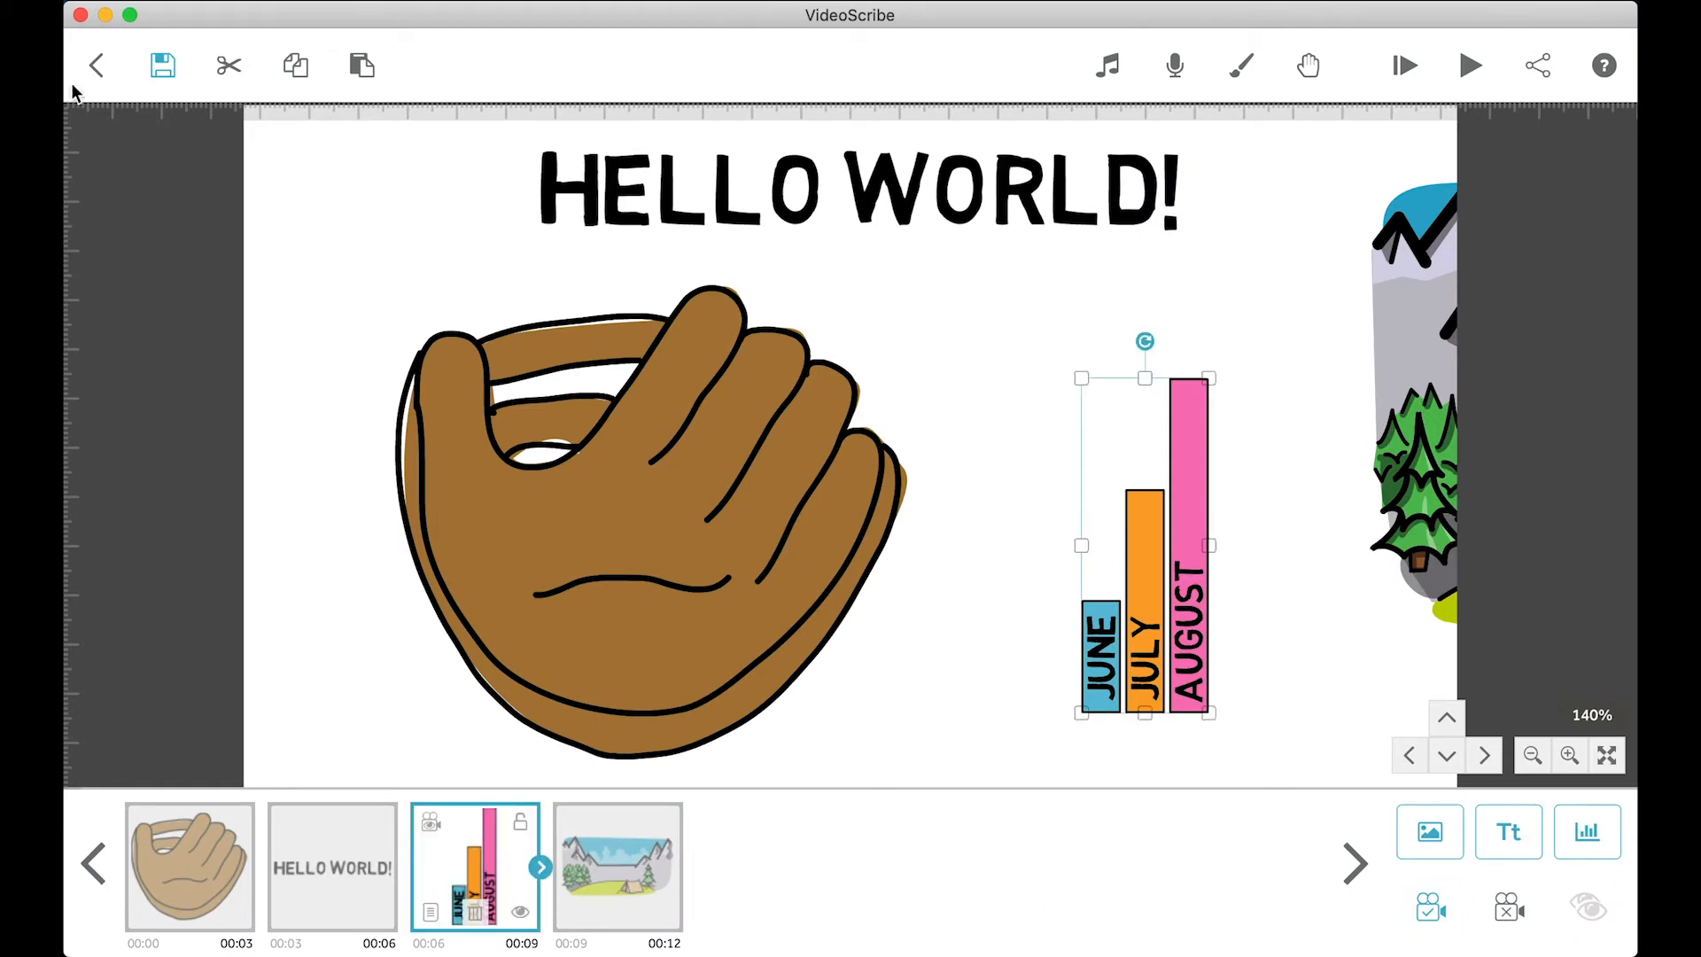
mouse_move(163, 65)
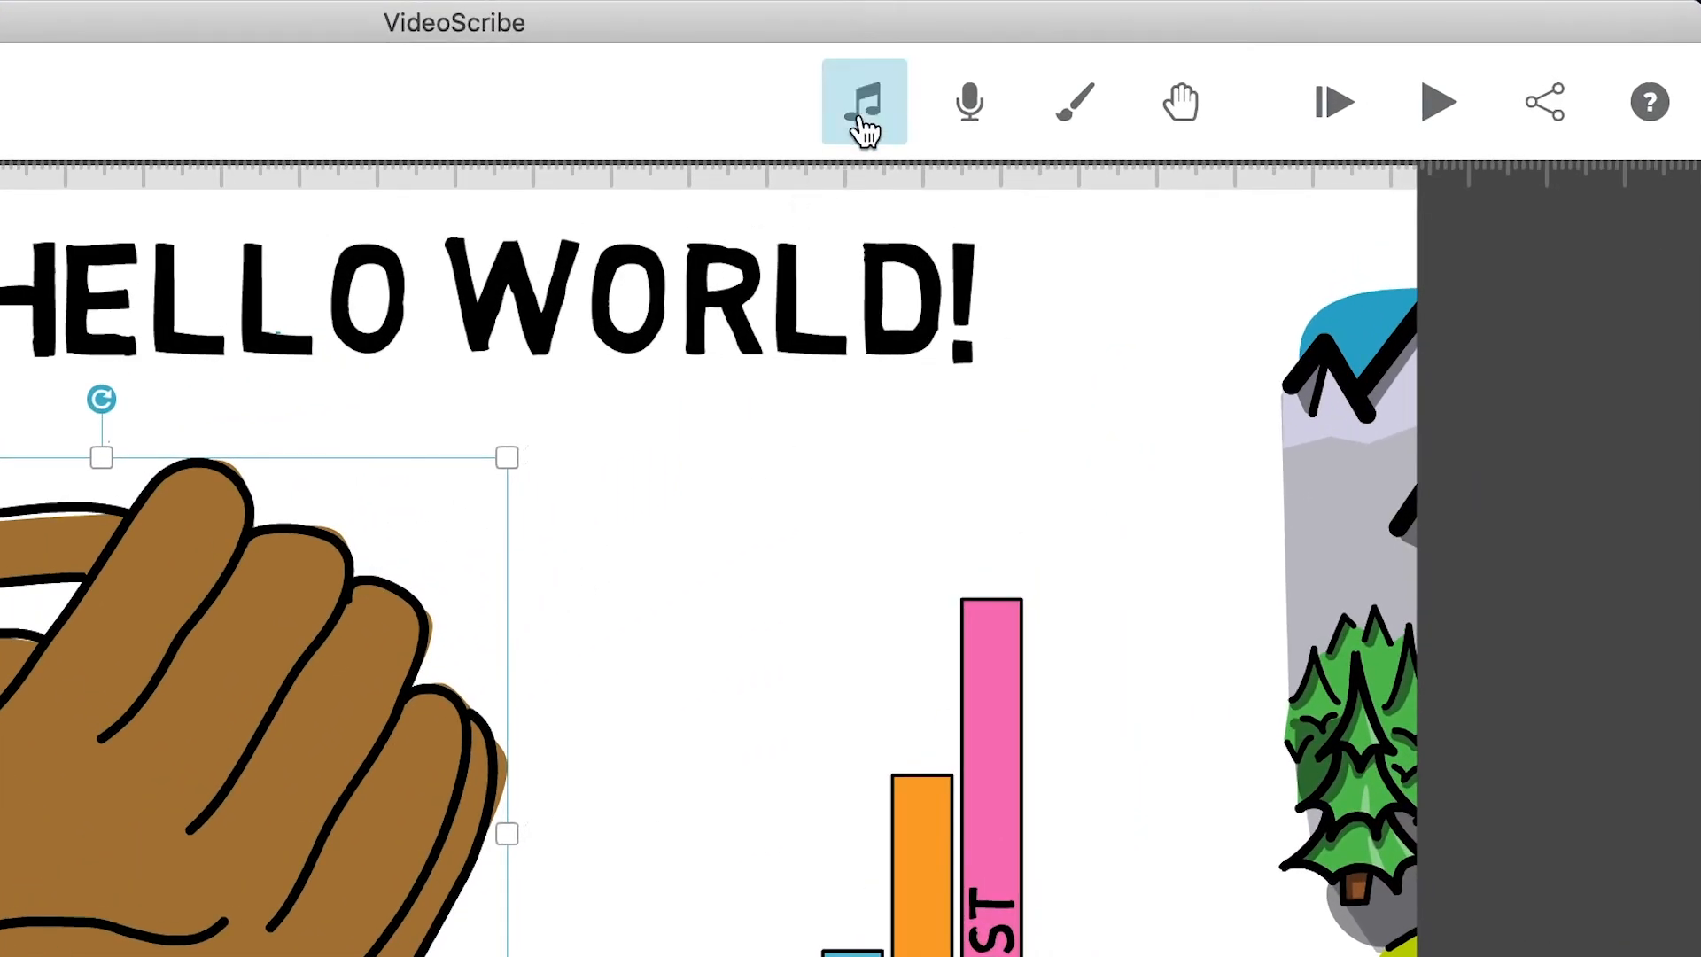
click(862, 102)
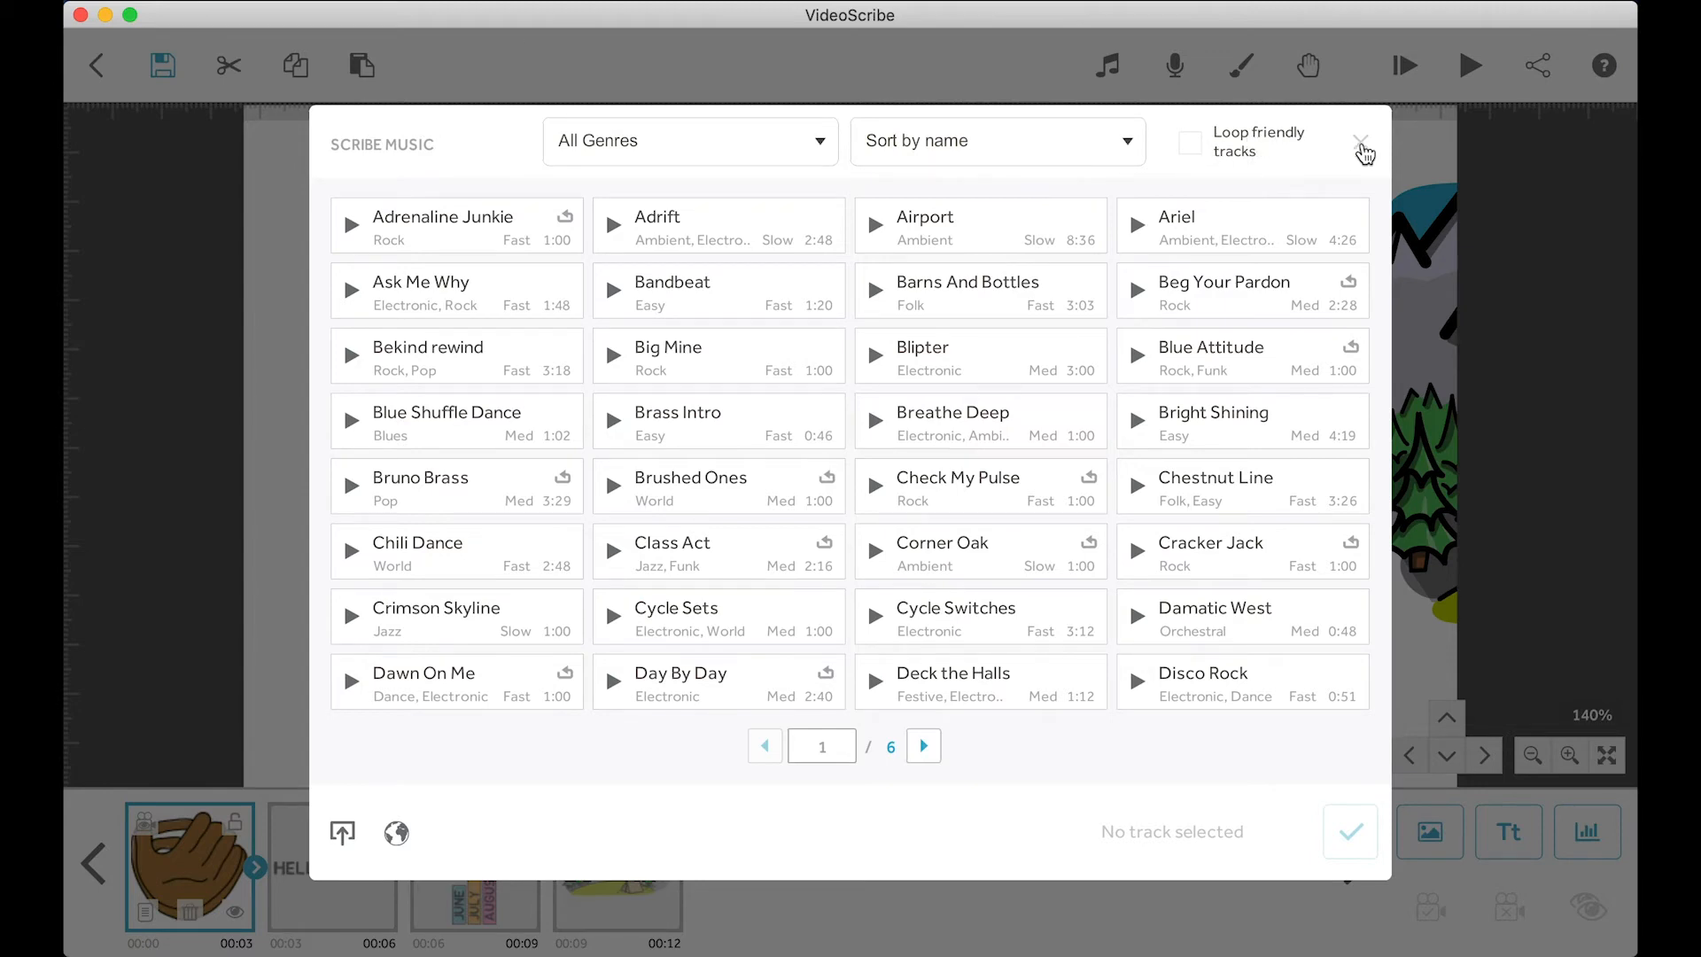
click(1362, 146)
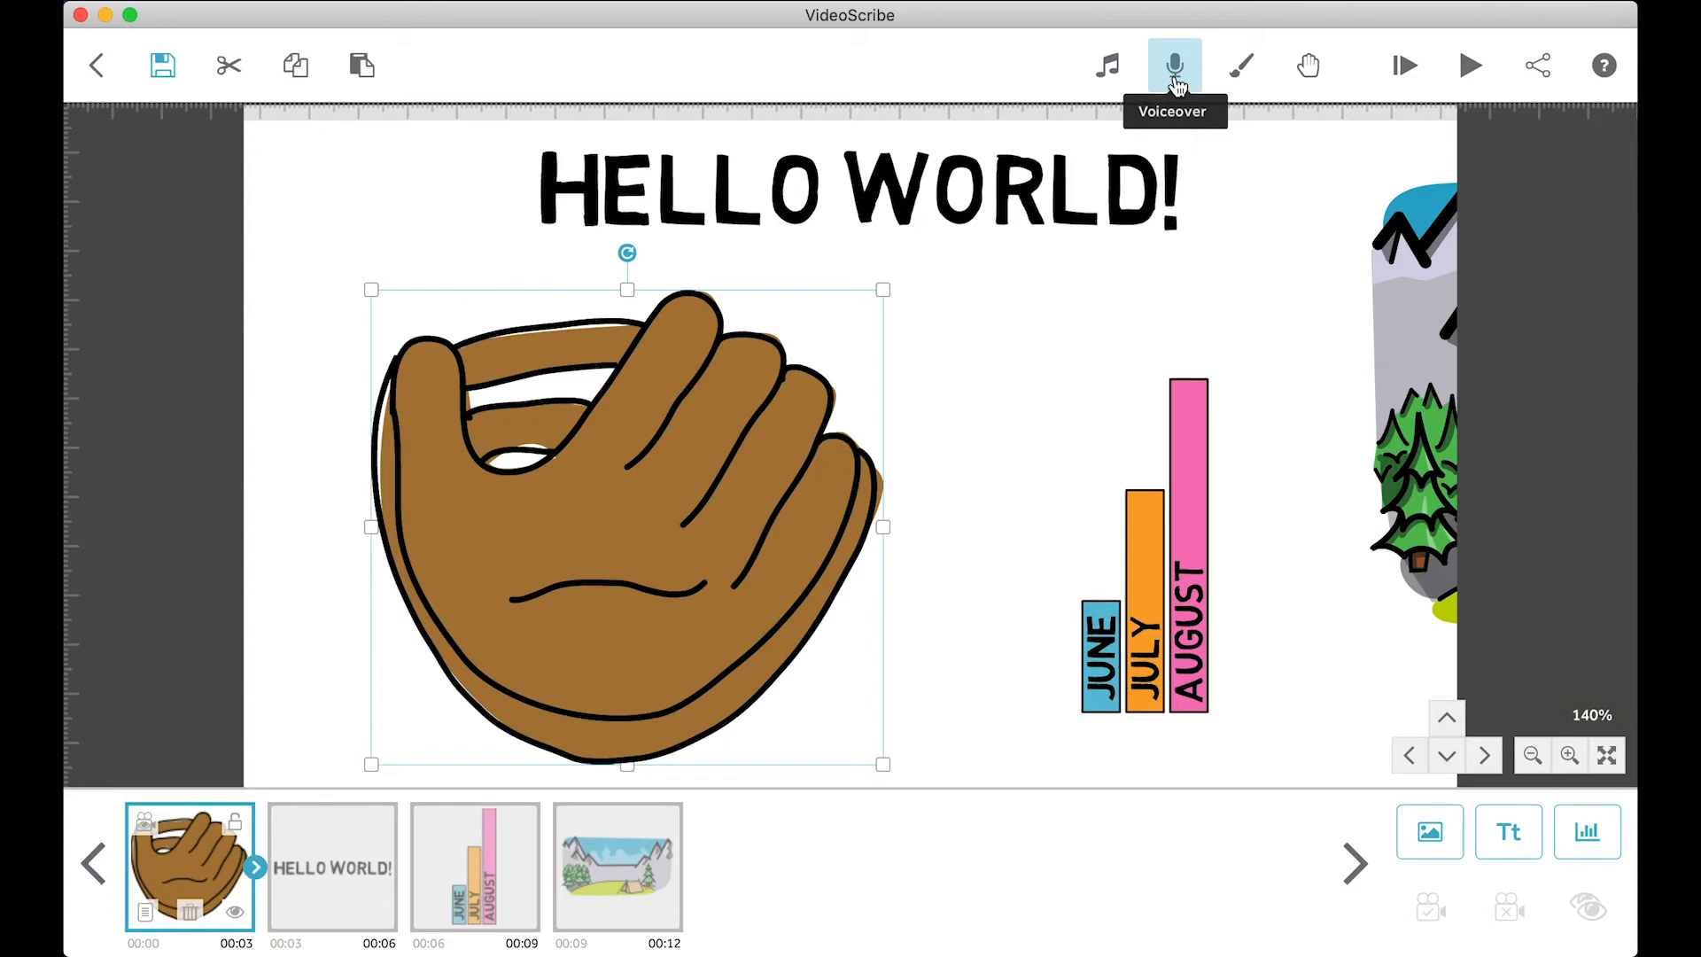
Step: Import Whiteboard 3.mp3 as the voiceover, keeping the built-in microphone input
click(1174, 65)
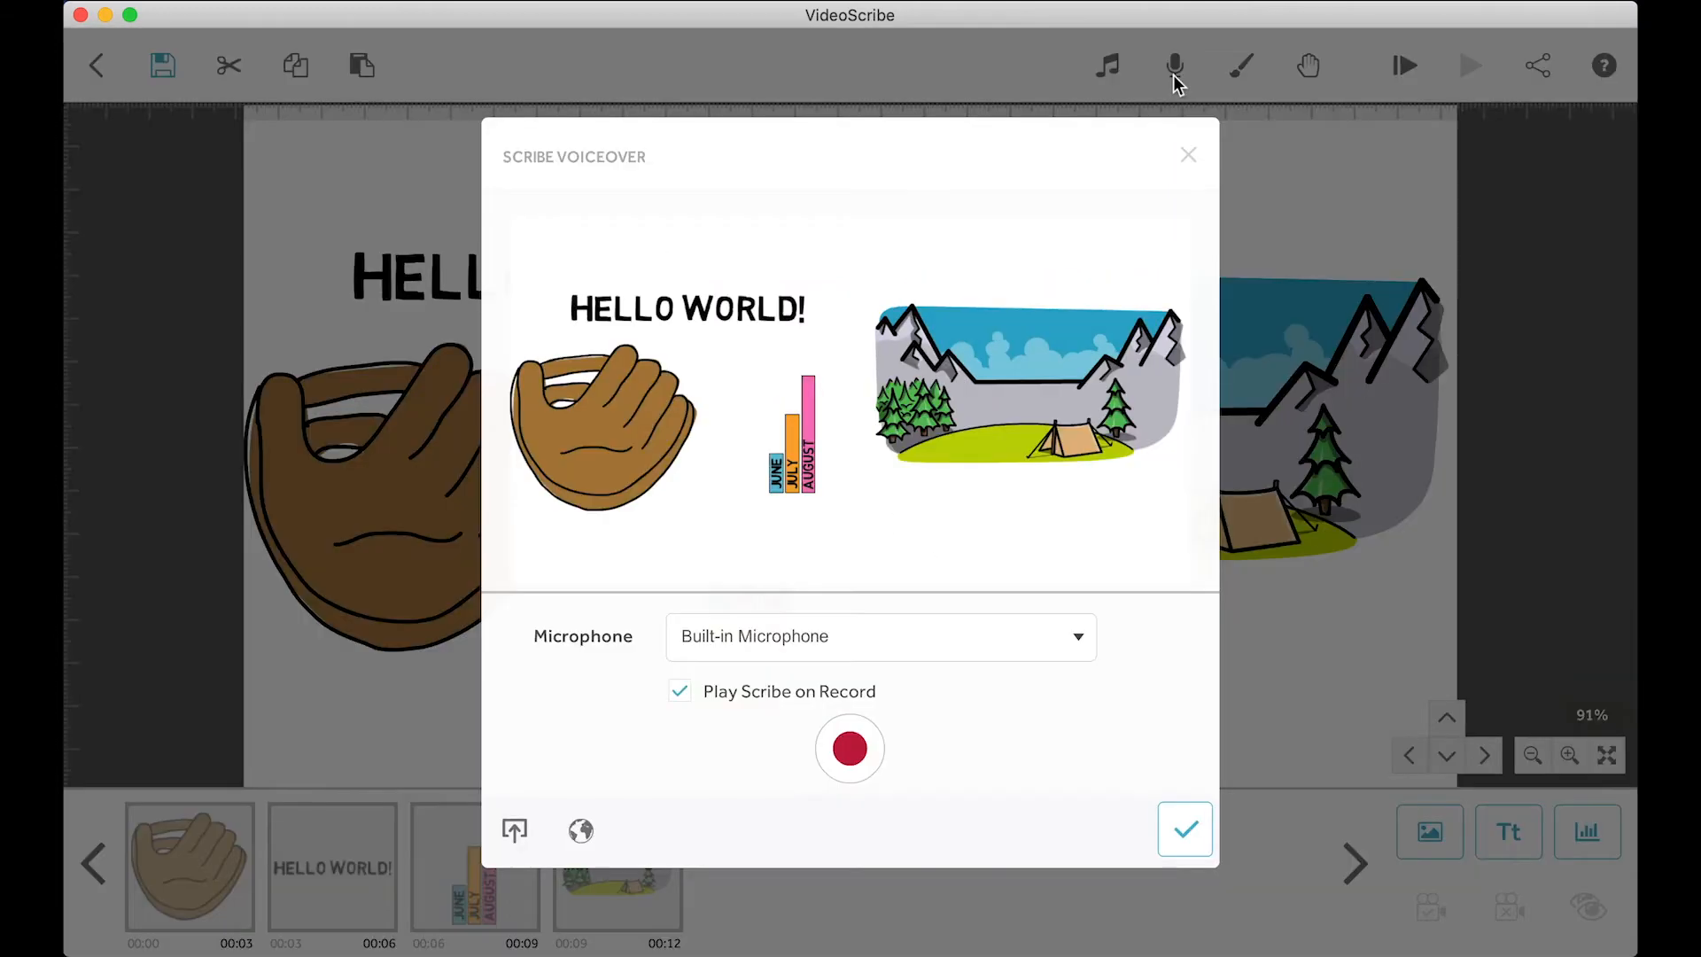
click(879, 636)
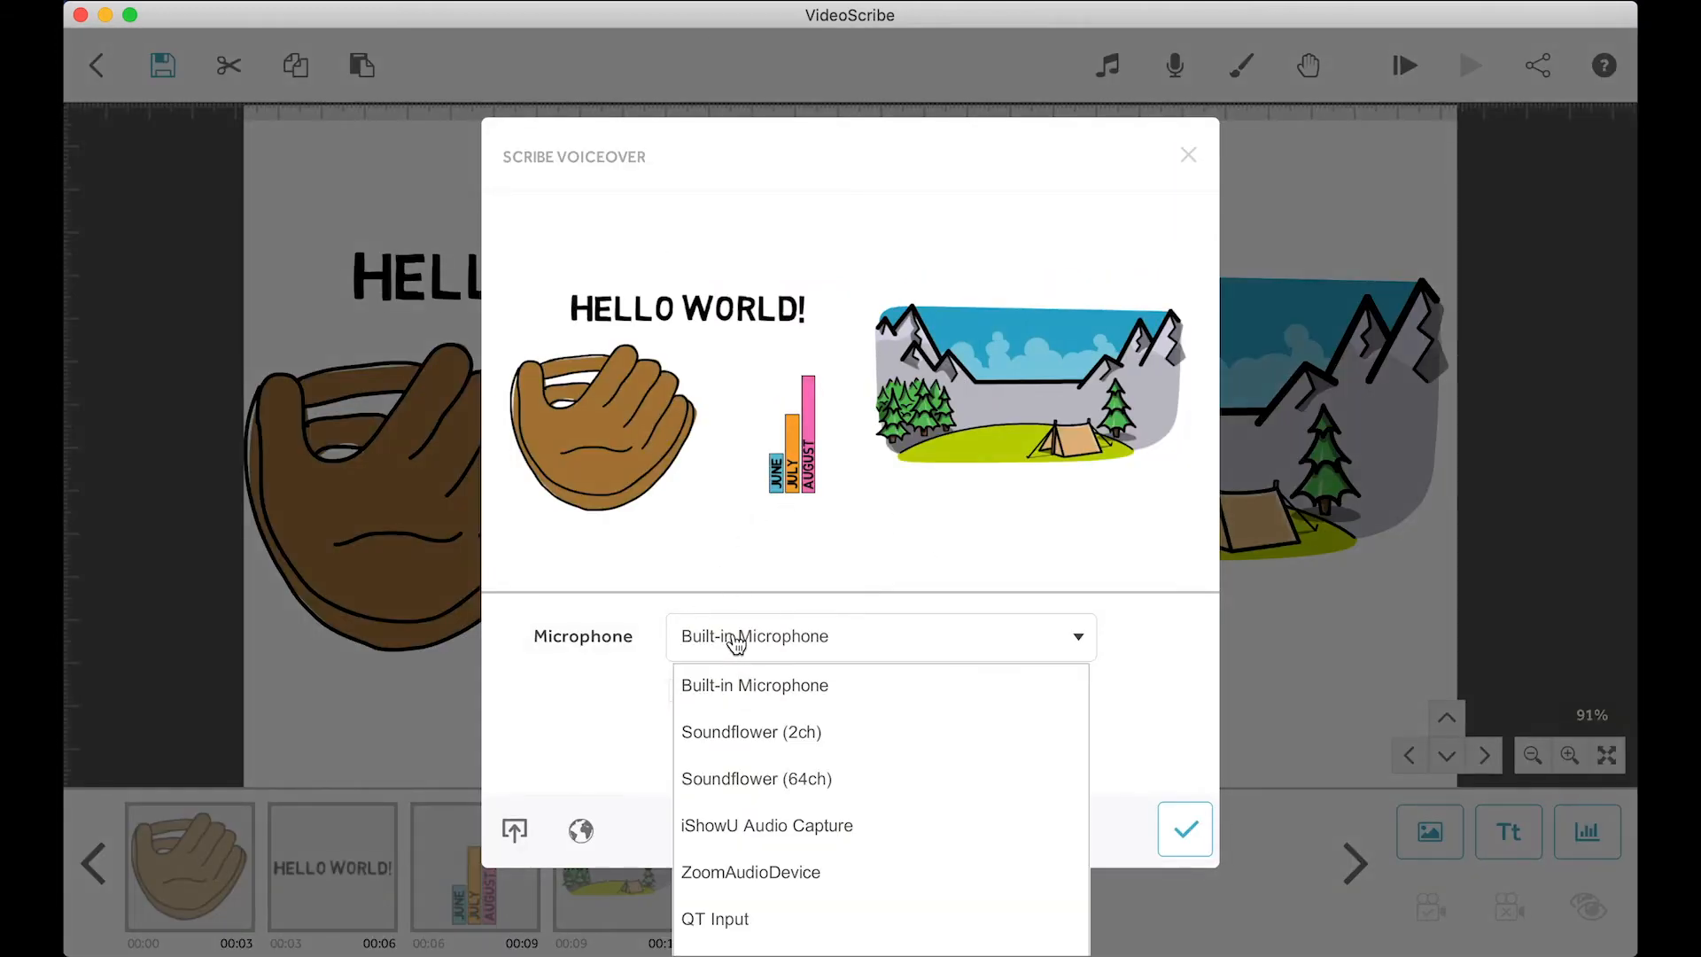
click(754, 685)
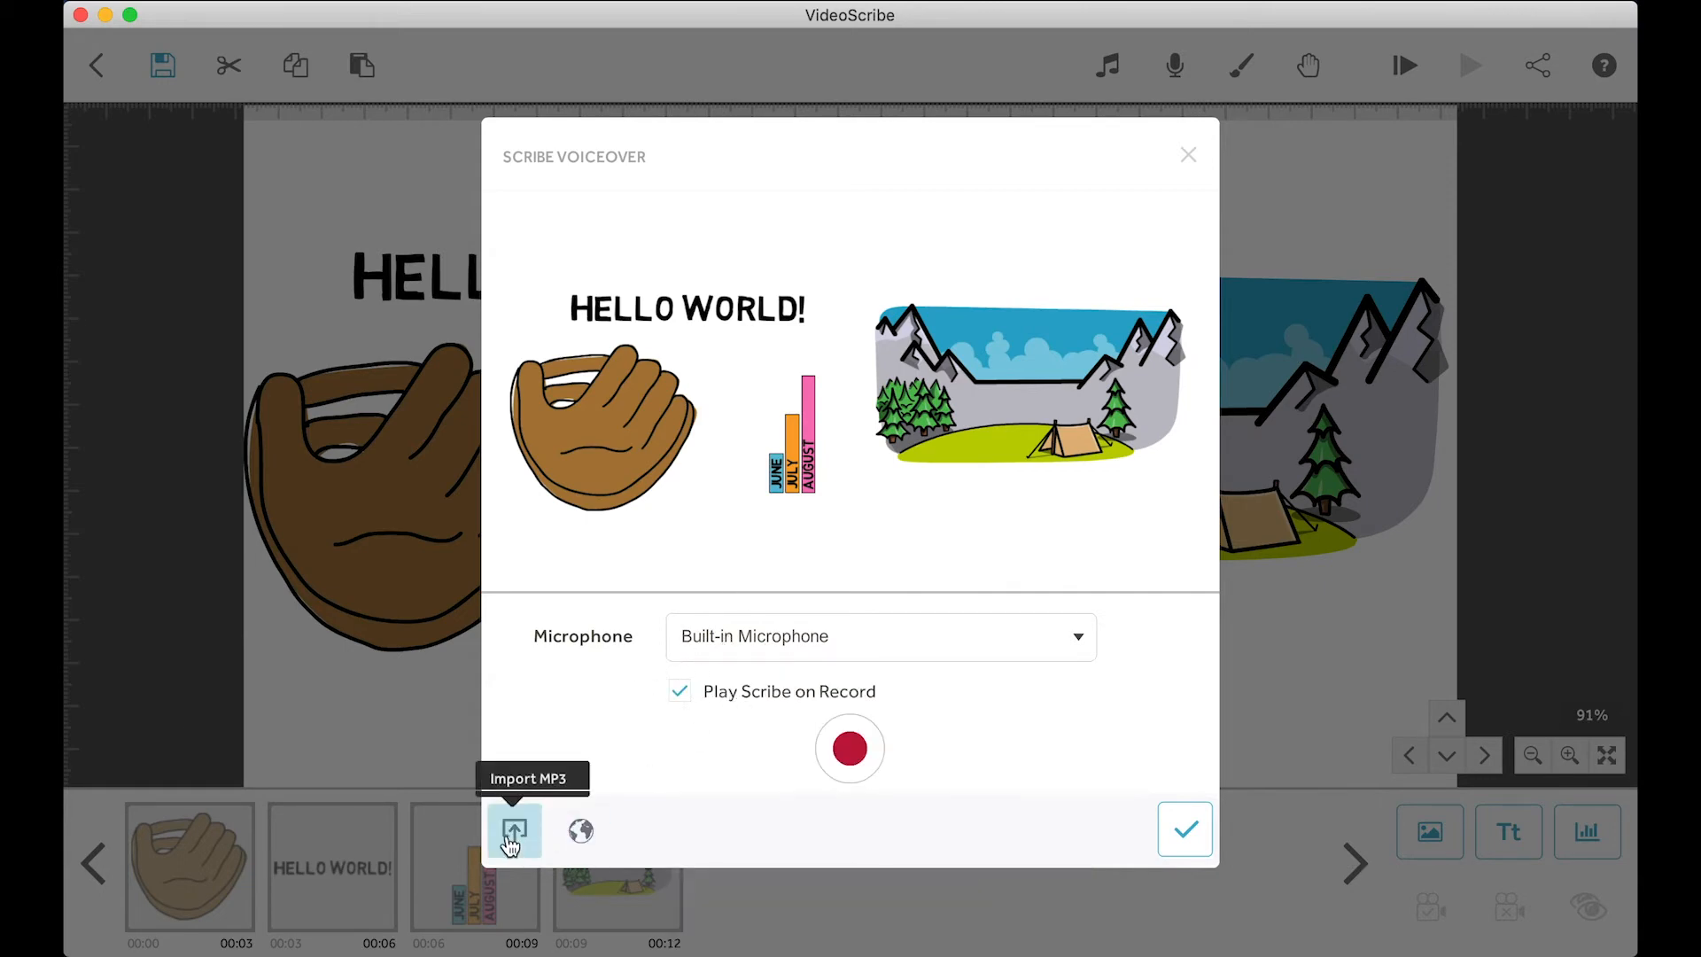
click(513, 831)
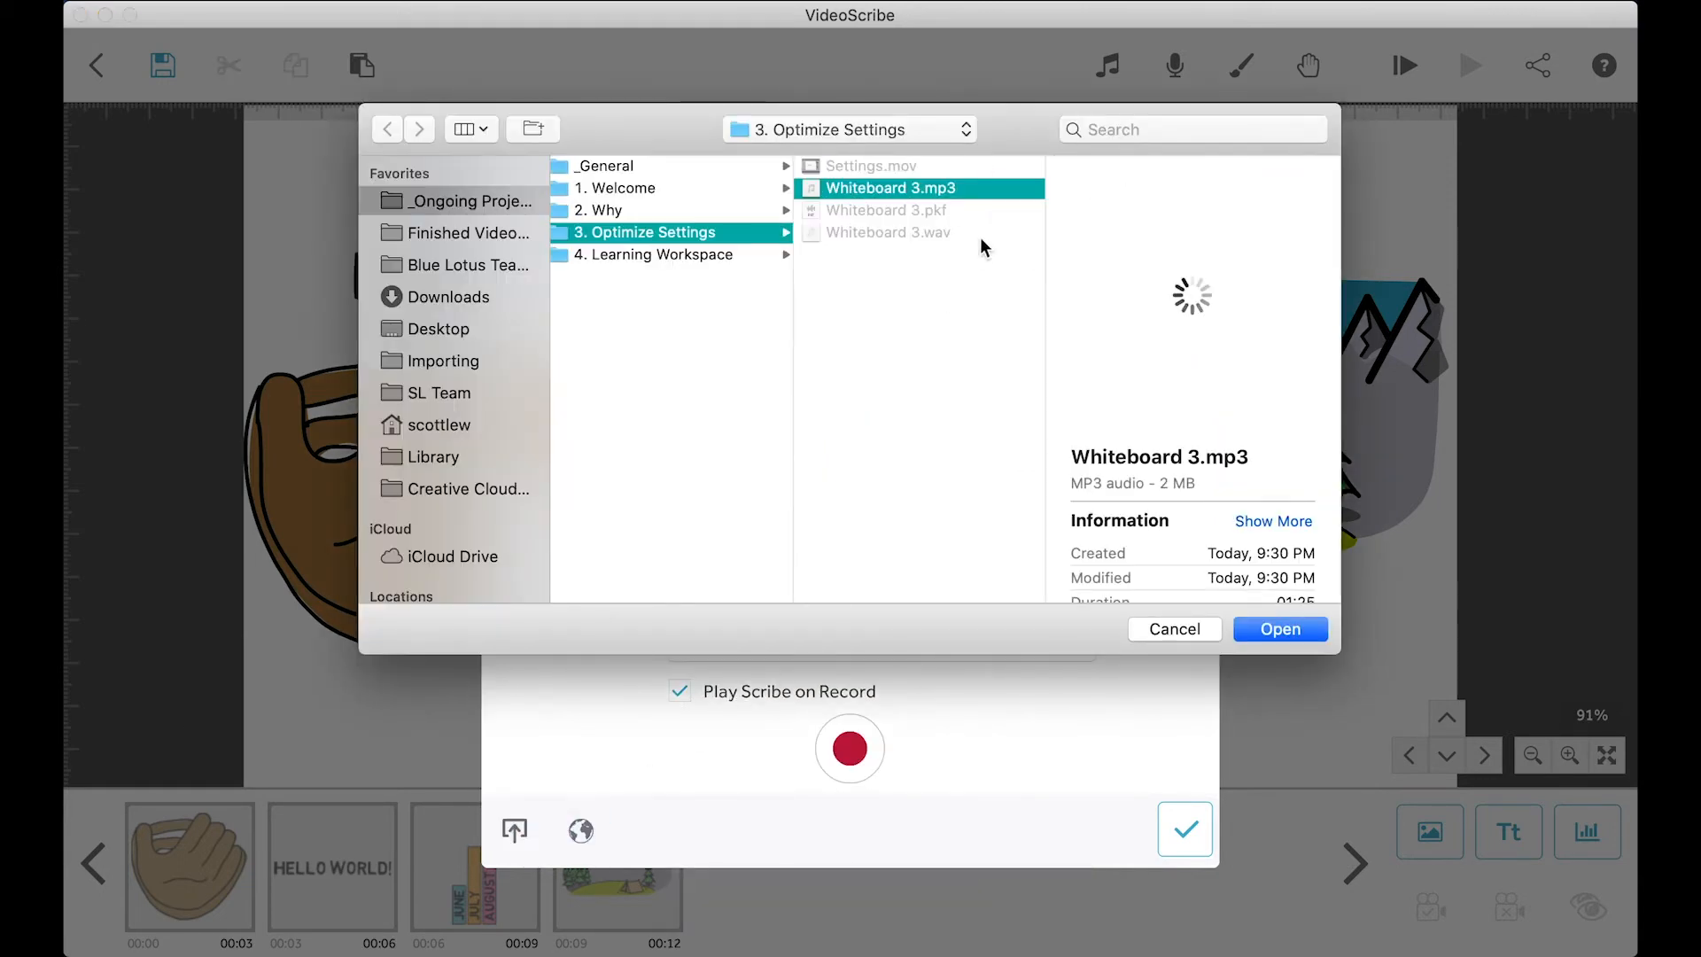
click(1279, 629)
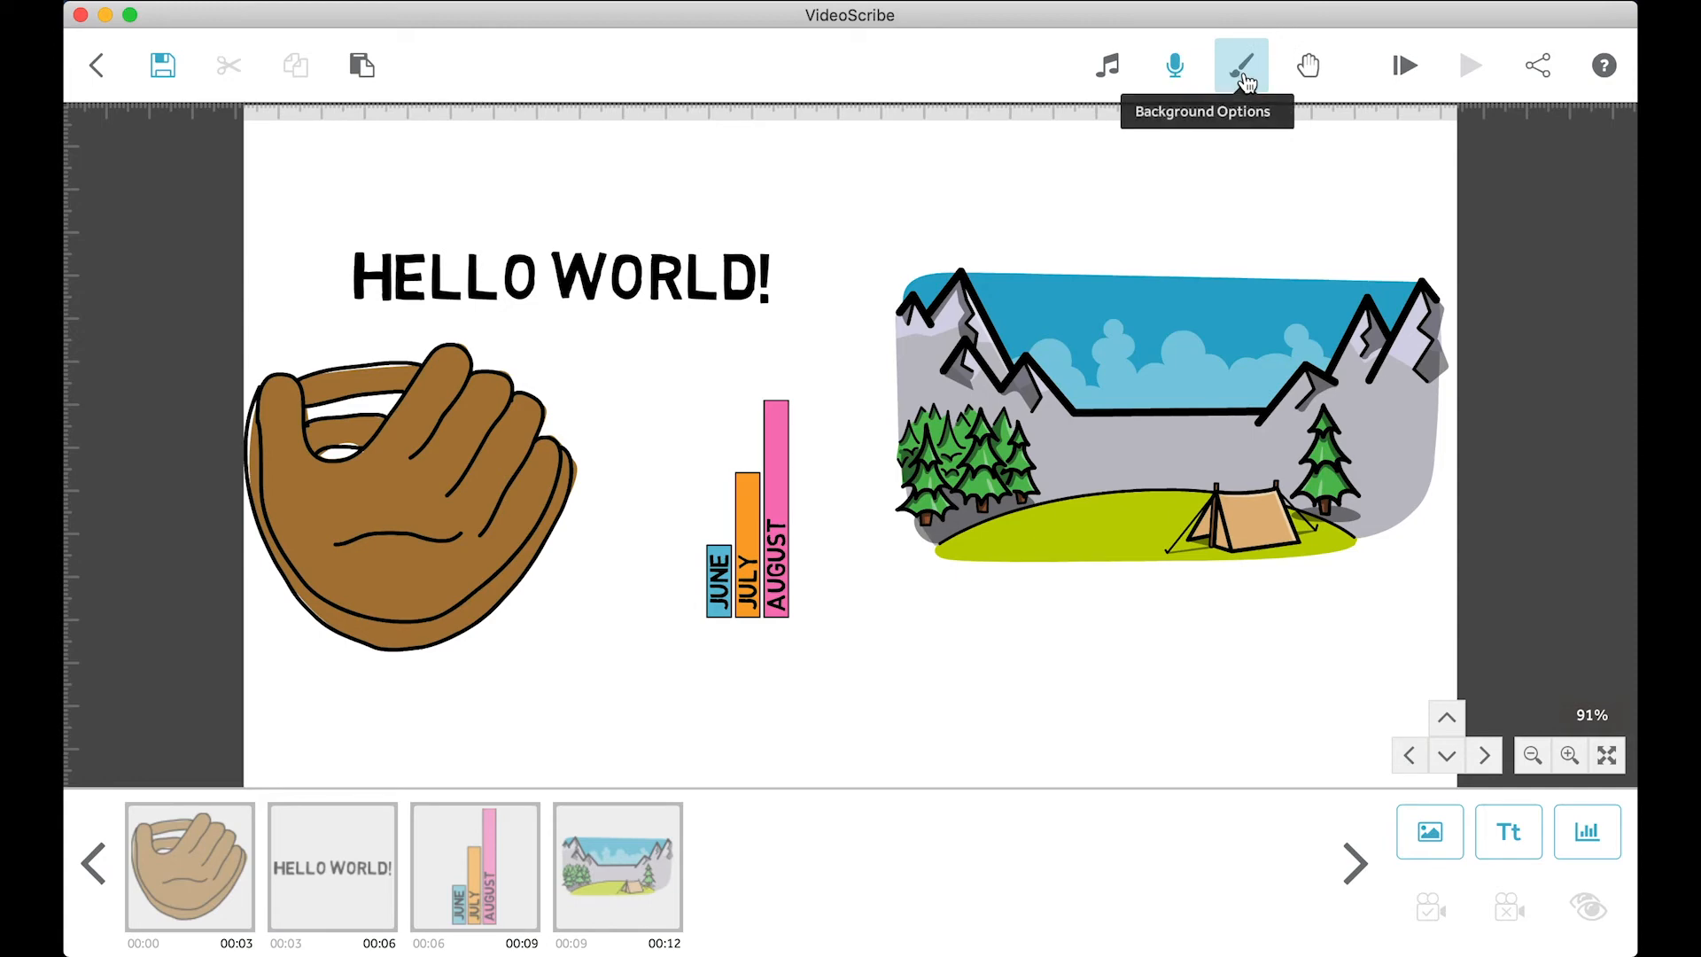
Step: Apply a dark near-black background colour behind the glove, title, chart and campsite
click(1240, 65)
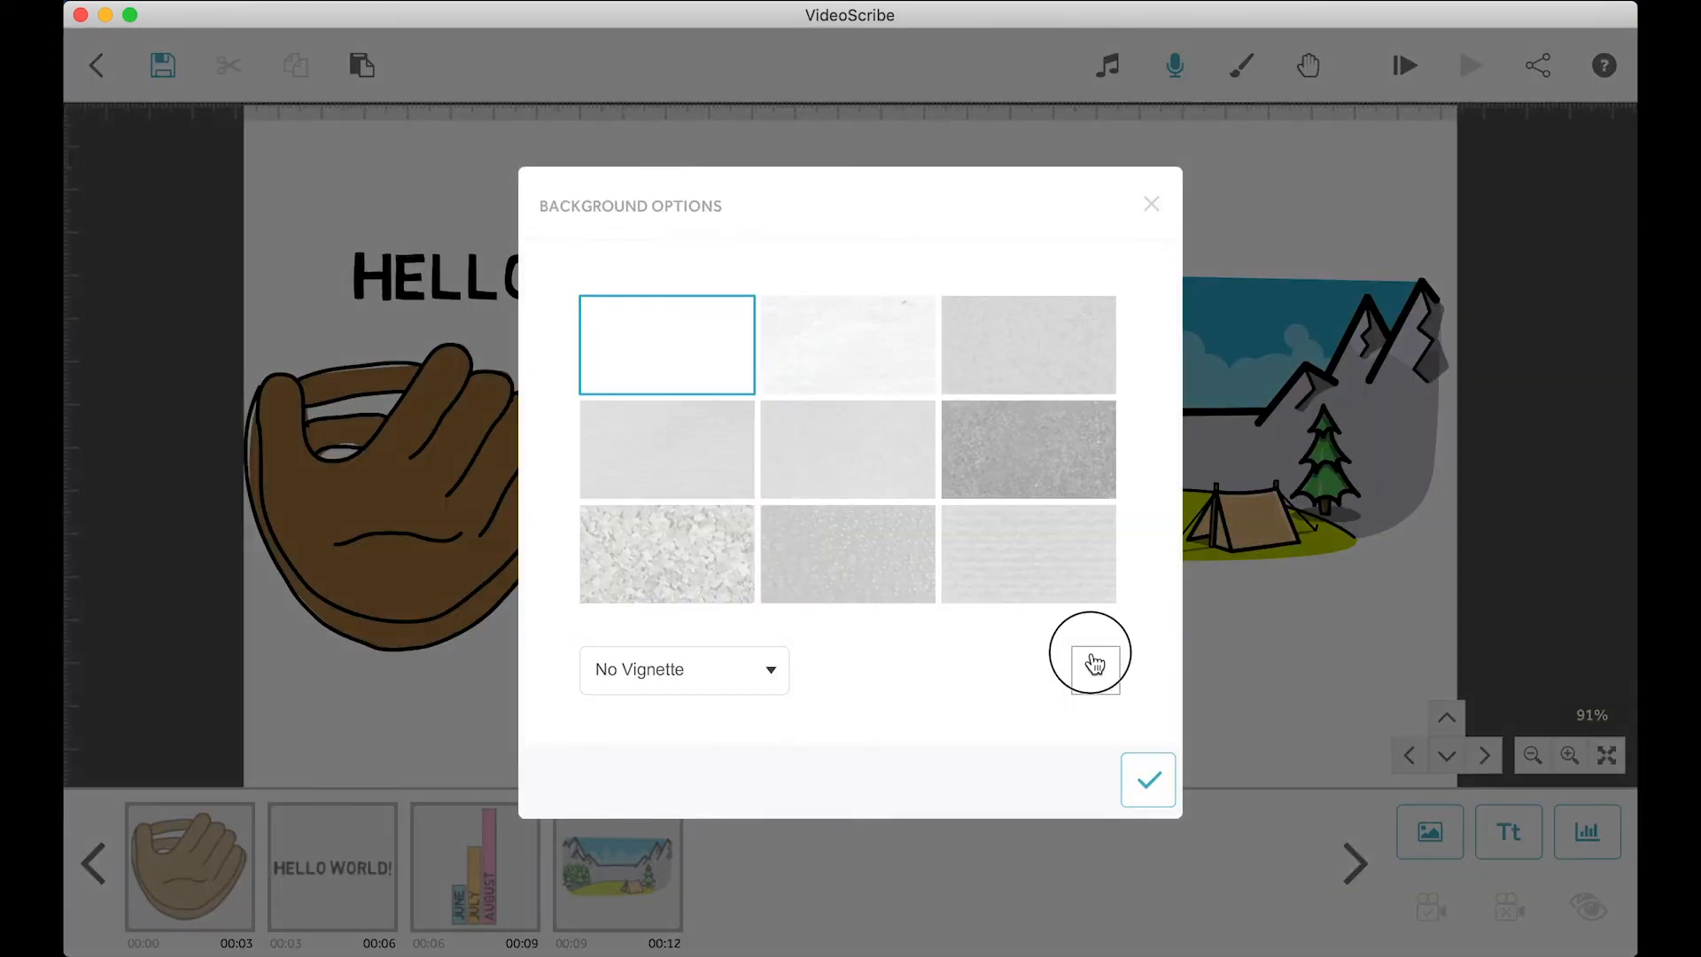
click(1092, 651)
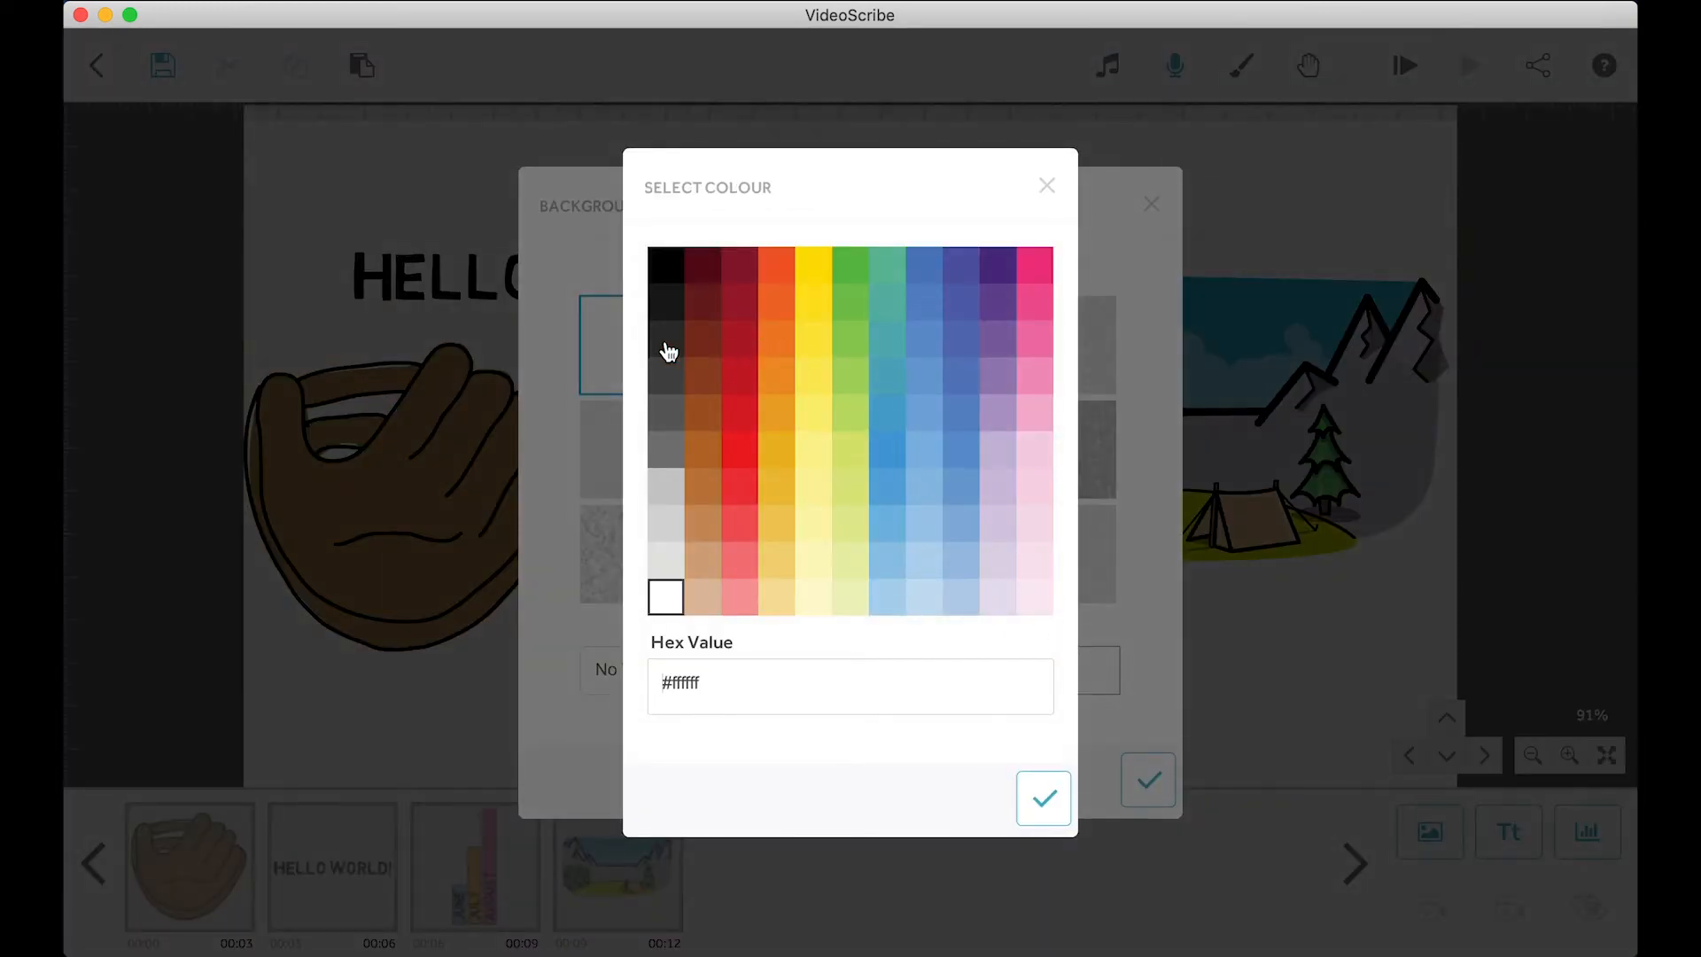
click(1042, 797)
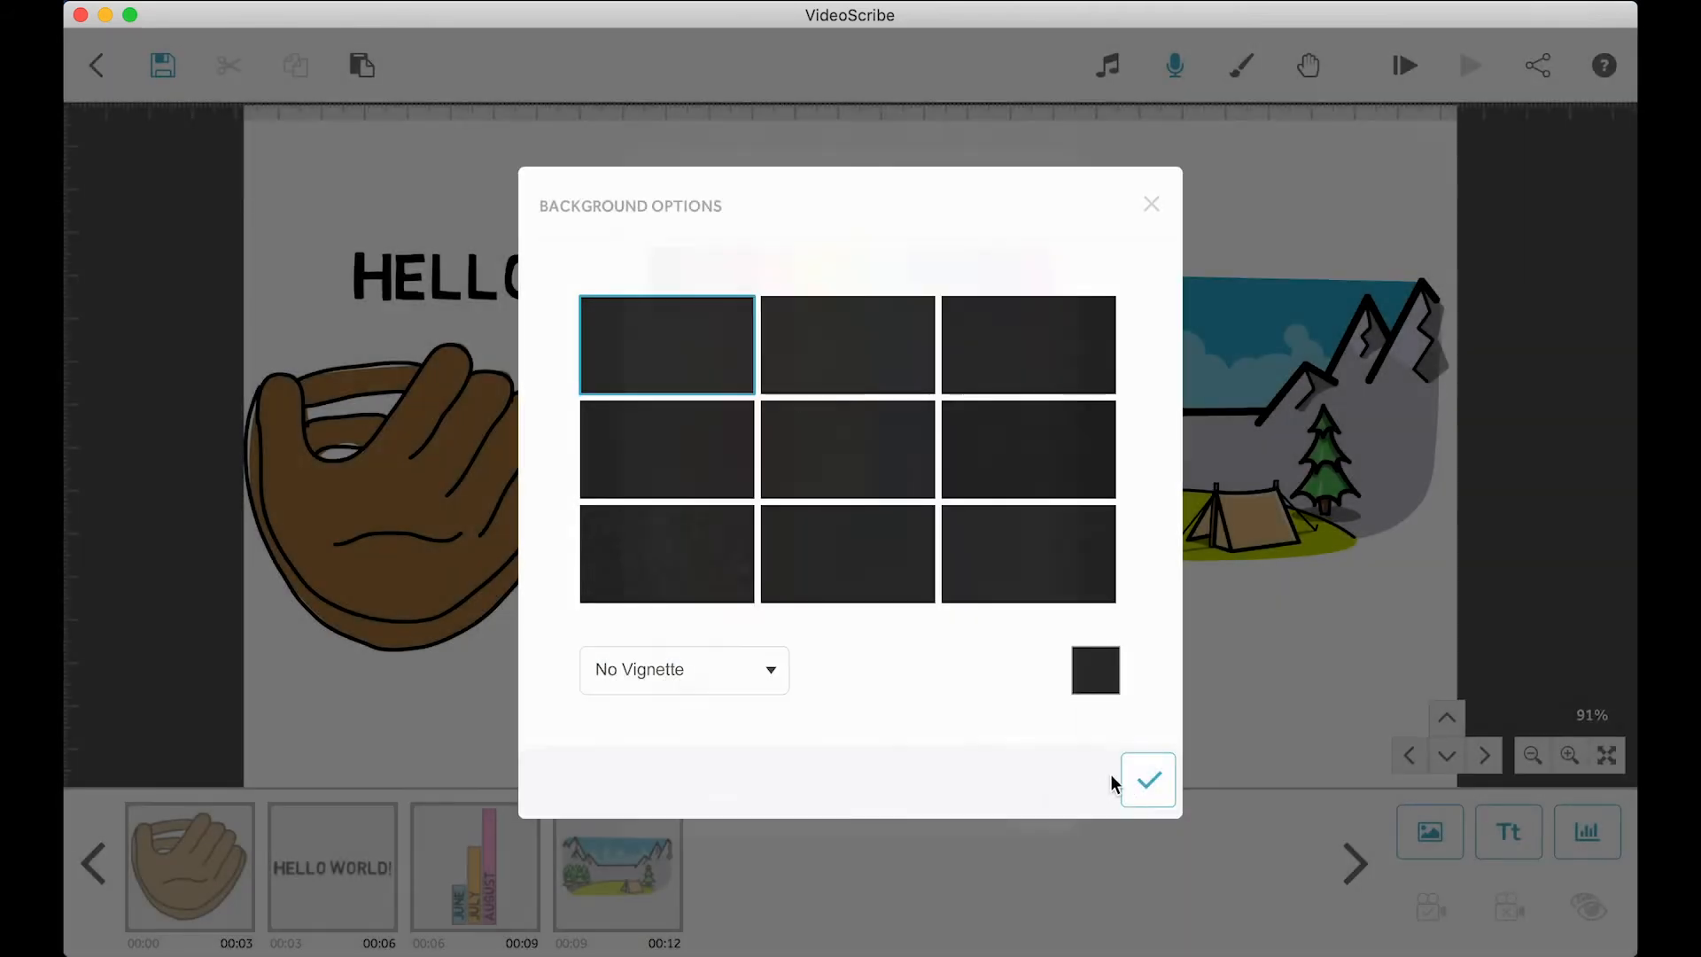
click(1146, 778)
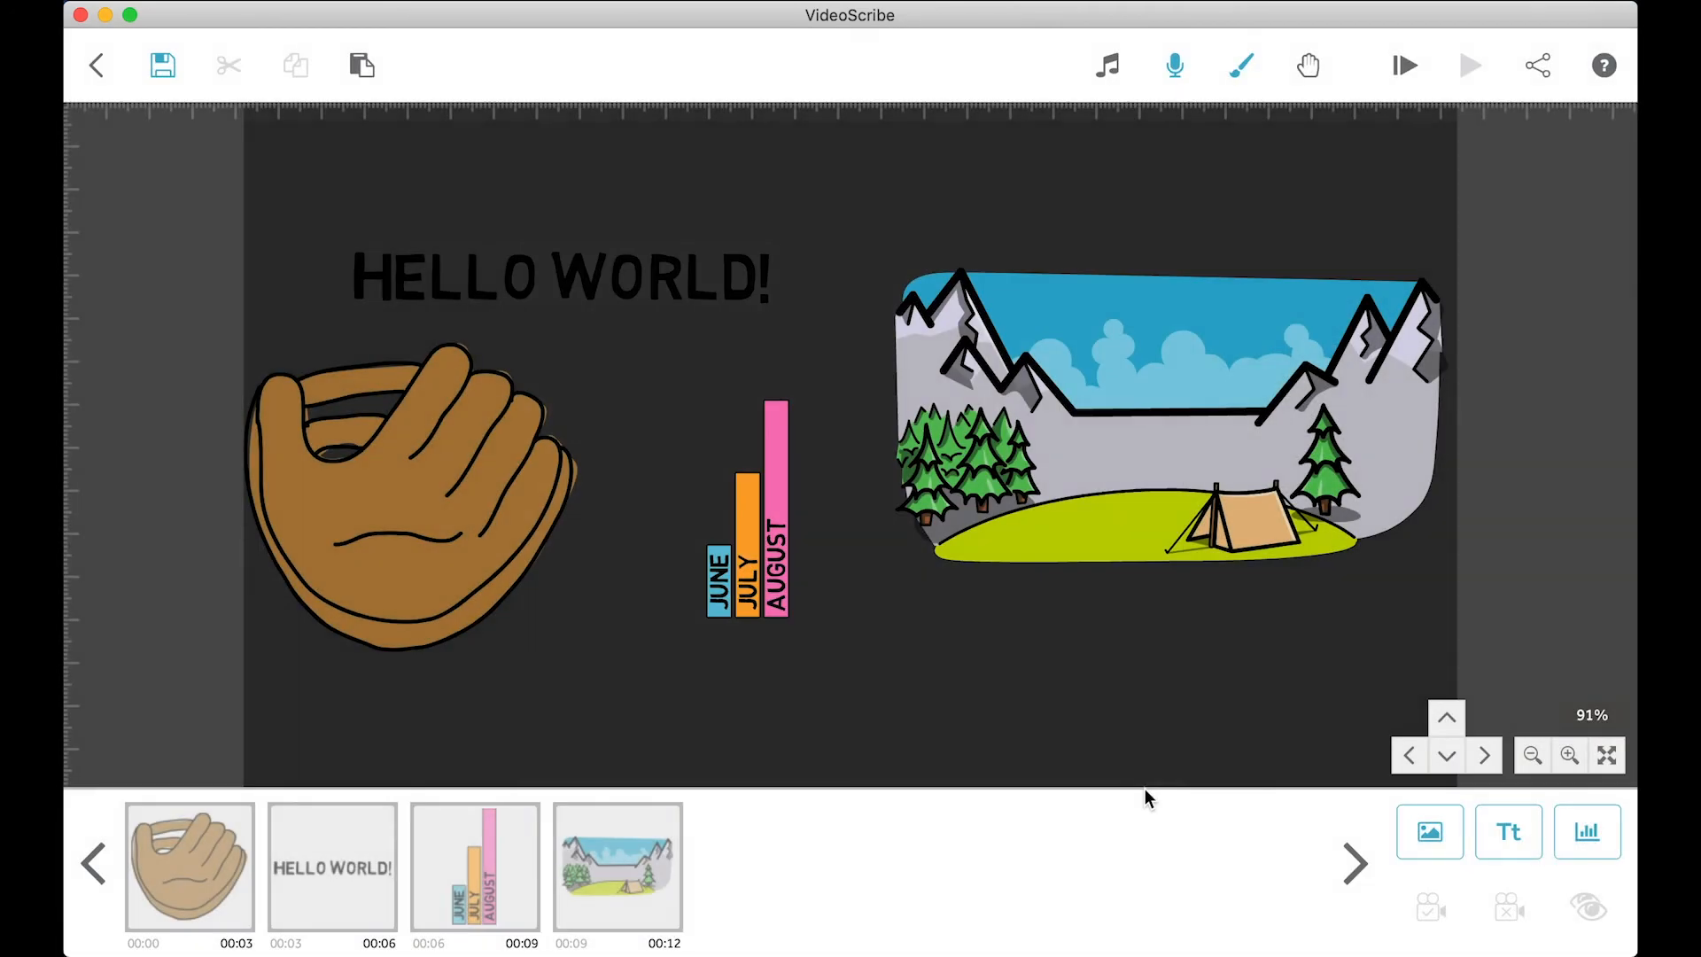
mouse_move(608, 299)
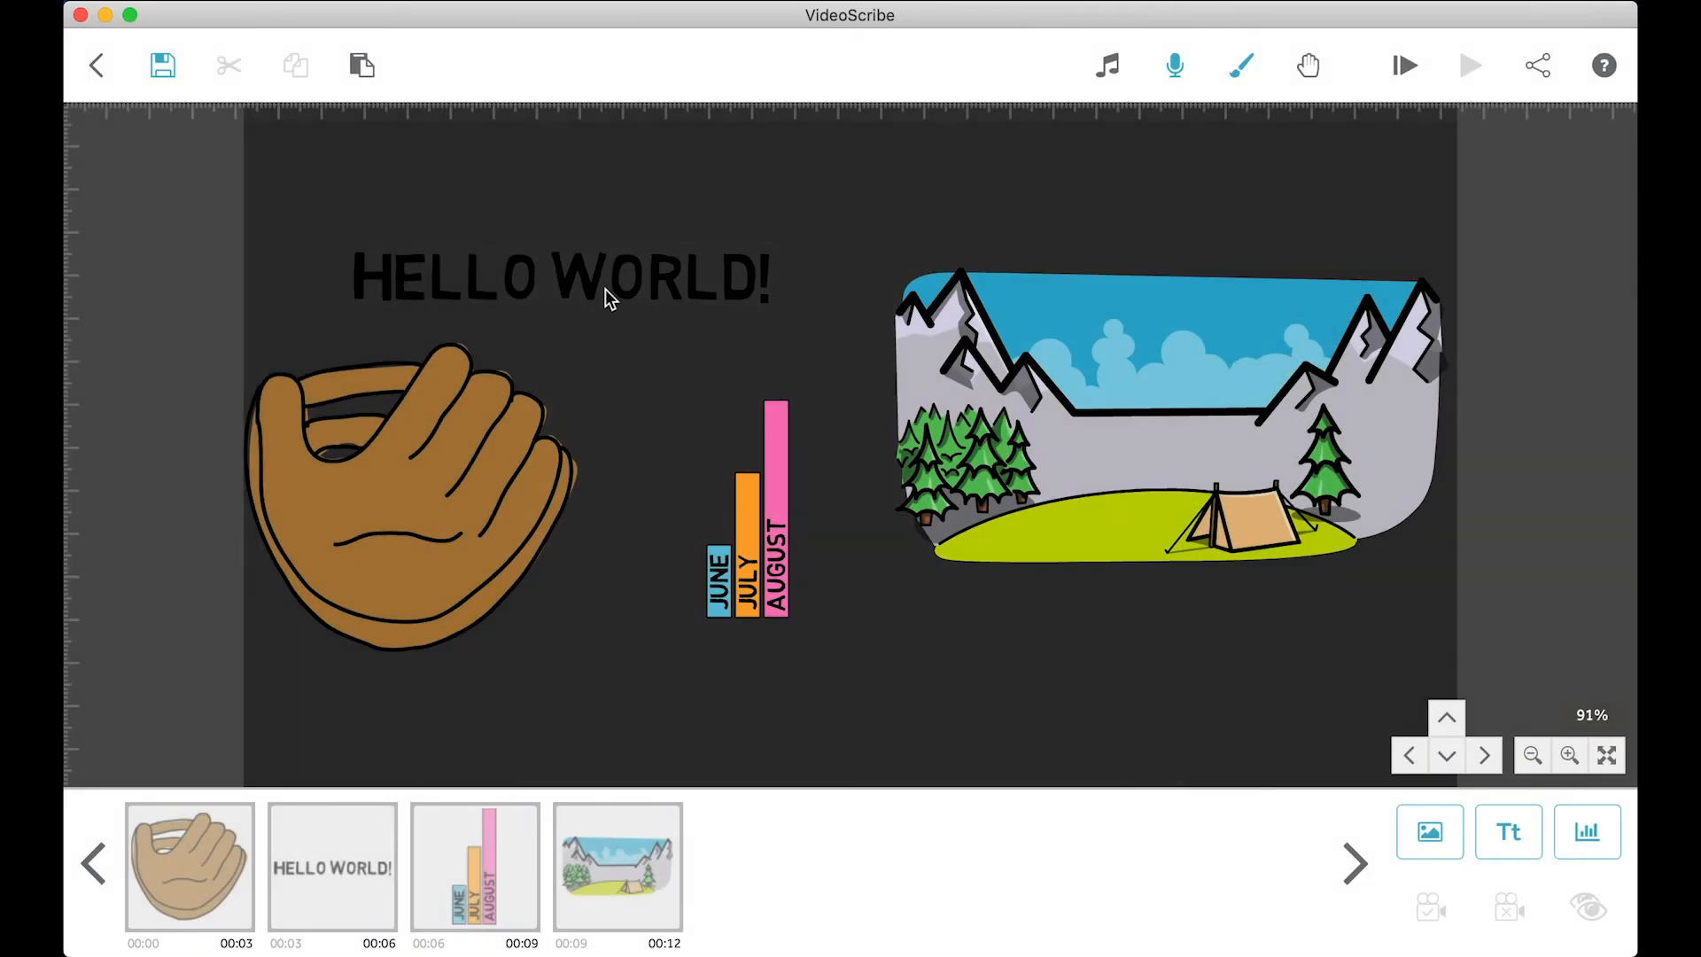
click(331, 866)
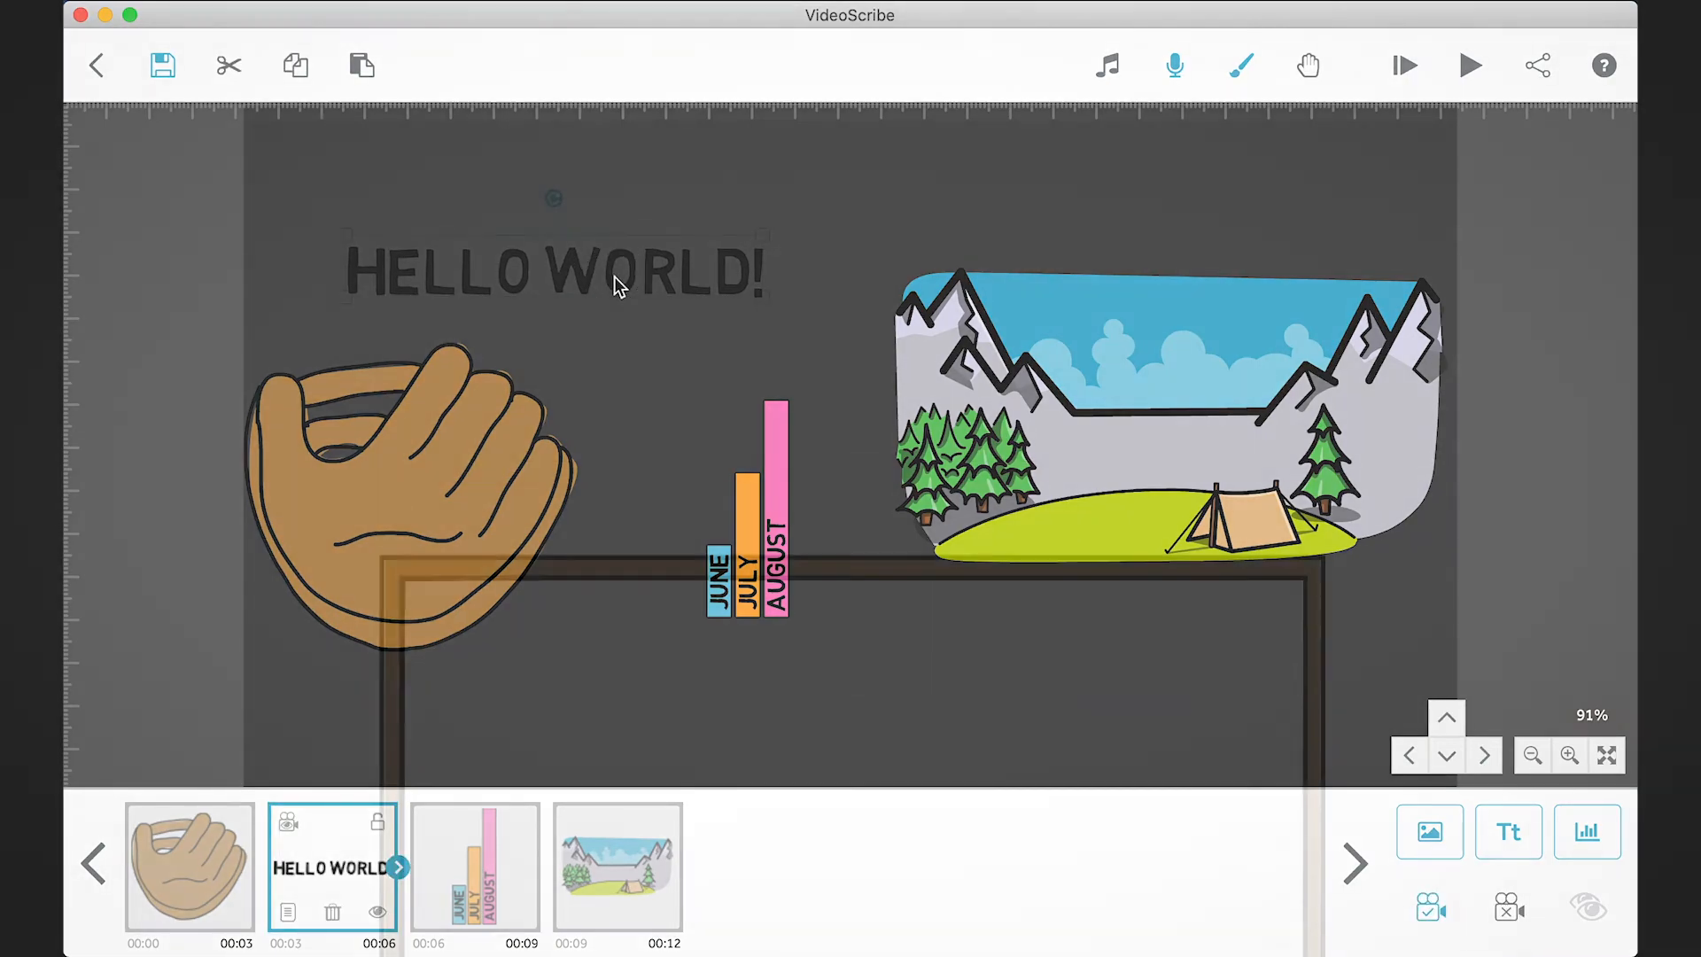
Step: Switch the background from charcoal back to plain white with a Soft Vignette
click(1469, 65)
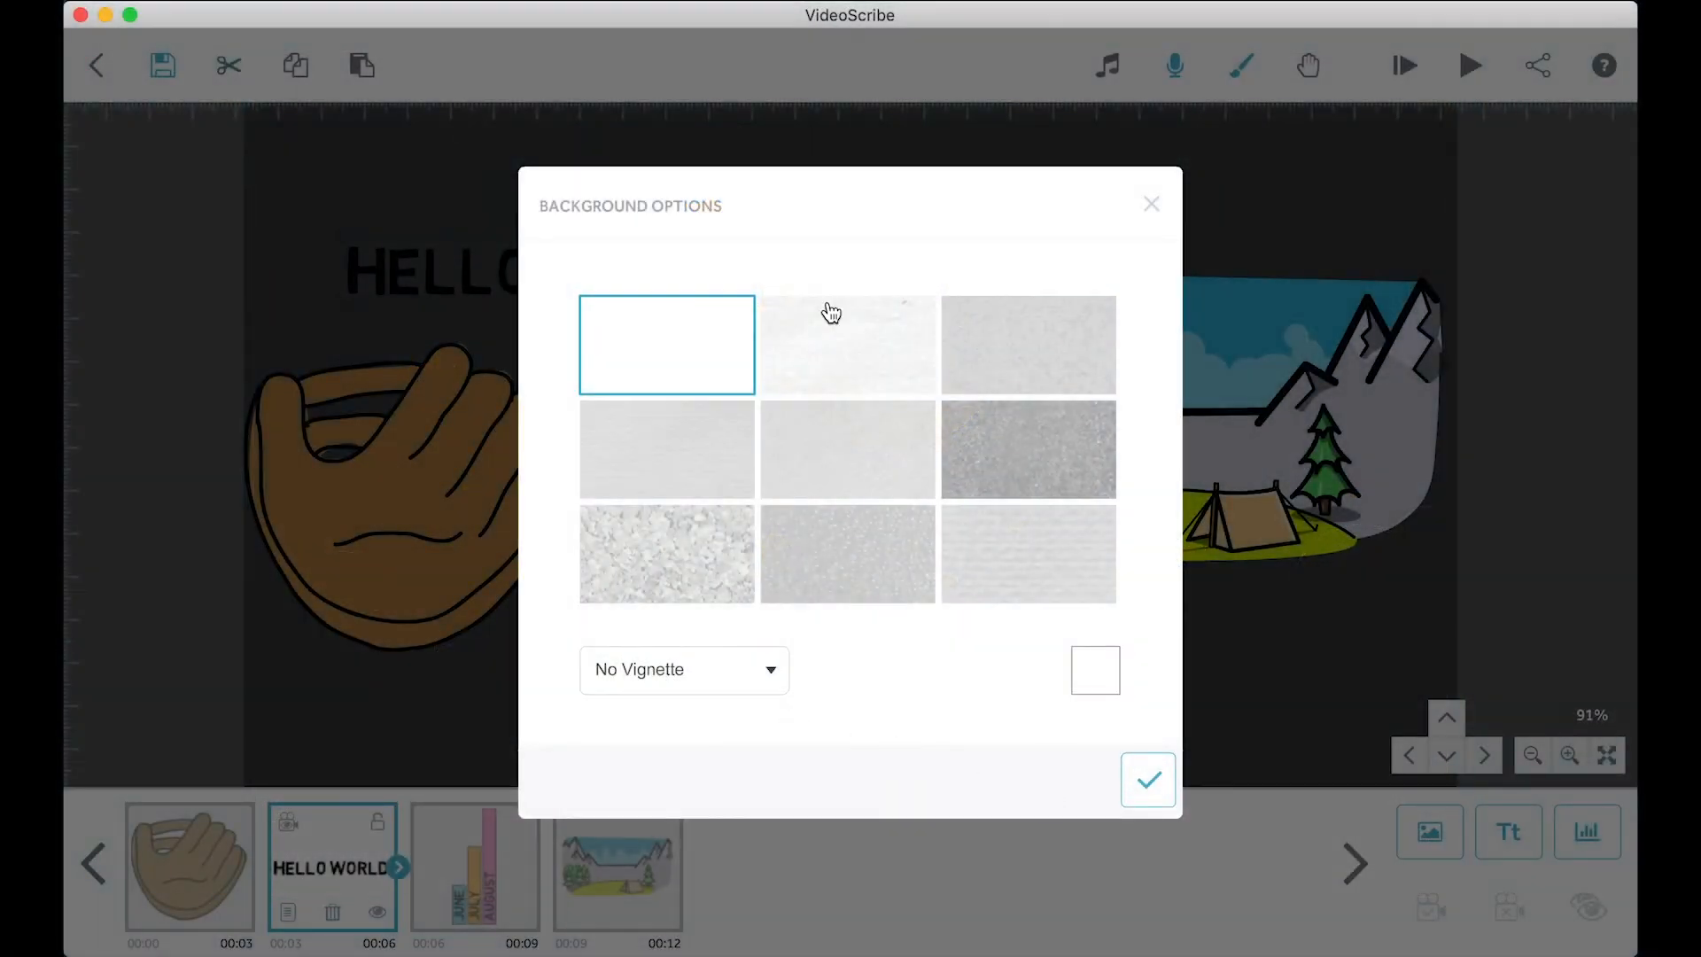
click(1028, 449)
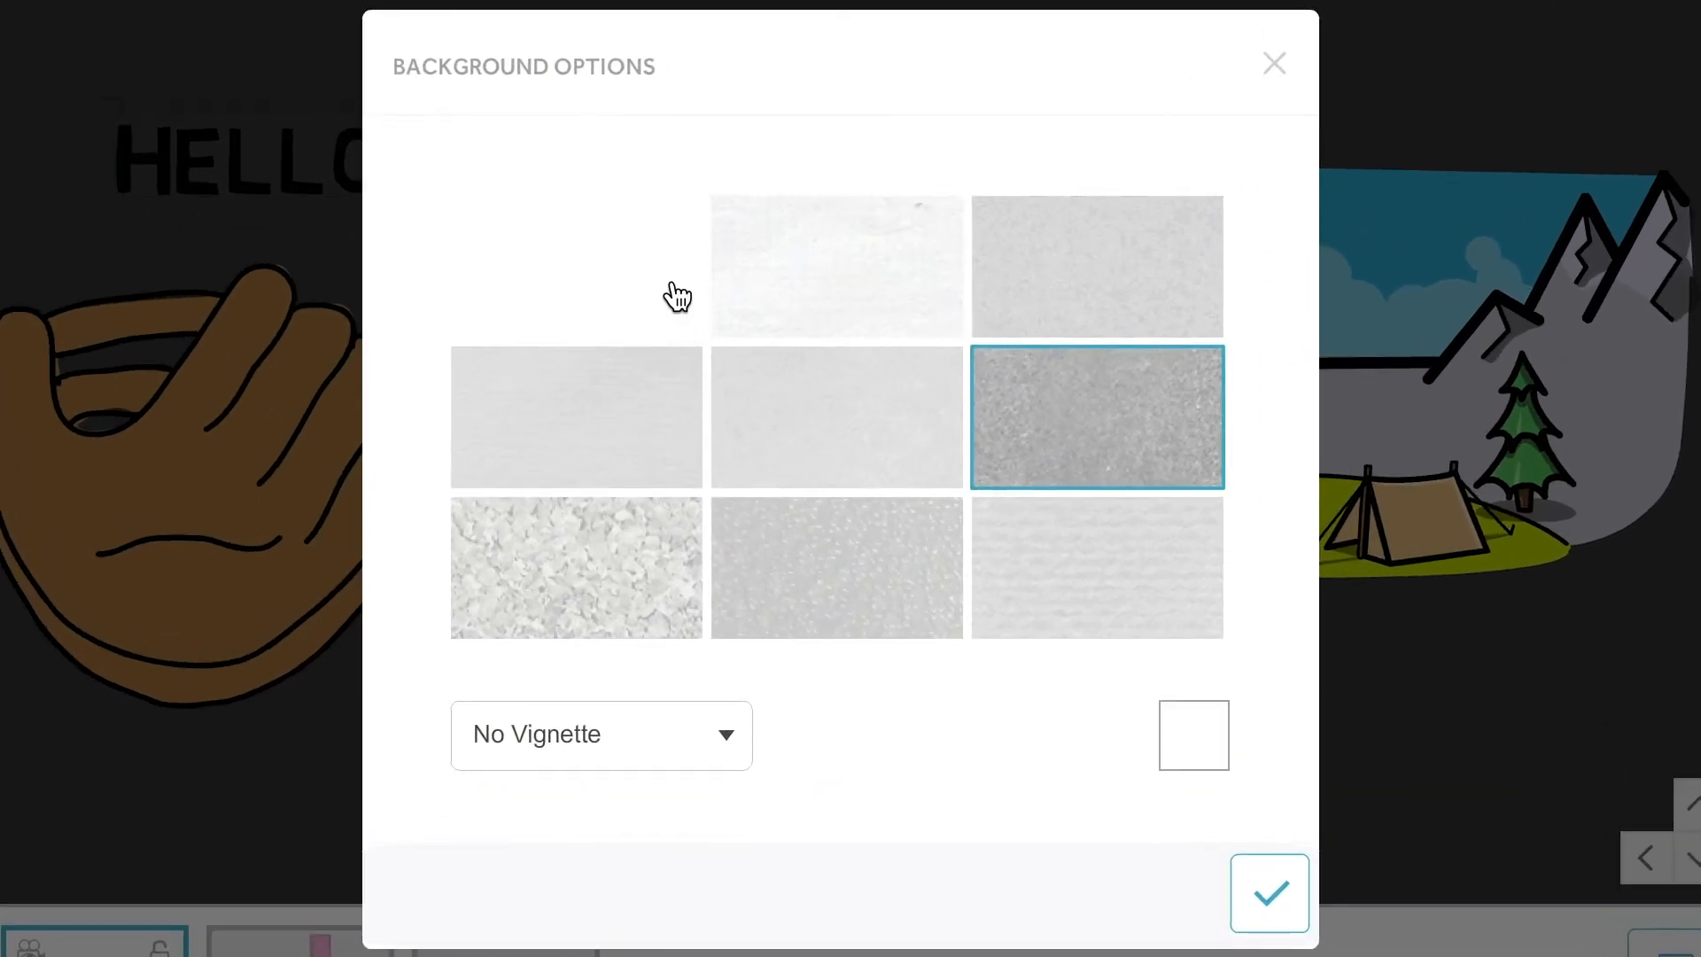
click(575, 266)
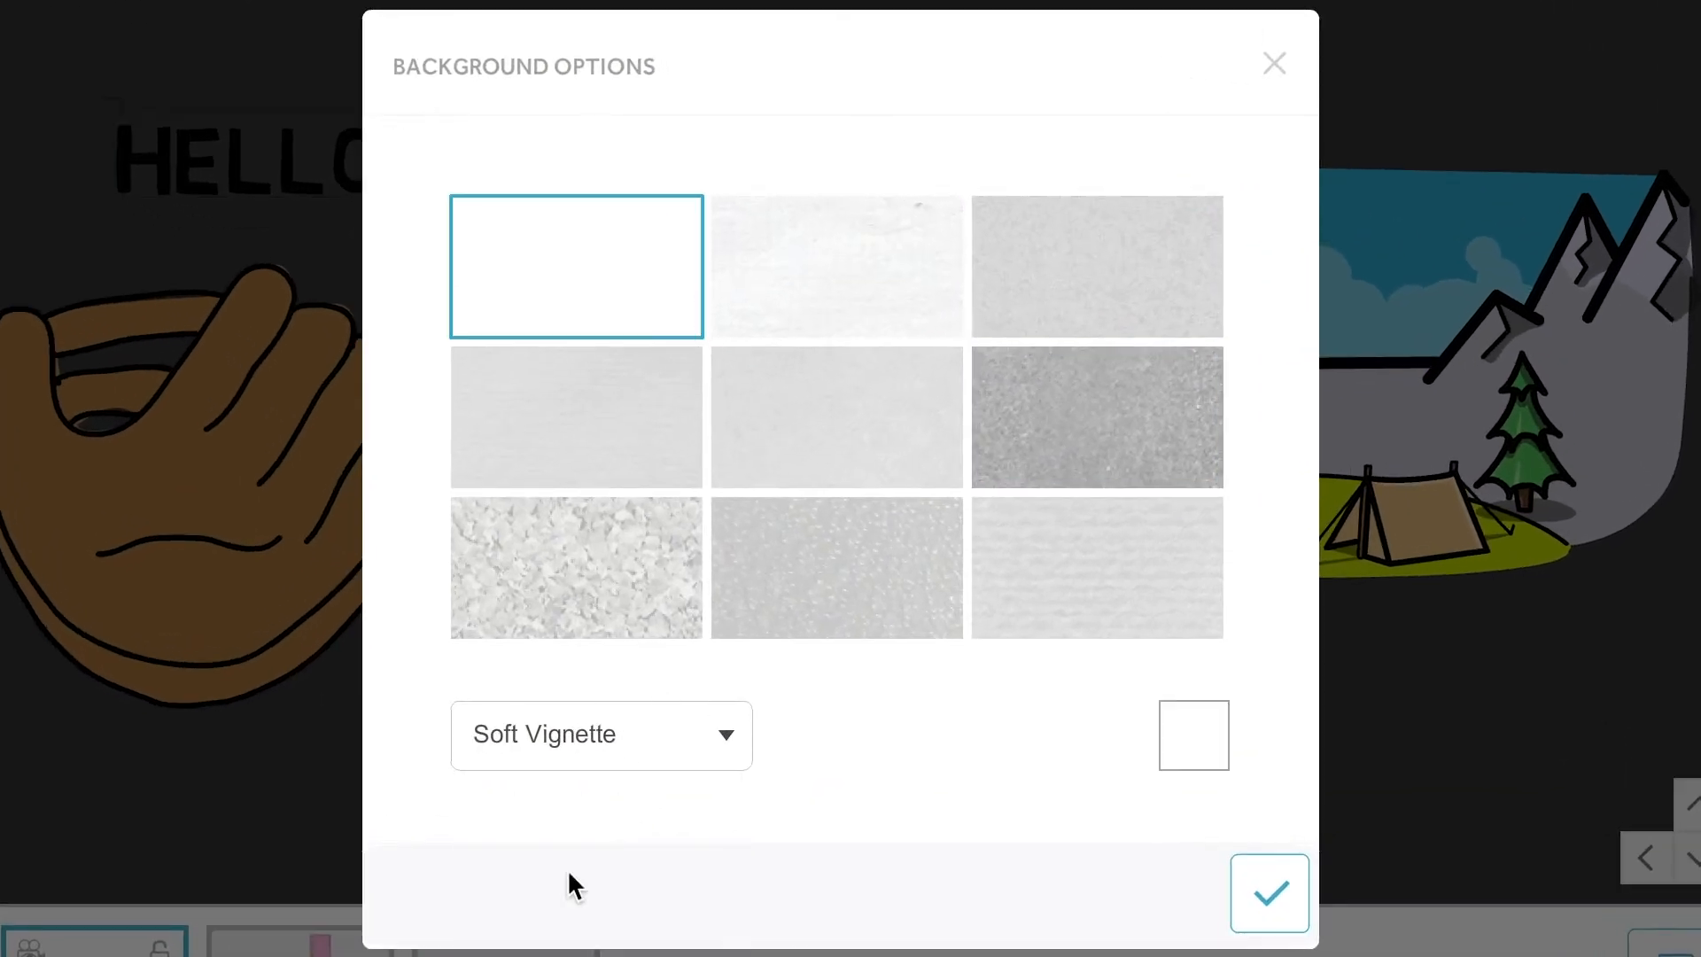
click(1267, 893)
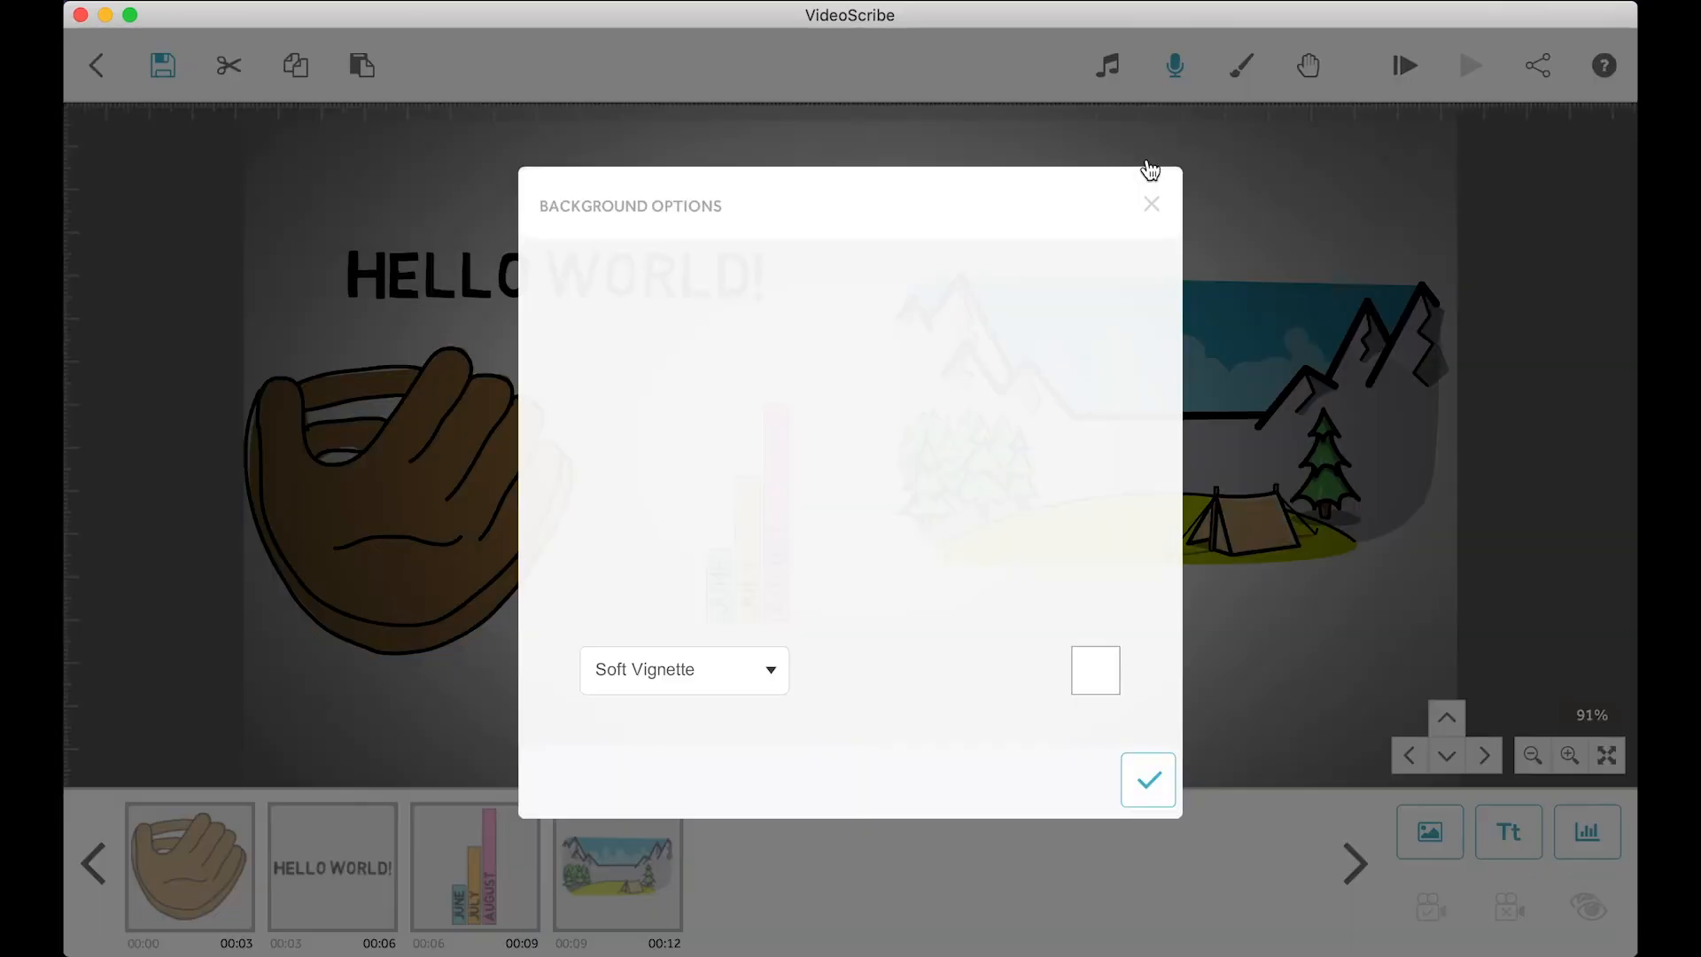
click(1147, 779)
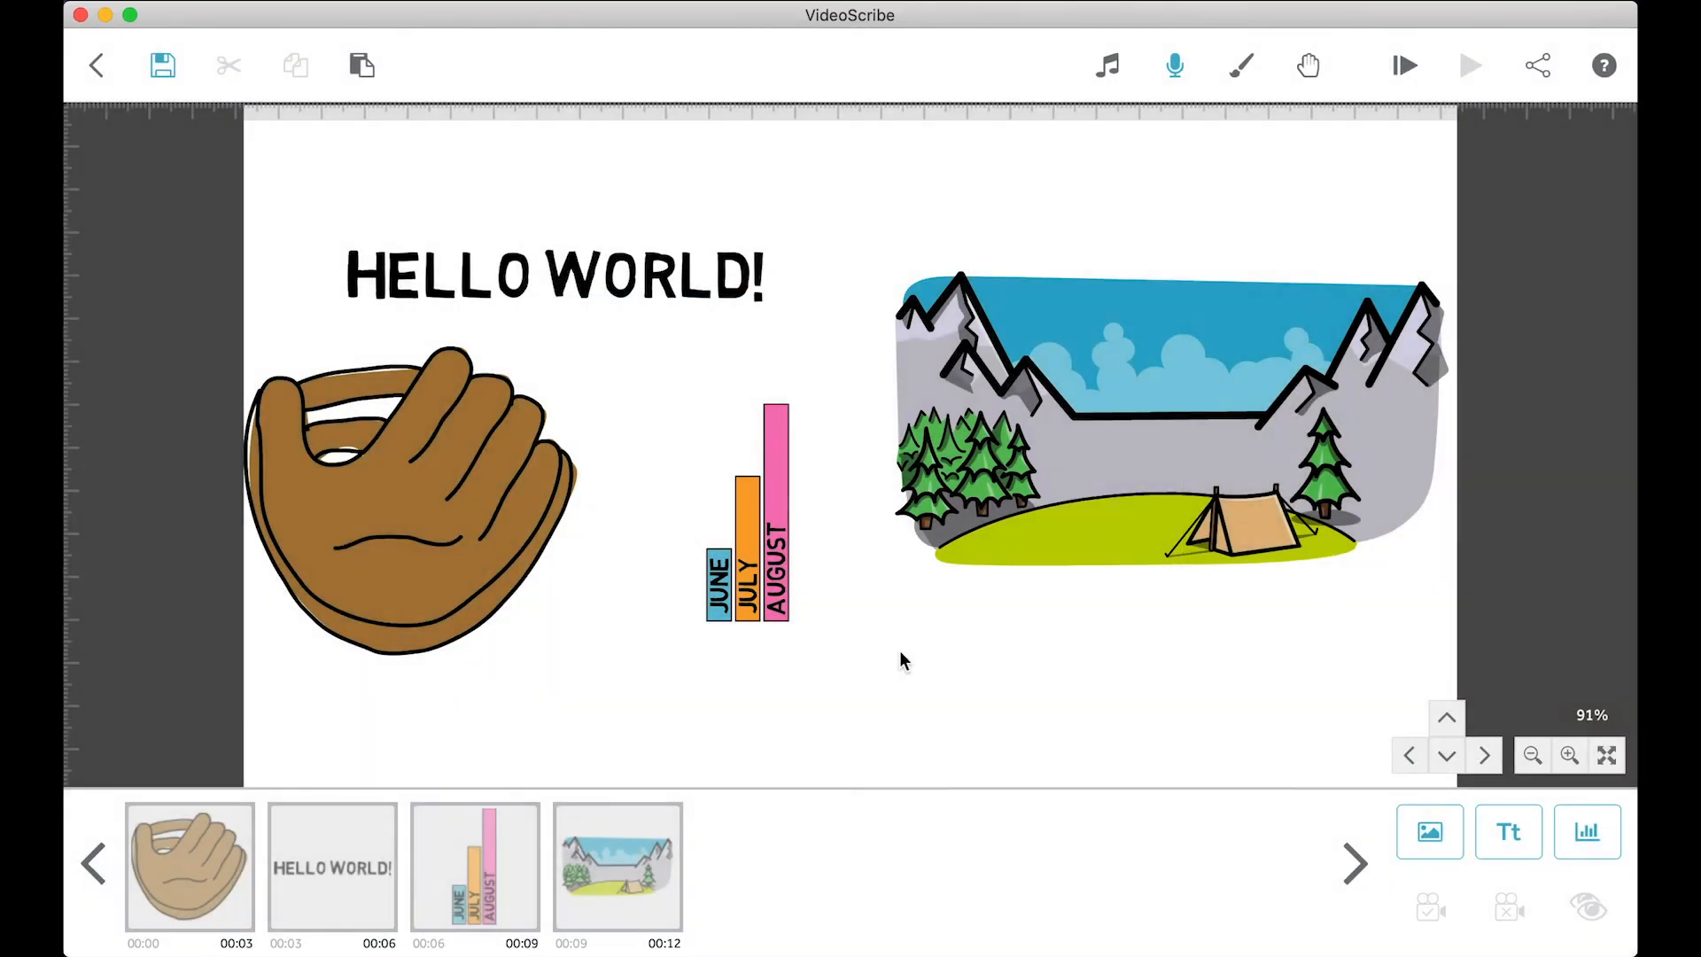
click(1308, 65)
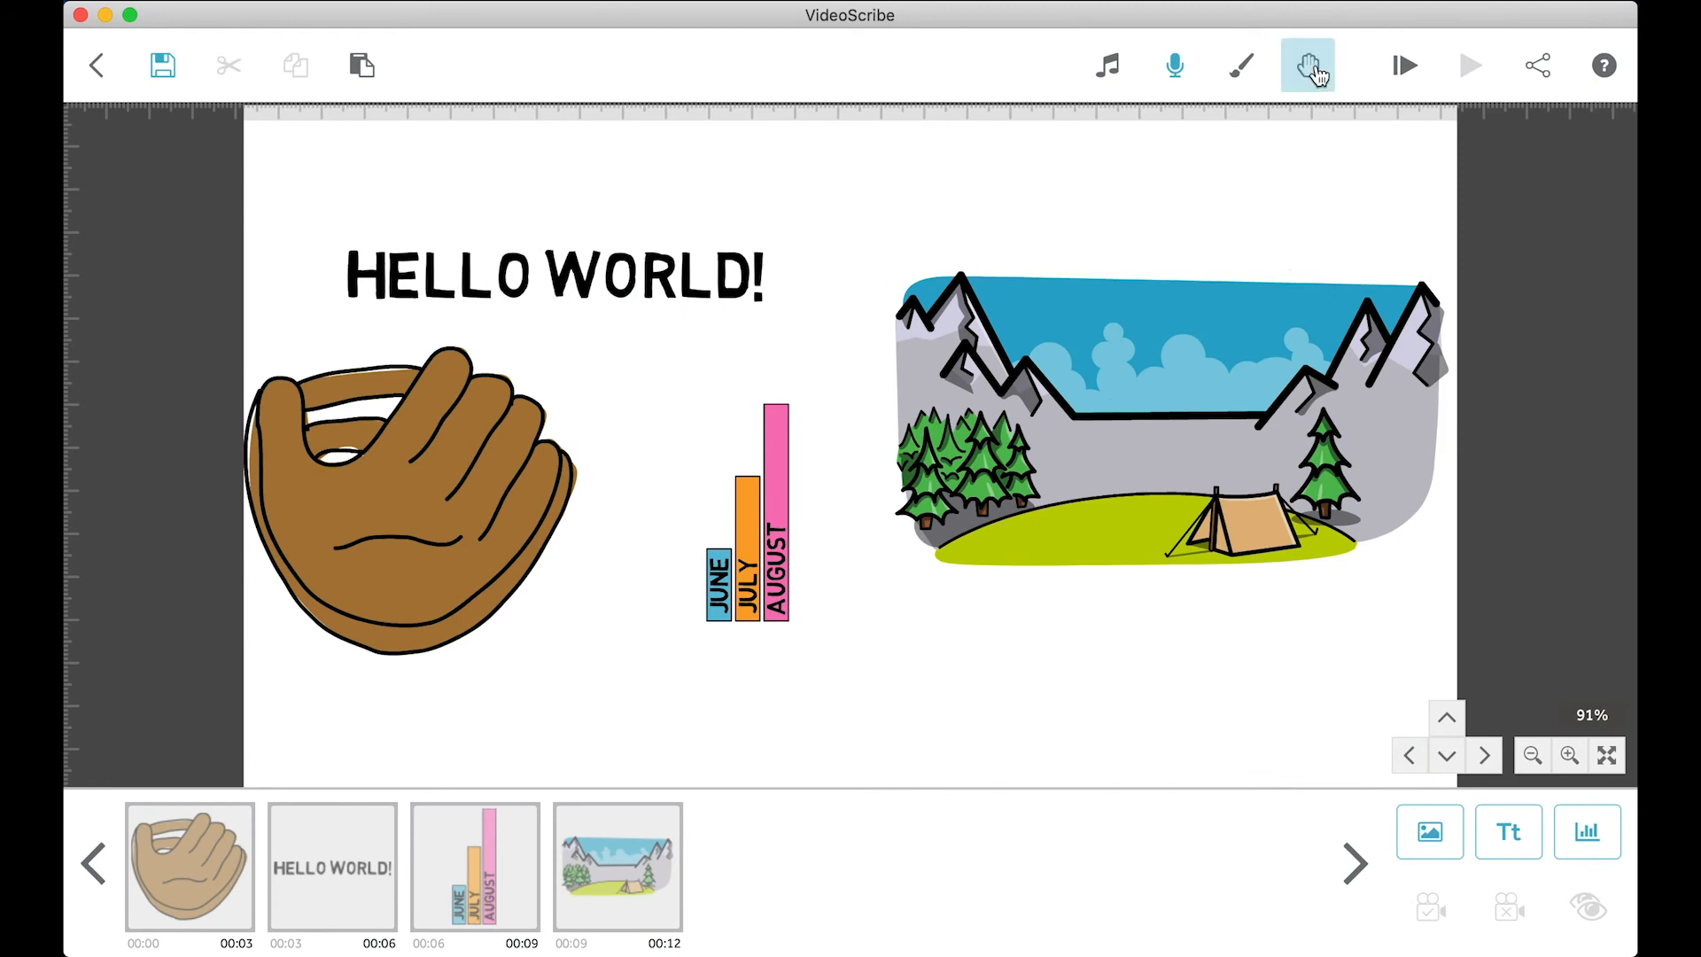
Step: Browse several hand sets in the scribe hand library, then close it
click(1307, 65)
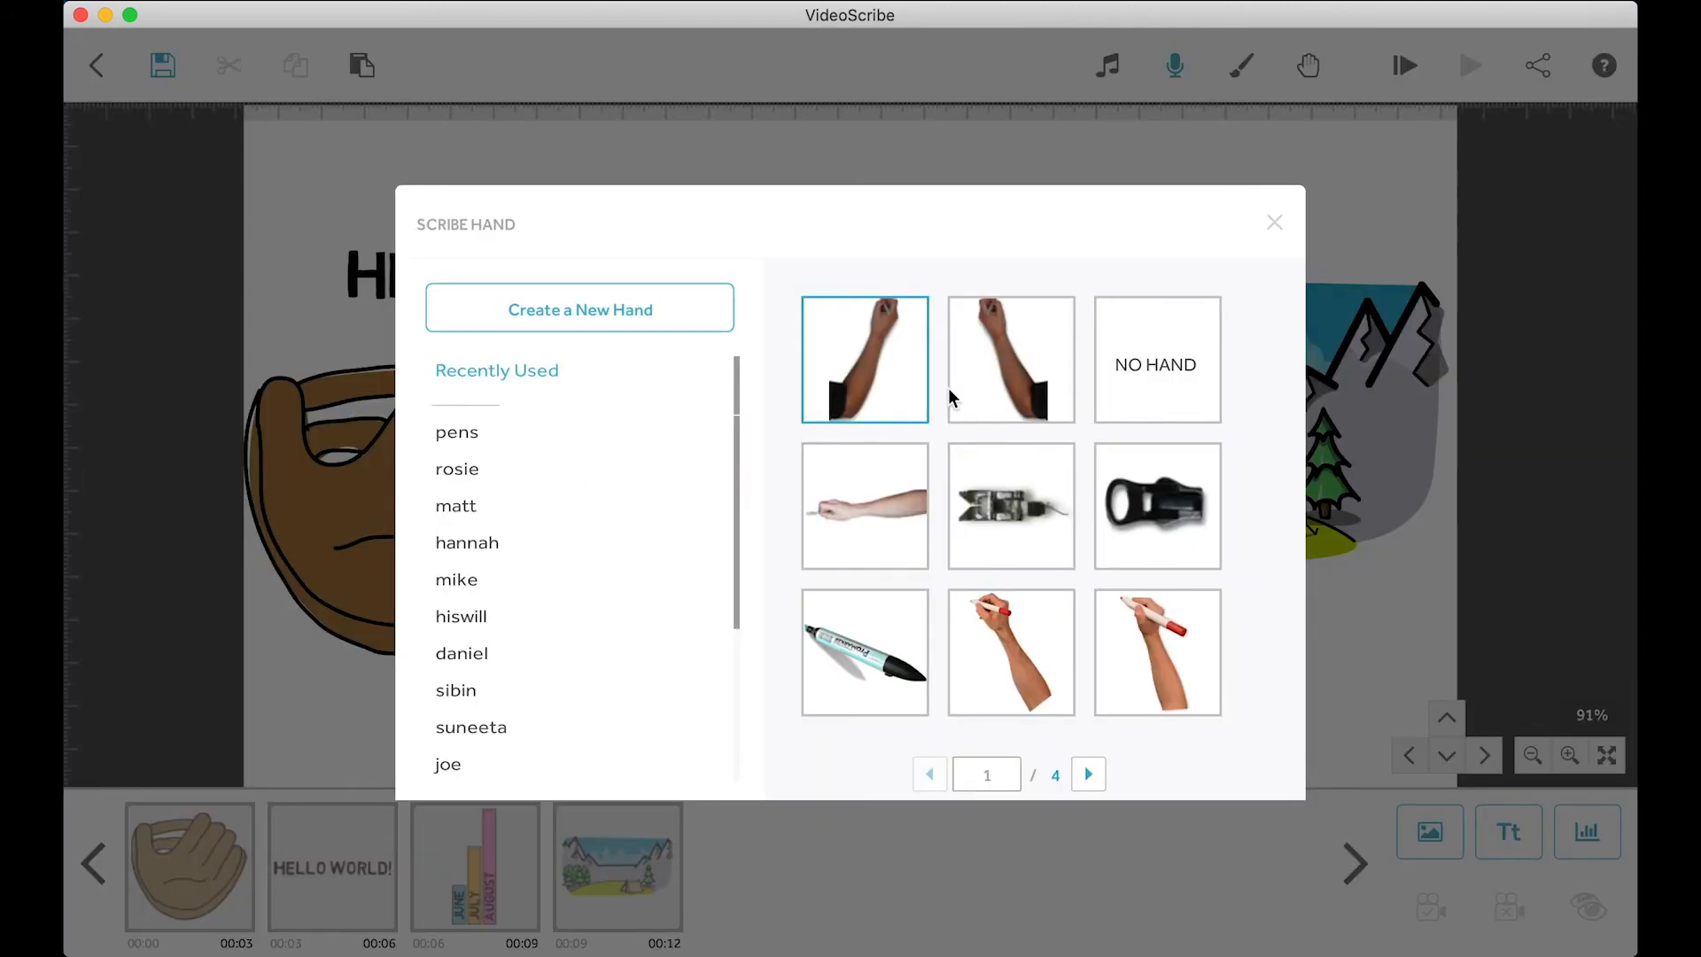
mouse_move(1158, 363)
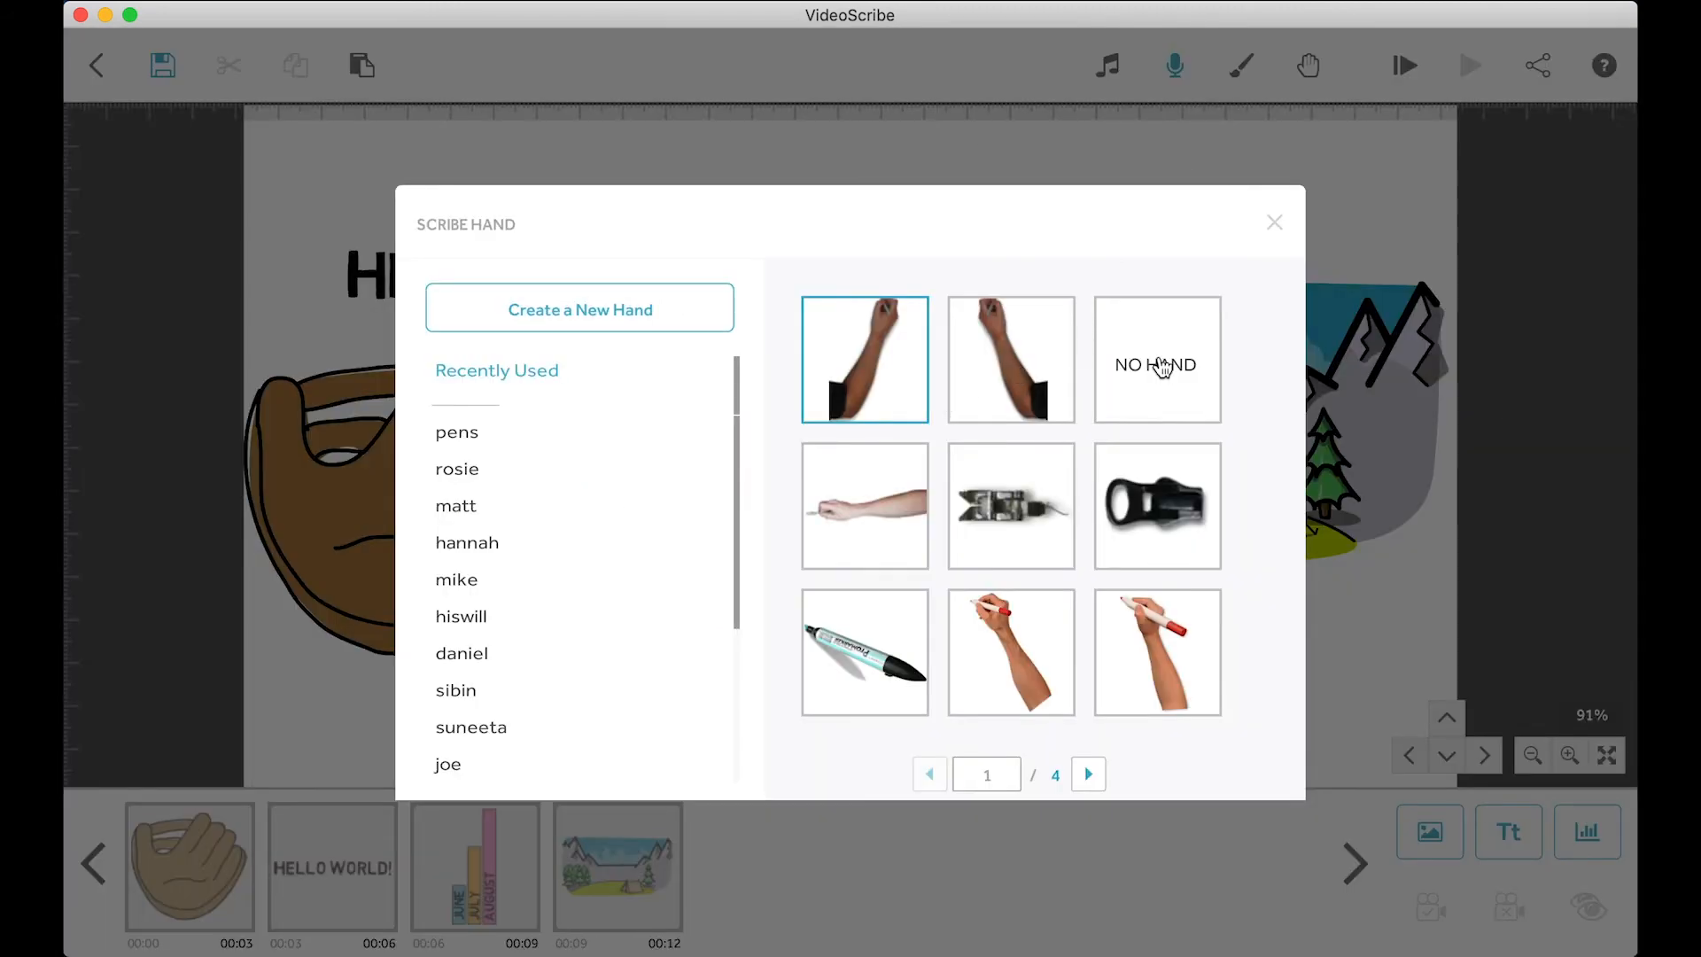
mouse_move(467, 532)
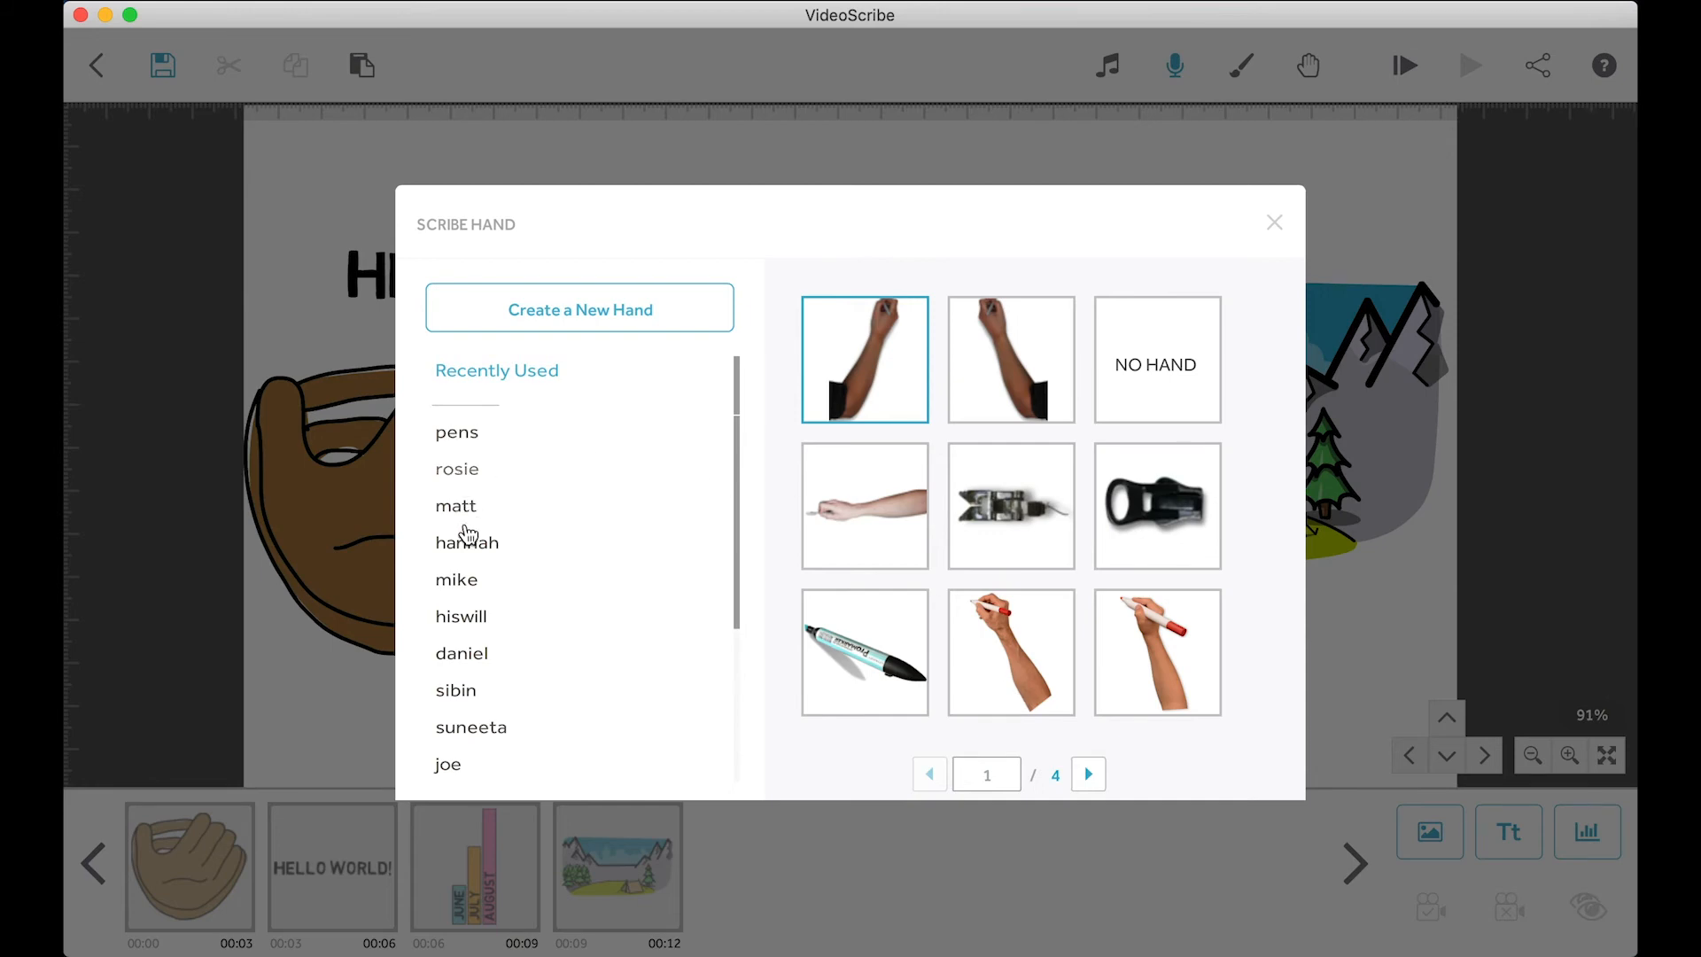
click(455, 505)
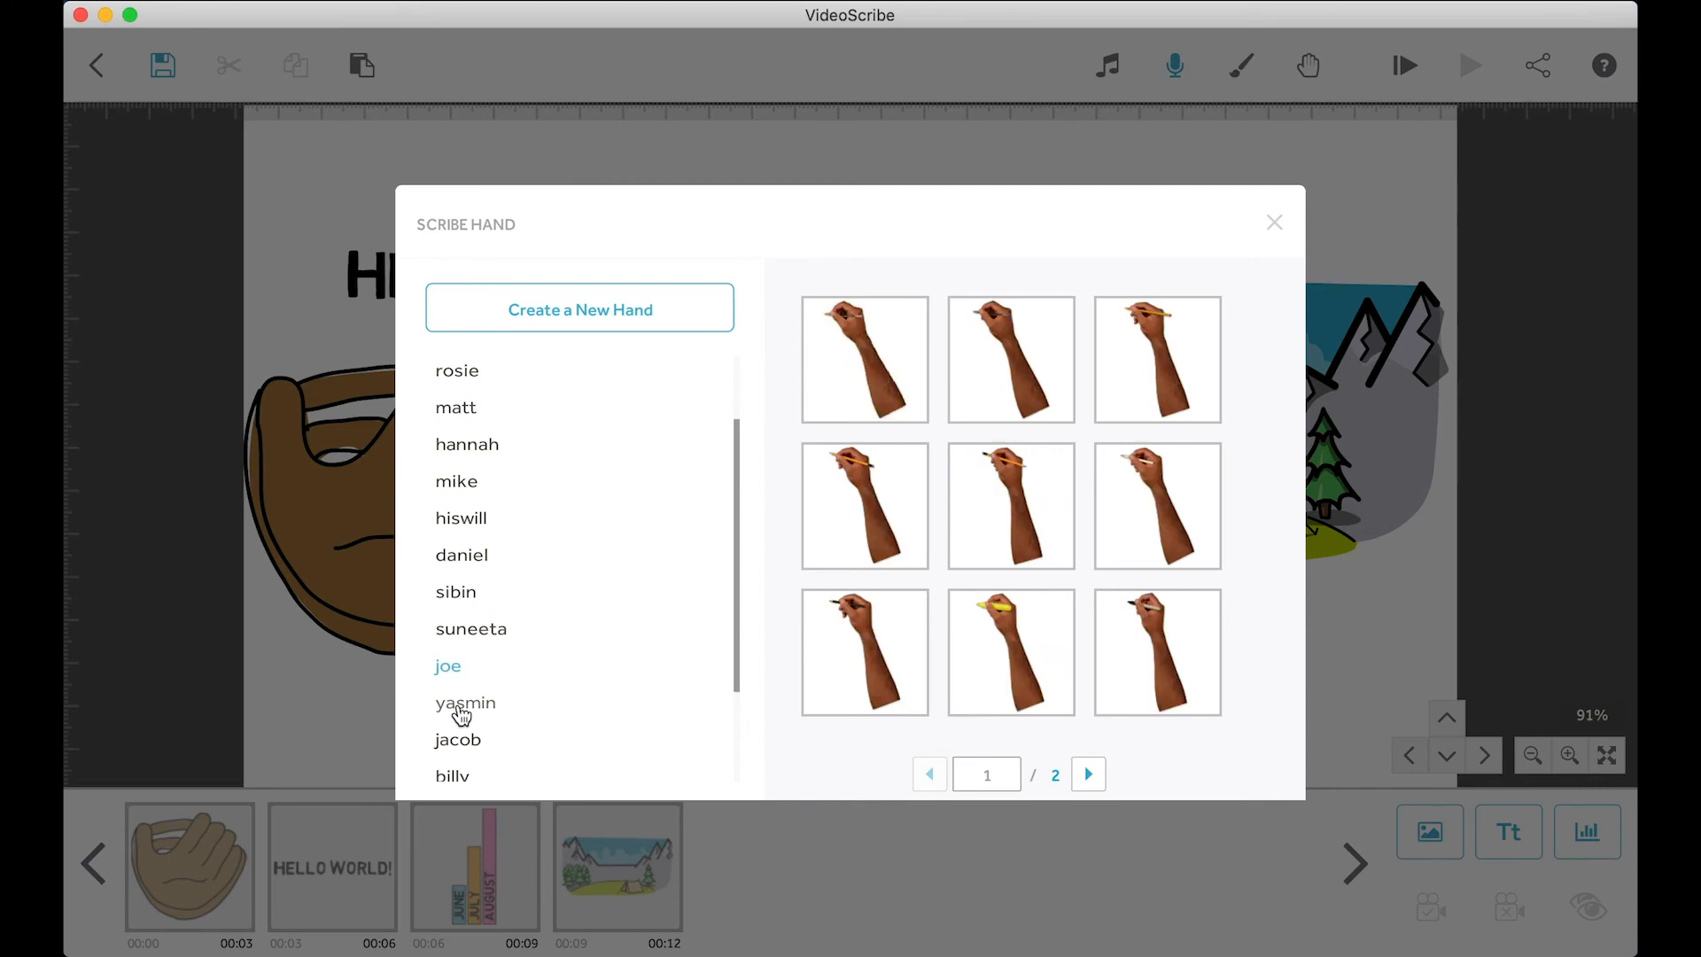
click(465, 702)
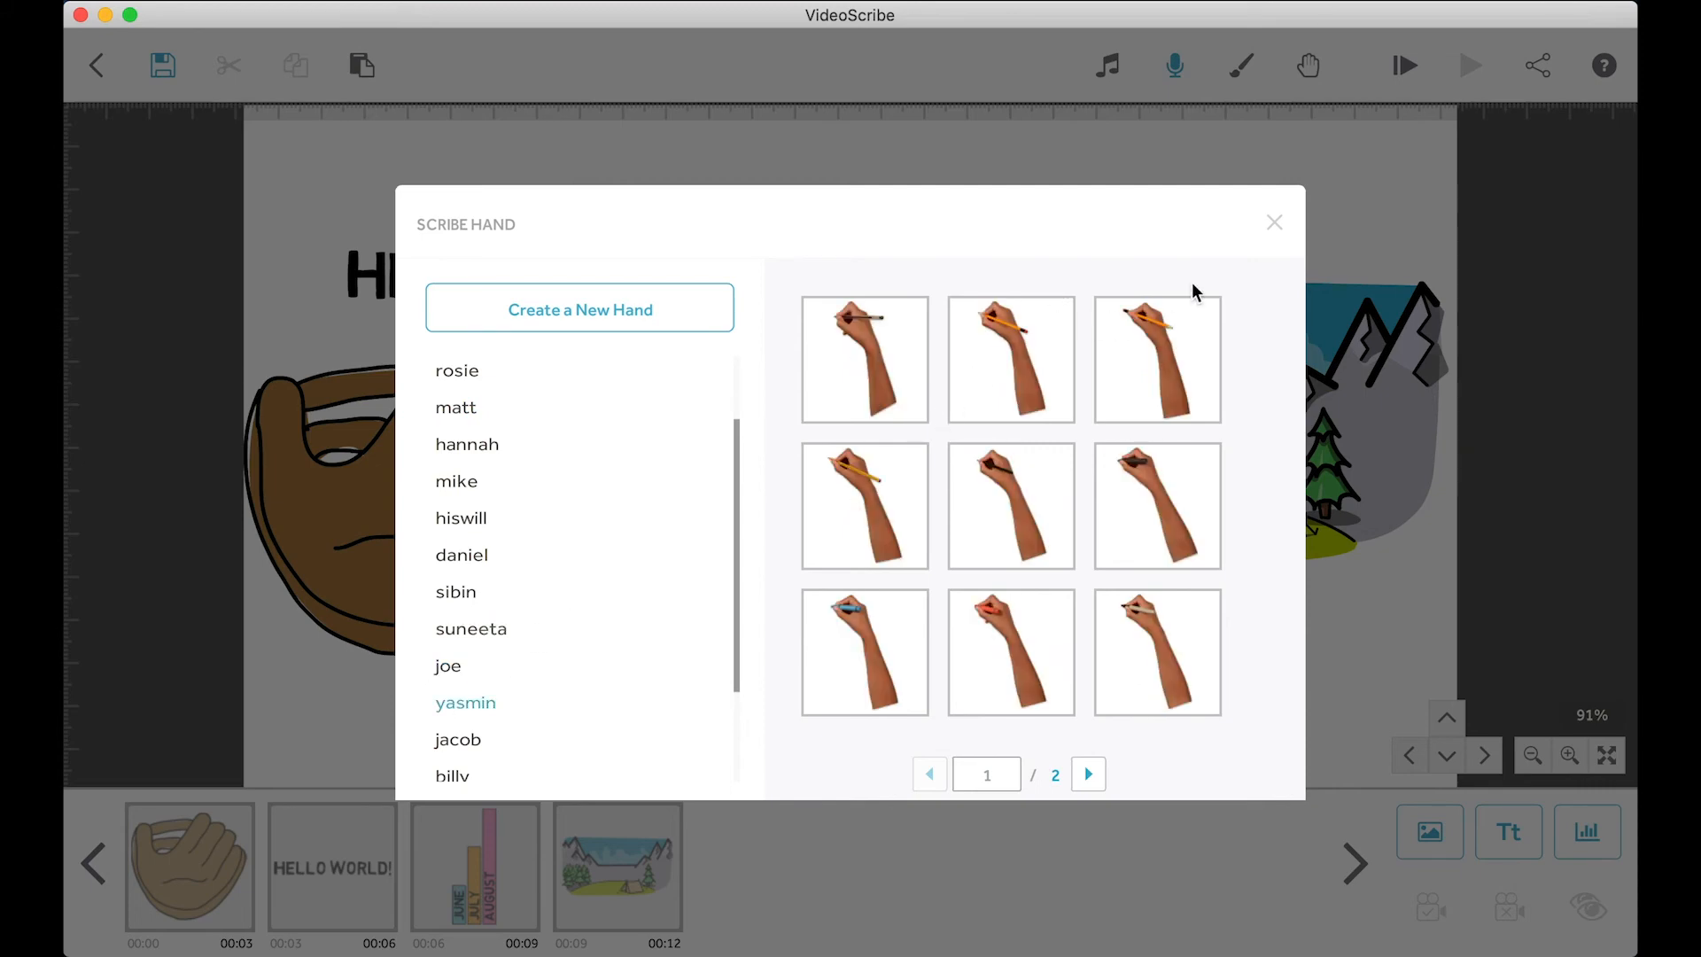
mouse_move(1042, 697)
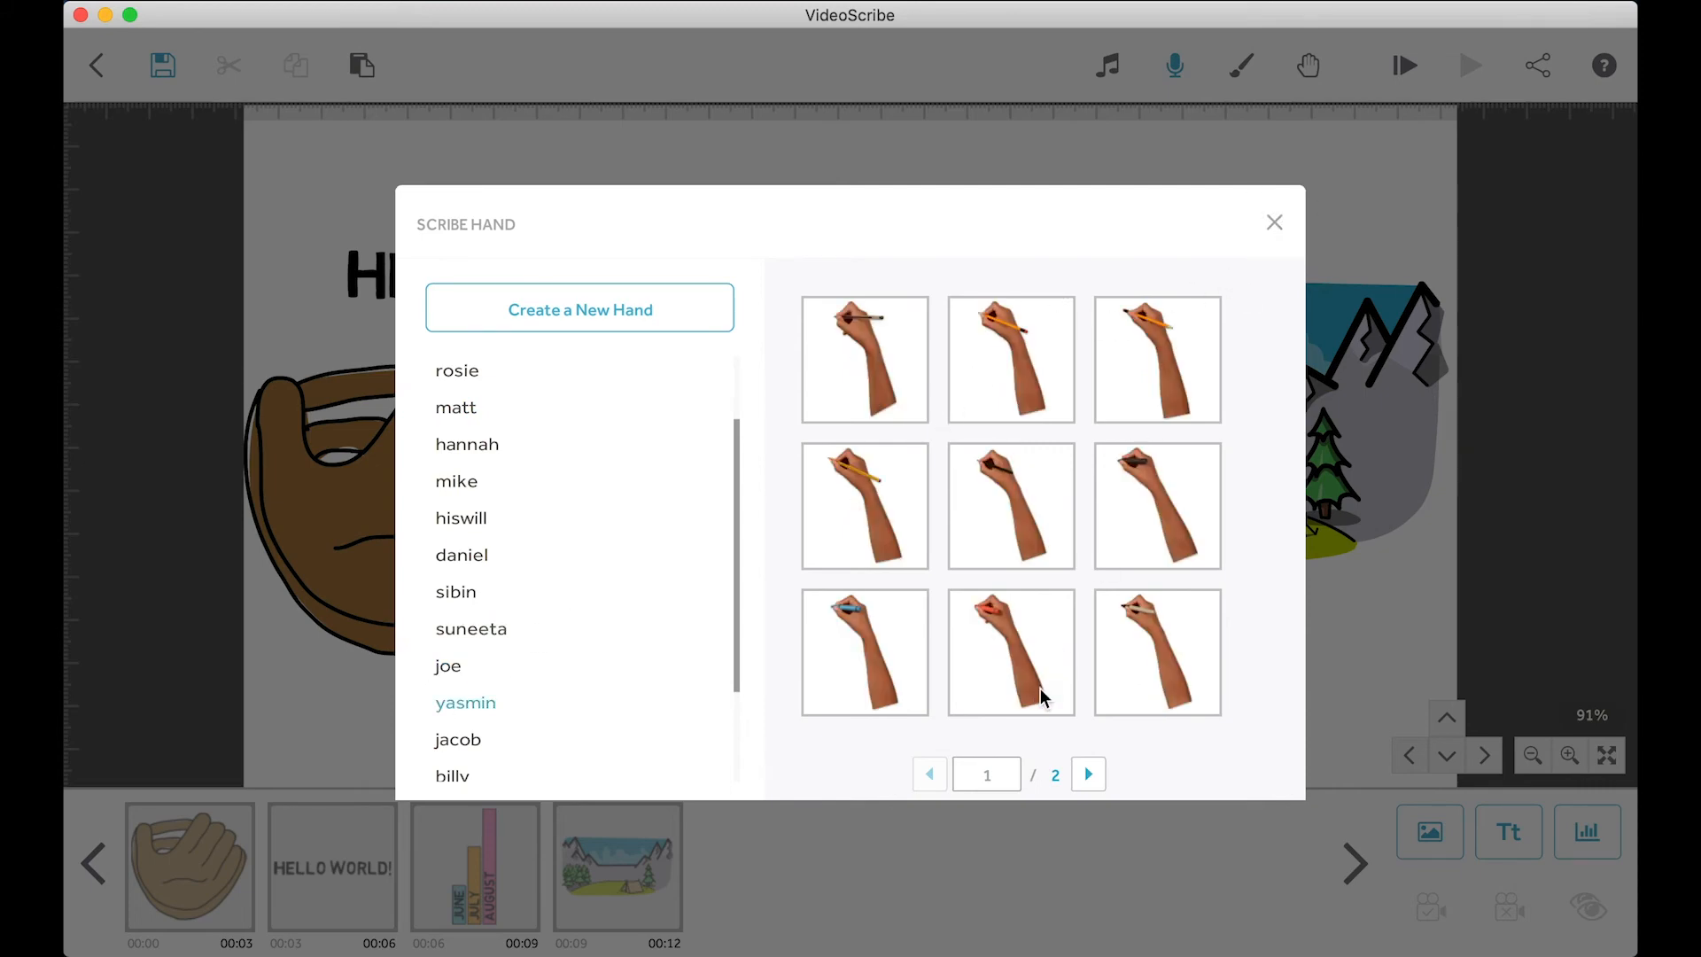
click(1274, 222)
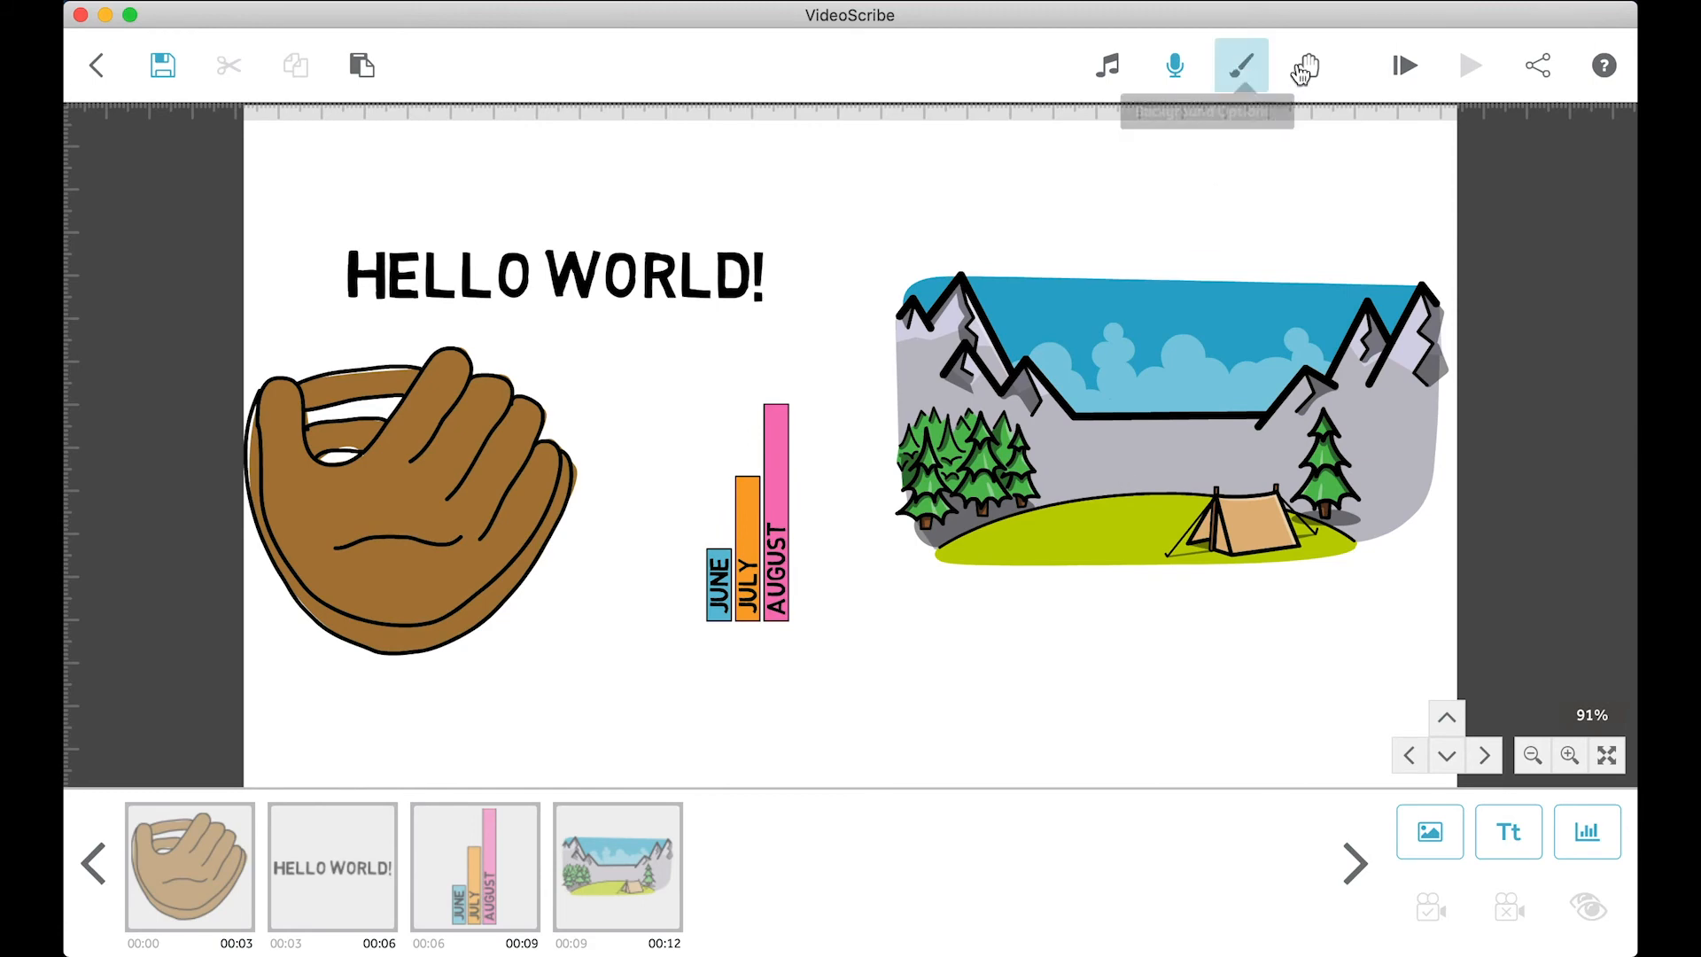
mouse_move(1403, 65)
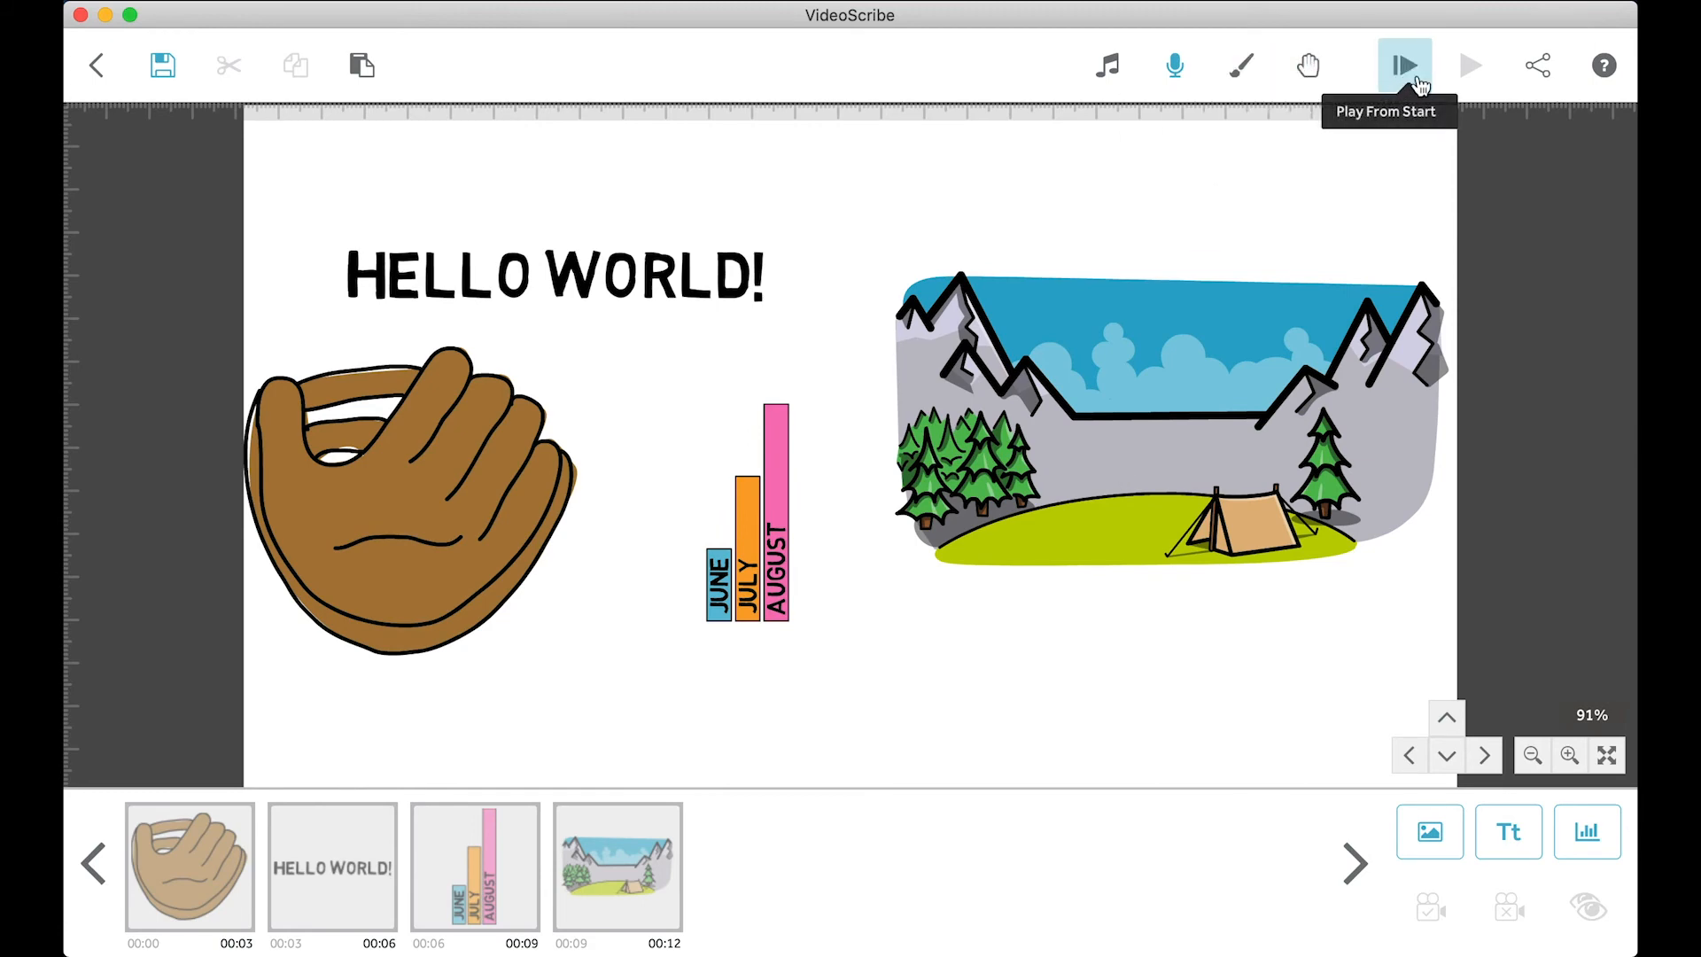
click(1405, 65)
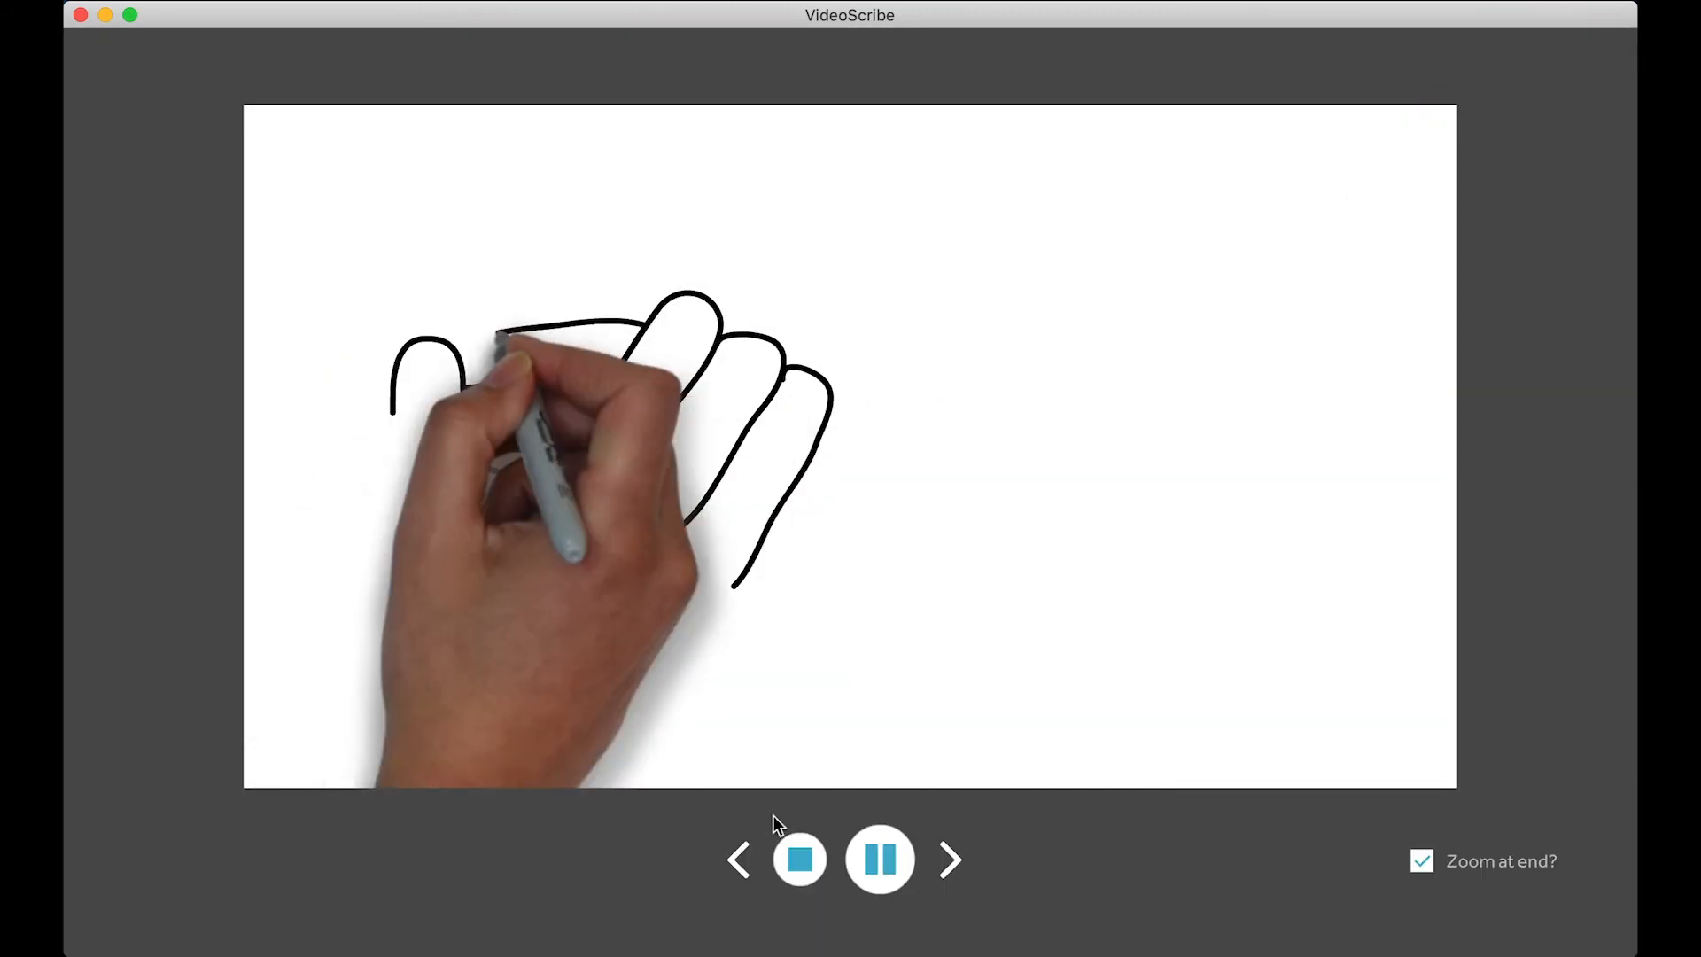
click(799, 859)
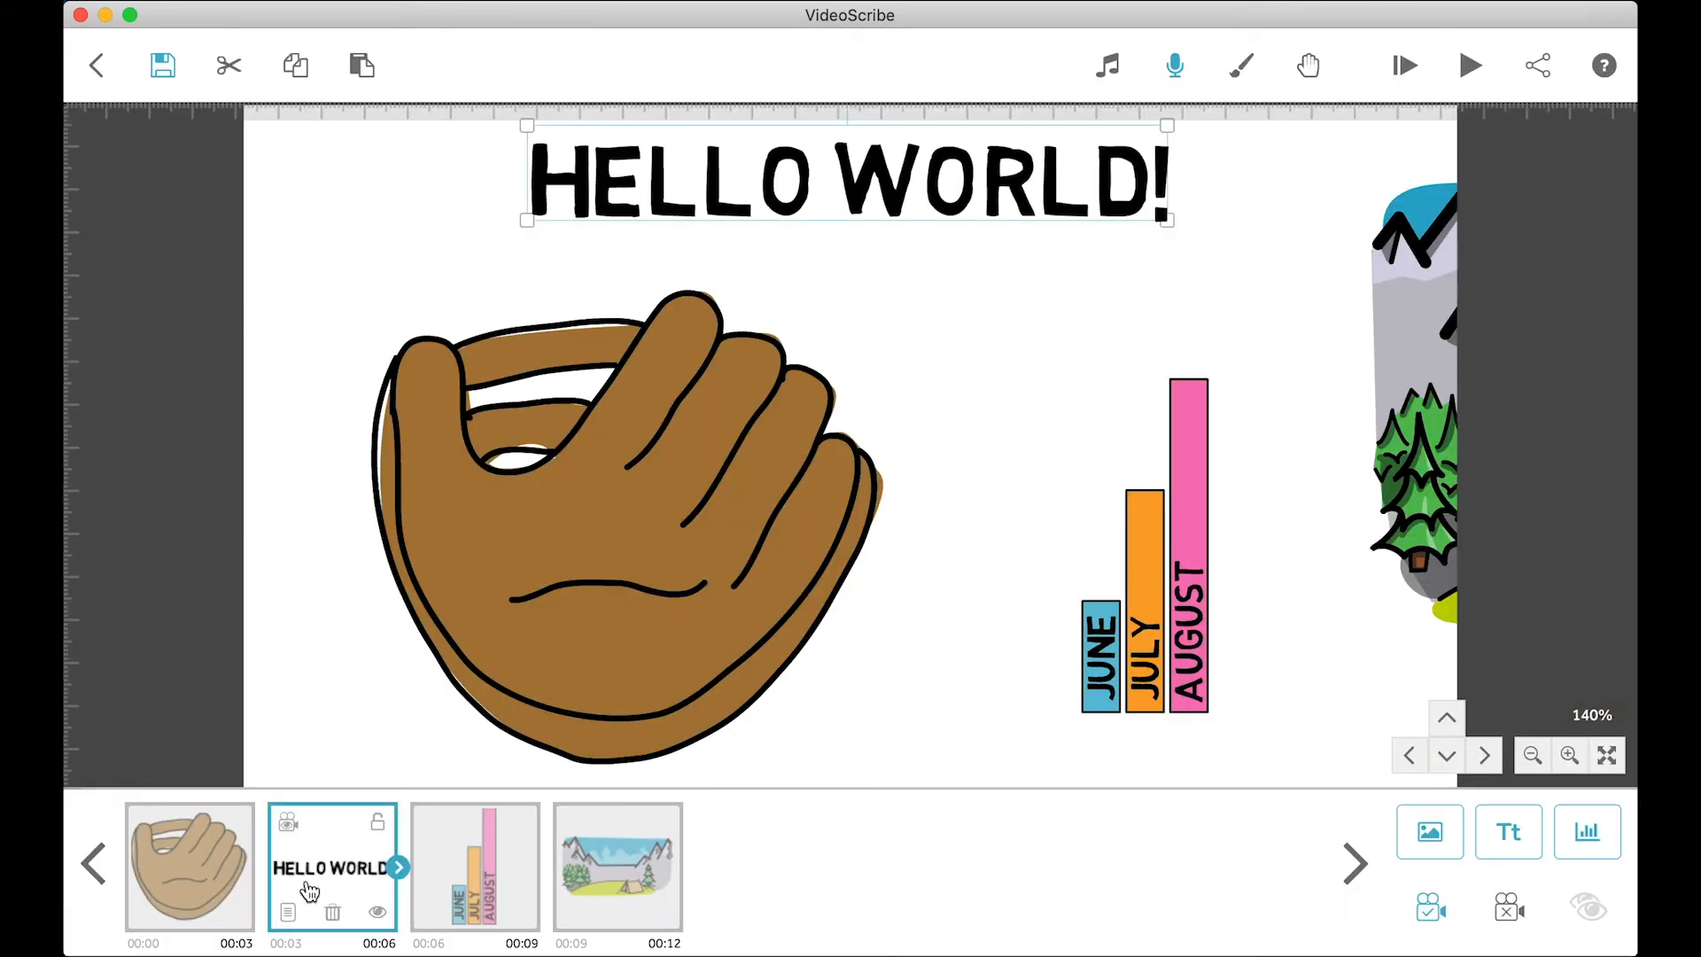
right_click(330, 866)
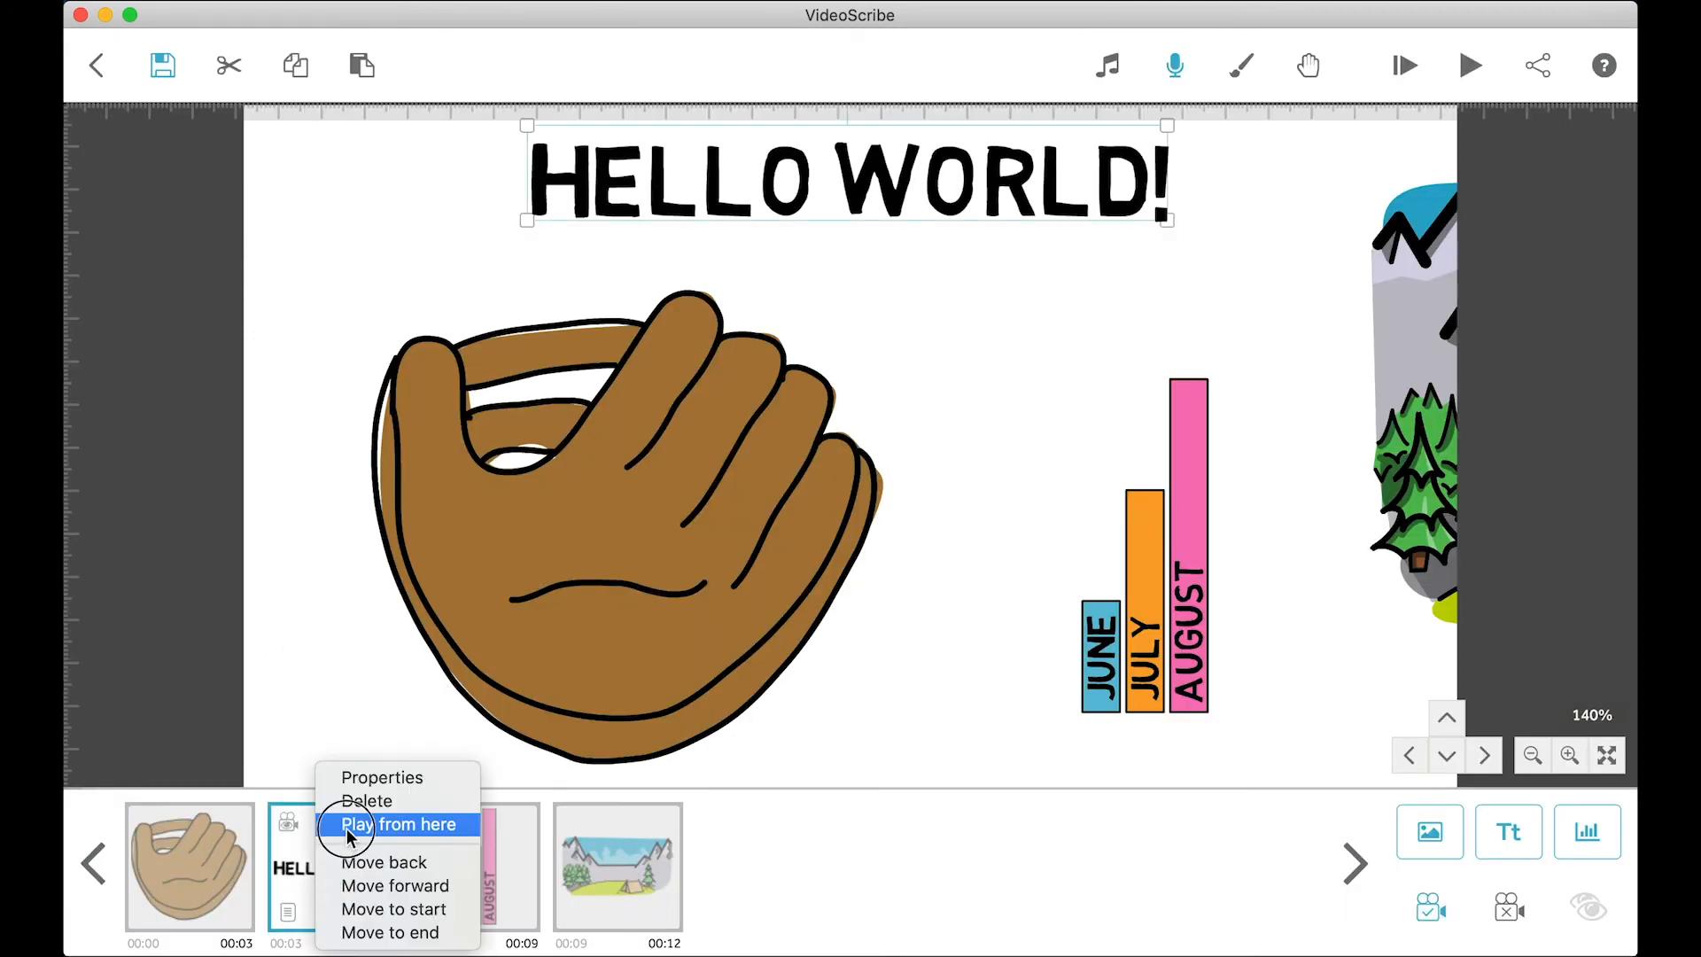
click(398, 823)
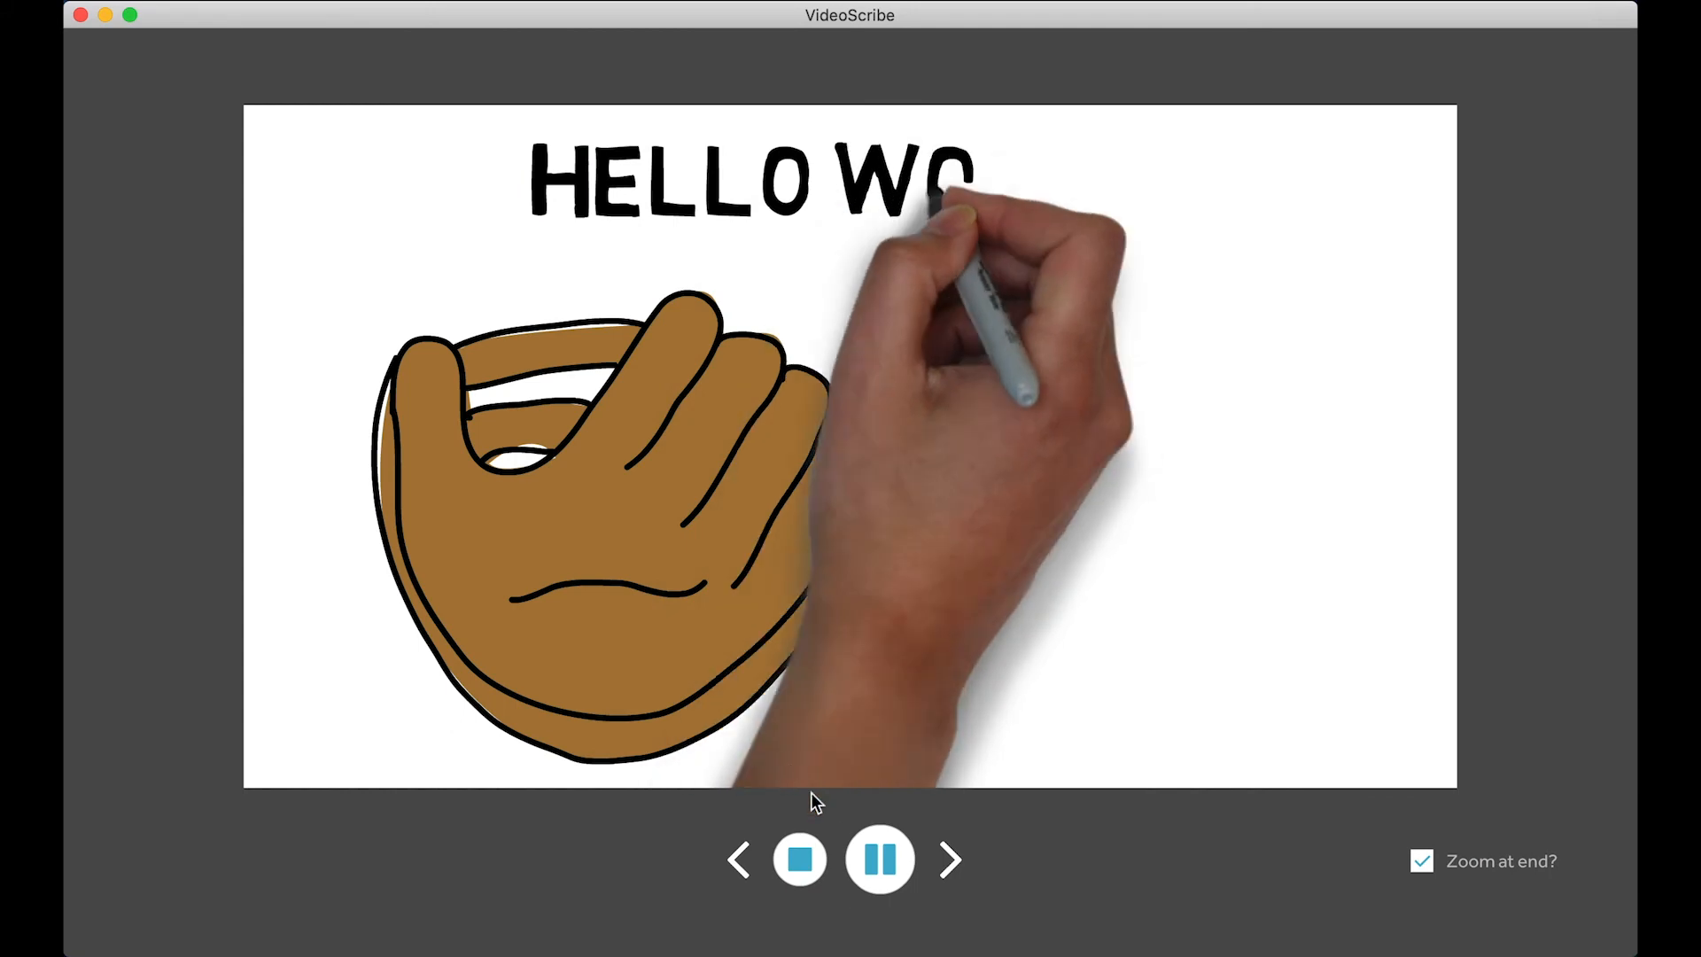
click(801, 859)
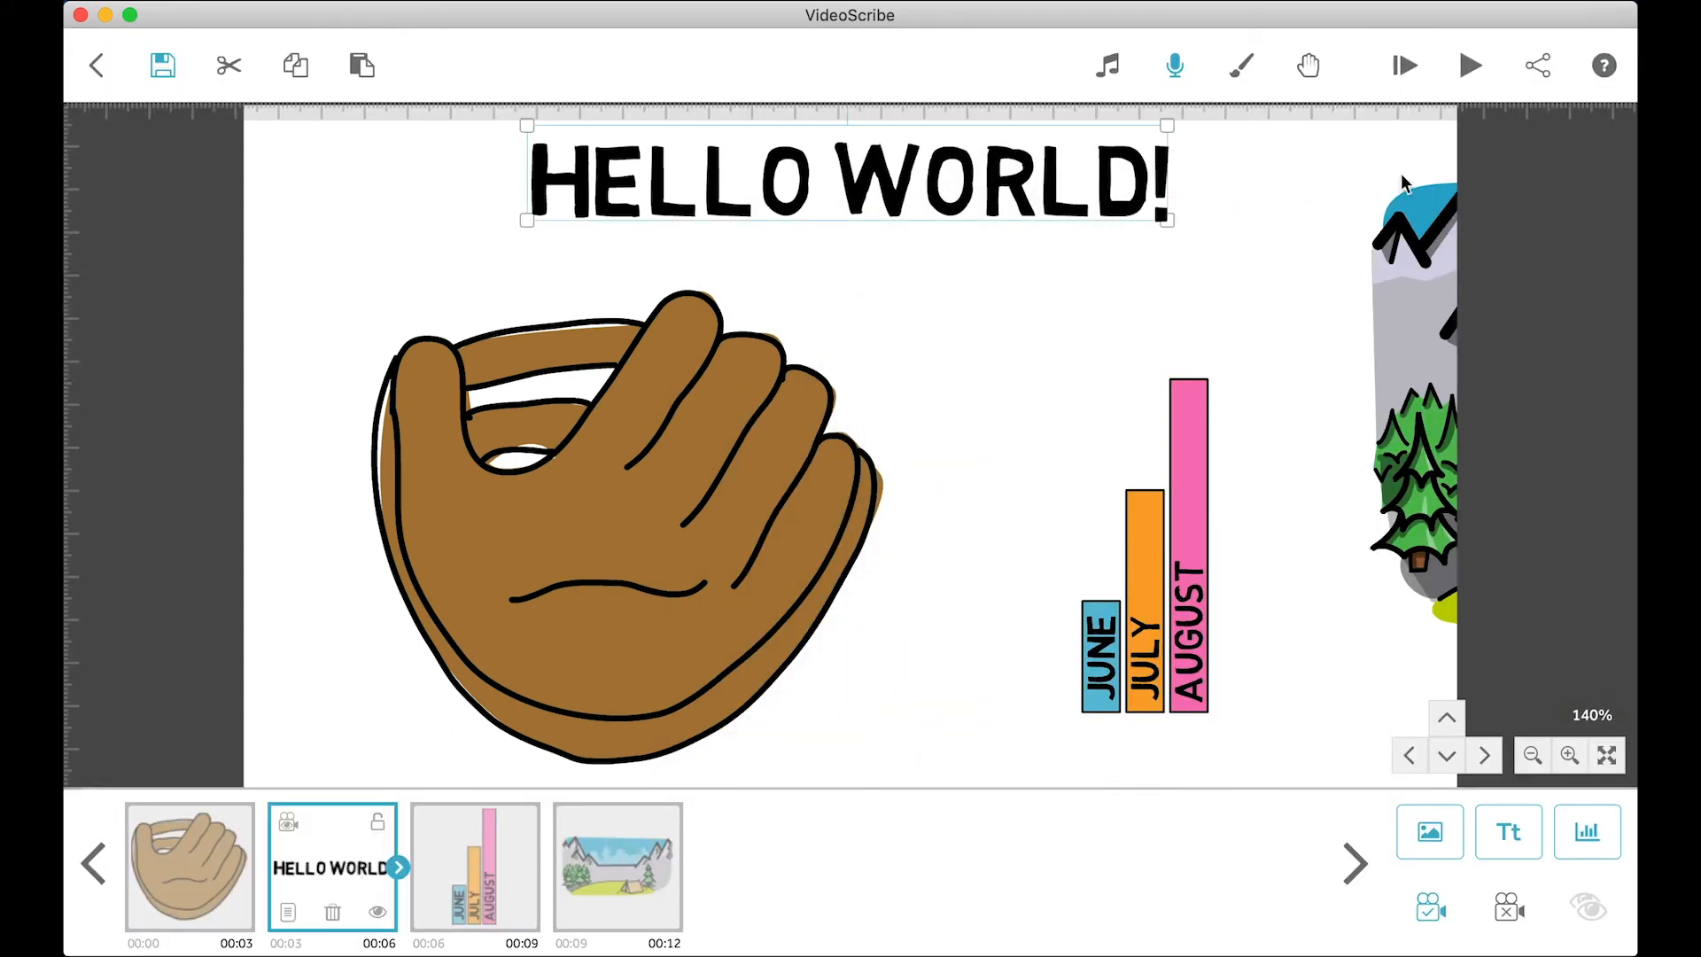
mouse_move(1470, 65)
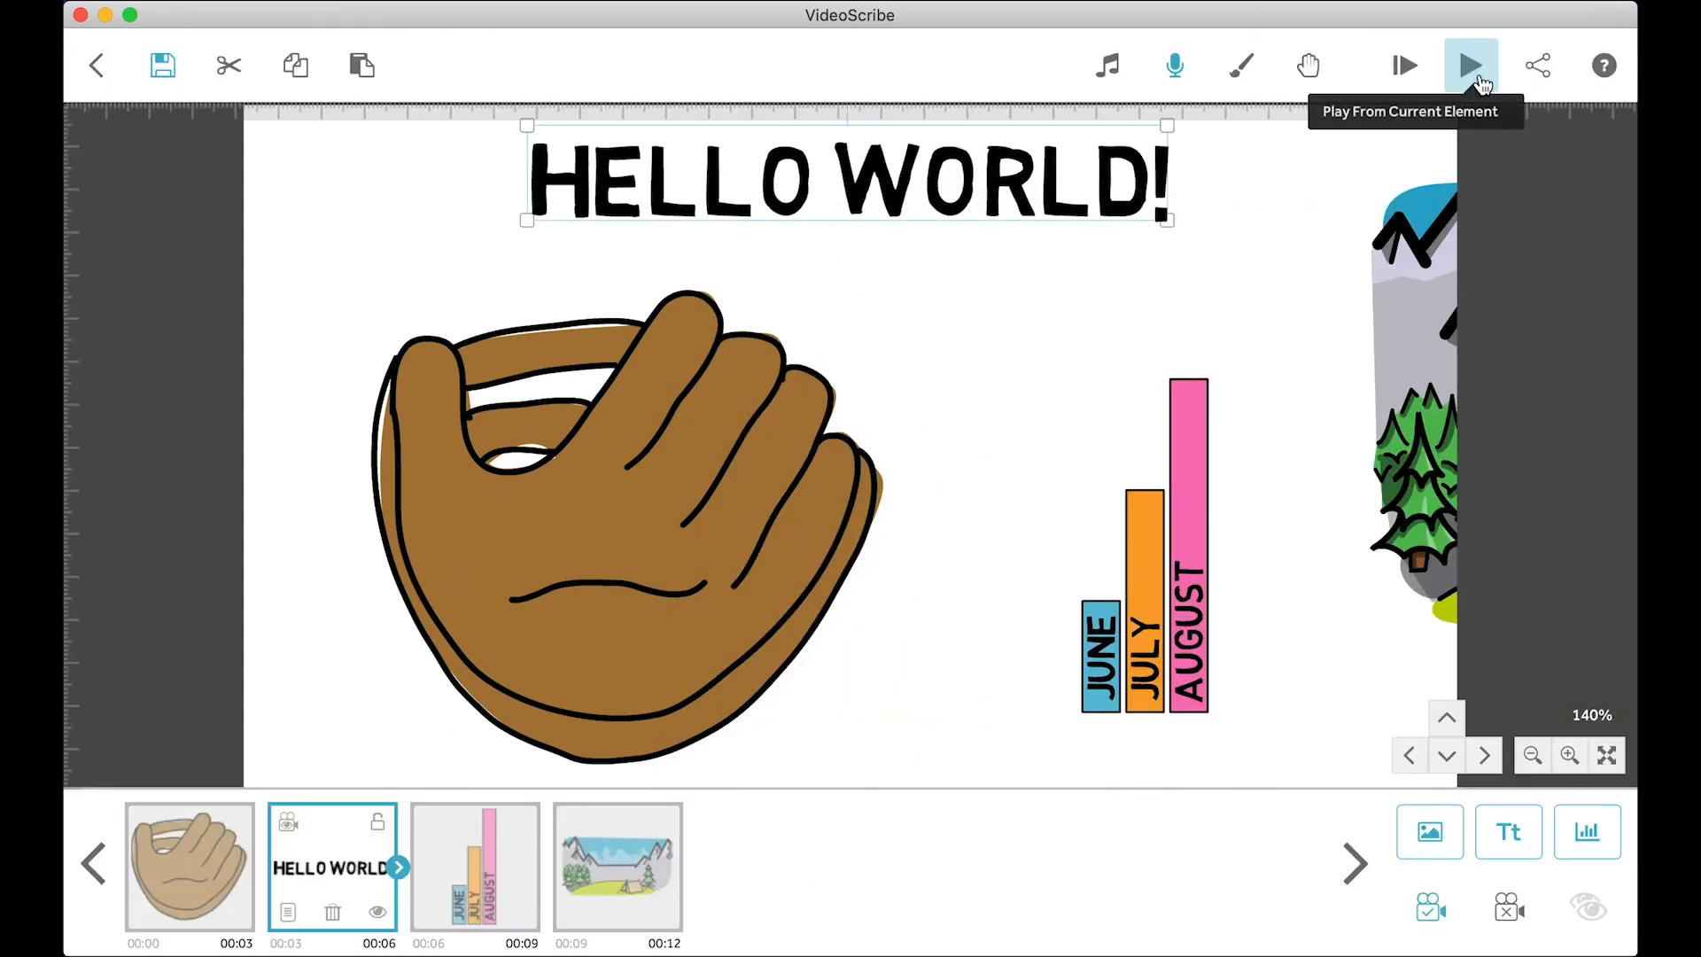
mouse_move(608, 862)
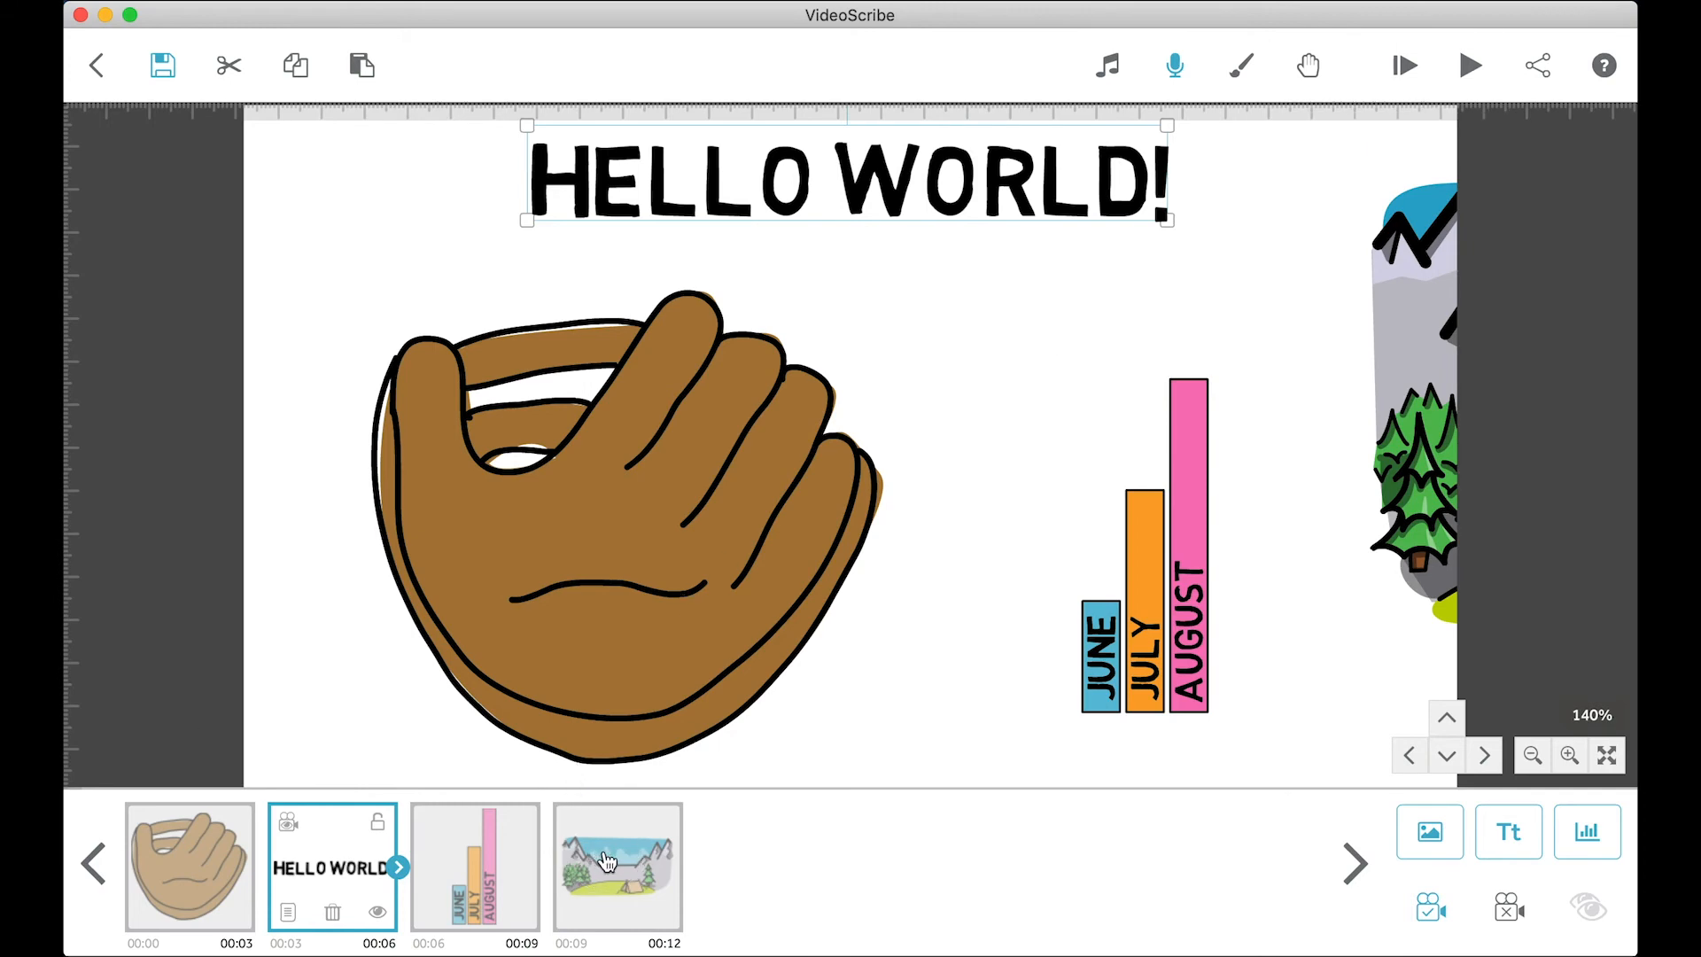
click(1469, 65)
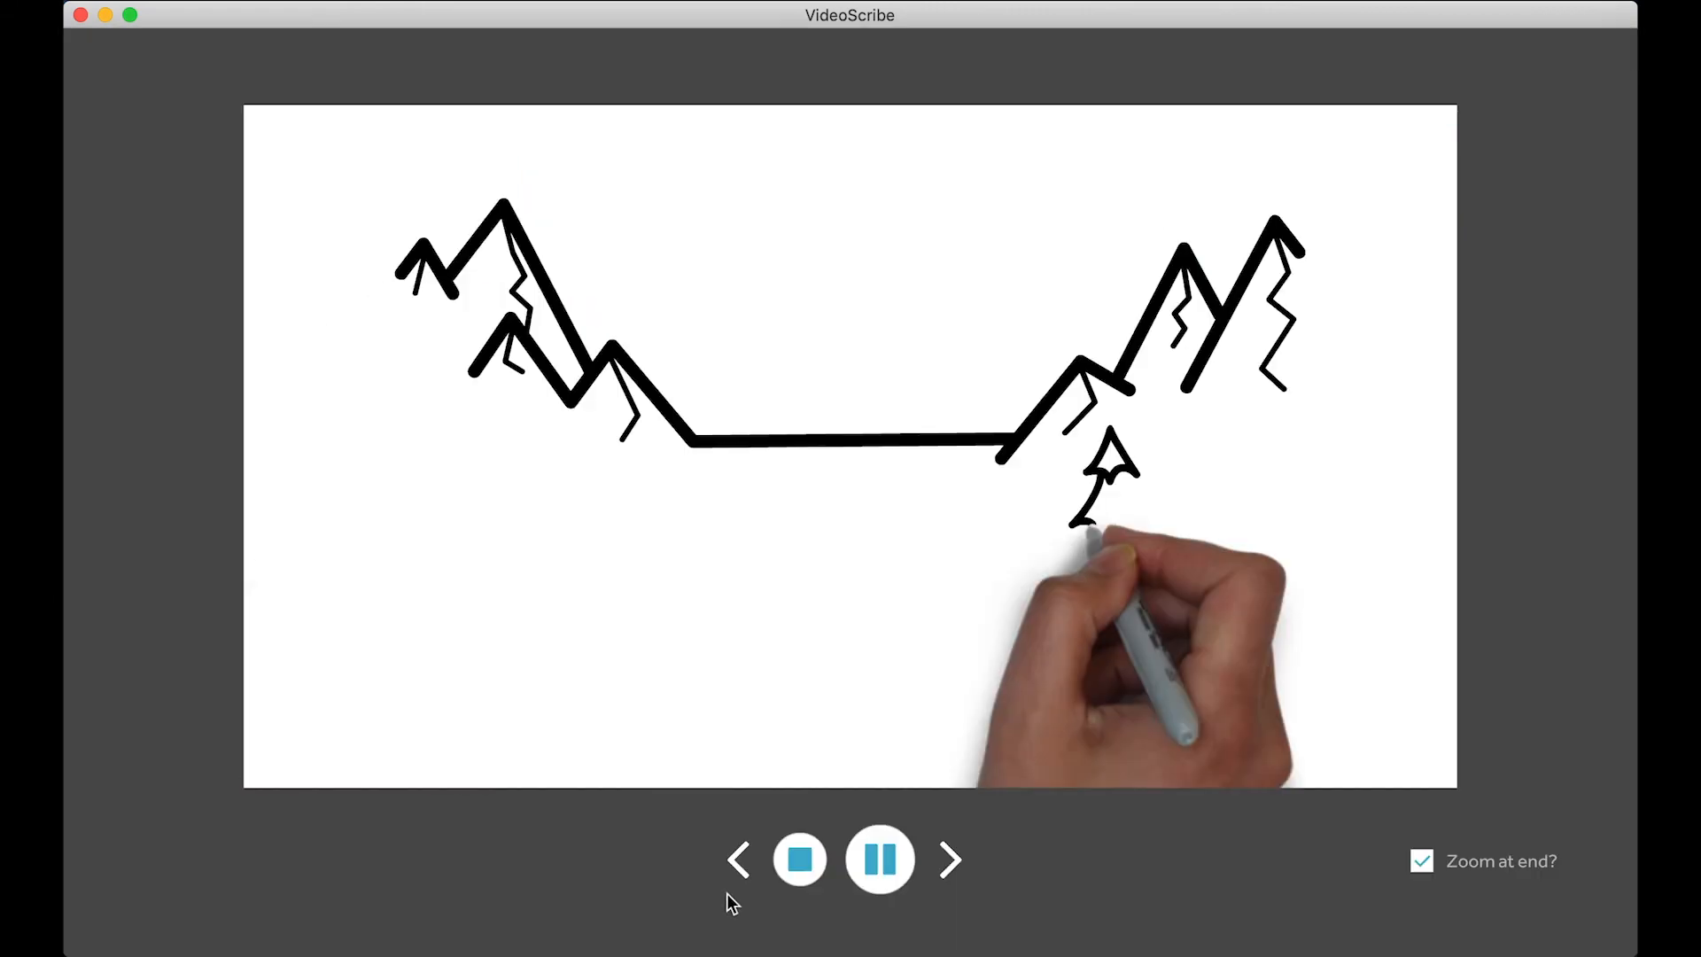
click(799, 860)
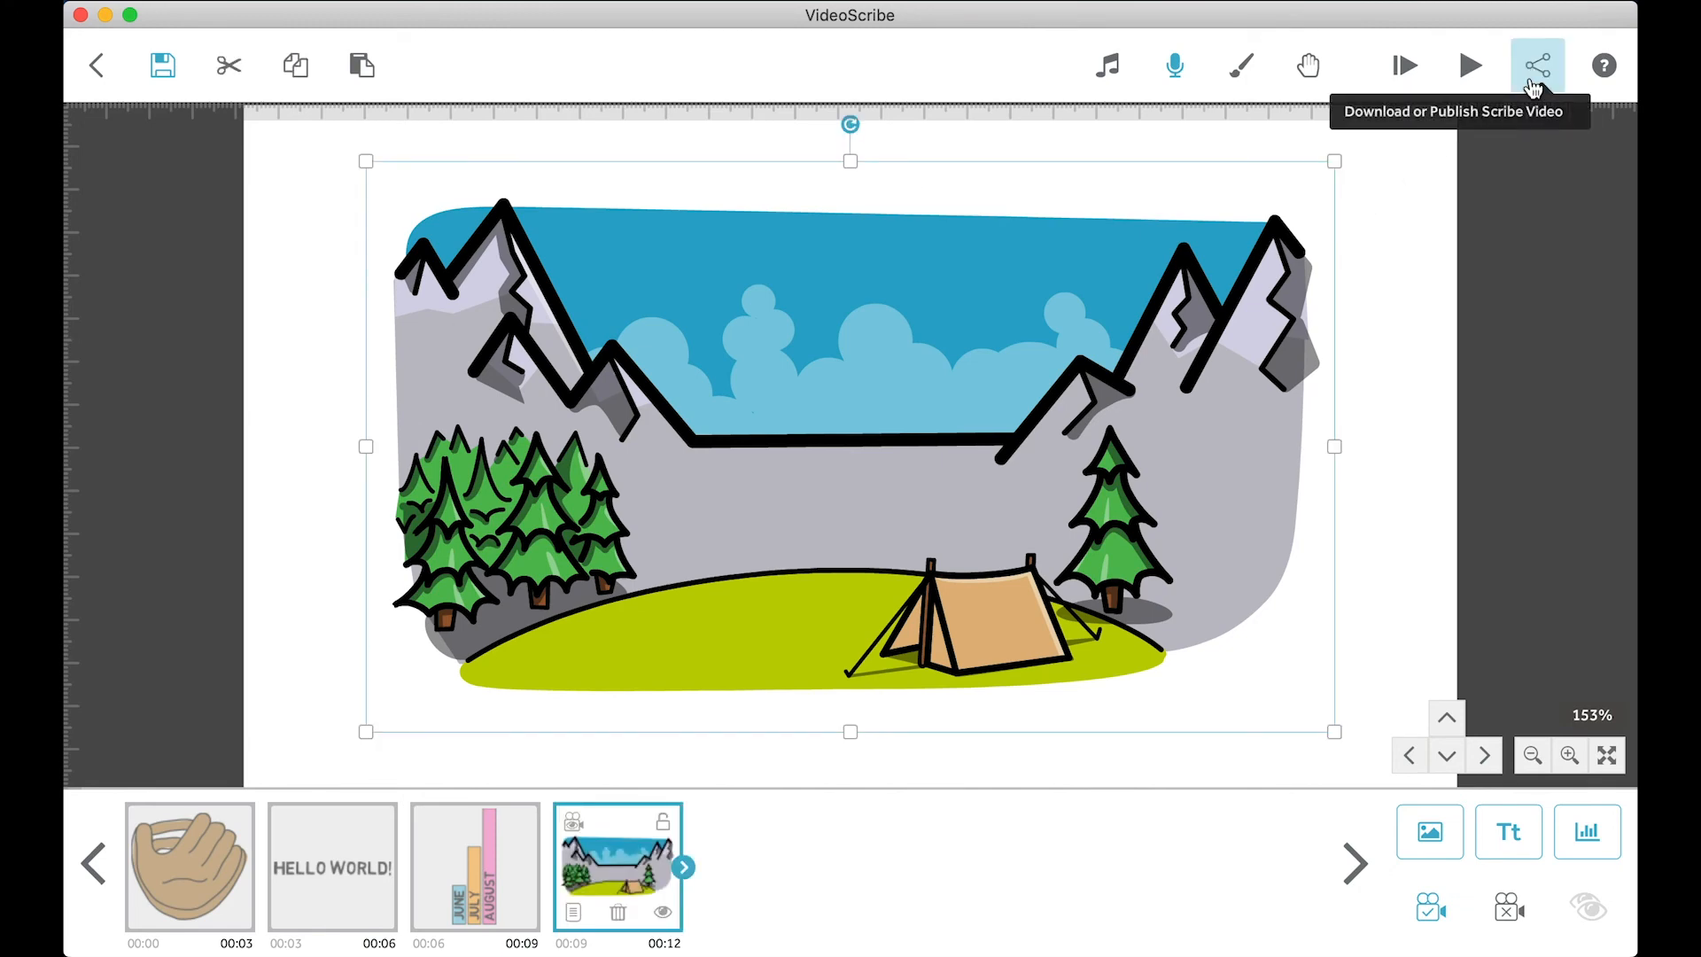
Step: Uncheck 'Zoom at end?' in the download options and open the video file settings
click(1537, 65)
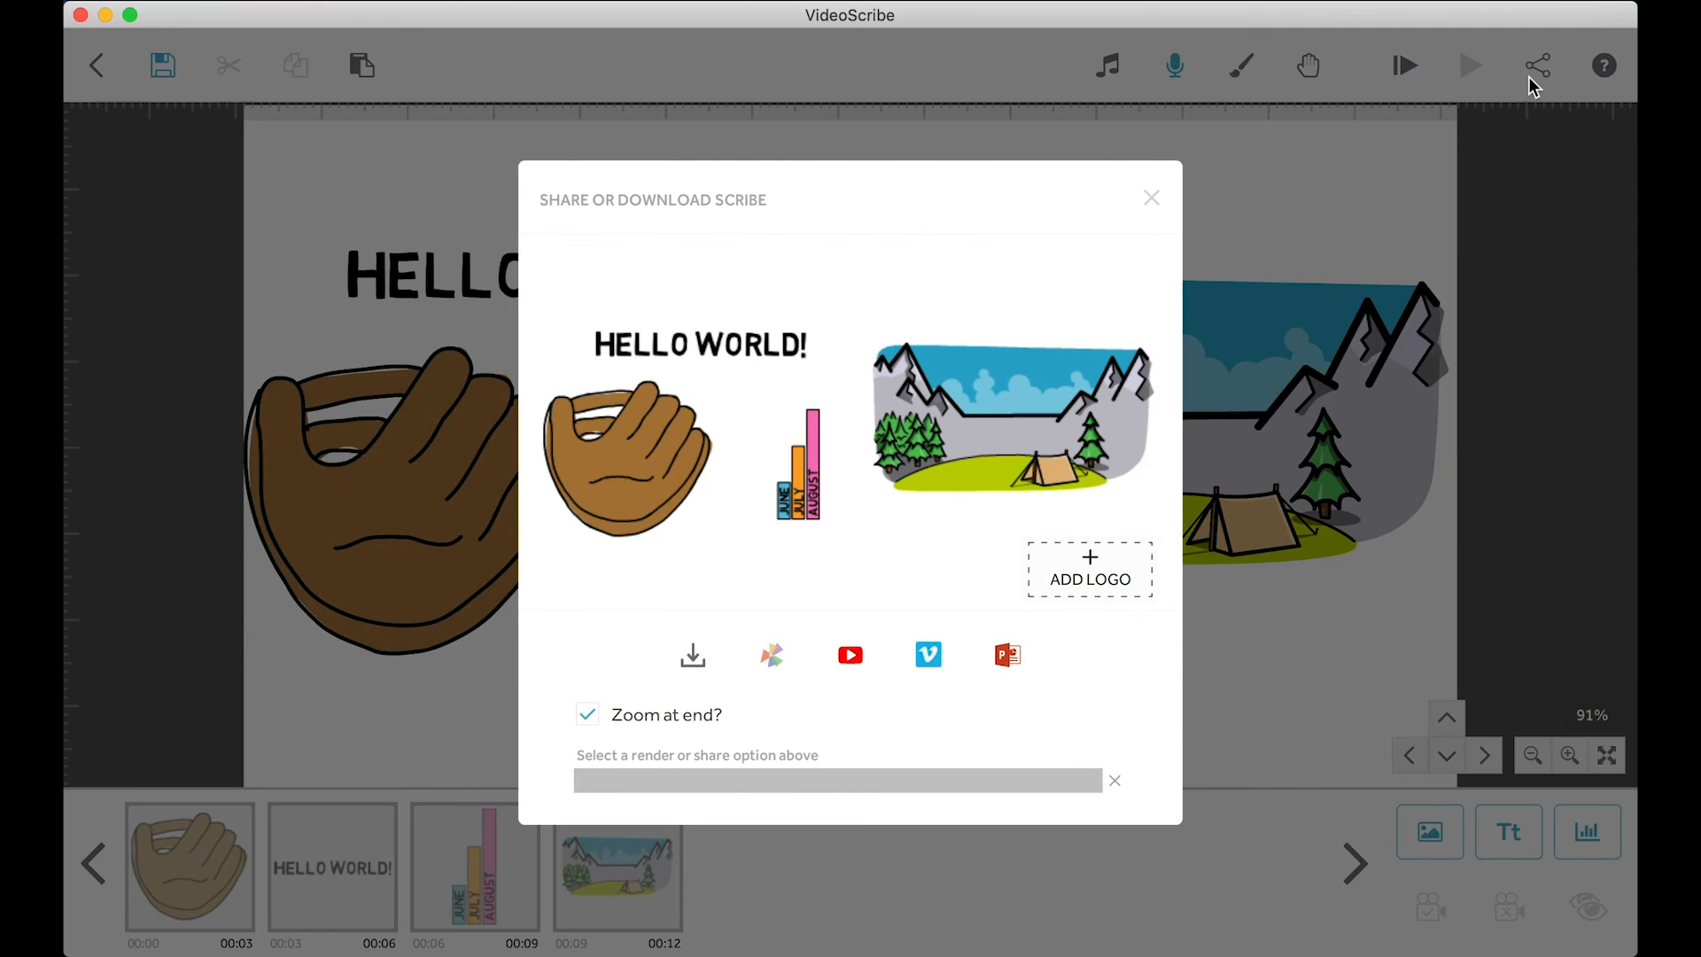
mouse_move(490, 770)
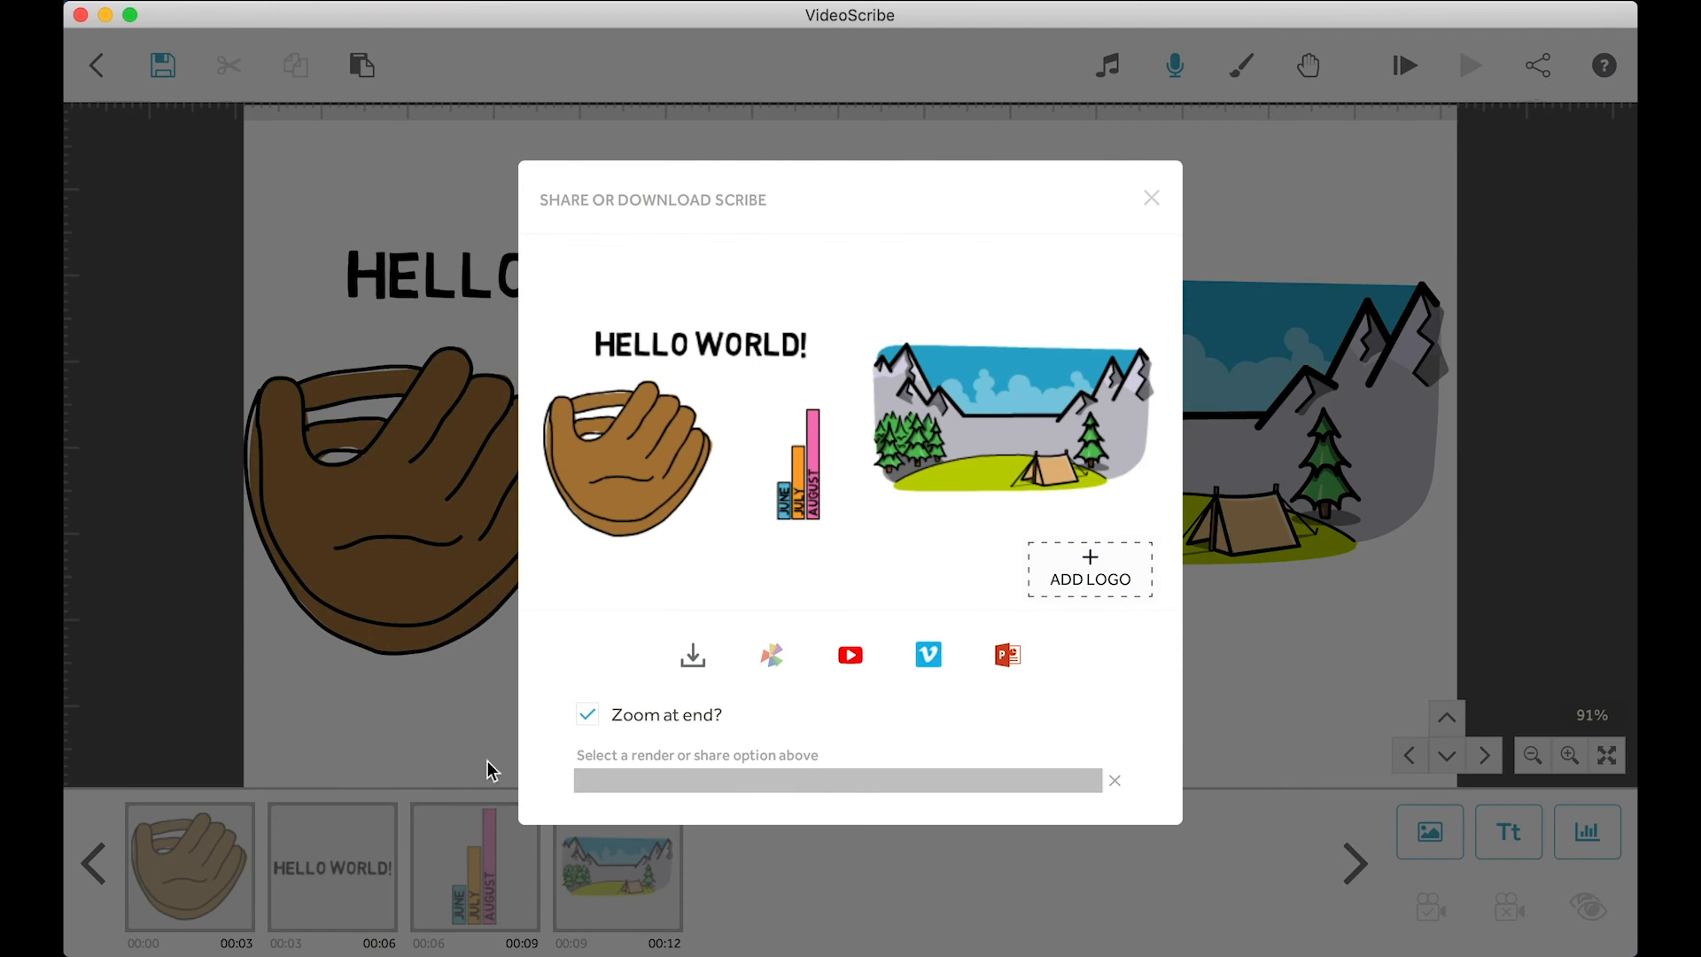
mouse_move(585, 754)
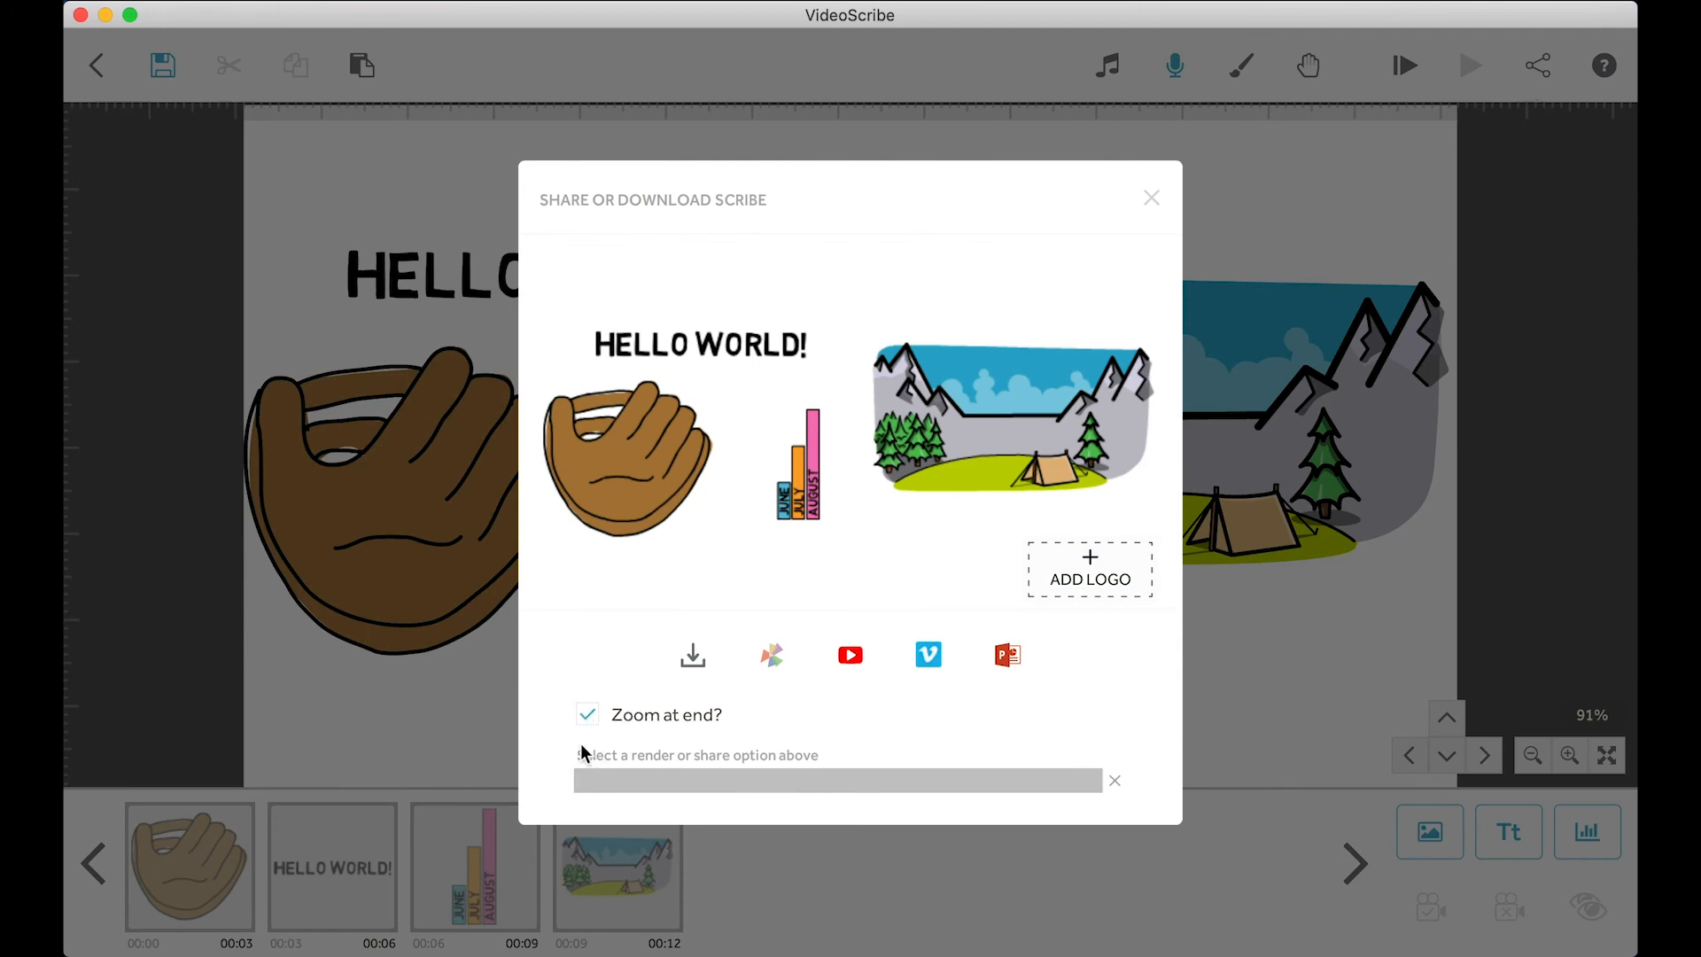
click(587, 714)
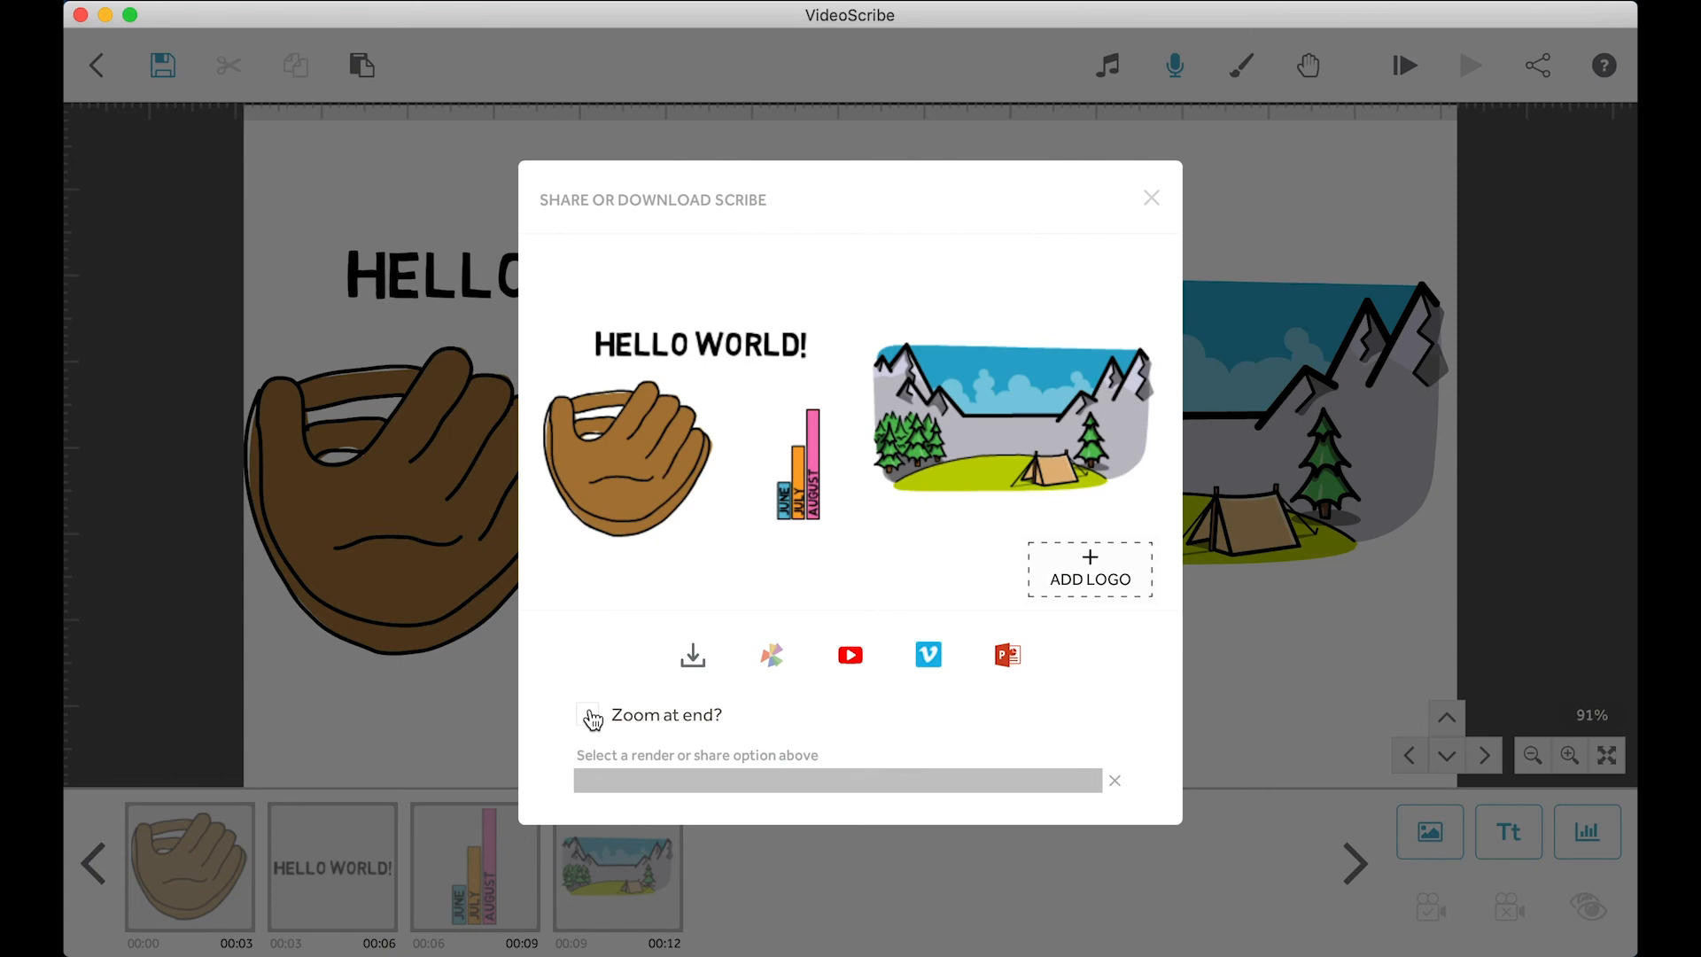
click(692, 654)
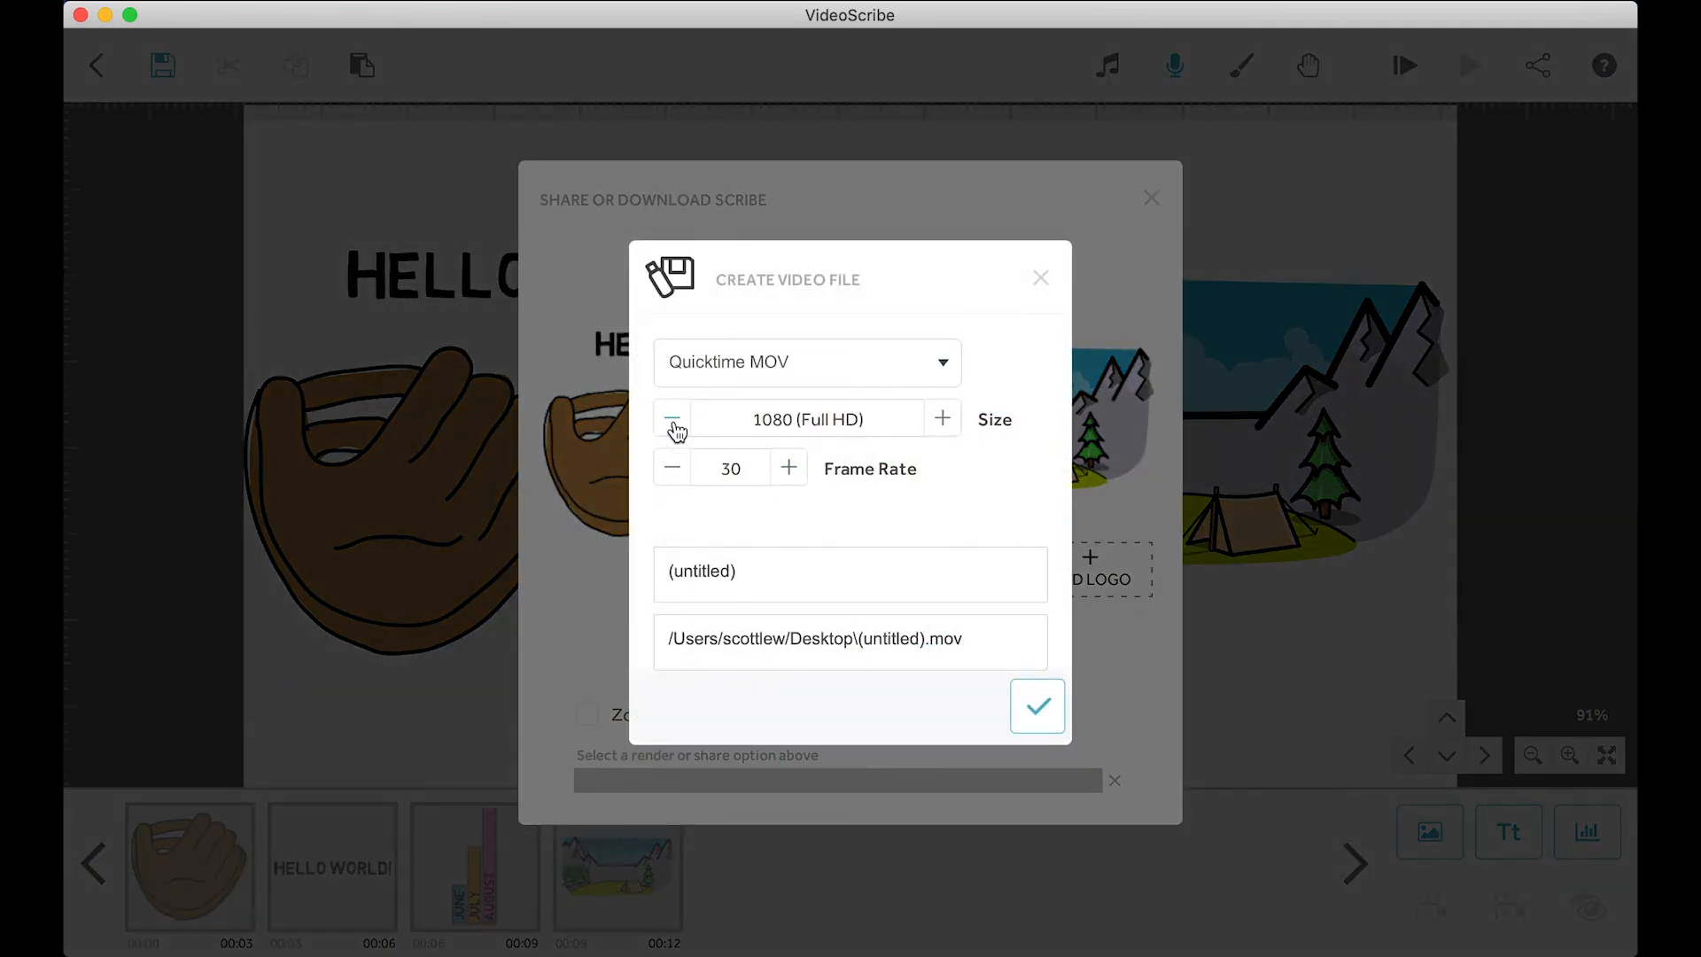
Step: Keep QuickTime MOV at 1080 Full HD and raise the frame rate to 45 fps
click(671, 417)
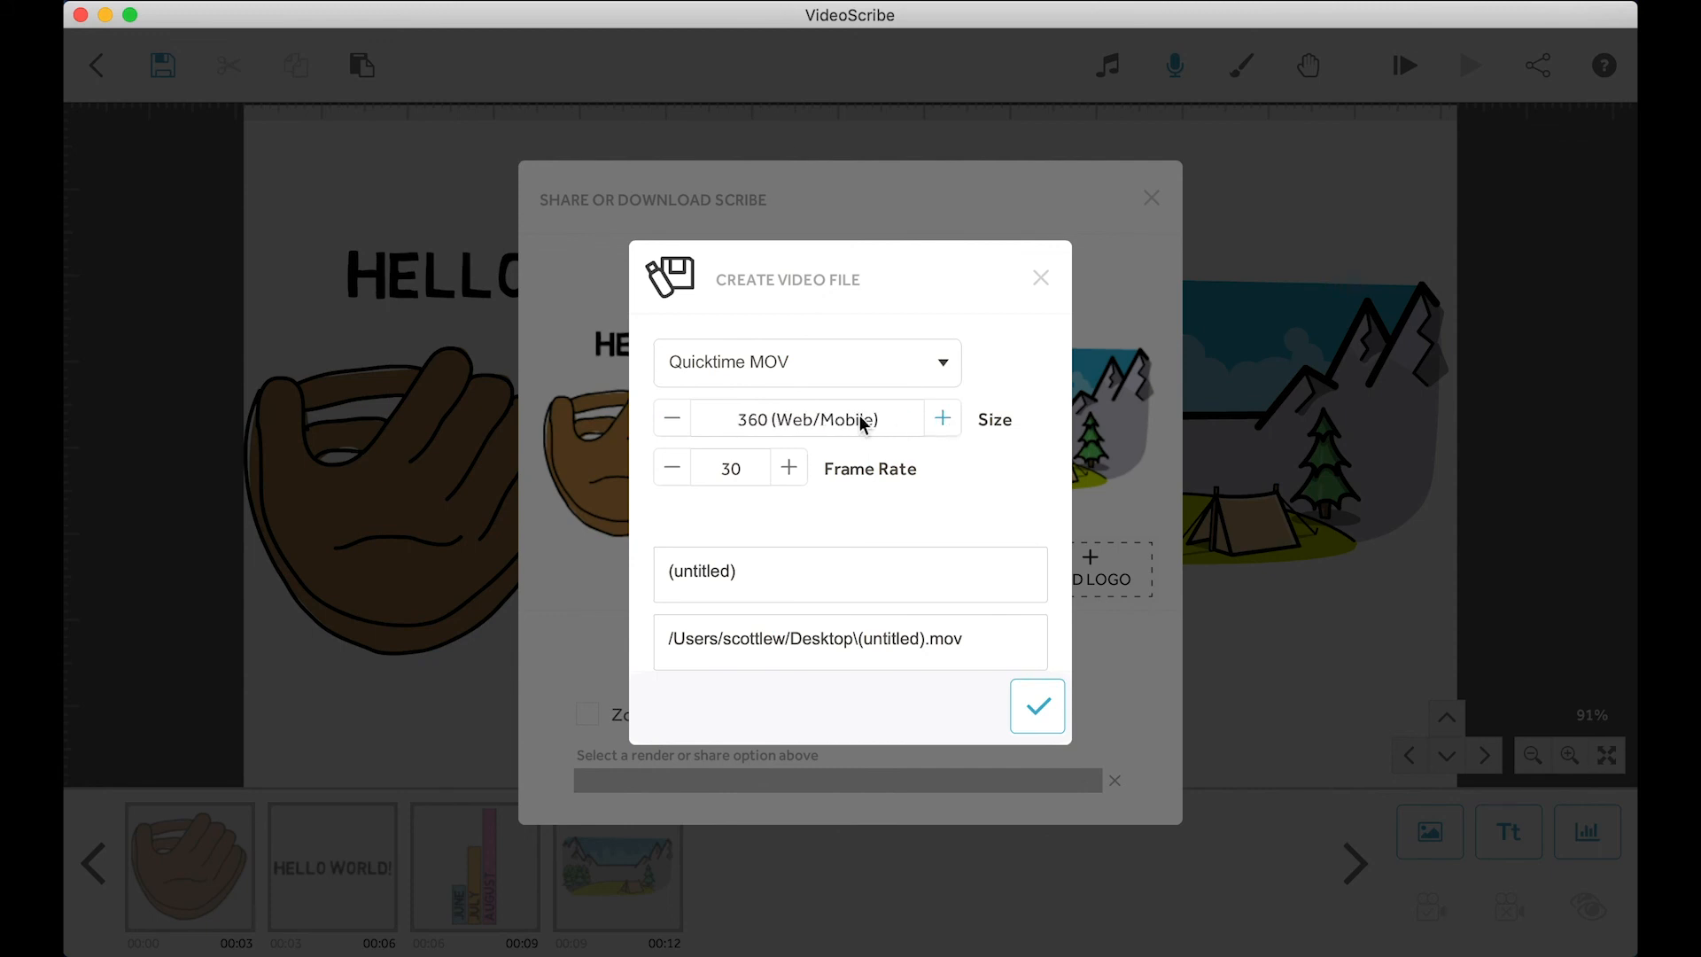
click(941, 418)
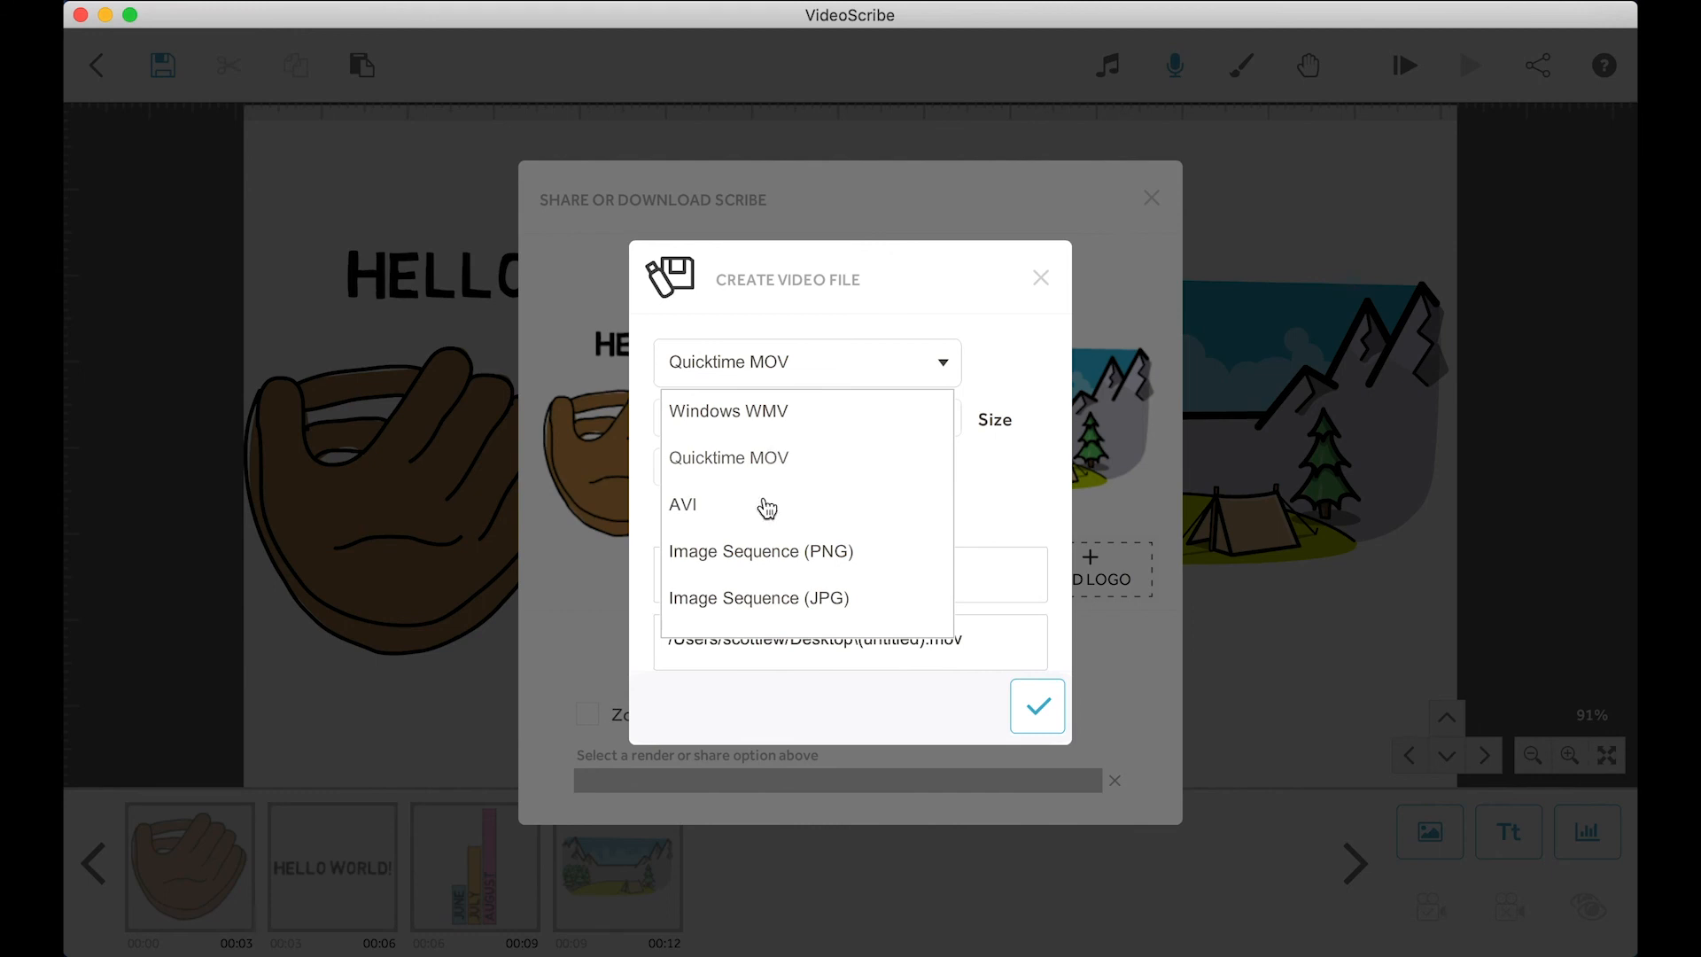
click(729, 457)
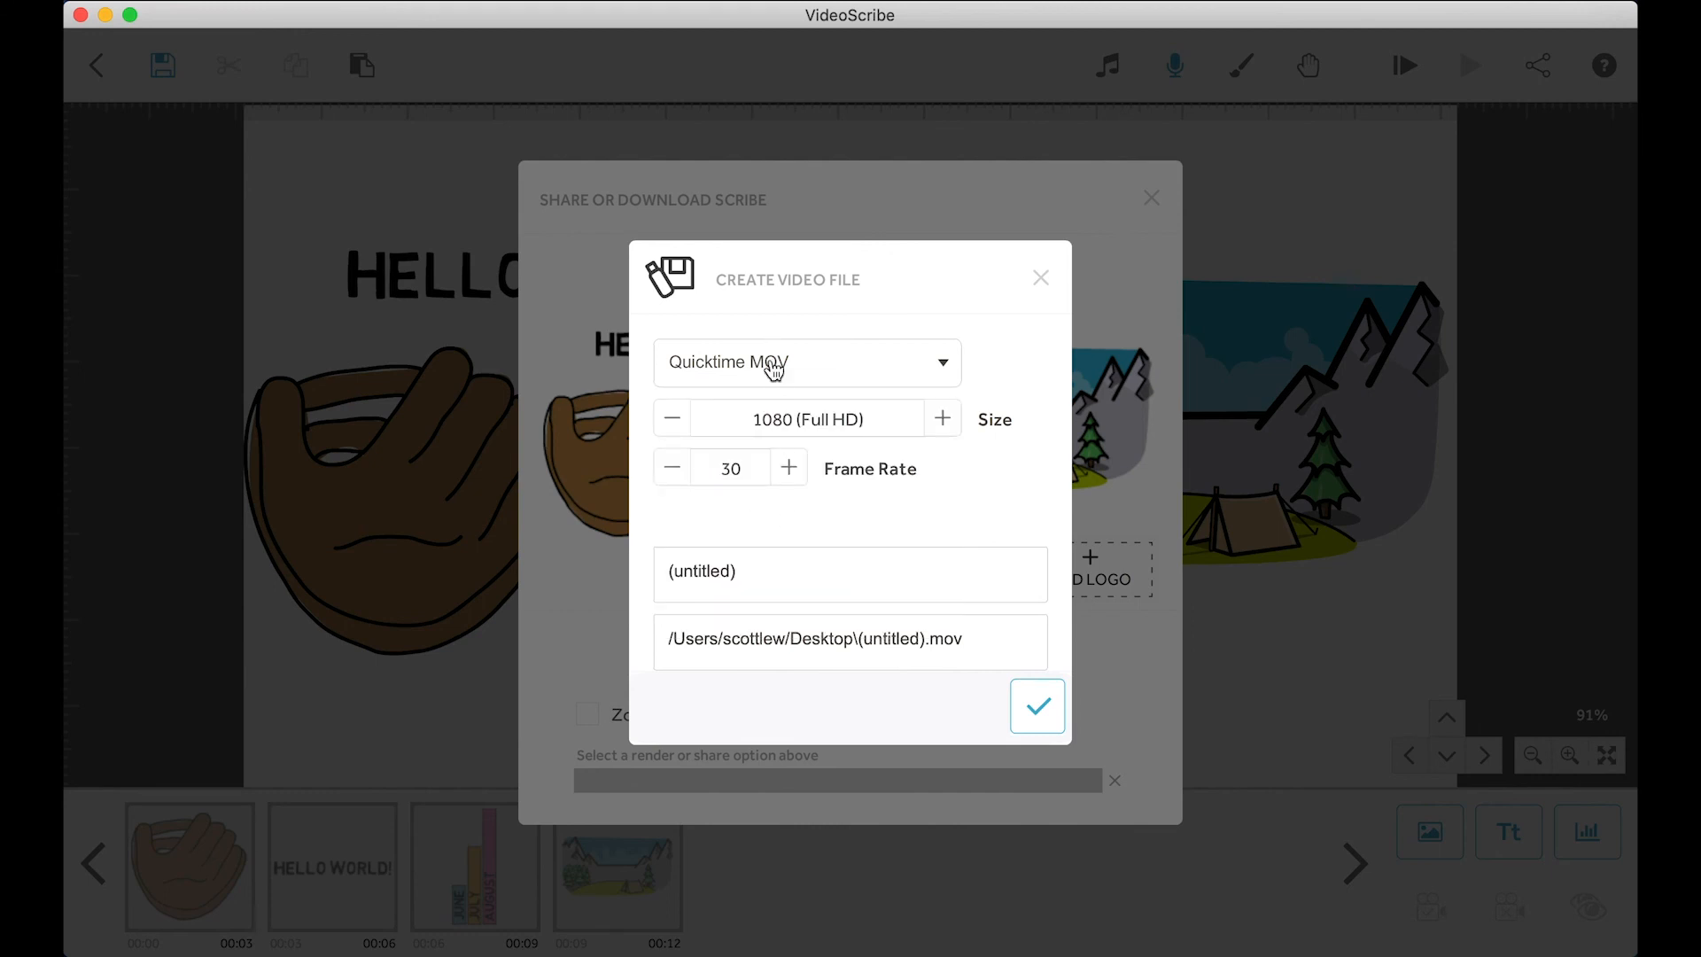
click(670, 468)
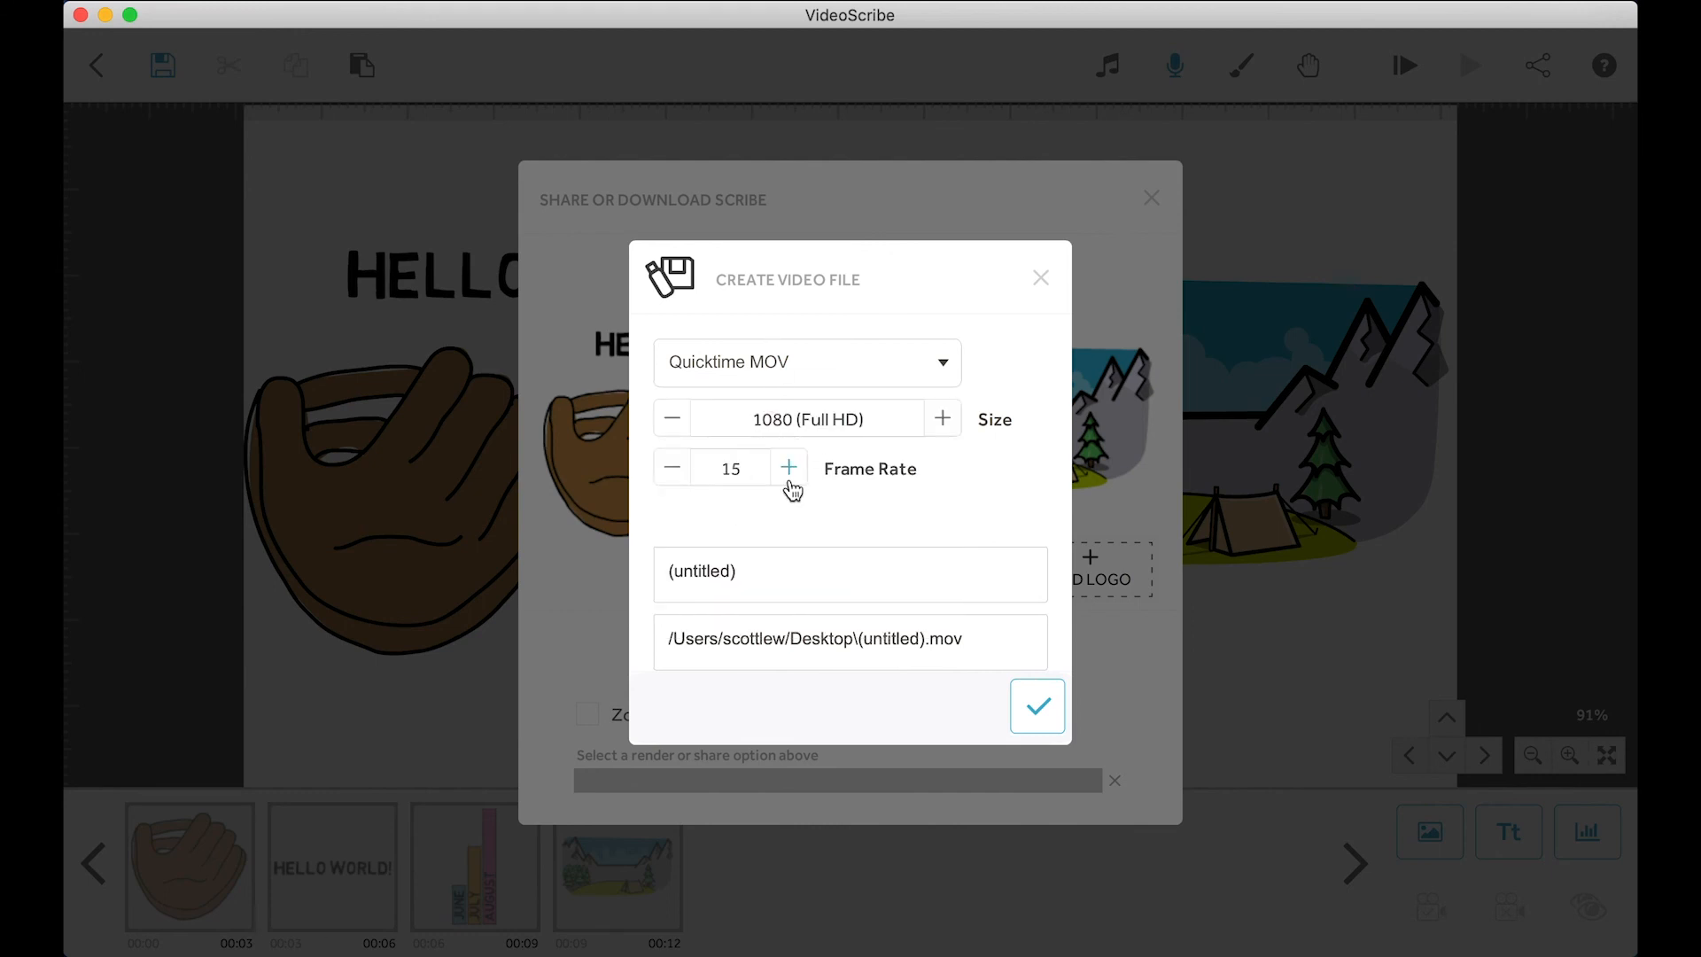
click(788, 468)
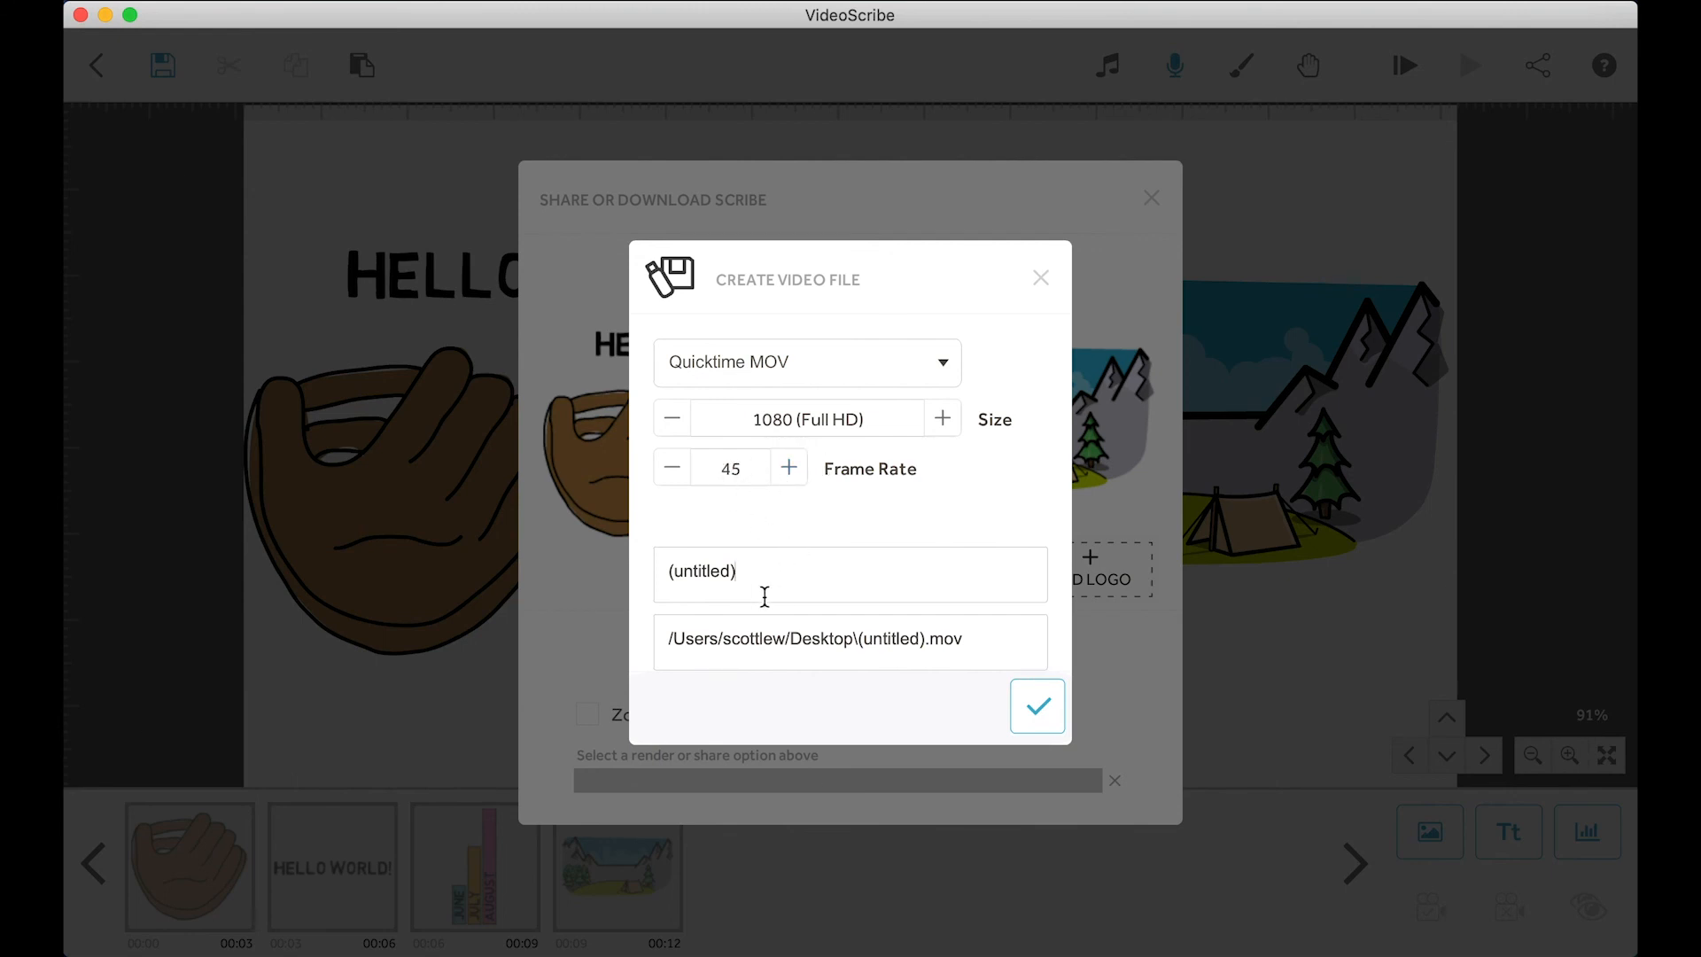
Step: Render the scribe as 'Name Of File.mov' into the Desktop folder
text(Name)
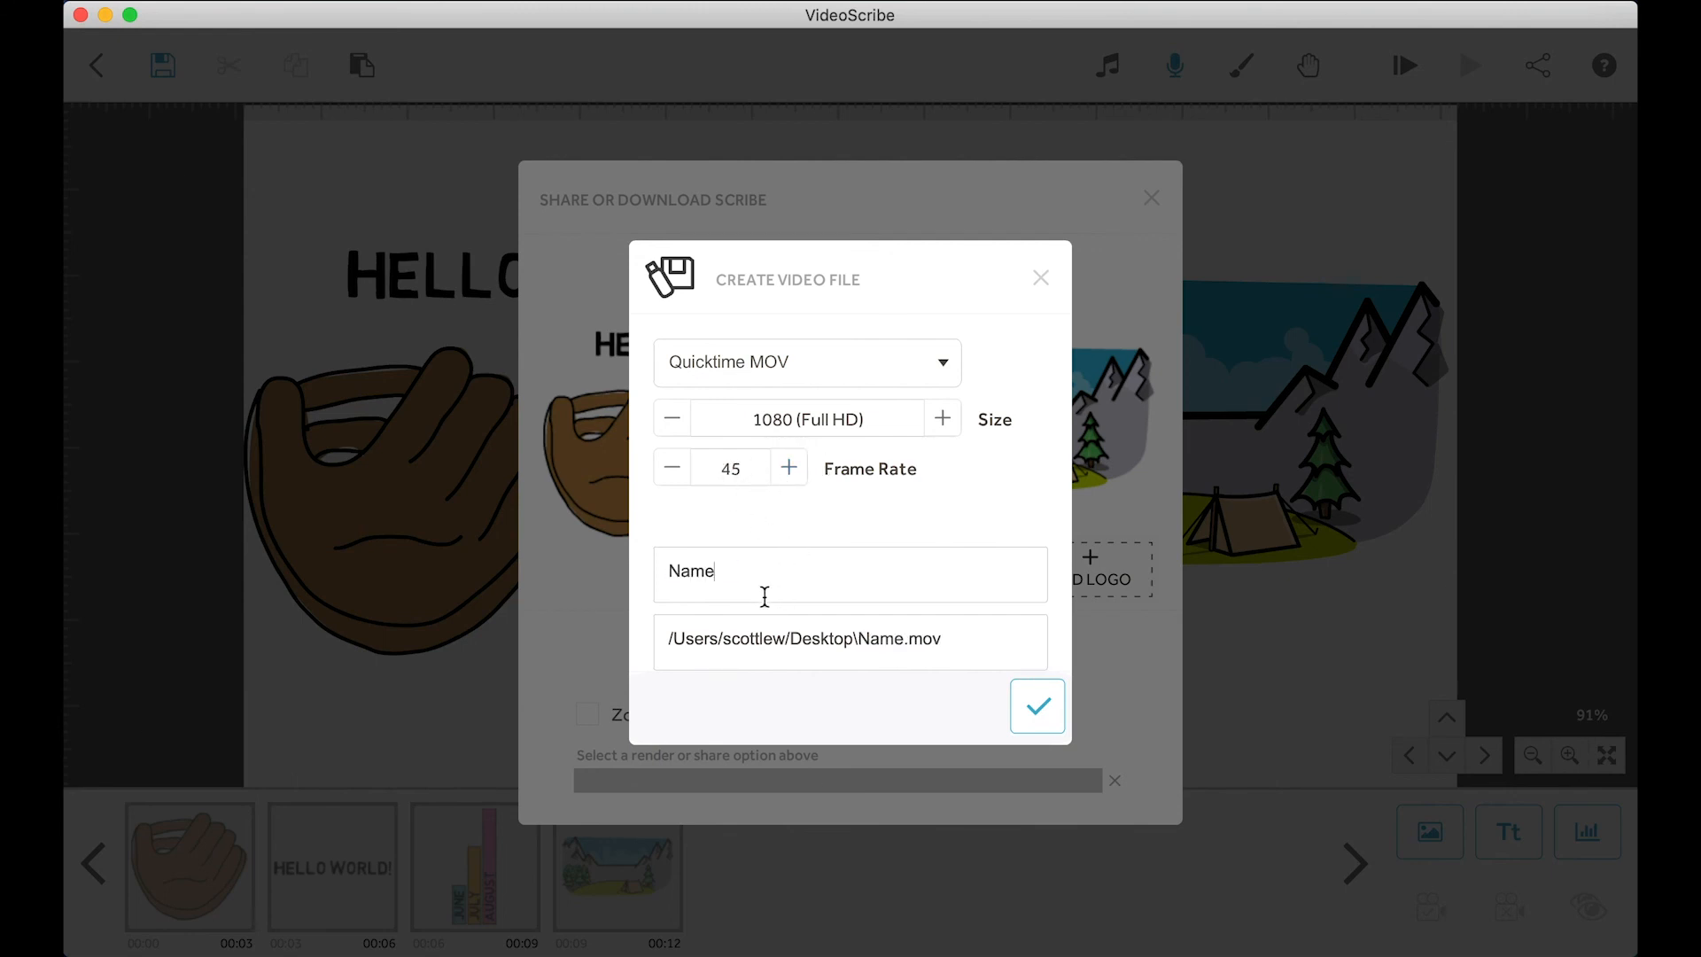
text(O)
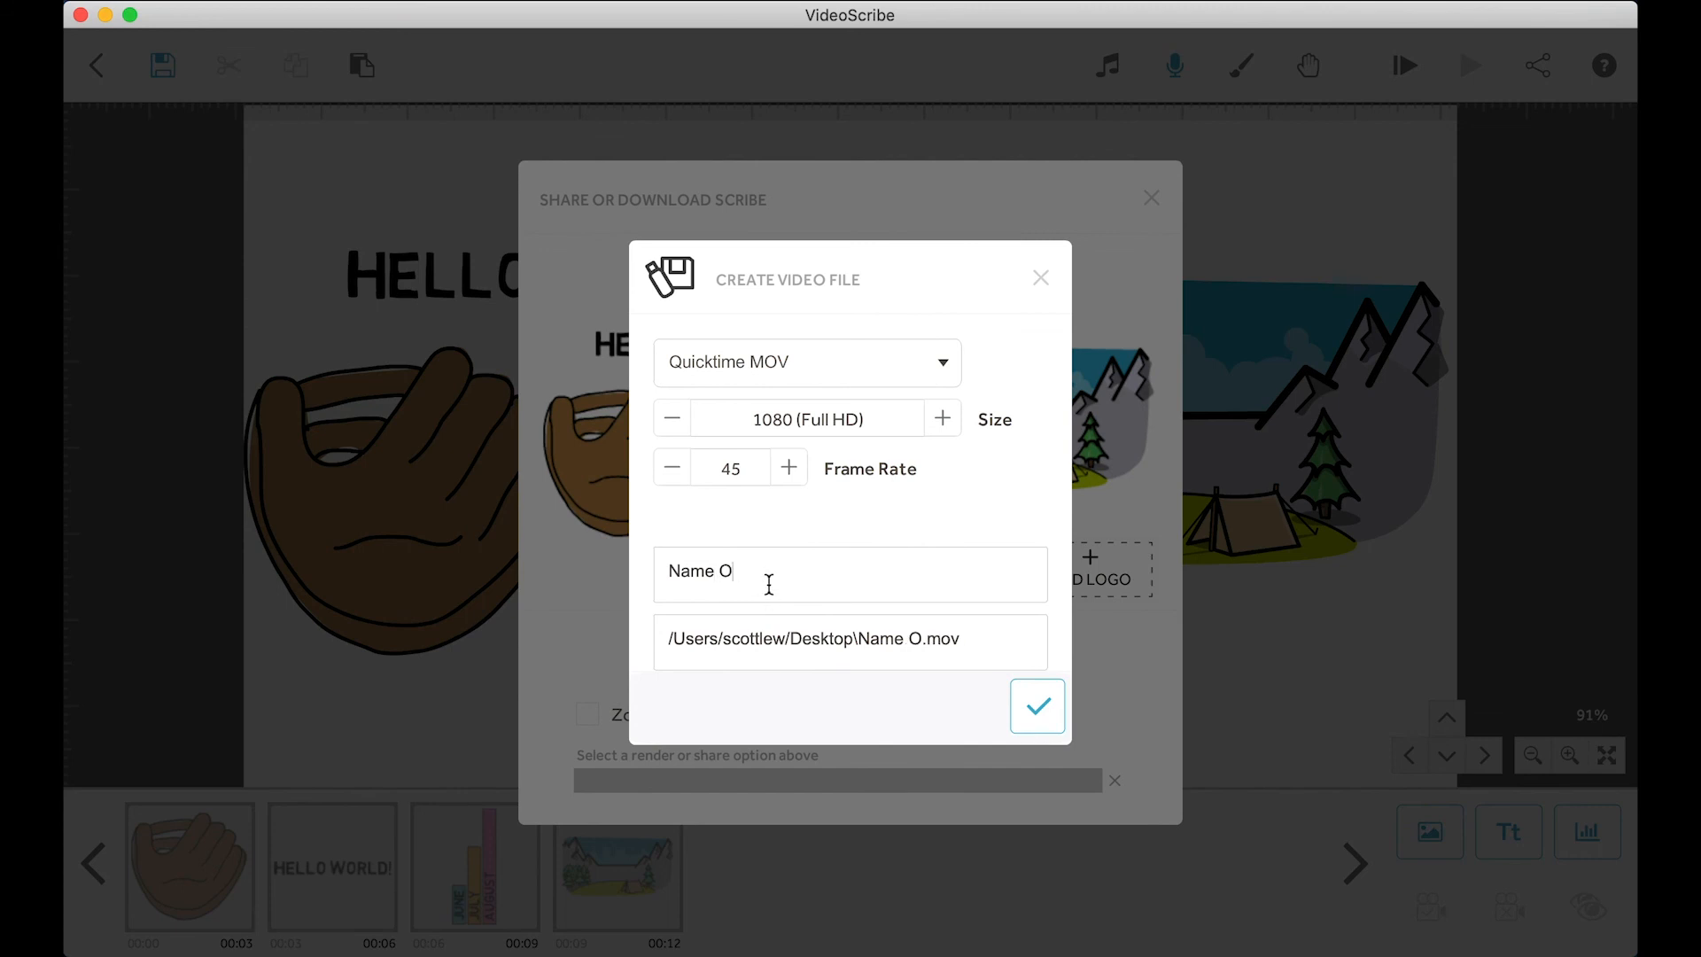
text(f File)
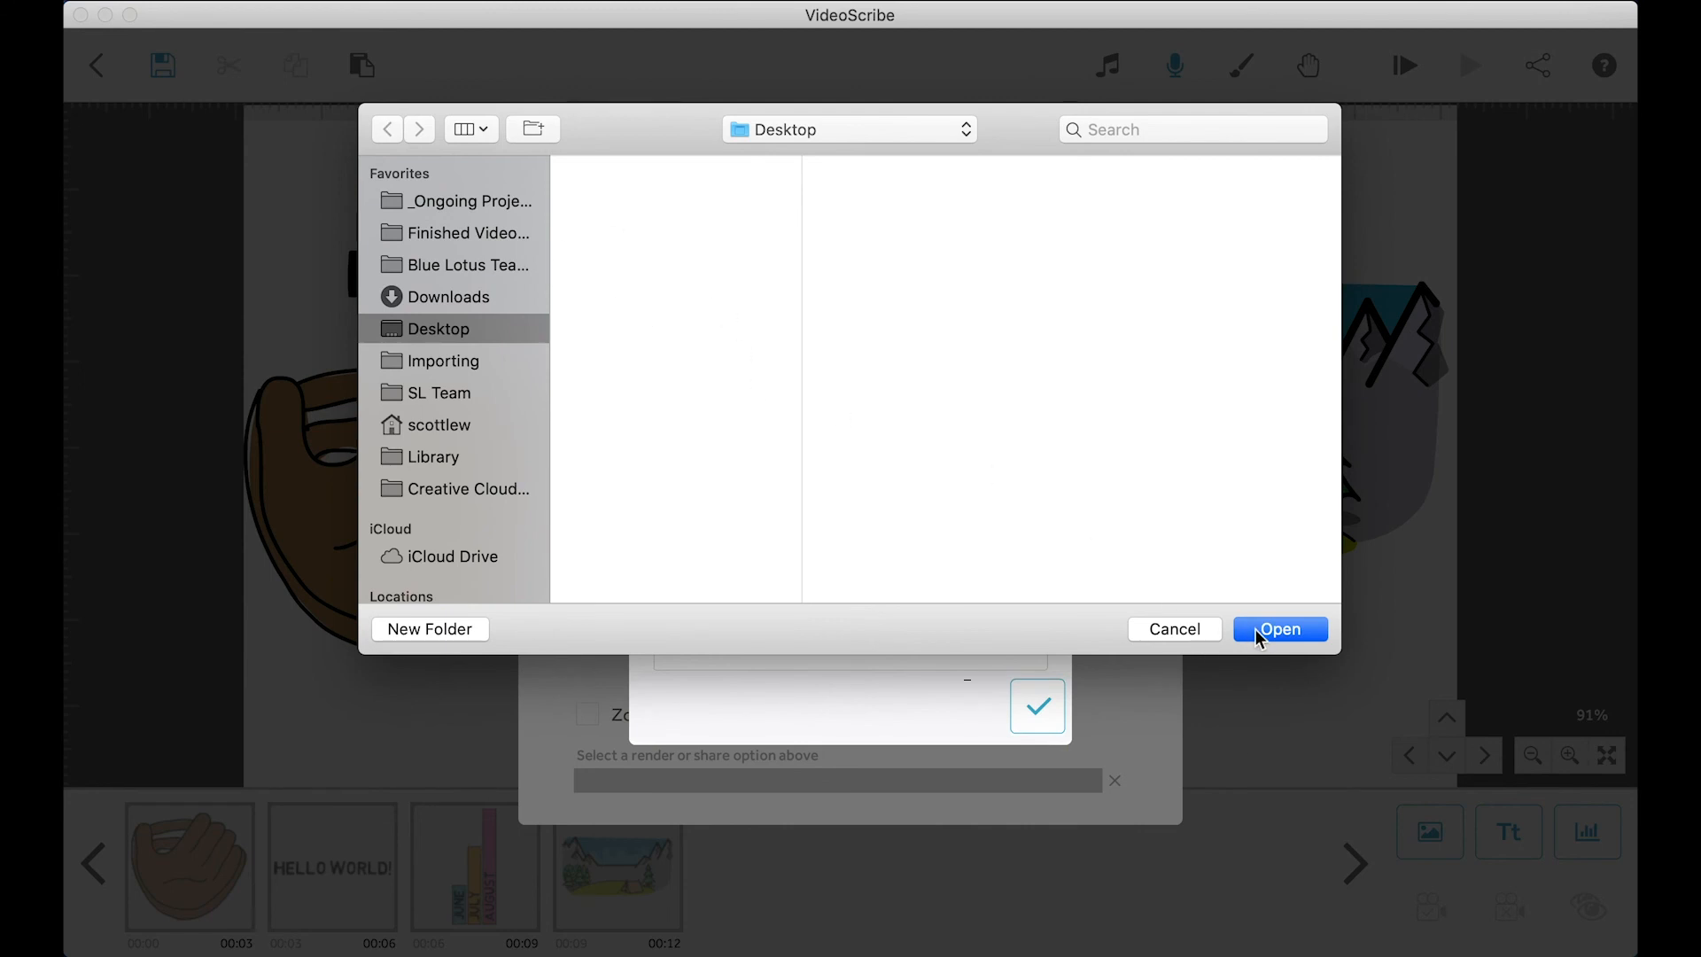
click(1280, 629)
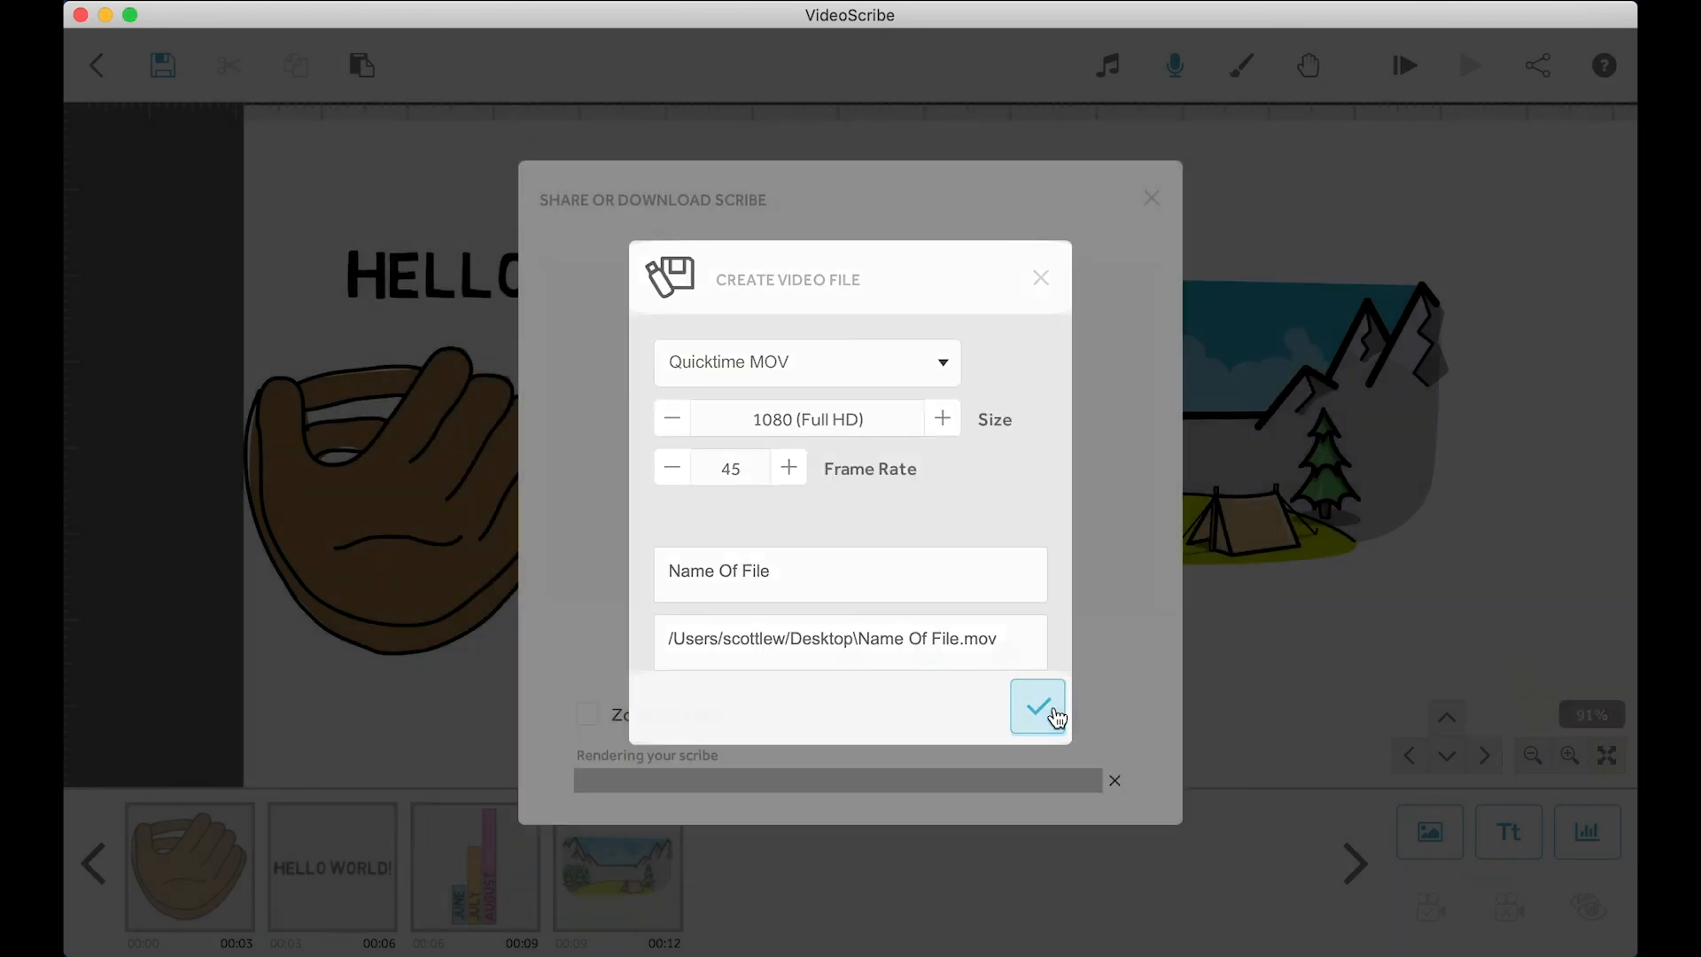
click(1037, 706)
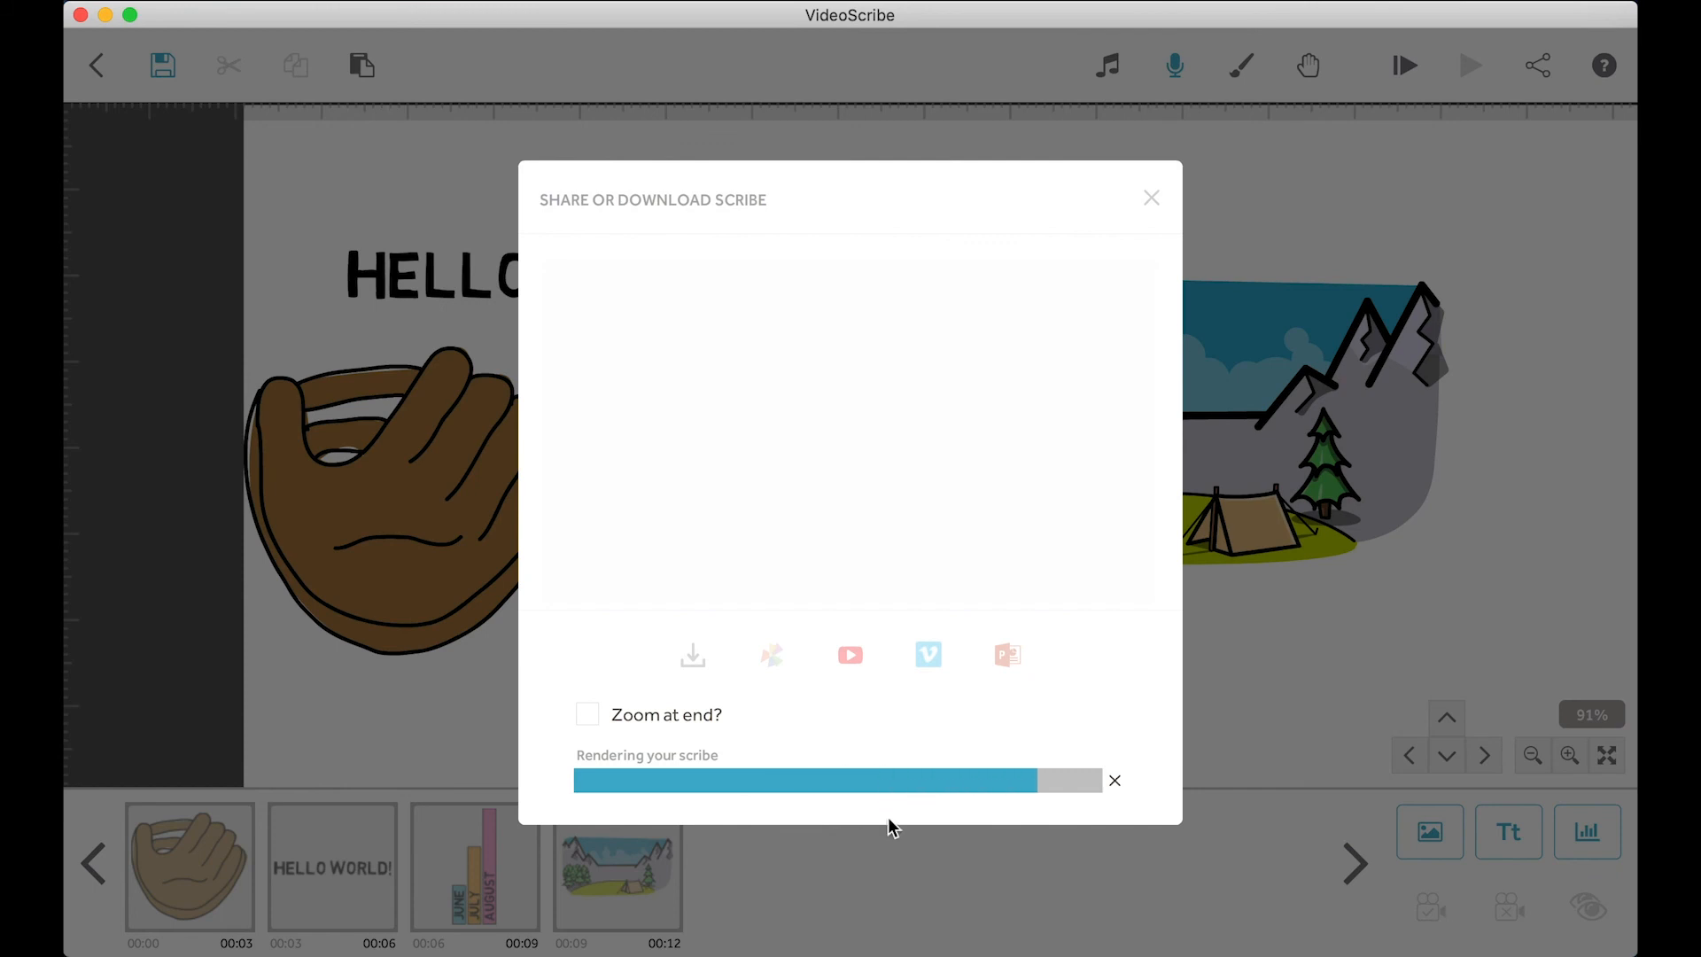